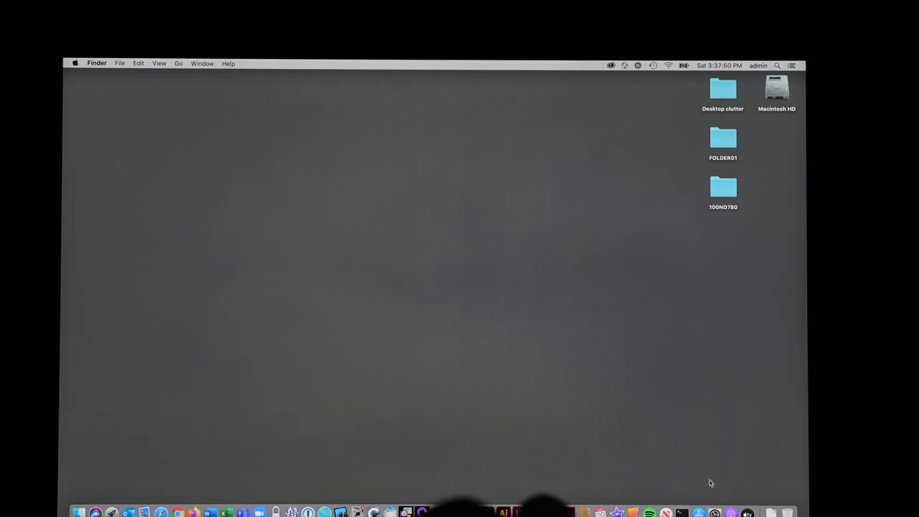
Disable Find My Mac with the Apple ID password, then view the Apple ID Overview
left_click(714, 512)
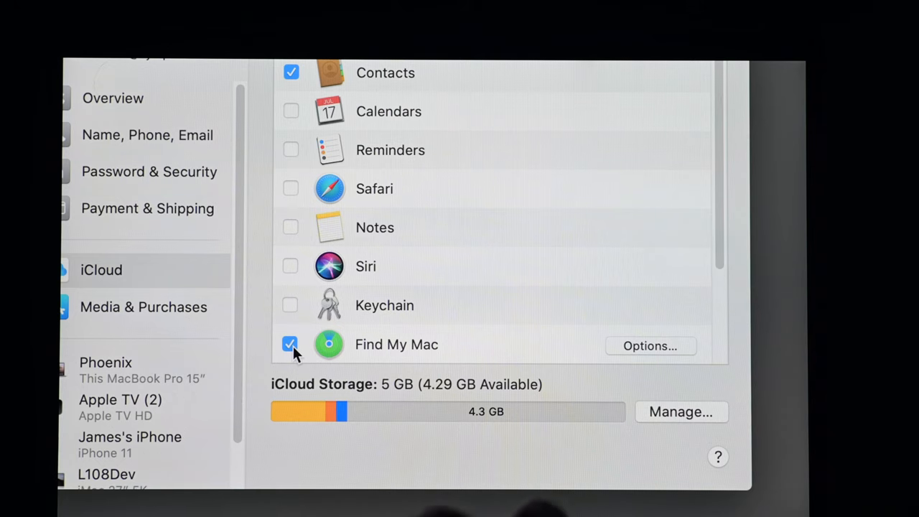
left_click(290, 344)
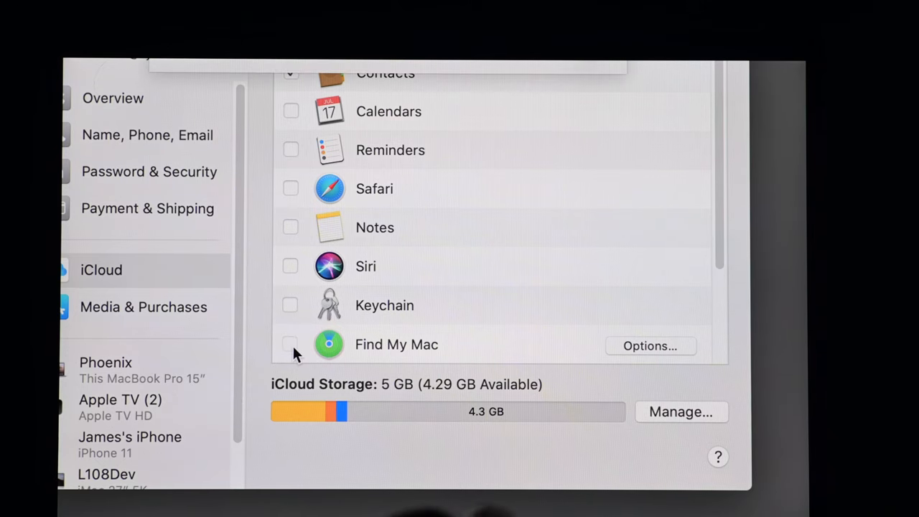
left_click(291, 344)
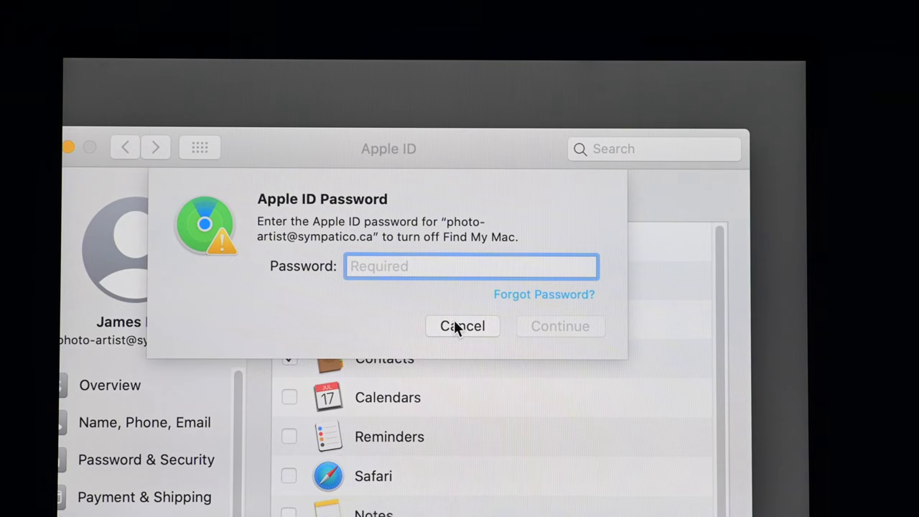
type("•")
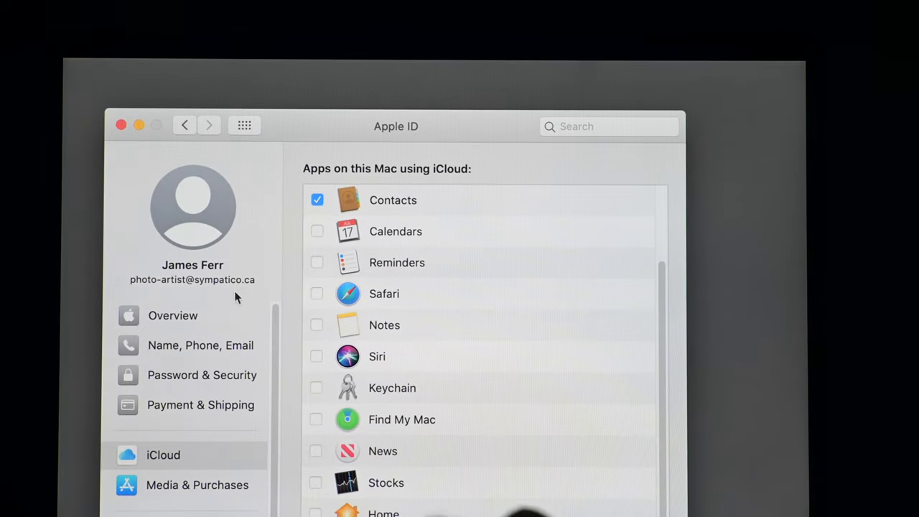
left_click(172, 315)
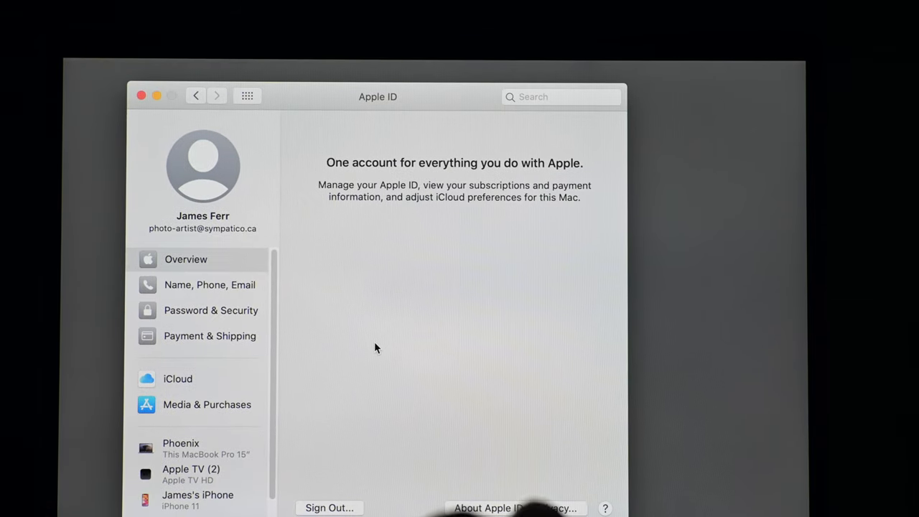
Sign out of the Apple ID without keeping iCloud data, then return to all preferences
left_click(329, 508)
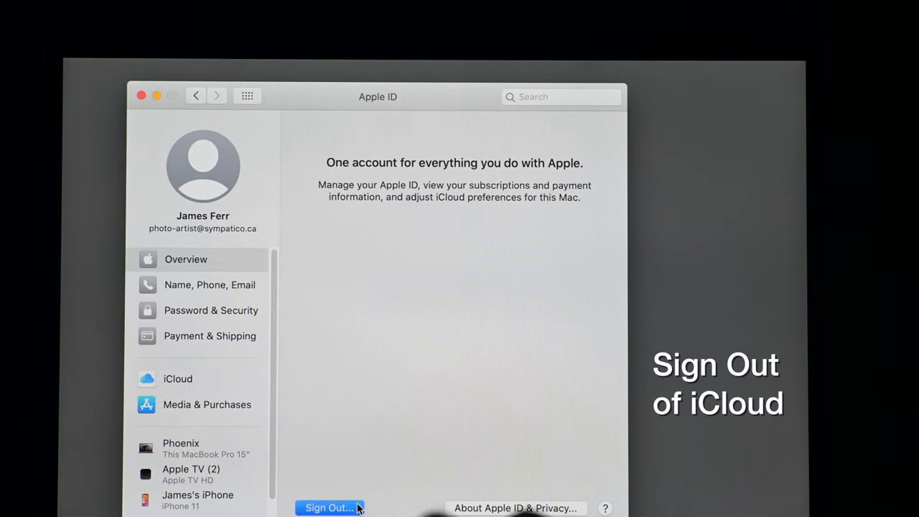
left_click(328, 508)
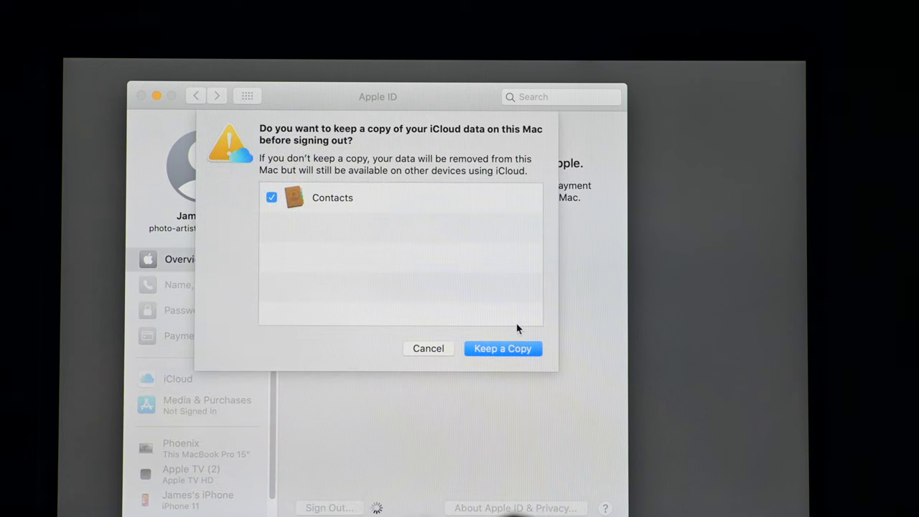
mouse_move(434, 352)
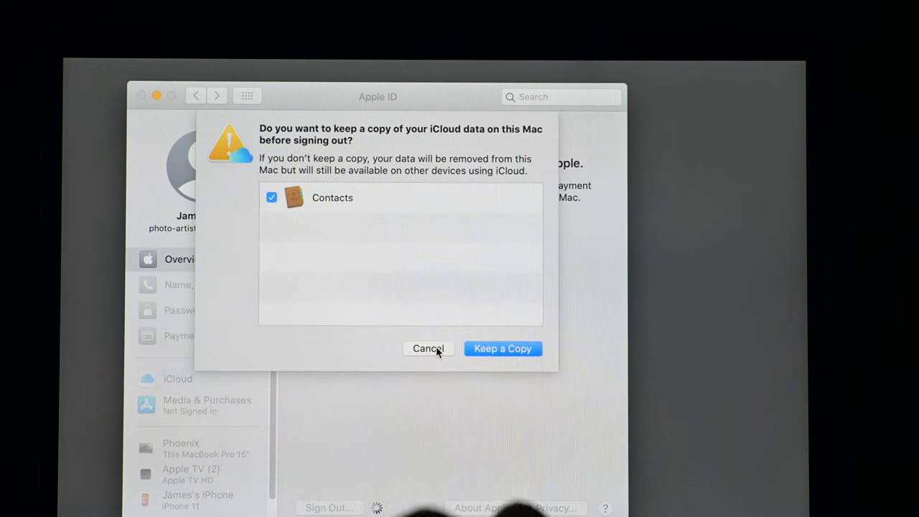
left_click(503, 349)
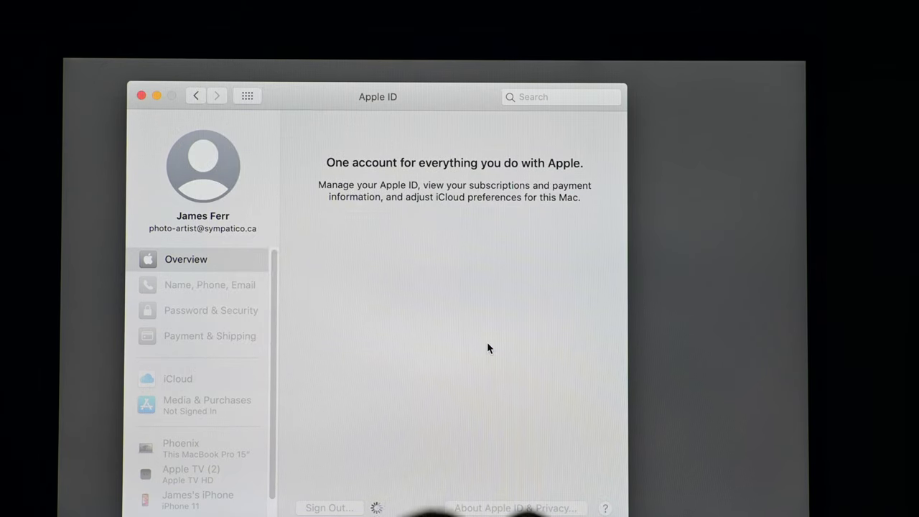
mouse_move(460, 325)
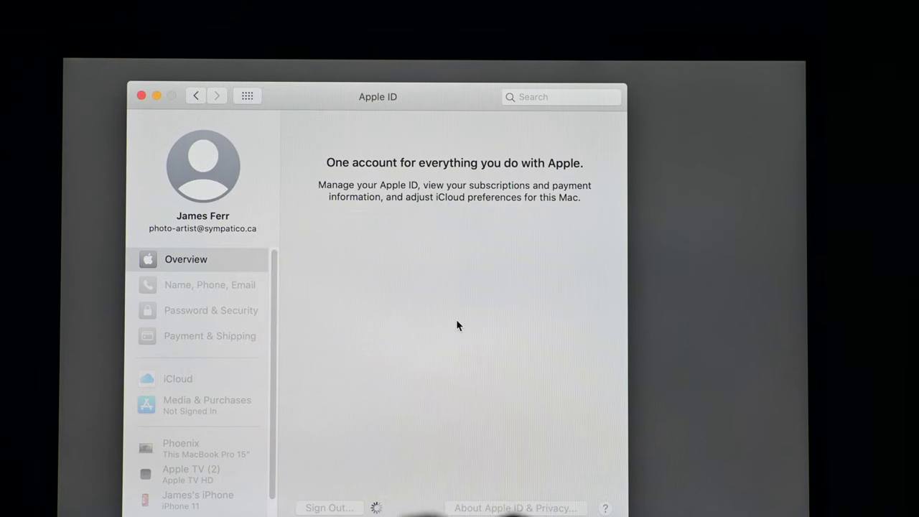
mouse_move(410, 256)
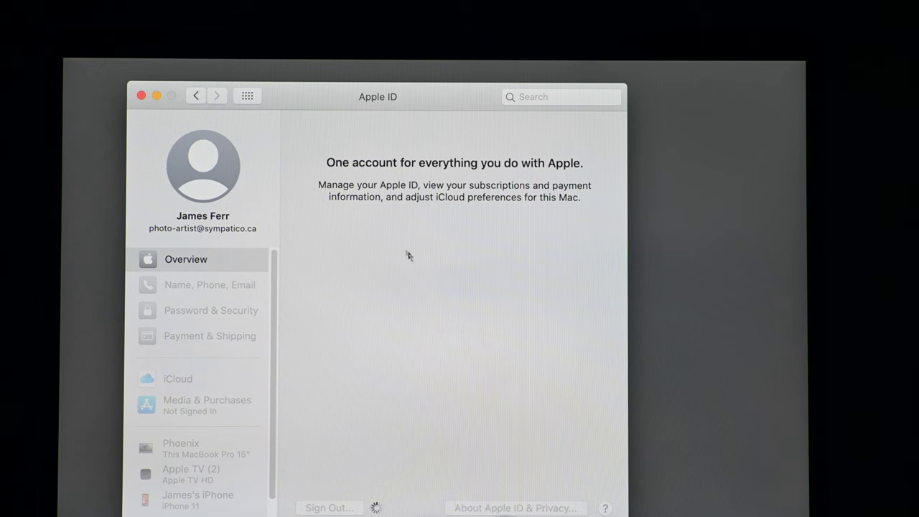
left_click(329, 508)
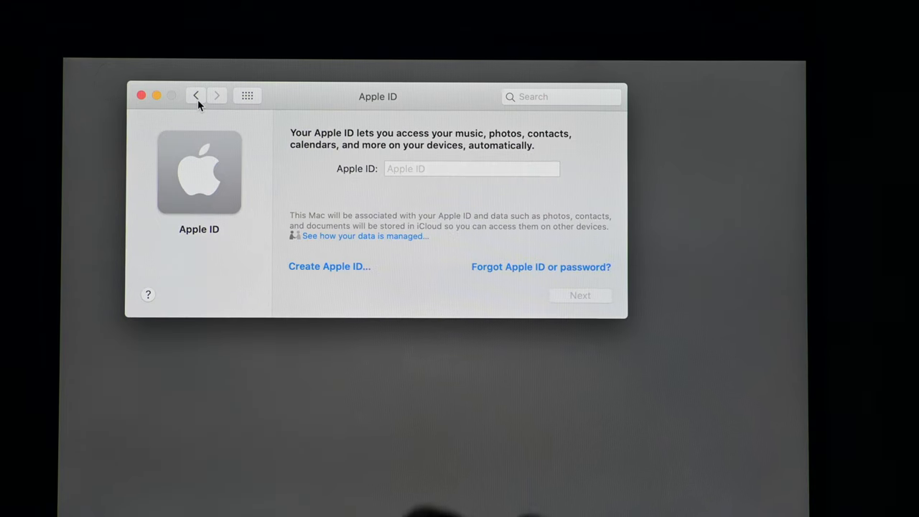
left_click(195, 96)
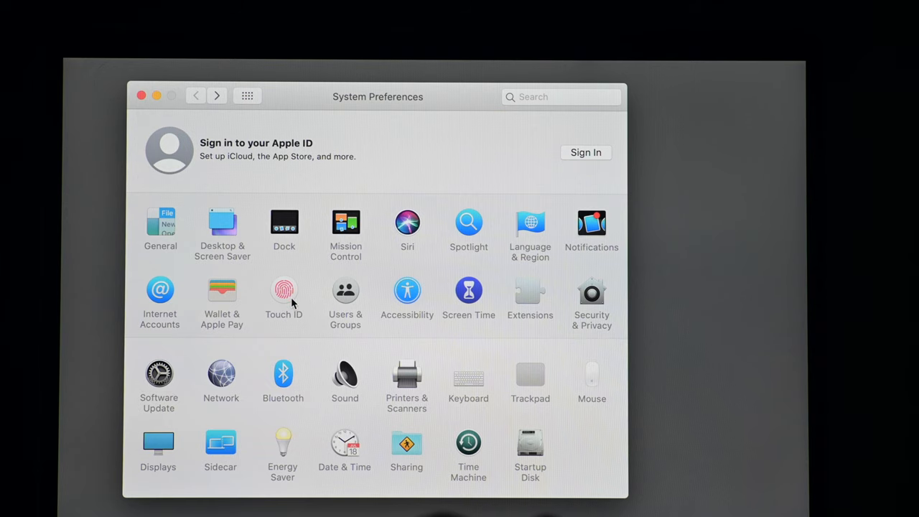
Delete the Finger 1 Touch ID fingerprint using the admin password, then return to preferences
left_click(283, 294)
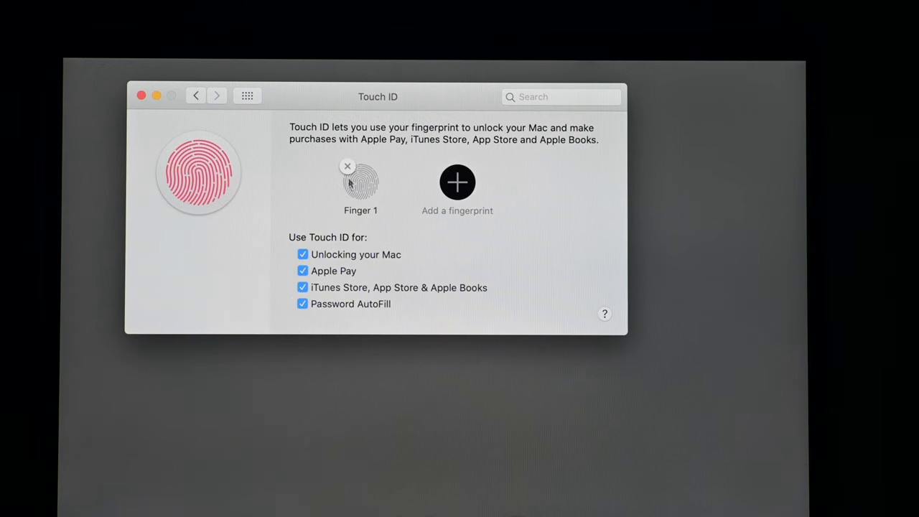
left_click(348, 166)
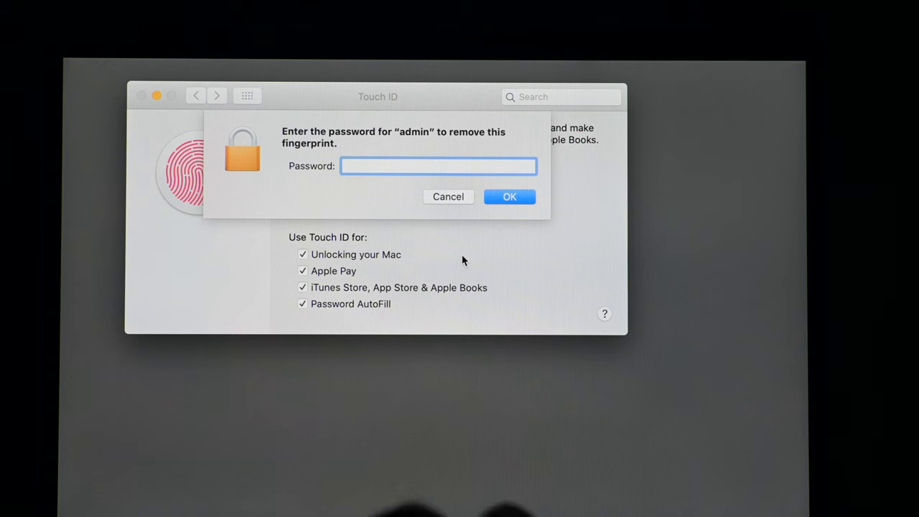
type("•••")
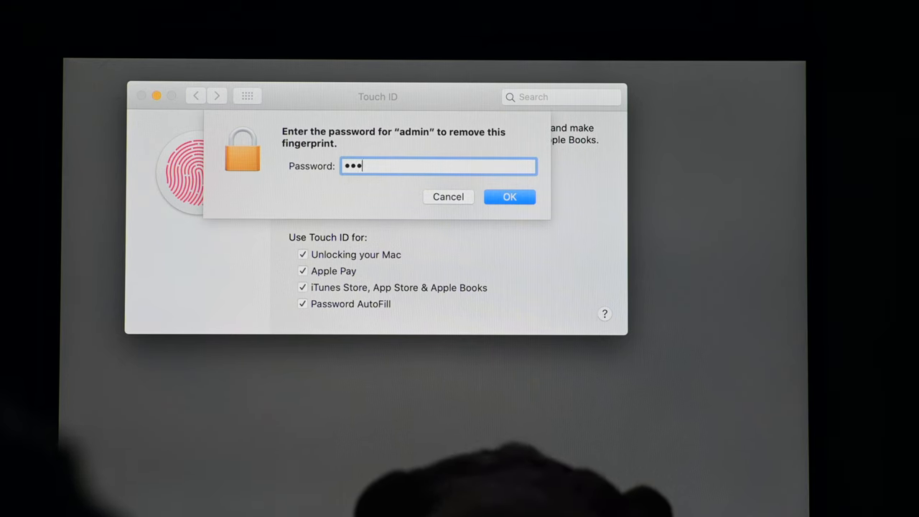
type("••")
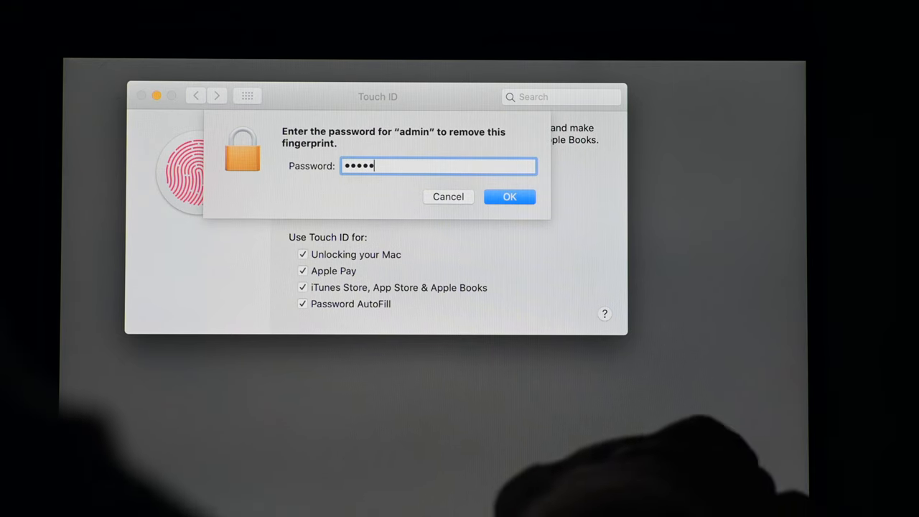
left_click(510, 197)
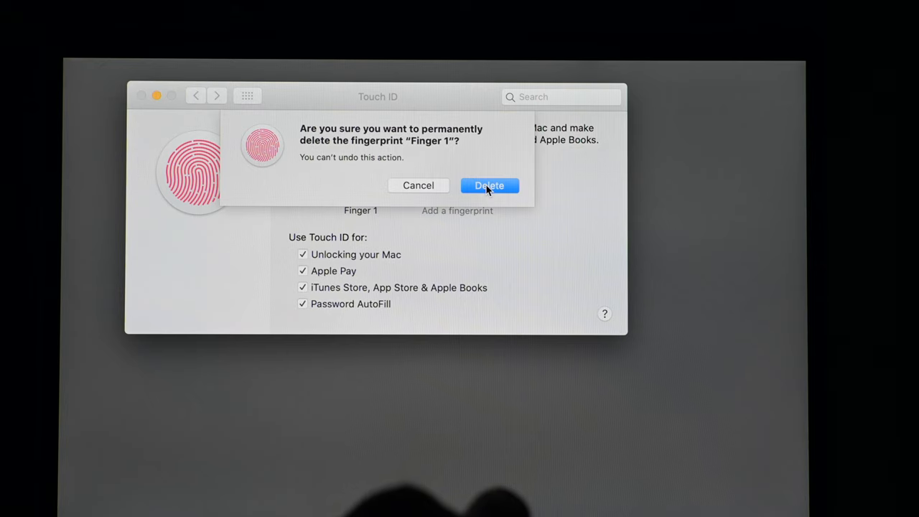
left_click(490, 186)
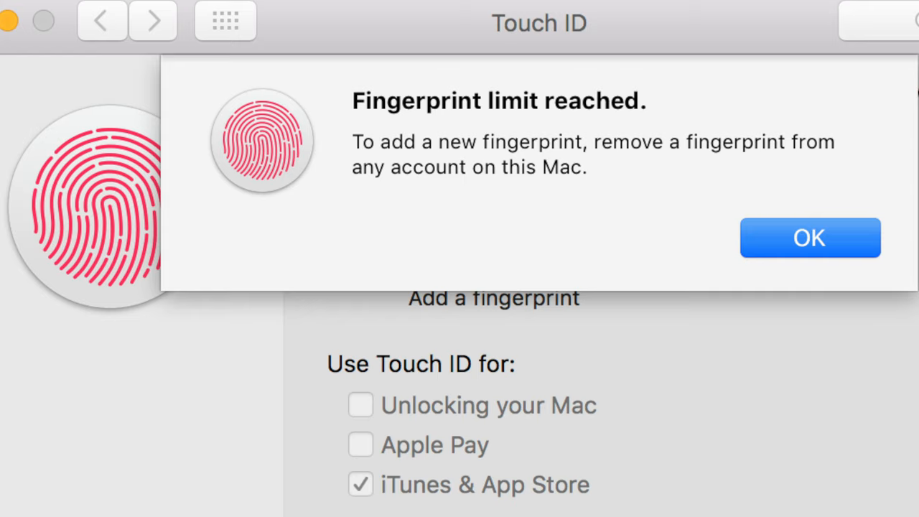
left_click(810, 237)
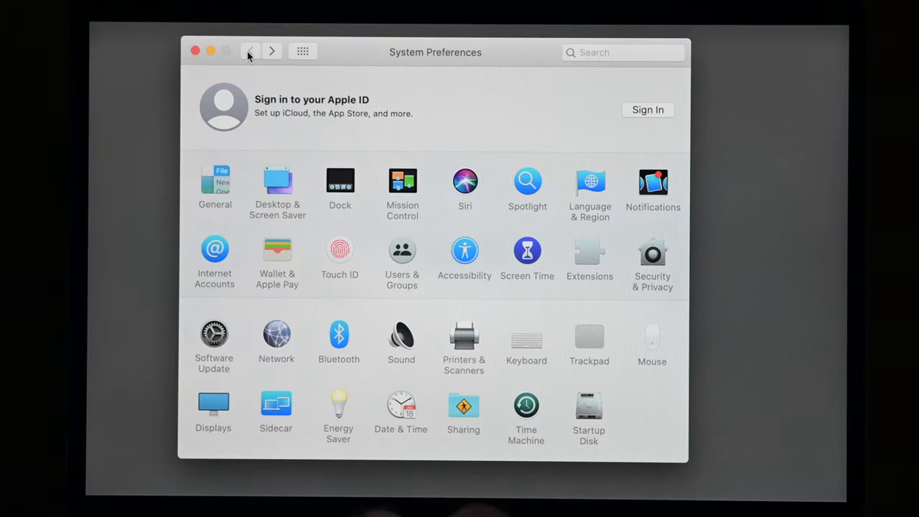
mouse_move(527, 406)
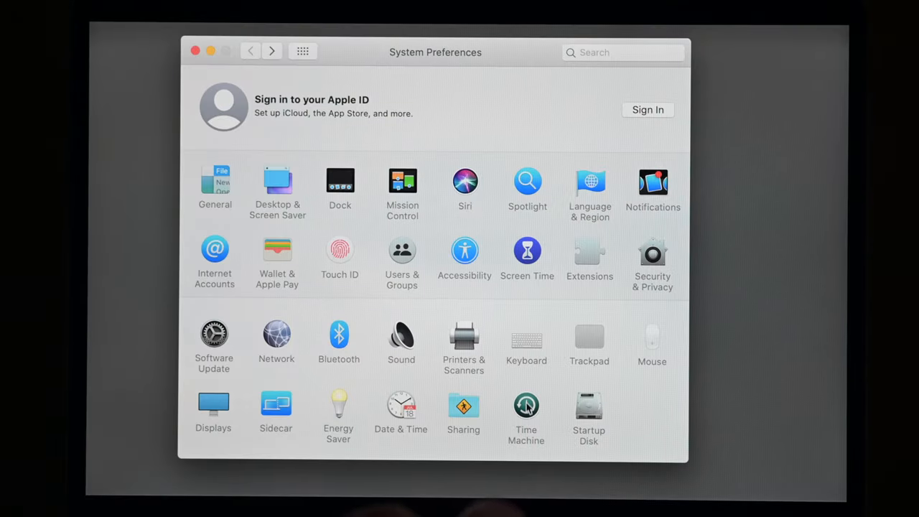
Remove the Sandisk Extreme 1TB disk from Time Machine and view its backup options
left_click(527, 405)
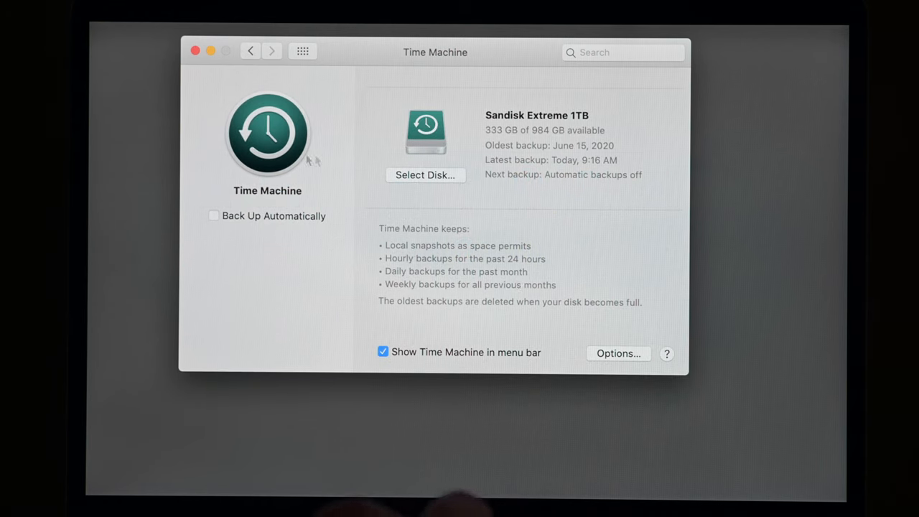
left_click(425, 174)
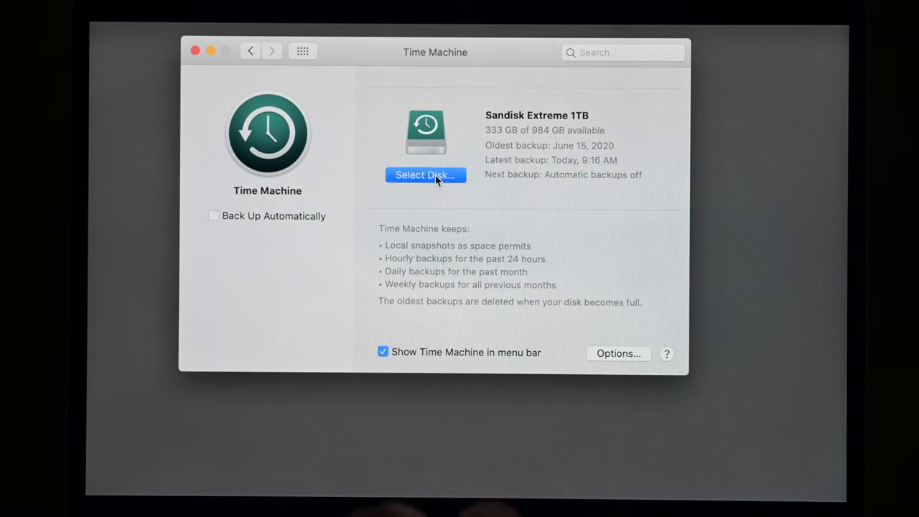
left_click(424, 174)
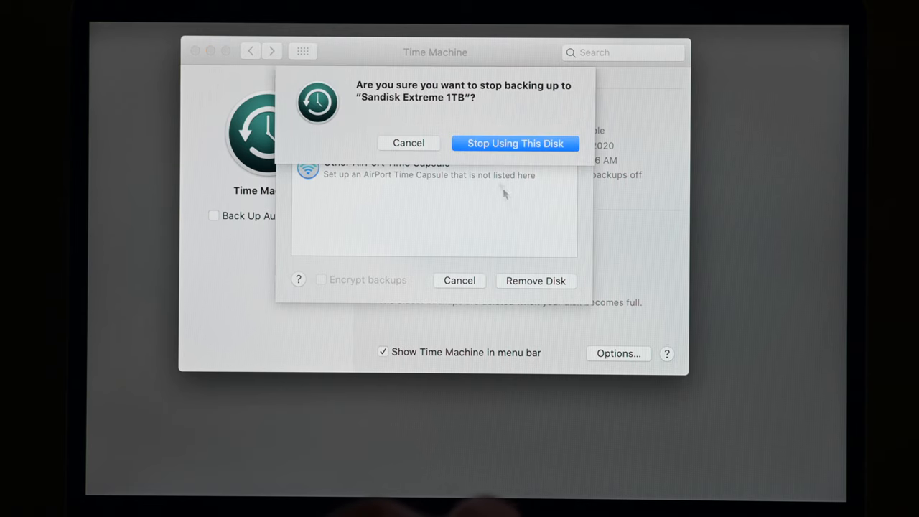
left_click(515, 143)
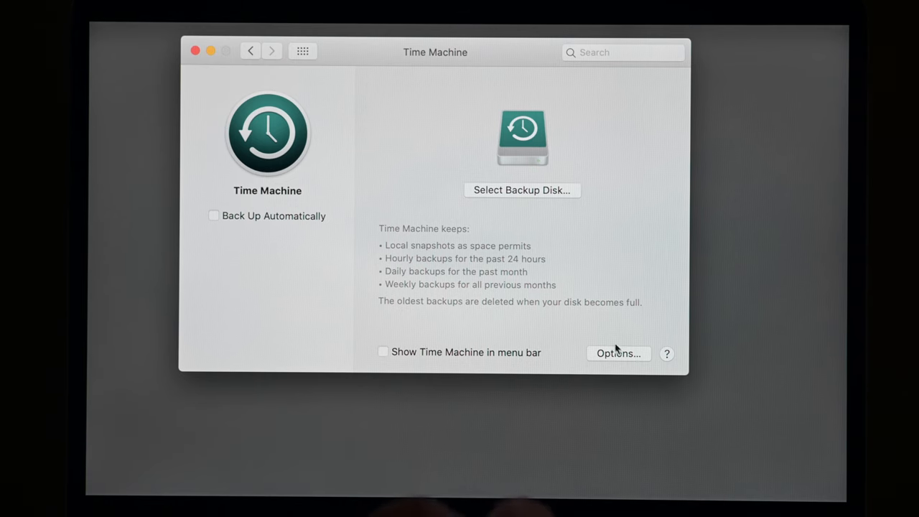
left_click(619, 353)
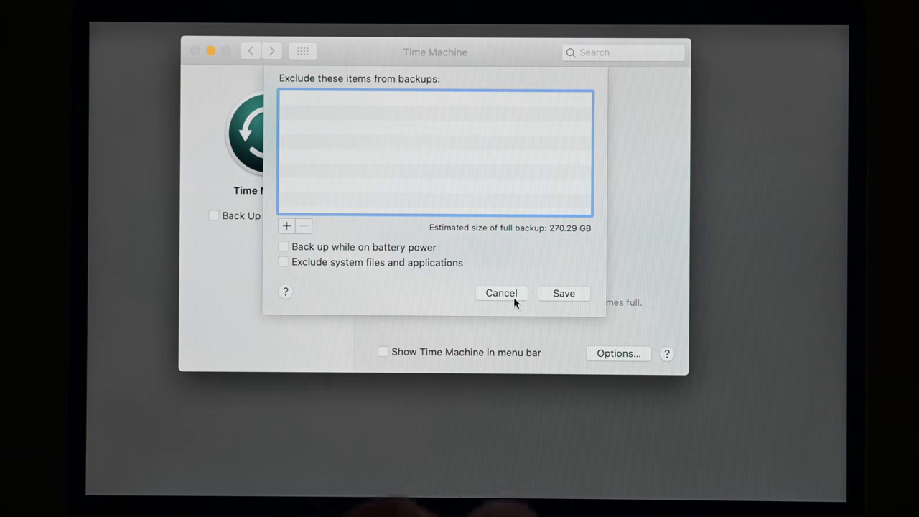
mouse_move(499, 295)
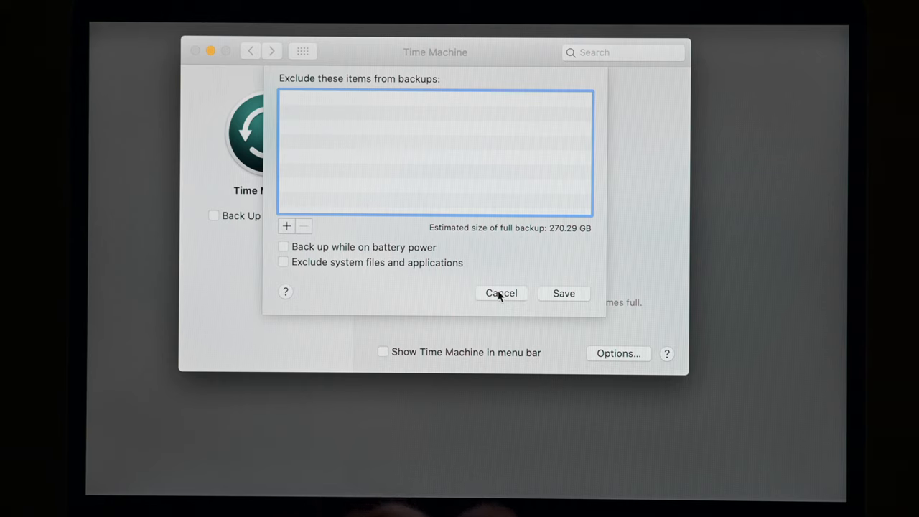
Close the backup options and show Applications > Utilities in Finder
left_click(501, 293)
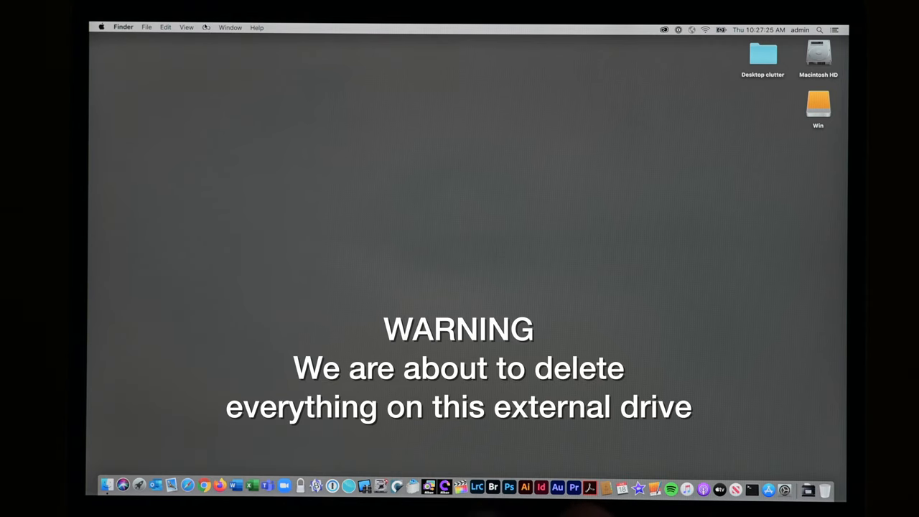
left_click(123, 28)
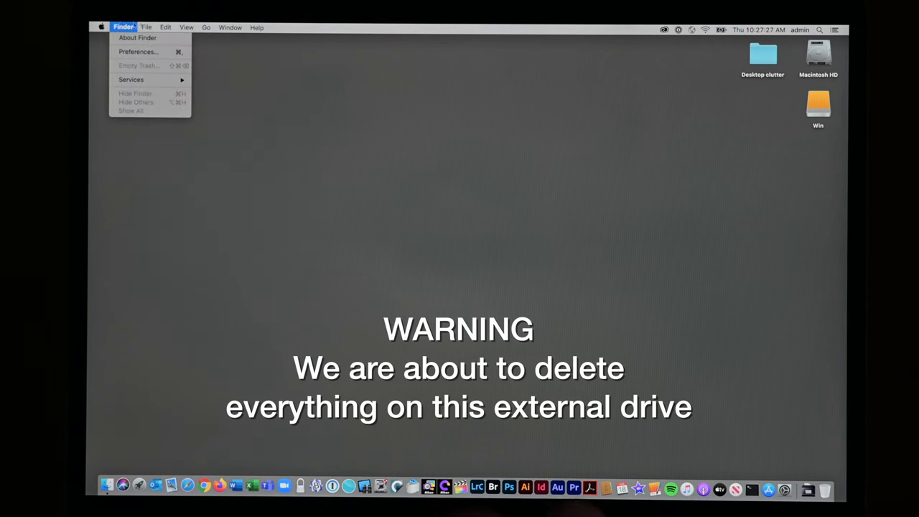
left_click(207, 27)
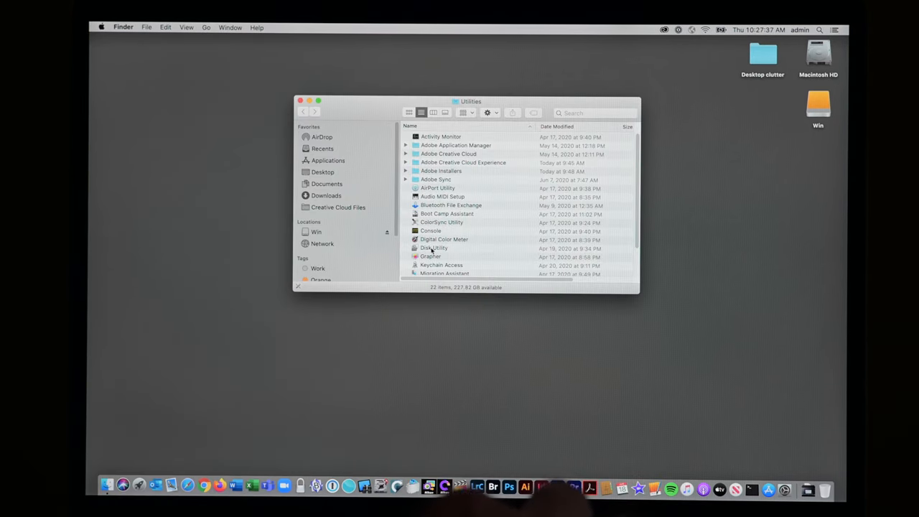
Launch Disk Utility and inspect the SanDisk Extreme drive and its Win volume
double_click(435, 247)
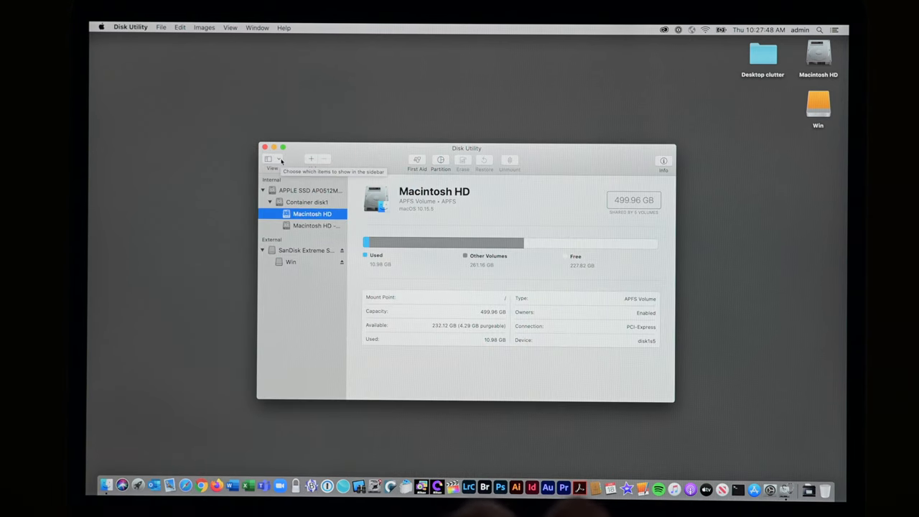
left_click(272, 160)
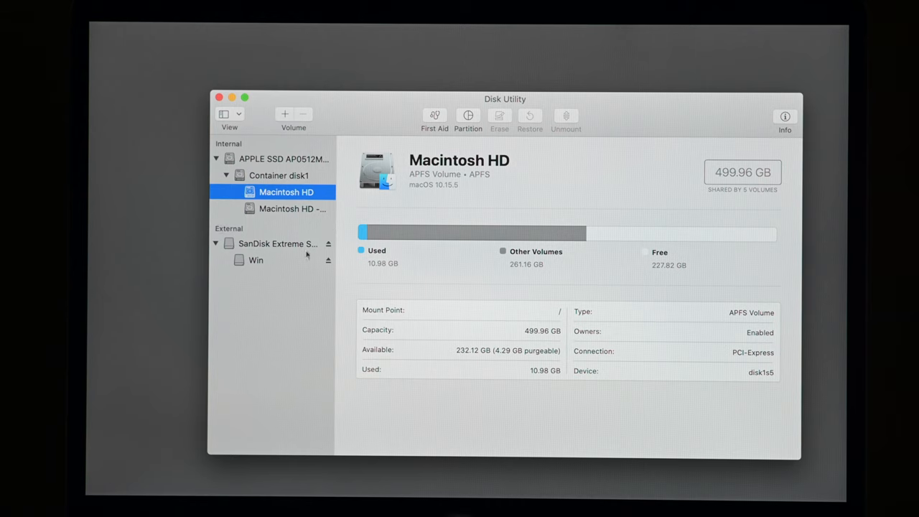
mouse_move(287, 251)
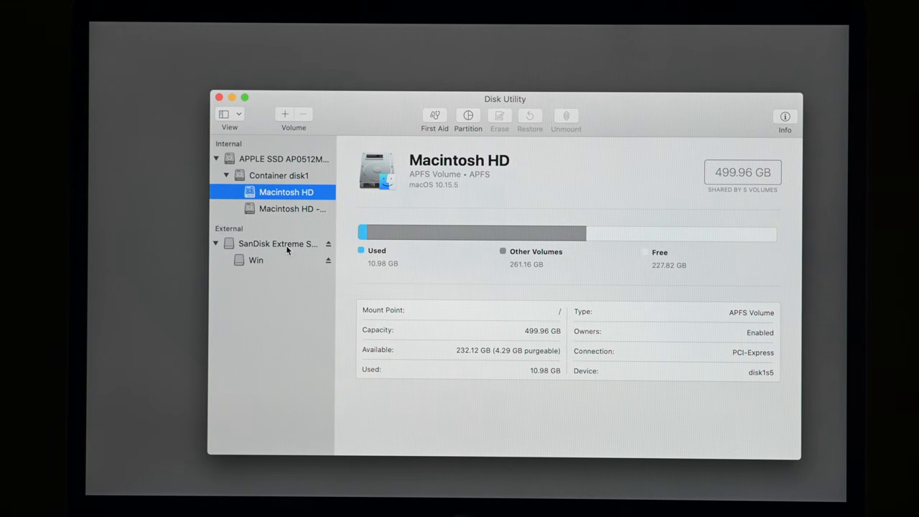
left_click(278, 243)
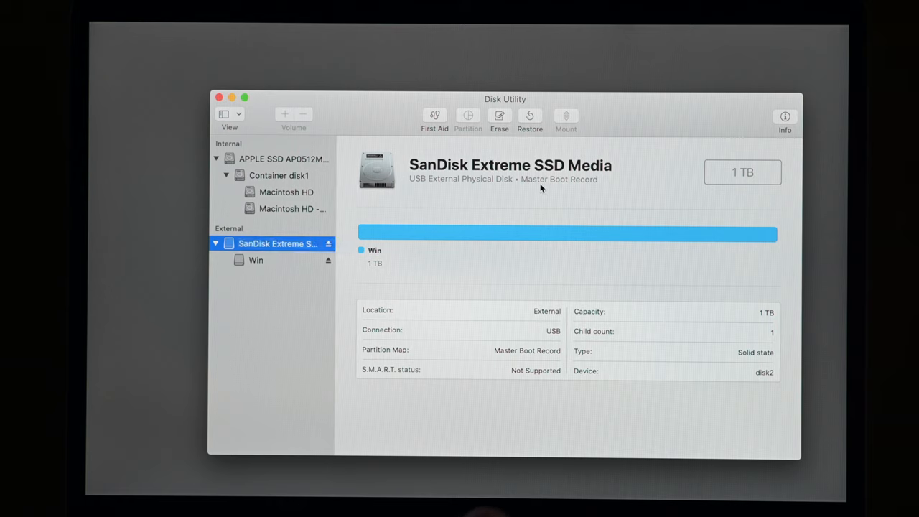
mouse_move(201, 281)
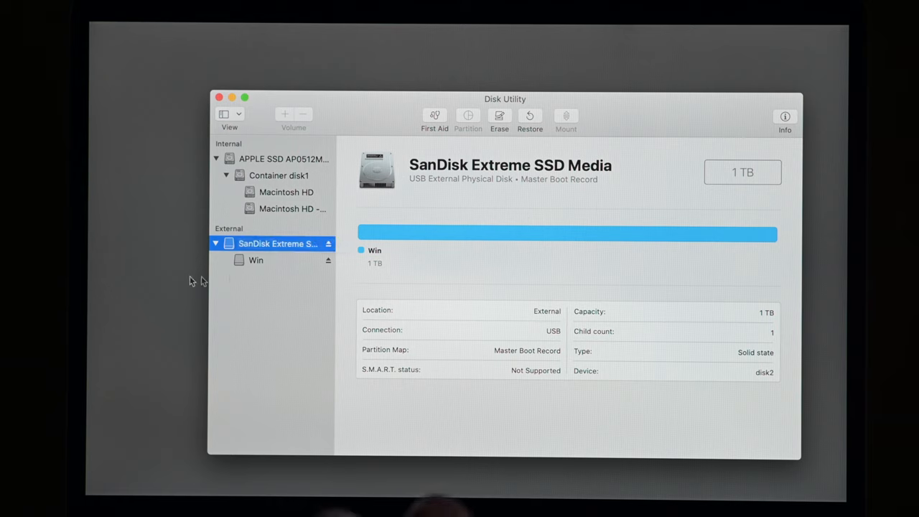
left_click(256, 260)
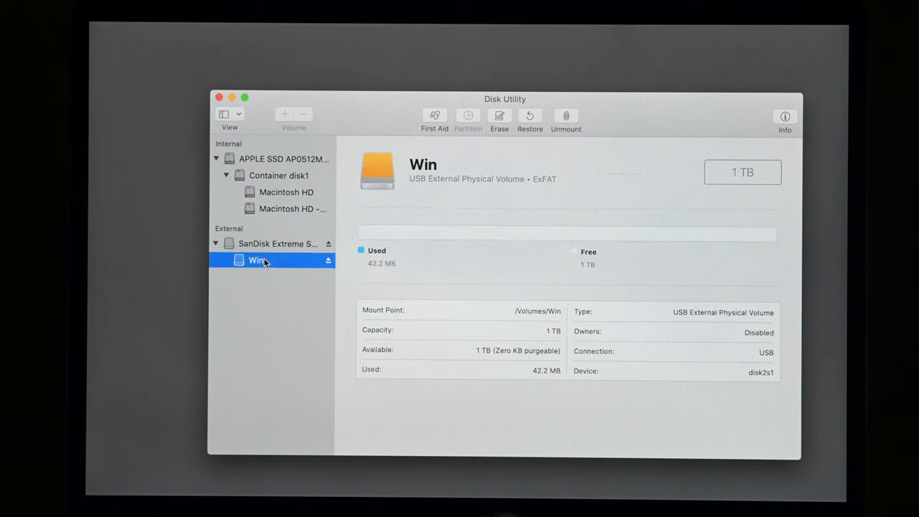
mouse_move(560, 189)
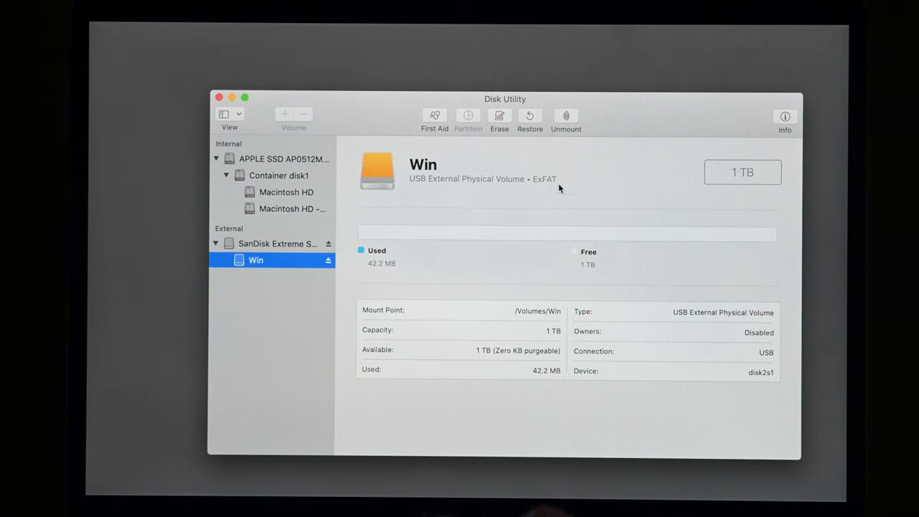
left_click(273, 244)
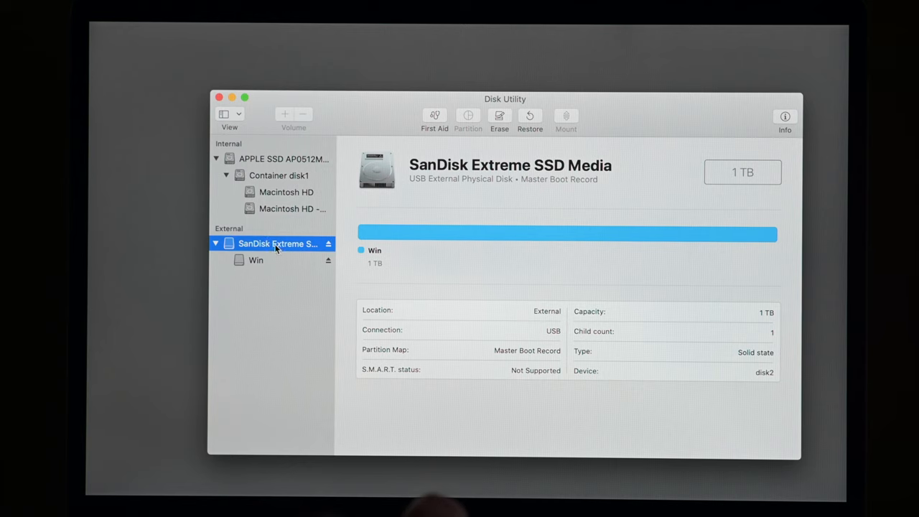
mouse_move(503, 122)
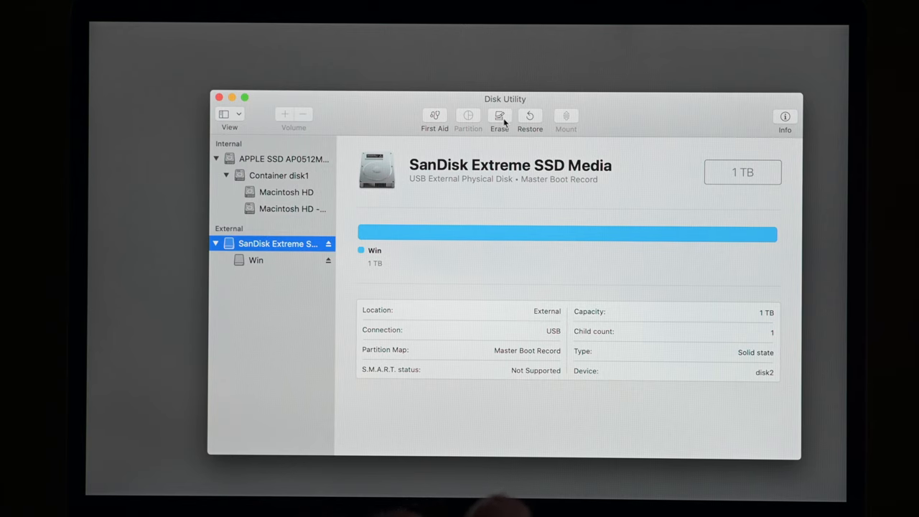
Set the erase scheme to GUID Partition Map, keeping Mac OS Extended (Journaled) format
left_click(499, 116)
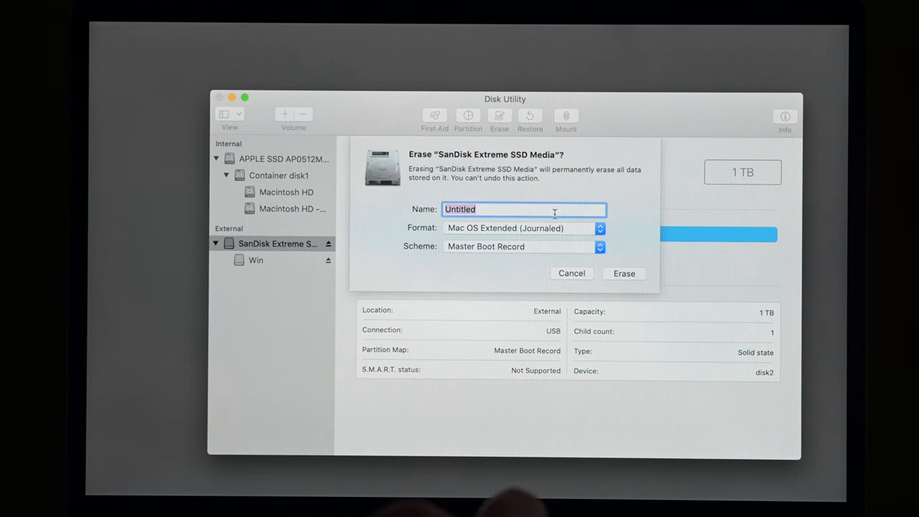
mouse_move(515, 230)
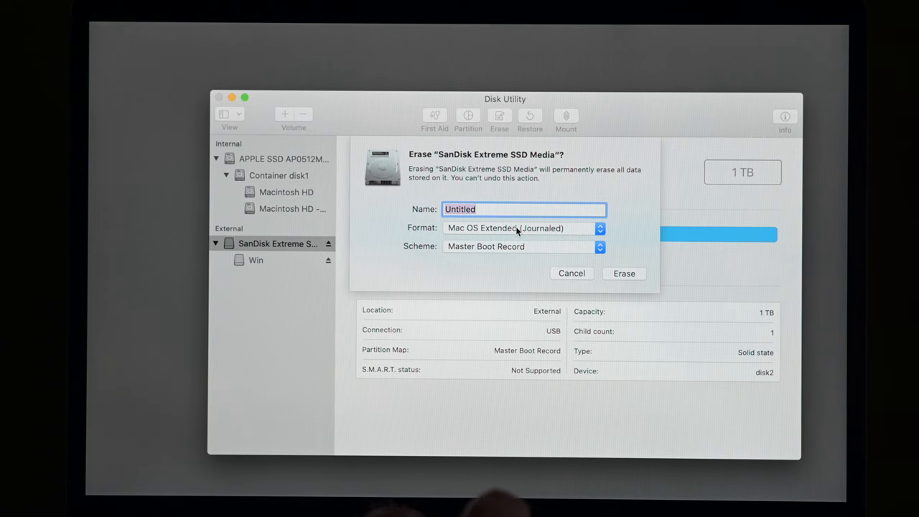
mouse_move(534, 246)
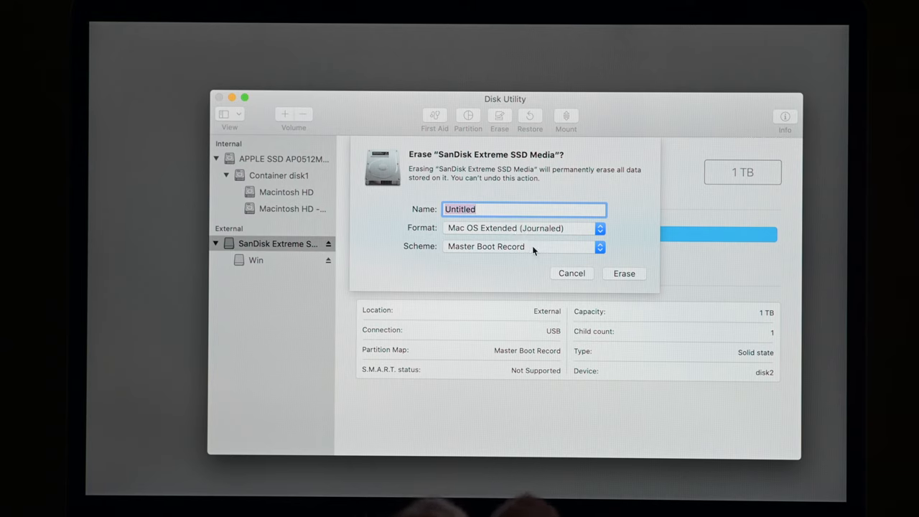
left_click(524, 246)
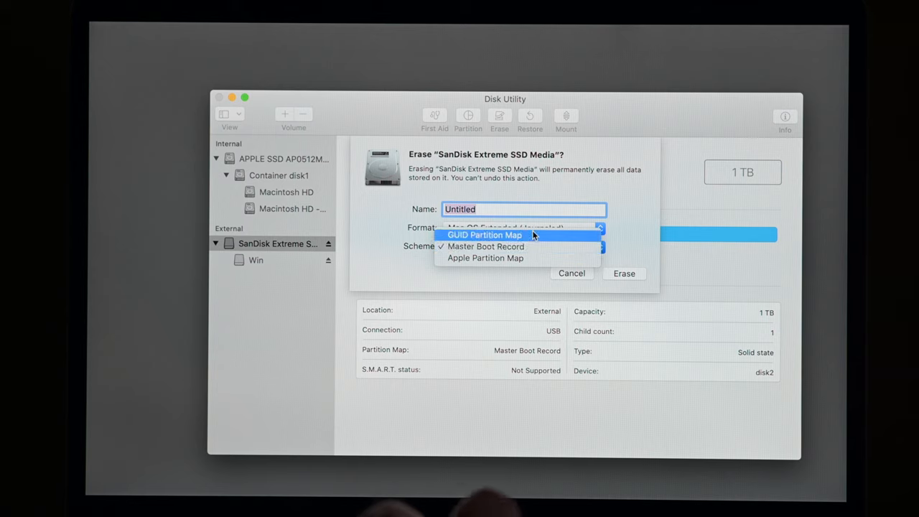
left_click(485, 235)
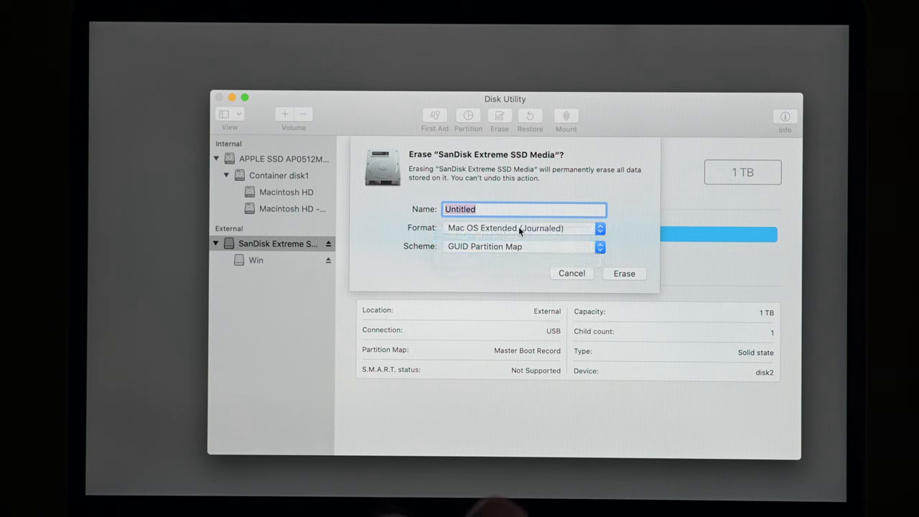
left_click(523, 228)
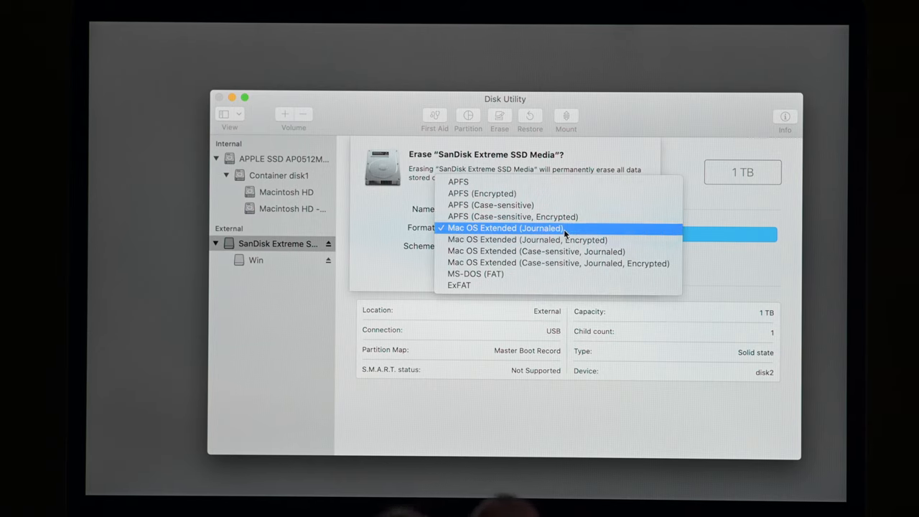
left_click(505, 227)
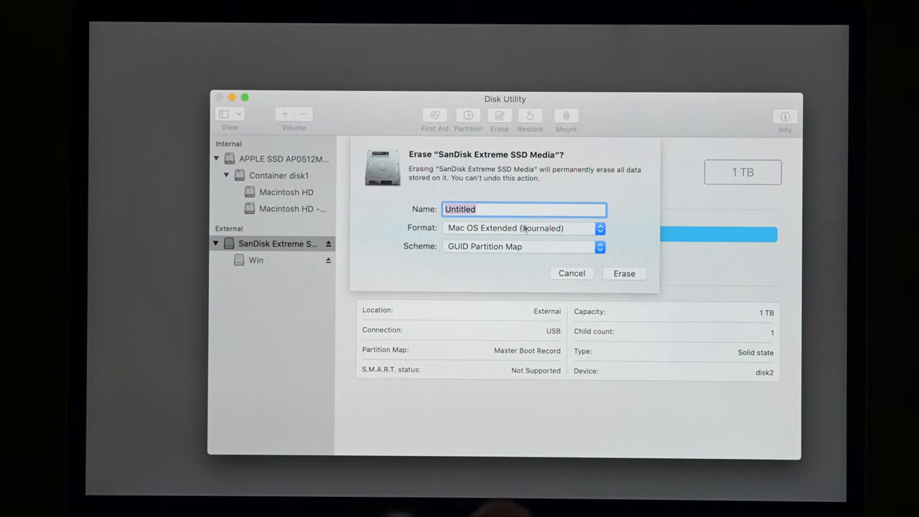
left_click(523, 228)
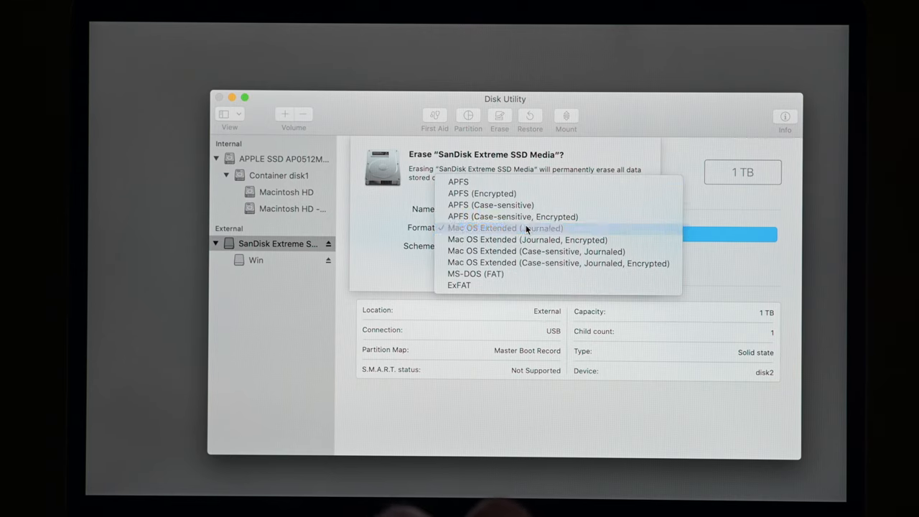
left_click(505, 228)
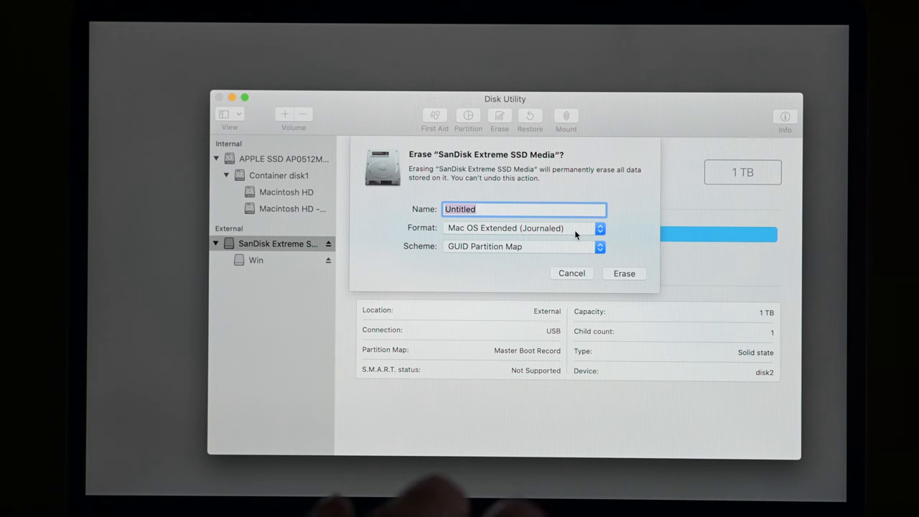
mouse_move(549, 205)
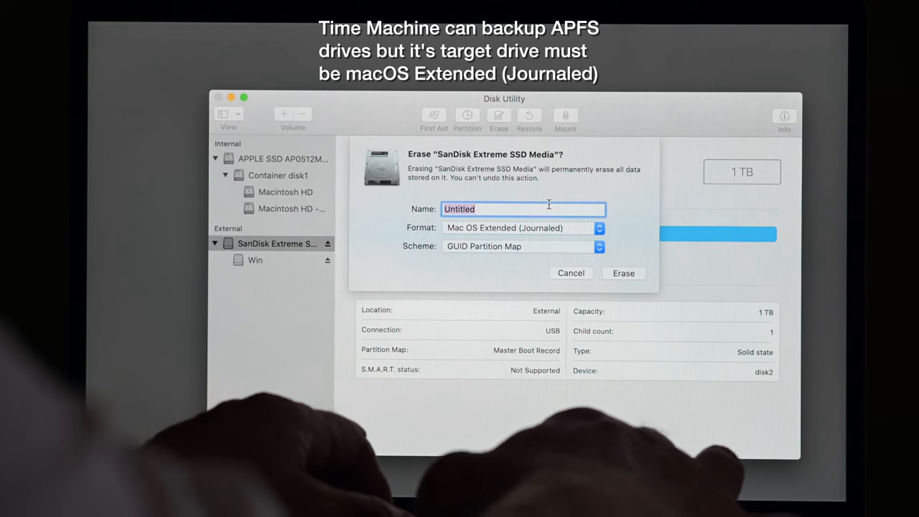
Name the new volume 'SanDisk Extreme 1TB' in the Erase sheet
type("SanDisk Extreme")
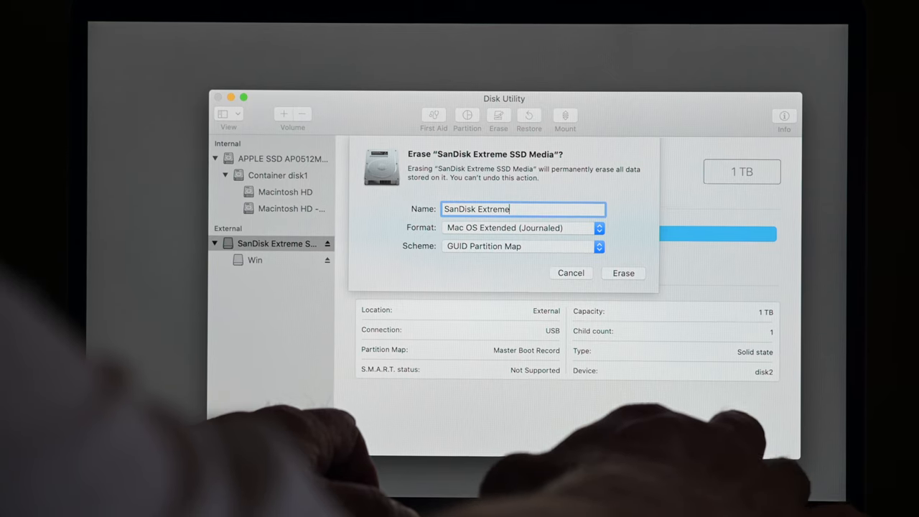
type("1")
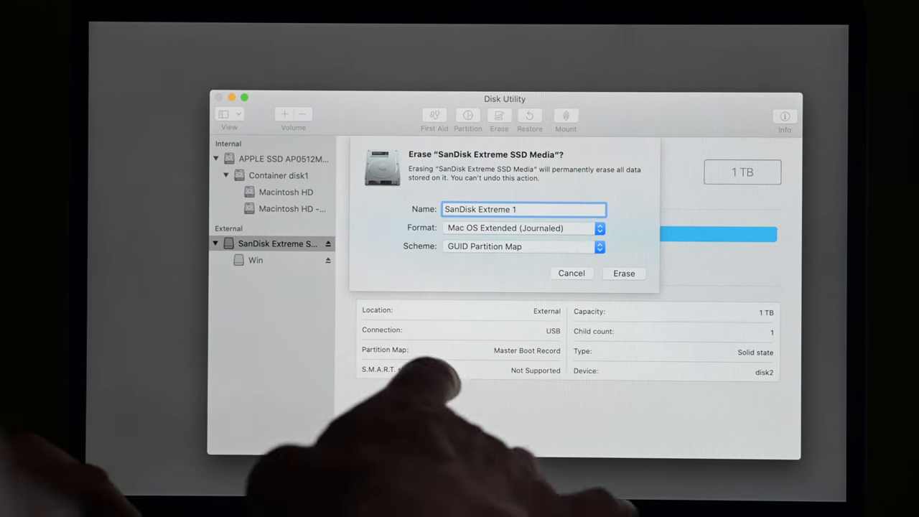
type("TB")
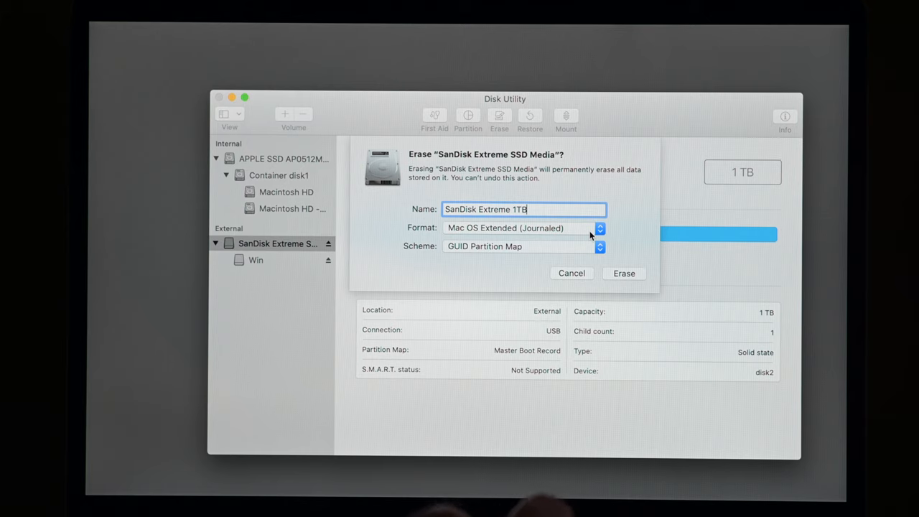
mouse_move(554, 224)
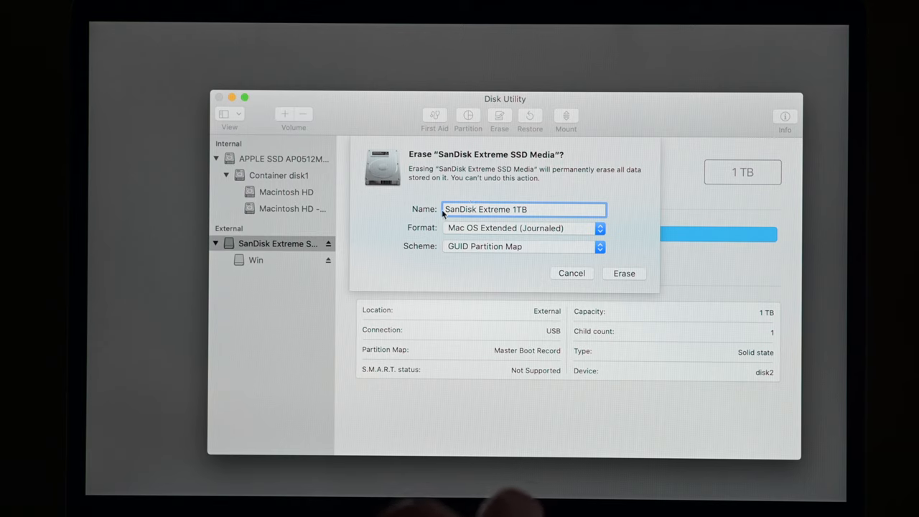
mouse_move(600, 269)
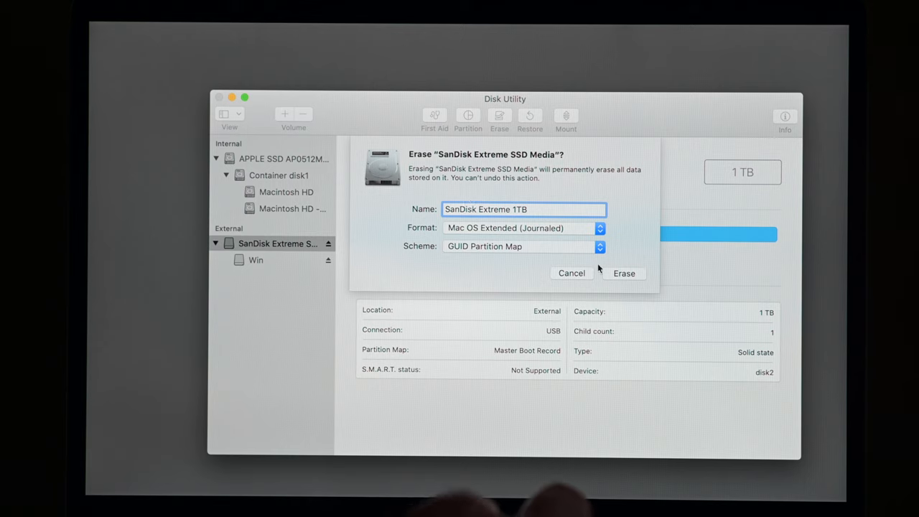
left_click(521, 209)
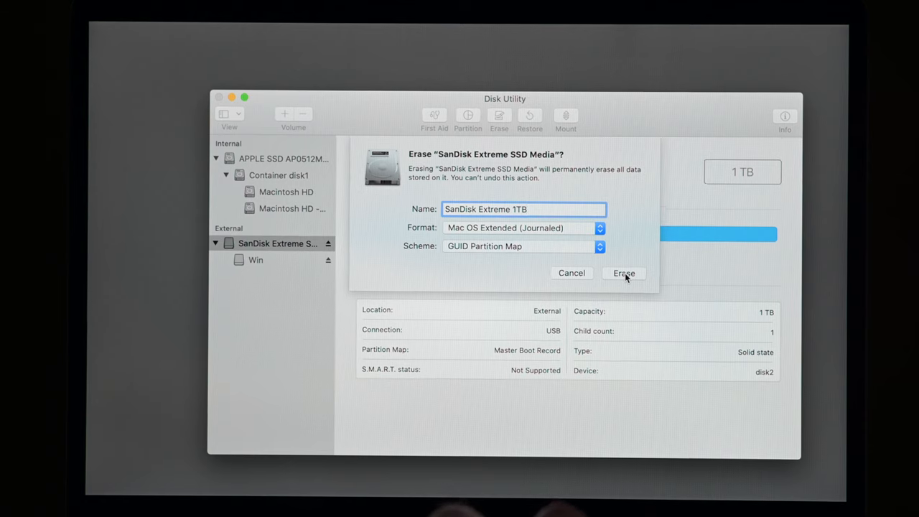
Erase the drive, dismiss the report, and inspect the new SanDisk Extreme 1TB volume
left_click(623, 273)
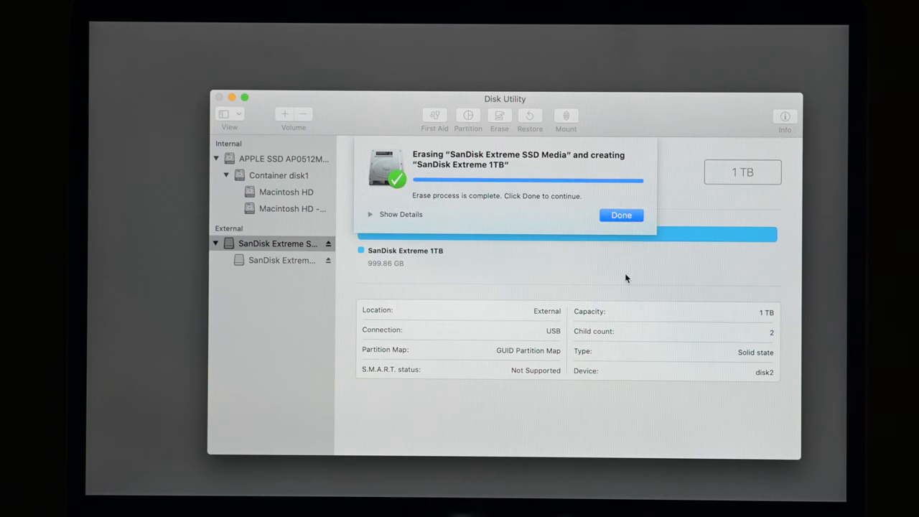
left_click(620, 215)
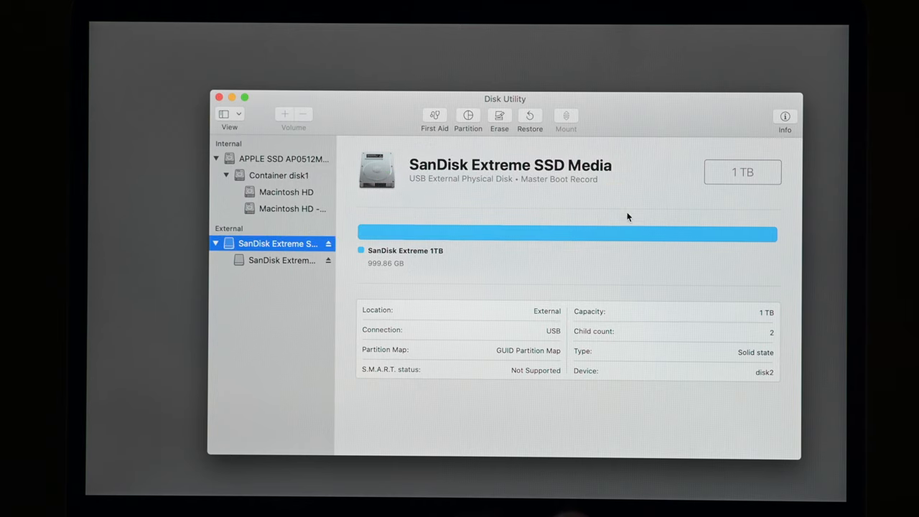
mouse_move(278, 160)
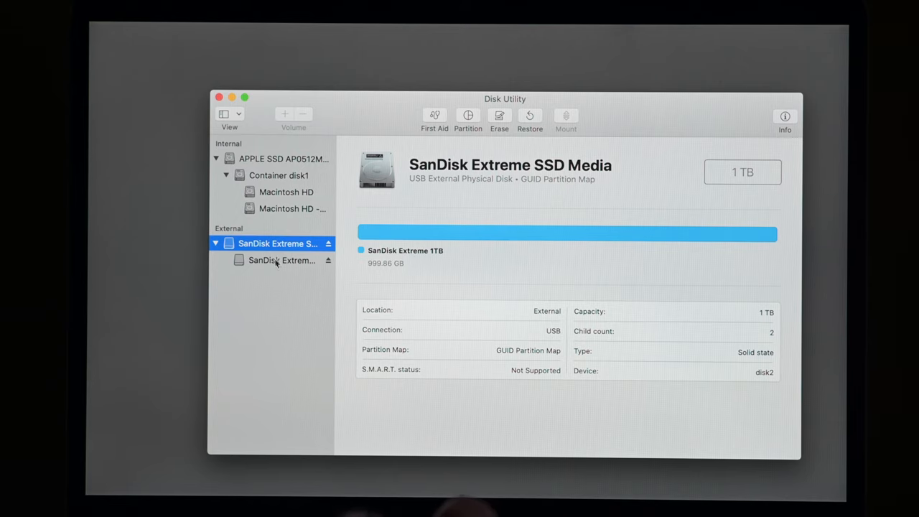
left_click(280, 260)
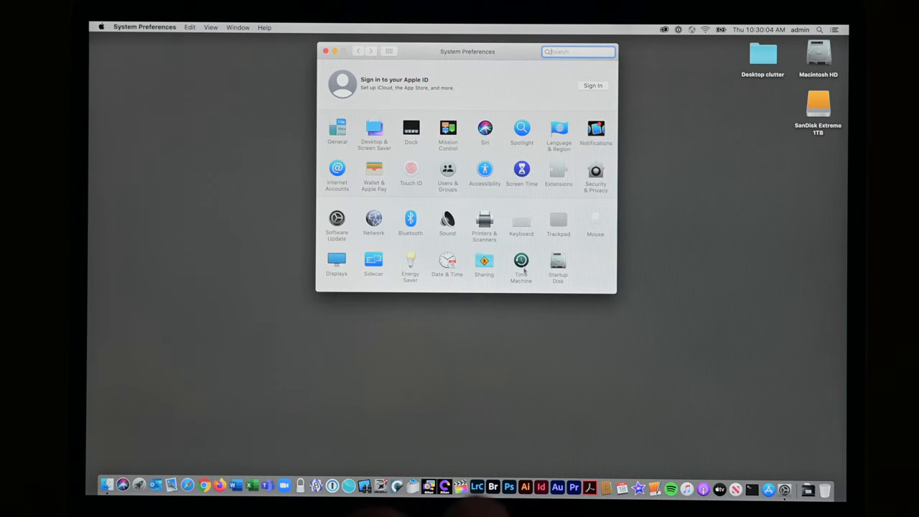
Back up to SanDisk Extreme 1TB, disable automatic backups, and show Time Machine in menu bar
left_click(521, 262)
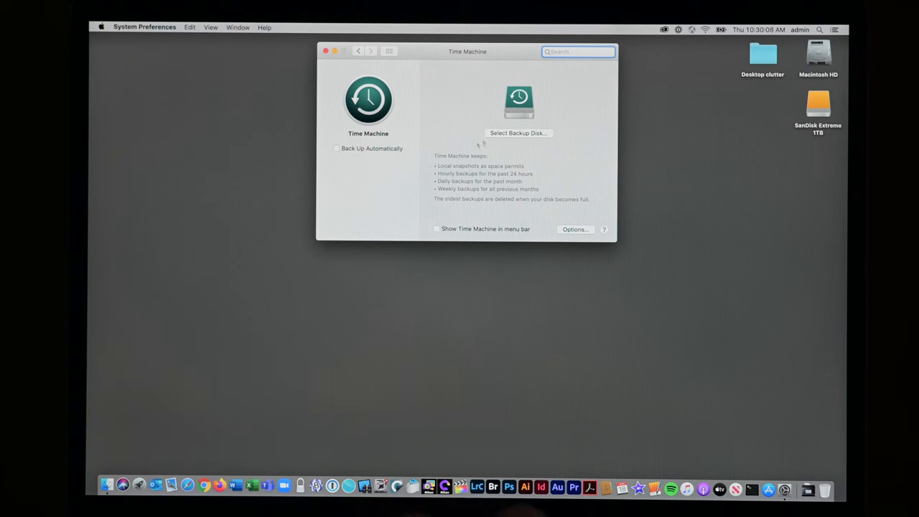
left_click(518, 133)
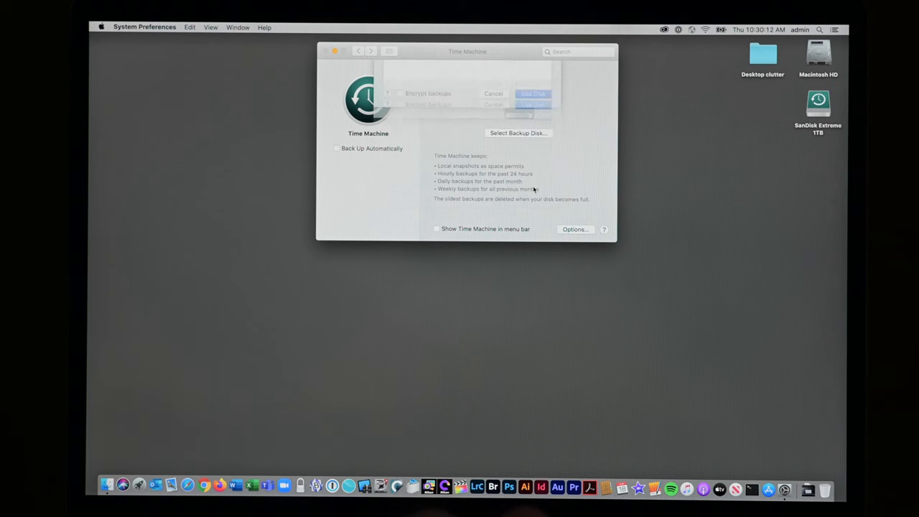
left_click(336, 148)
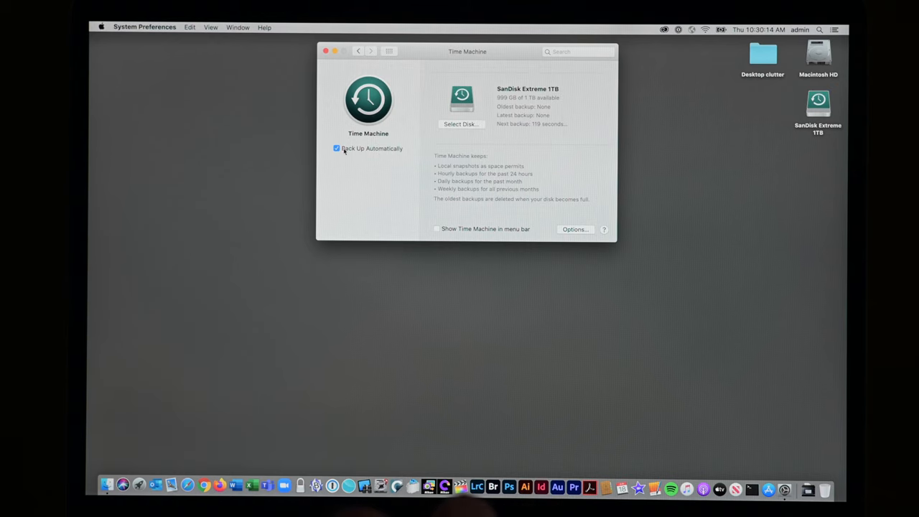
mouse_move(551, 129)
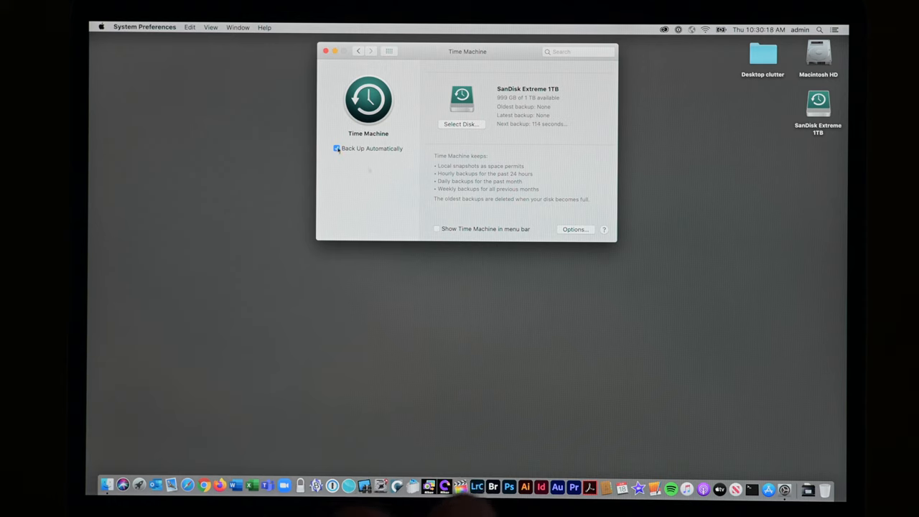
left_click(336, 148)
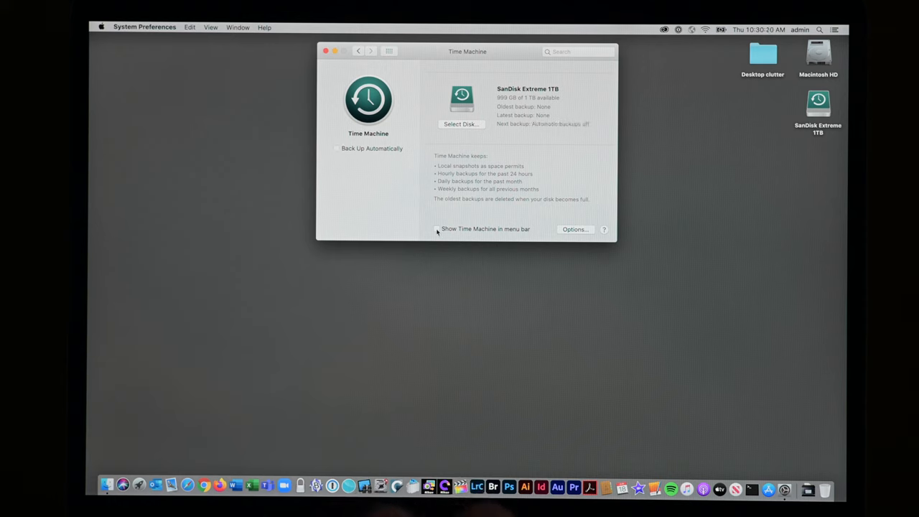
left_click(436, 228)
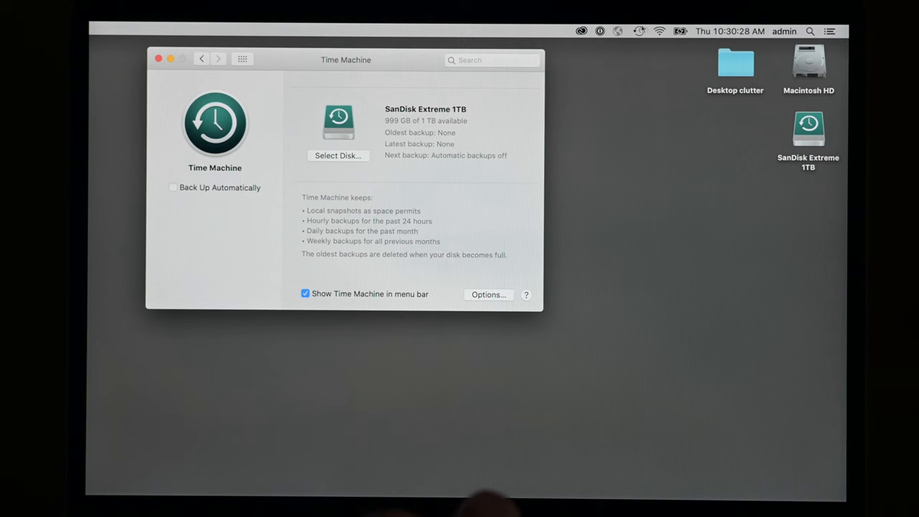
Start a manual Time Machine backup to SanDisk Extreme 1TB and dismiss the unencrypted-backup warning
left_click(639, 31)
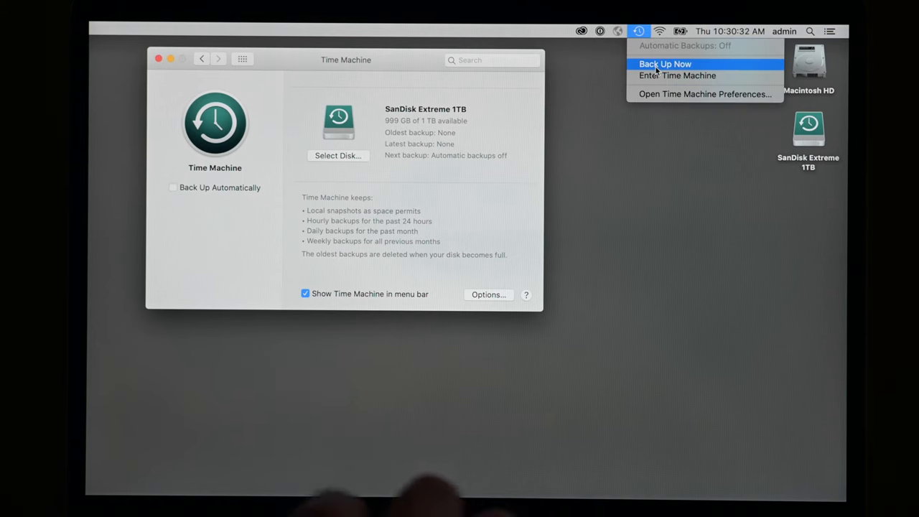
left_click(665, 64)
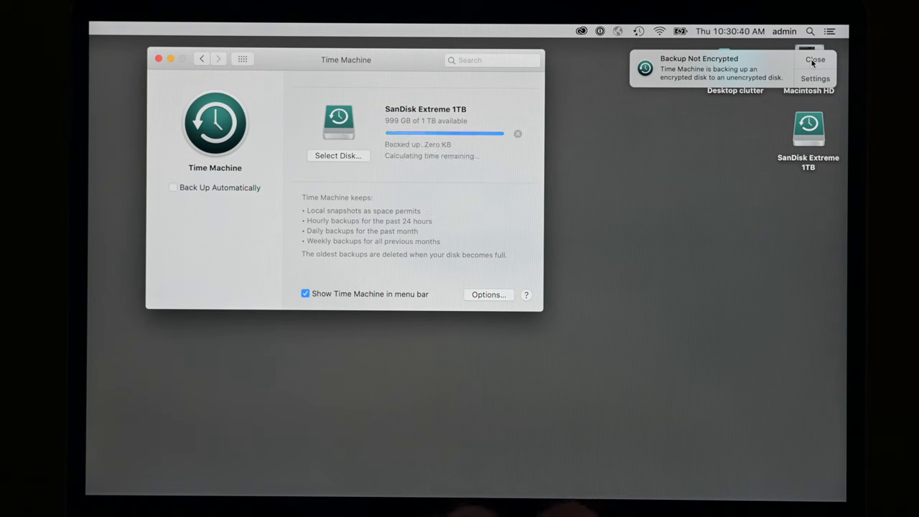
left_click(815, 59)
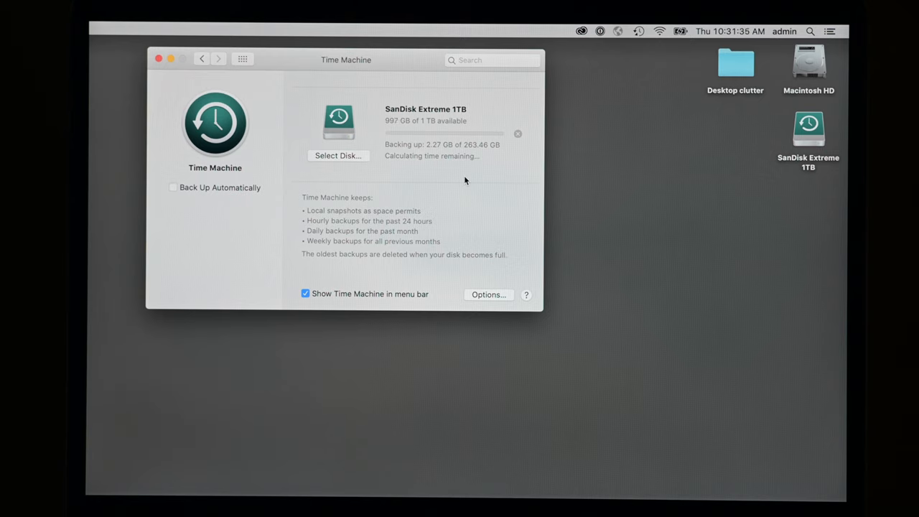
mouse_move(492, 314)
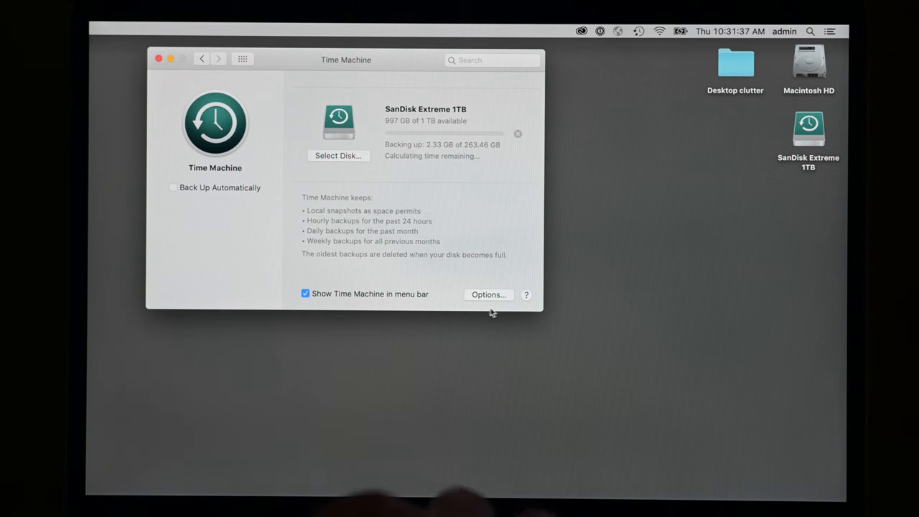
Review the Time Machine backup exclusion options, then cancel without changing anything
left_click(490, 295)
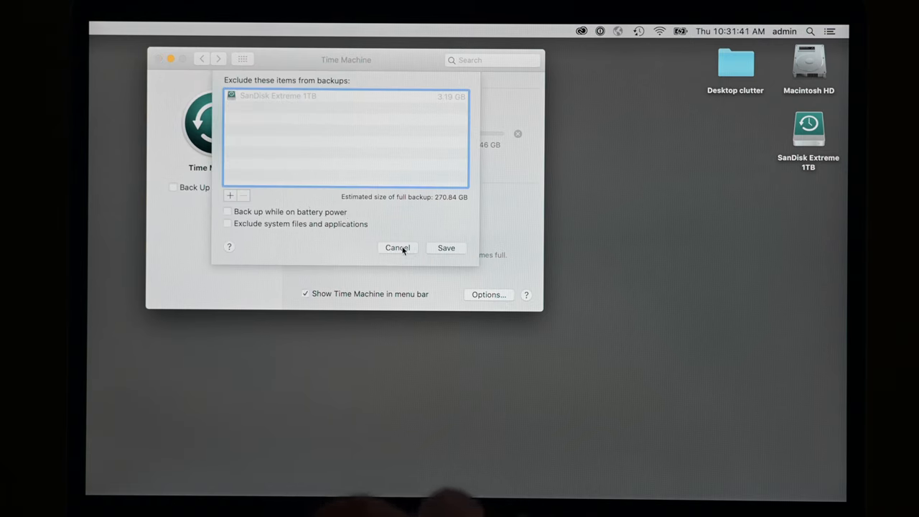
left_click(398, 248)
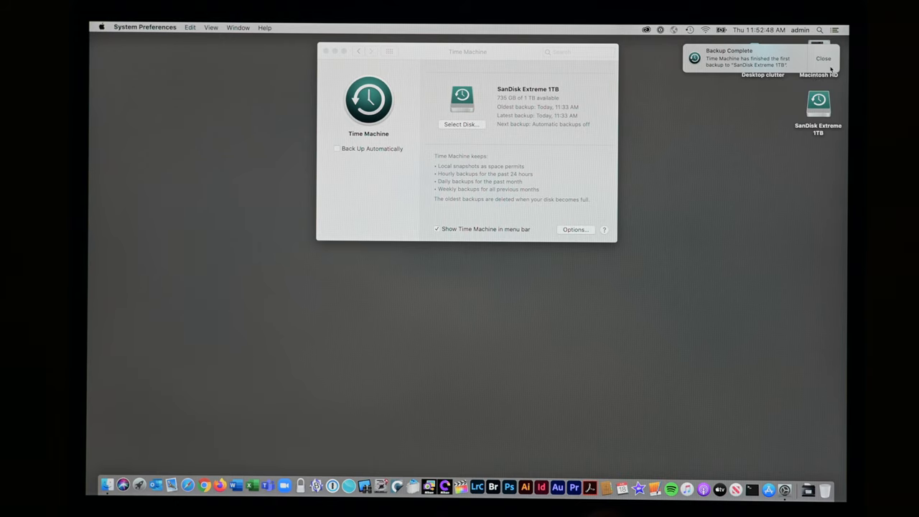
Dismiss the backup-complete notice, browse Backups.backupdb > Phoenix, and expand Macintosh HD - Data
left_click(824, 58)
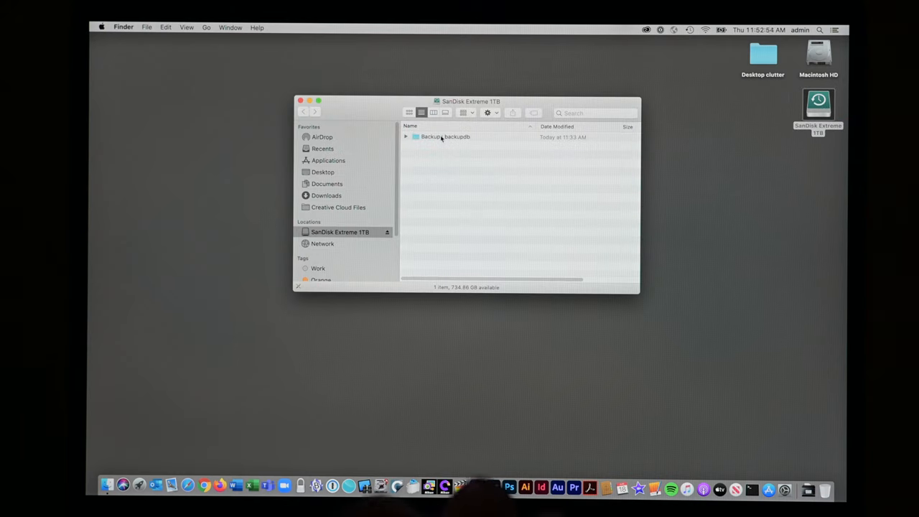
double_click(445, 137)
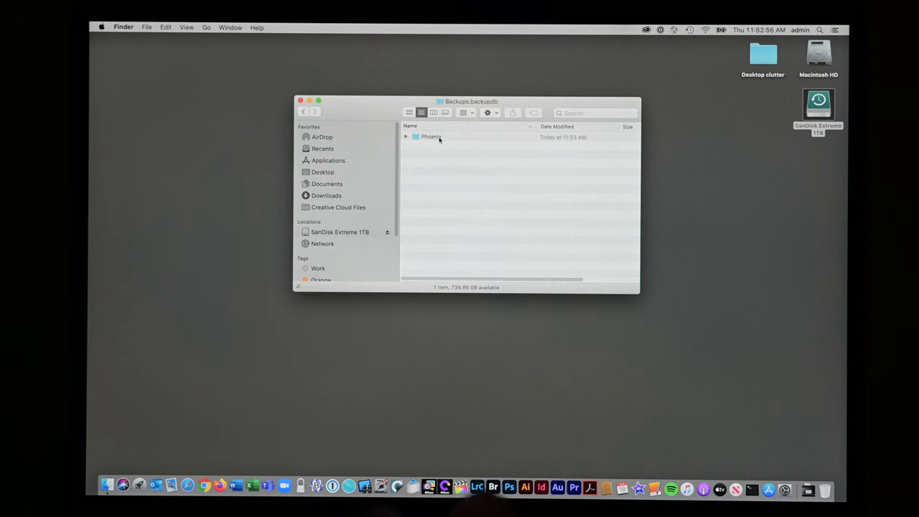
double_click(430, 136)
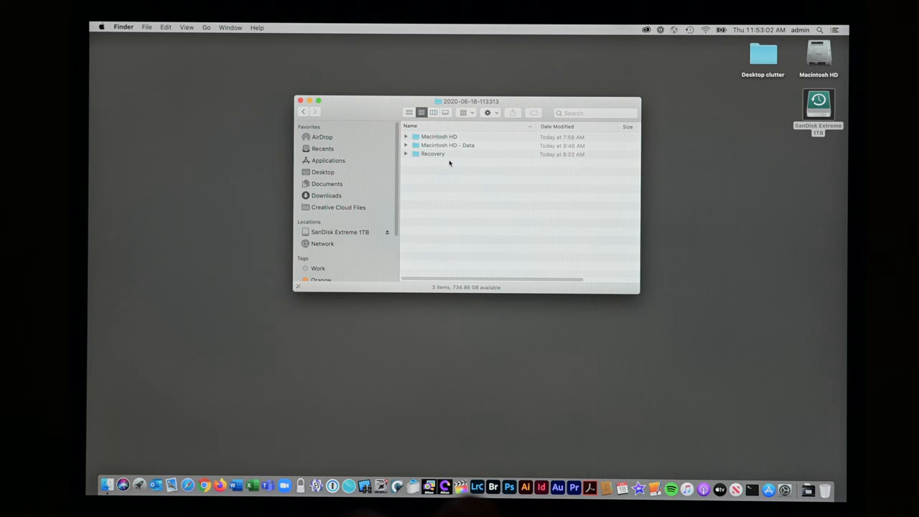
mouse_move(437, 136)
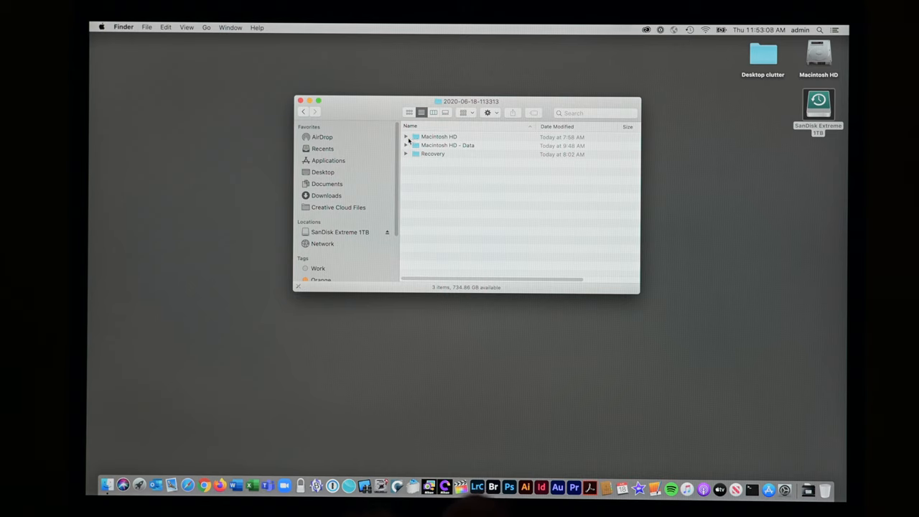
left_click(407, 137)
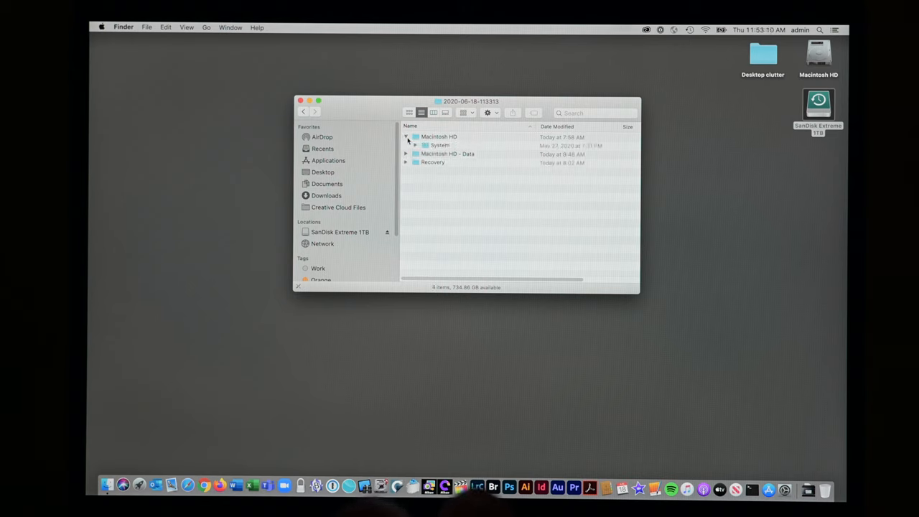
left_click(406, 137)
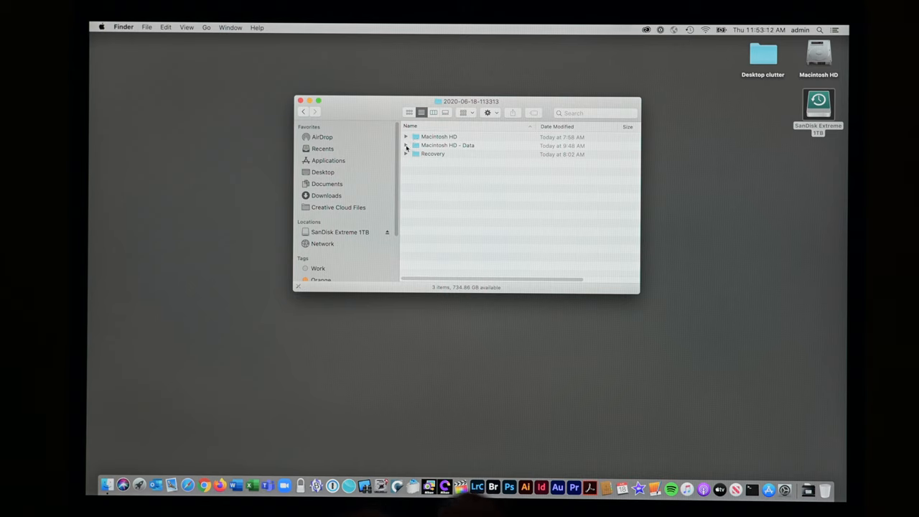
left_click(406, 145)
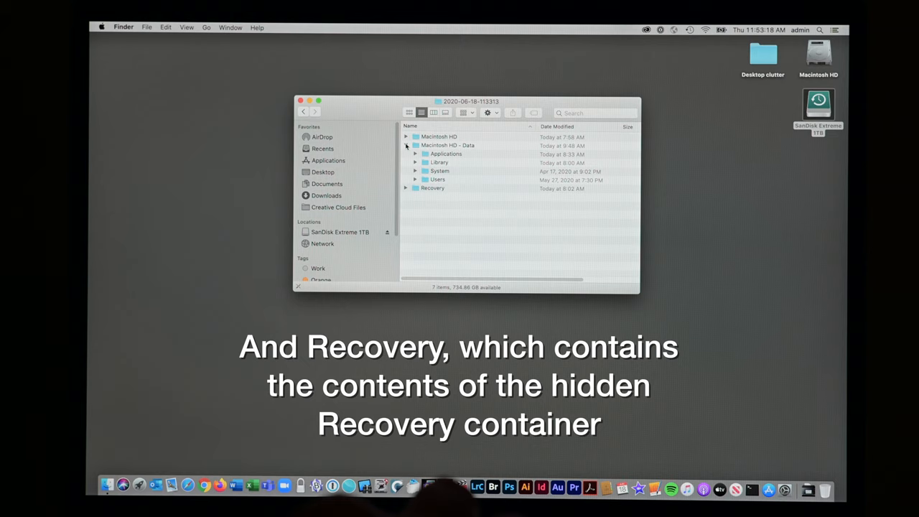
Open the backed-up Users folder and then the user's home folder
double_click(437, 180)
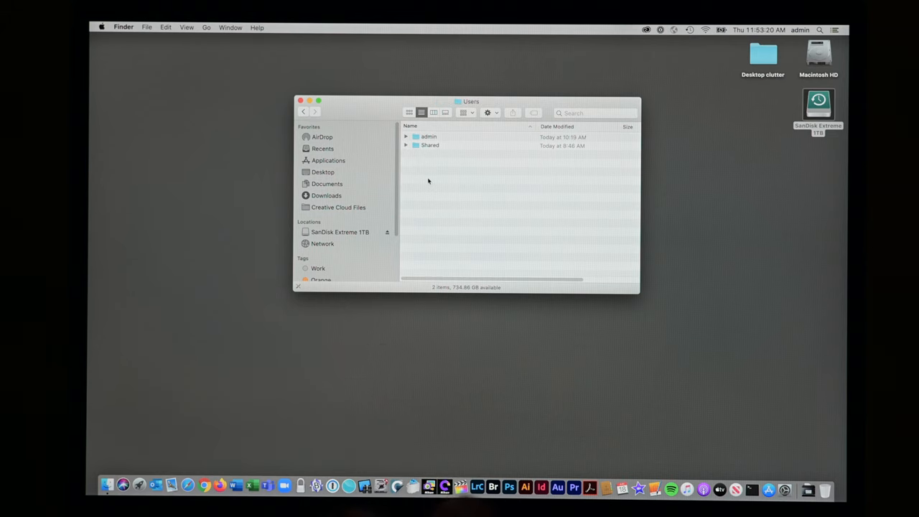
double_click(429, 137)
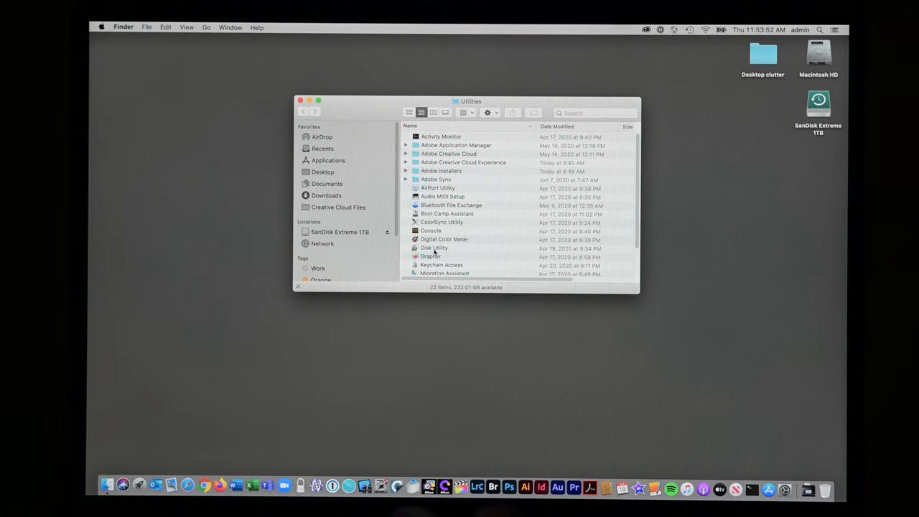
Relaunch Disk Utility from the Mac's Utilities folder
double_click(434, 247)
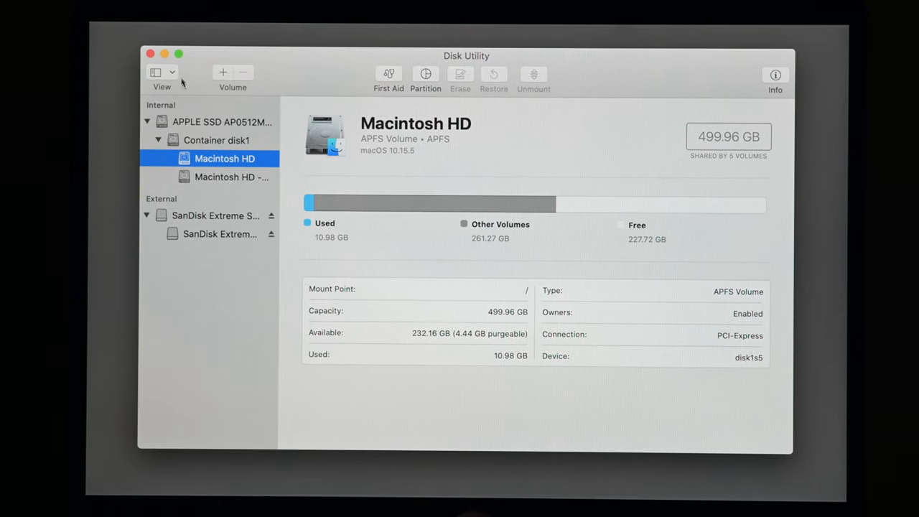
Switch the Disk Utility sidebar to Show All Devices and select SanDisk Extreme SSD Media
left_click(161, 75)
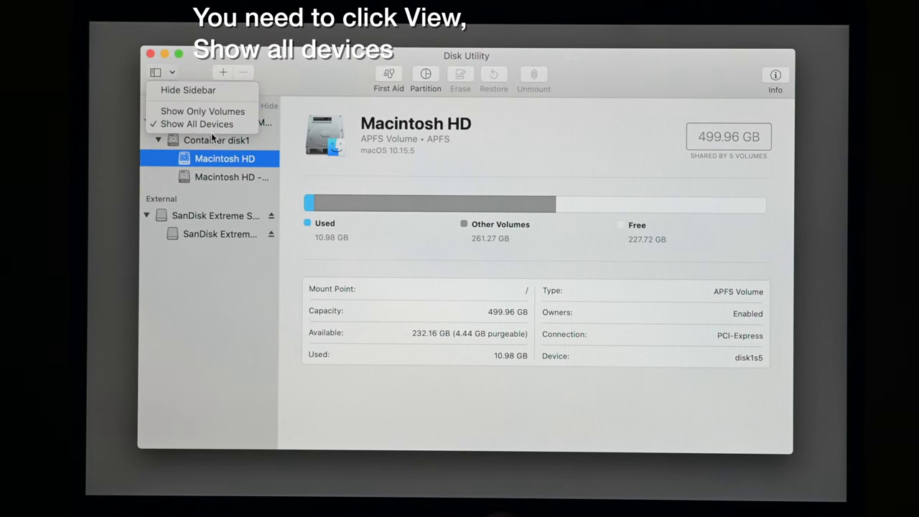
left_click(197, 123)
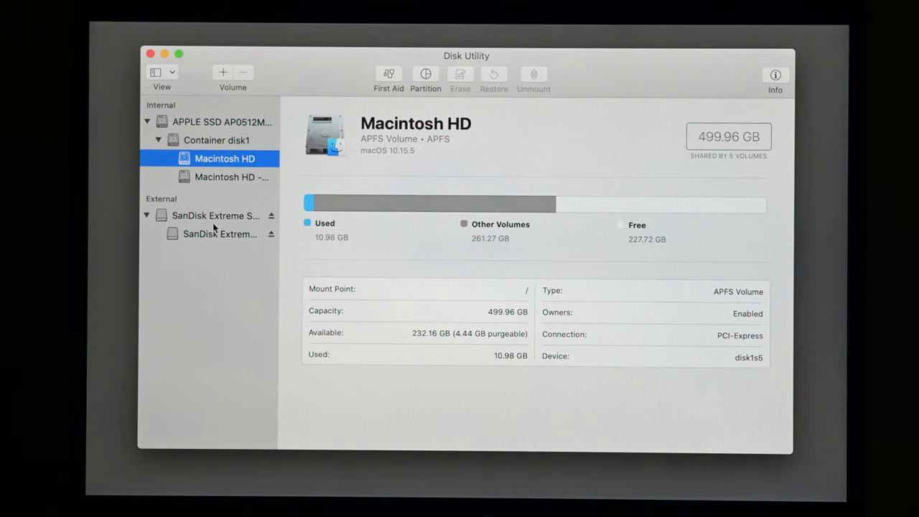
left_click(216, 215)
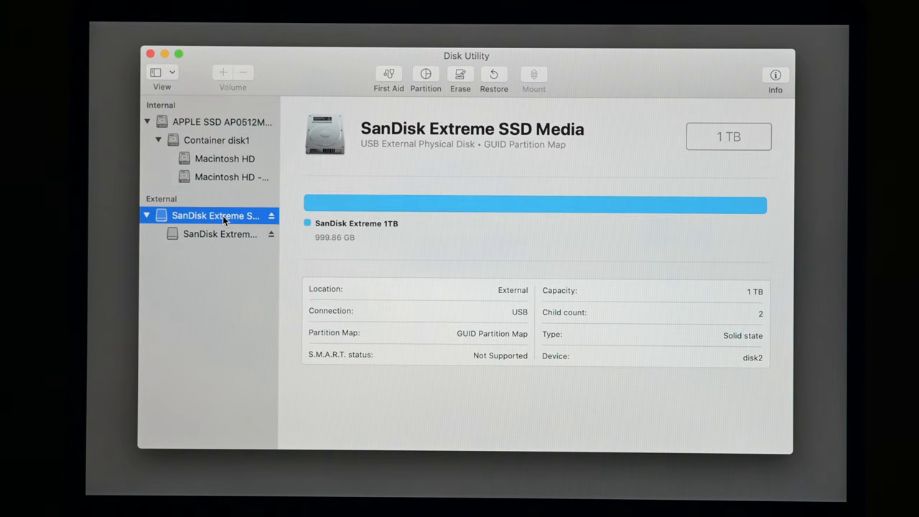
double_click(216, 215)
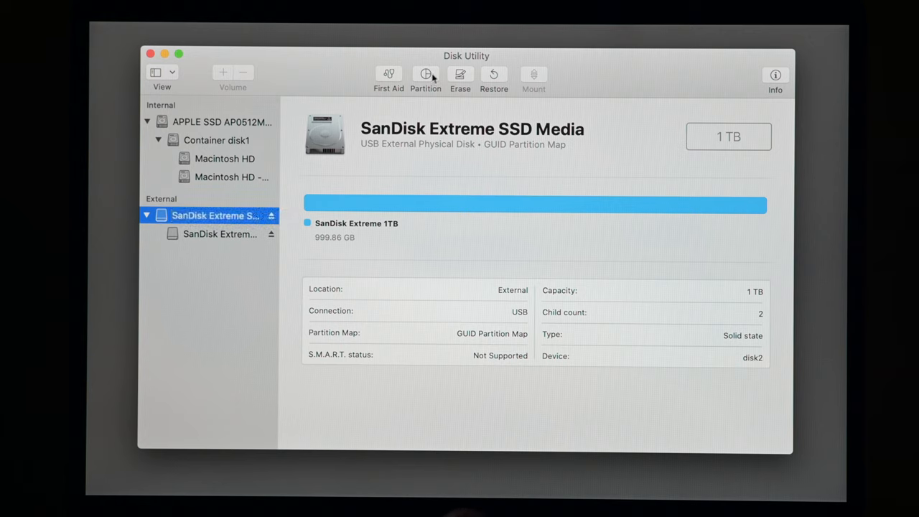
In the Partition sheet, add a second 16 GB partition and name it MyVolume
left_click(426, 75)
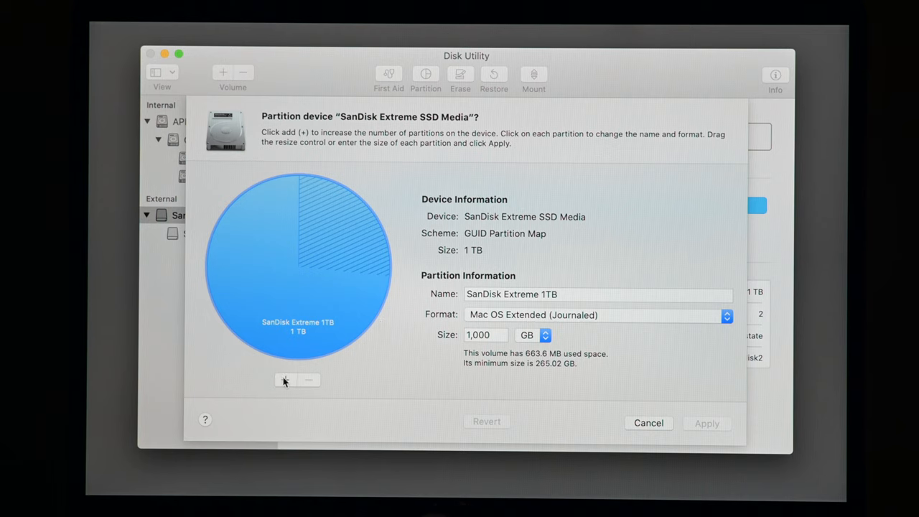
mouse_move(293, 385)
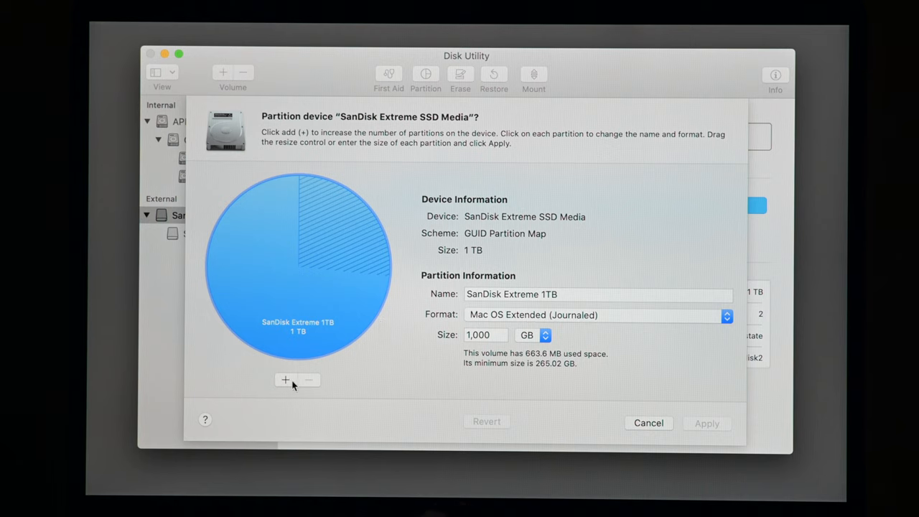
left_click(285, 380)
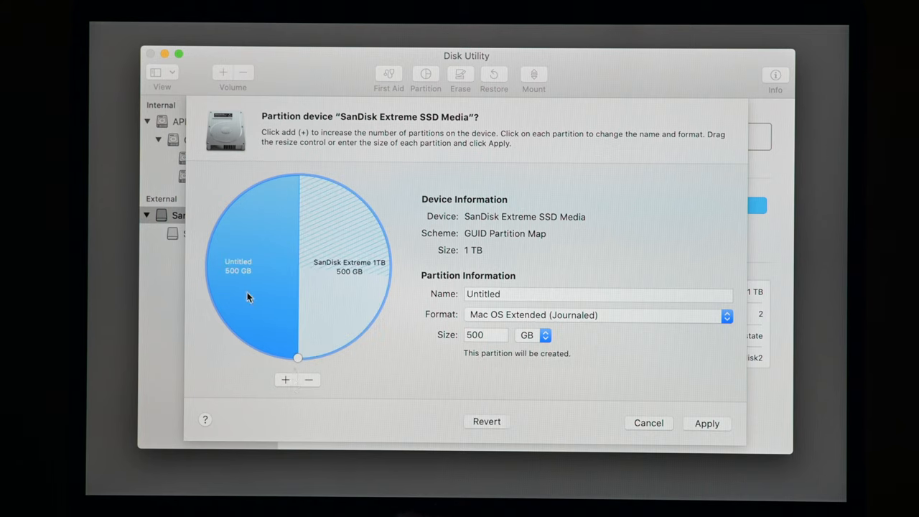
mouse_move(280, 298)
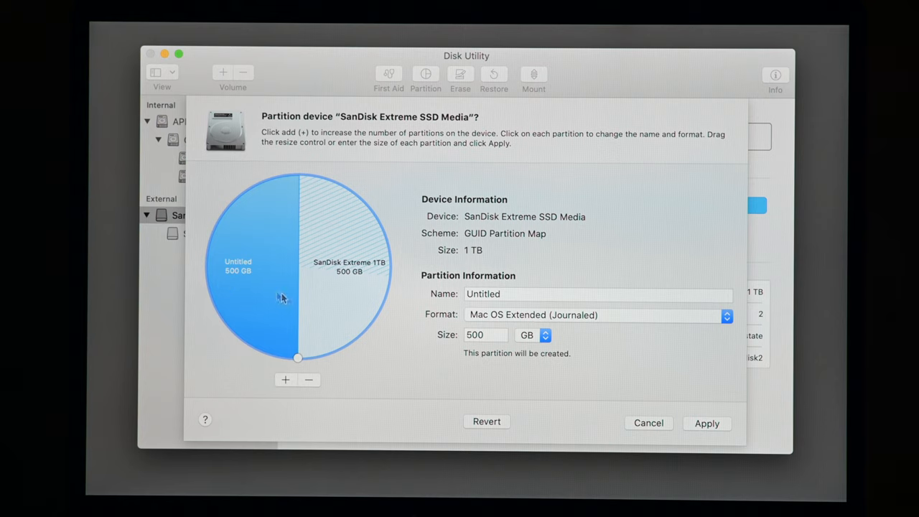
mouse_move(594, 329)
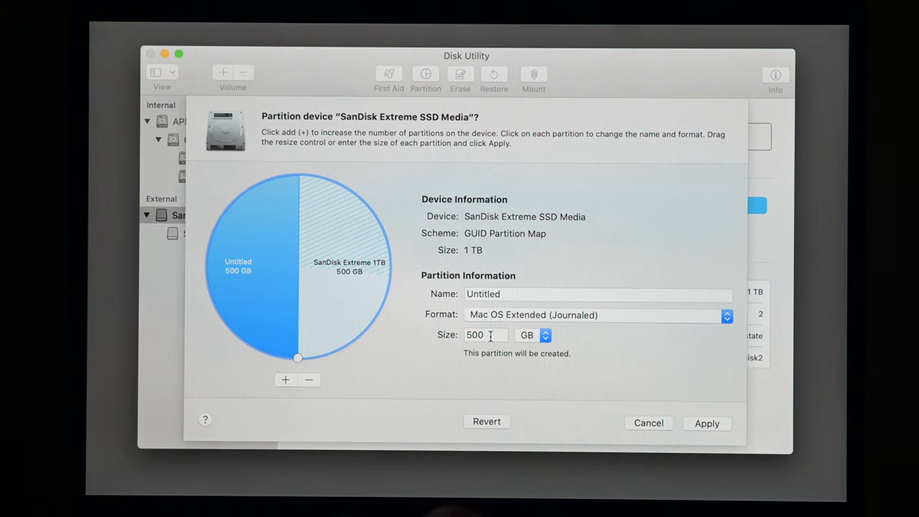
type("1")
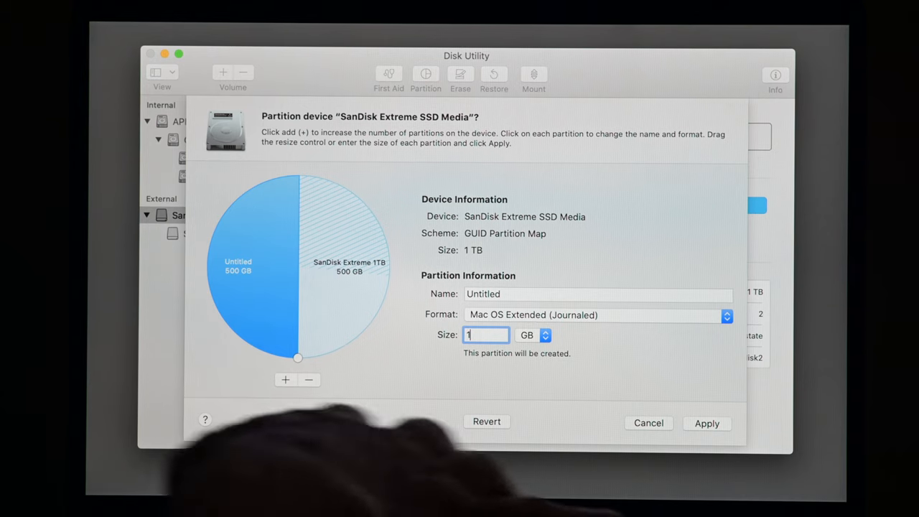
type("6")
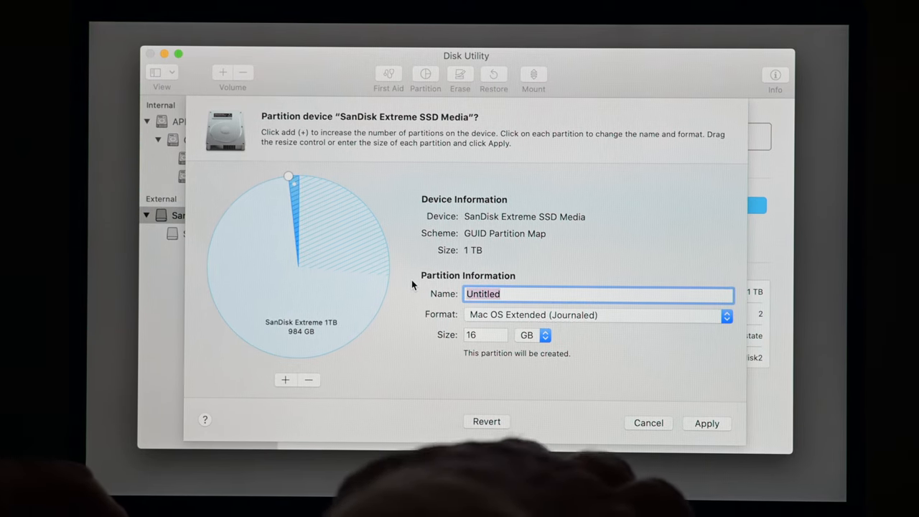
type("My")
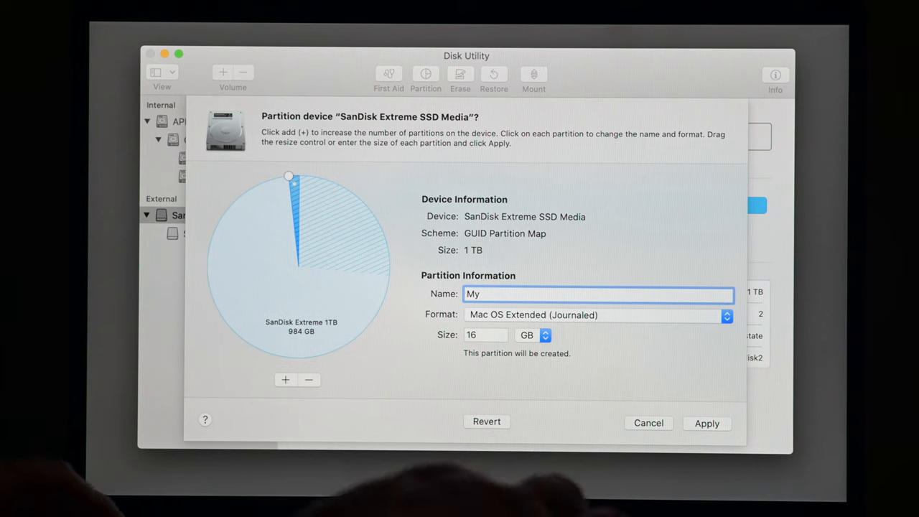
type("Vol")
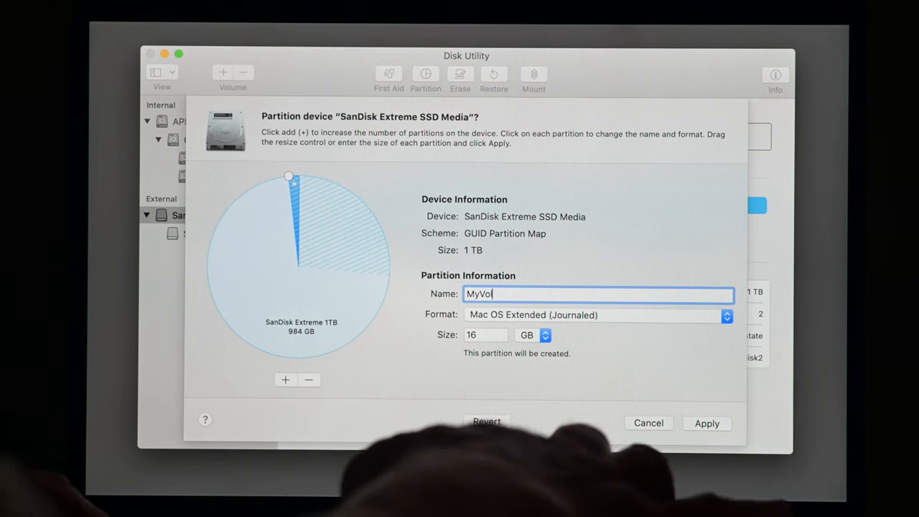
type("lume")
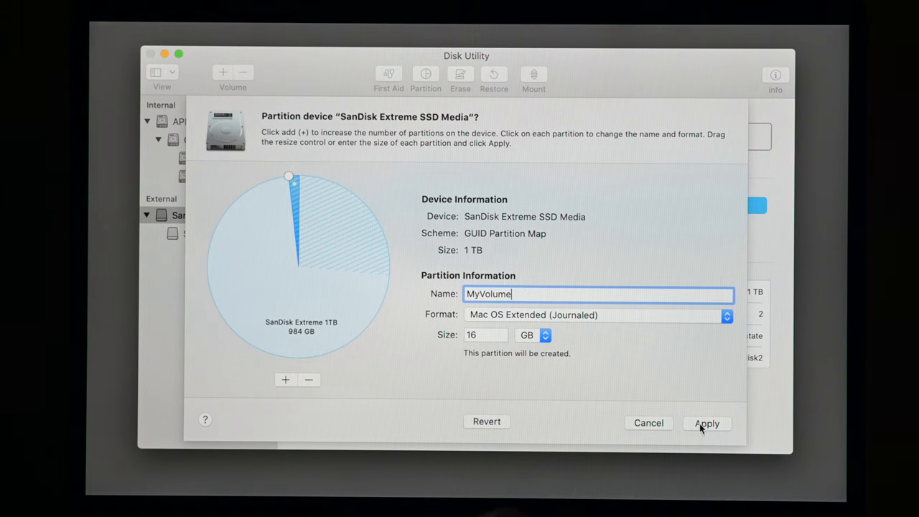
mouse_move(561, 325)
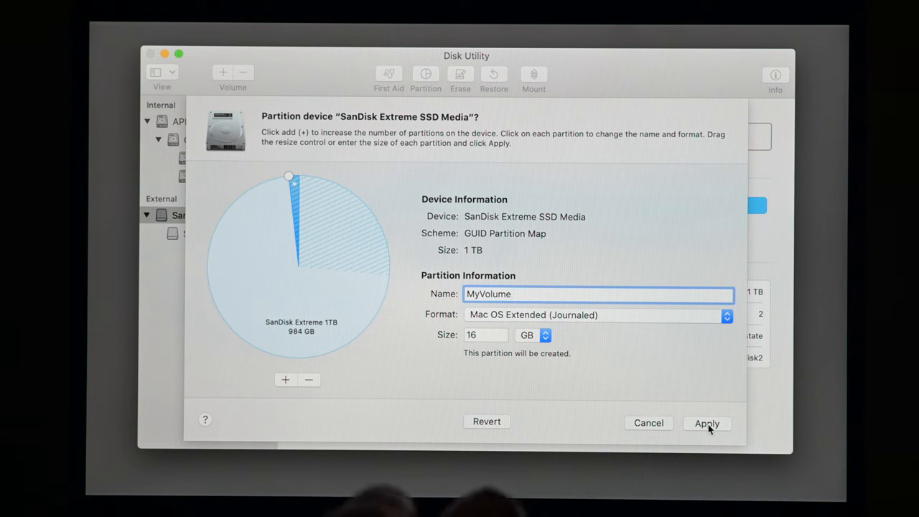
Apply and confirm the new partition layout on the SanDisk drive, then dismiss the completion notice
left_click(707, 423)
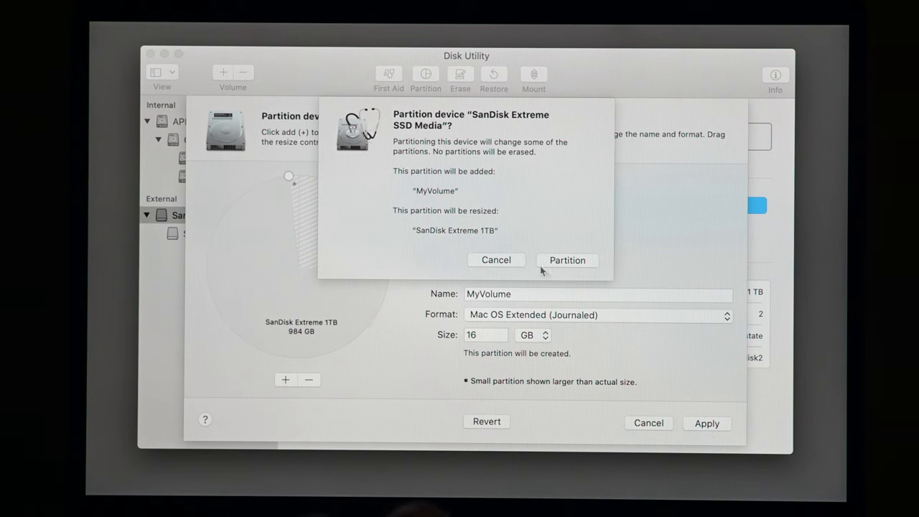
mouse_move(442, 189)
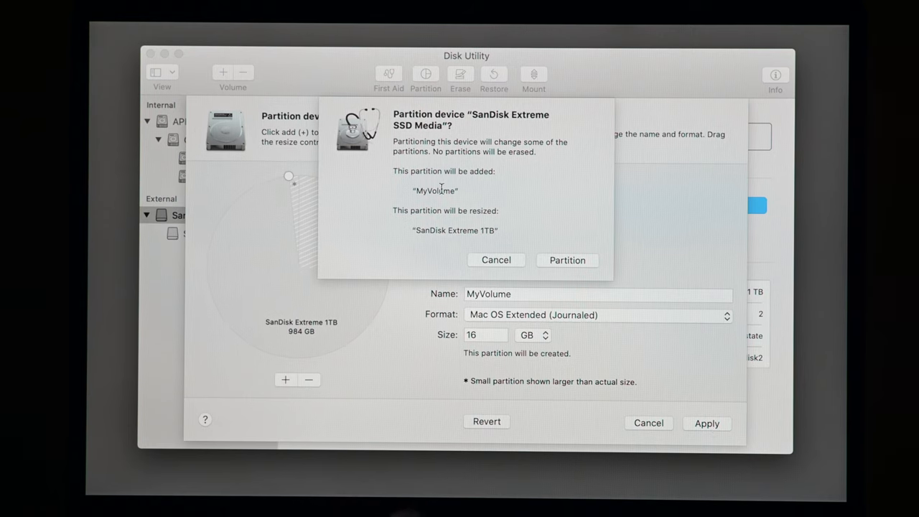
mouse_move(467, 229)
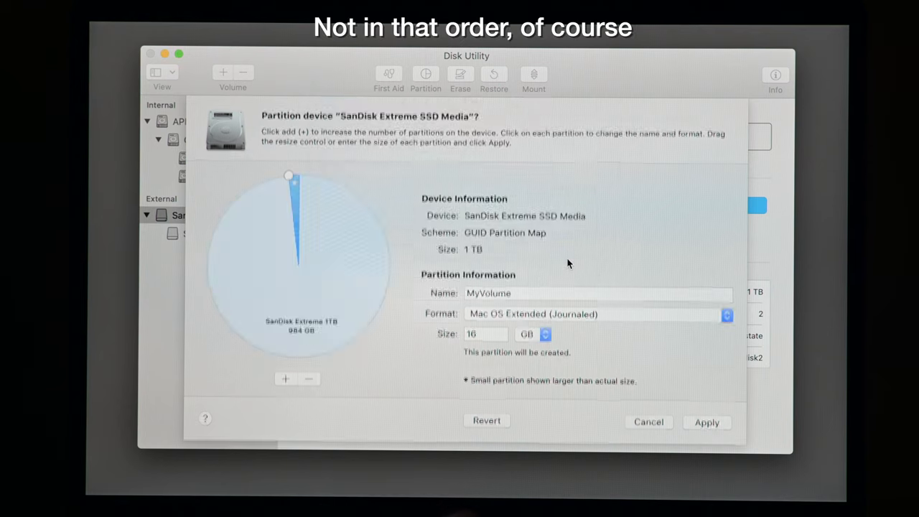
left_click(707, 423)
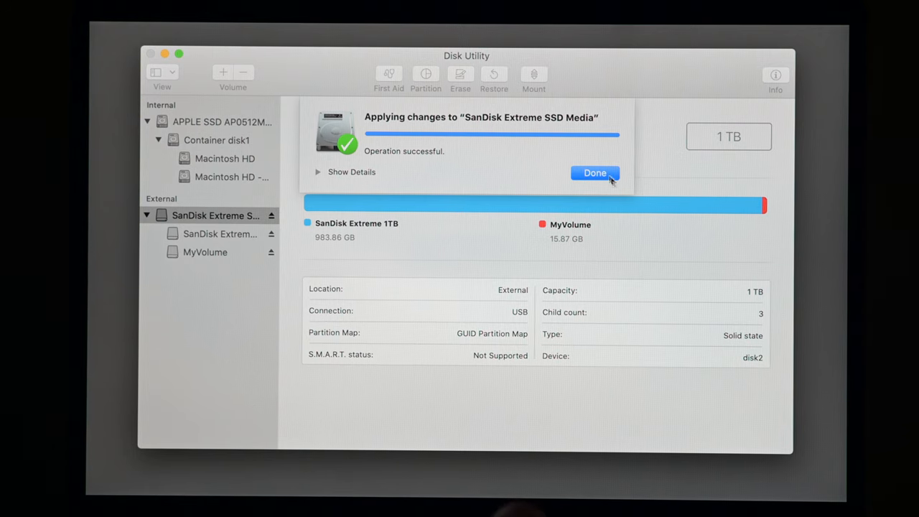
left_click(595, 173)
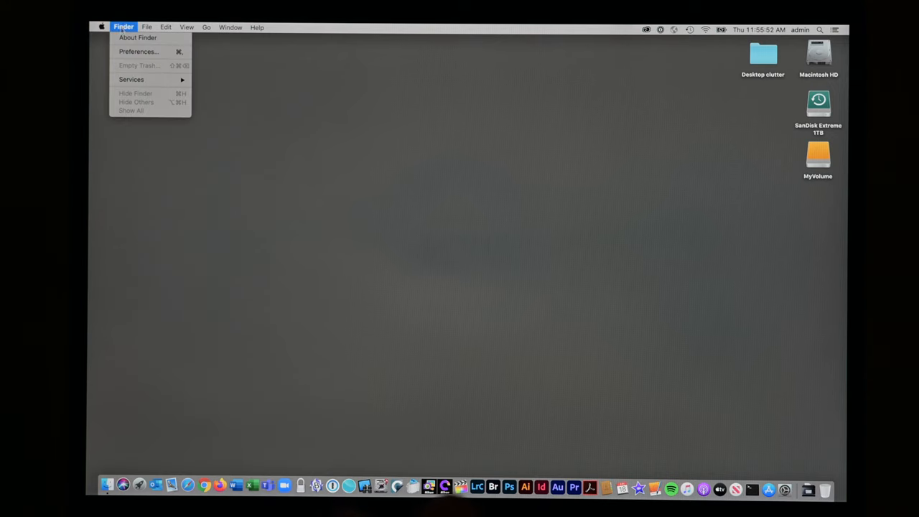
Toggle Finder's External disks desktop preference off and back on, then launch Safari
left_click(138, 51)
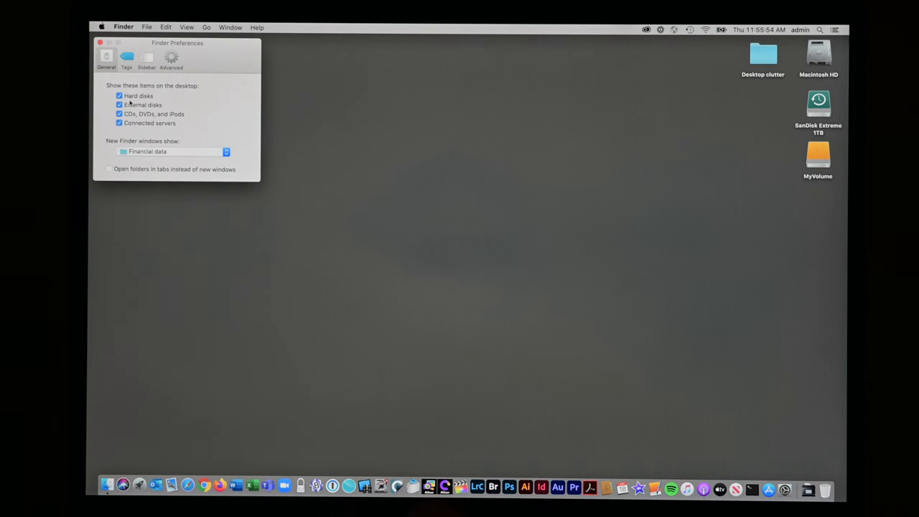
left_click(119, 105)
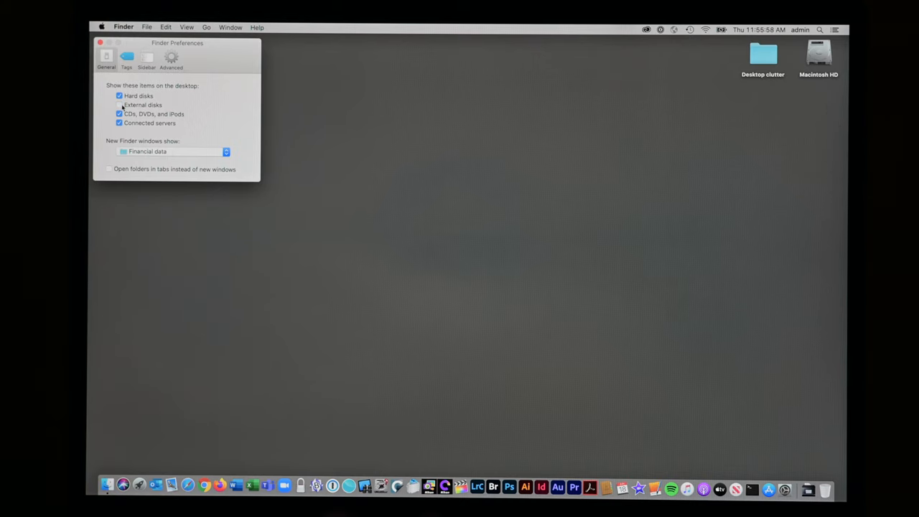
left_click(120, 105)
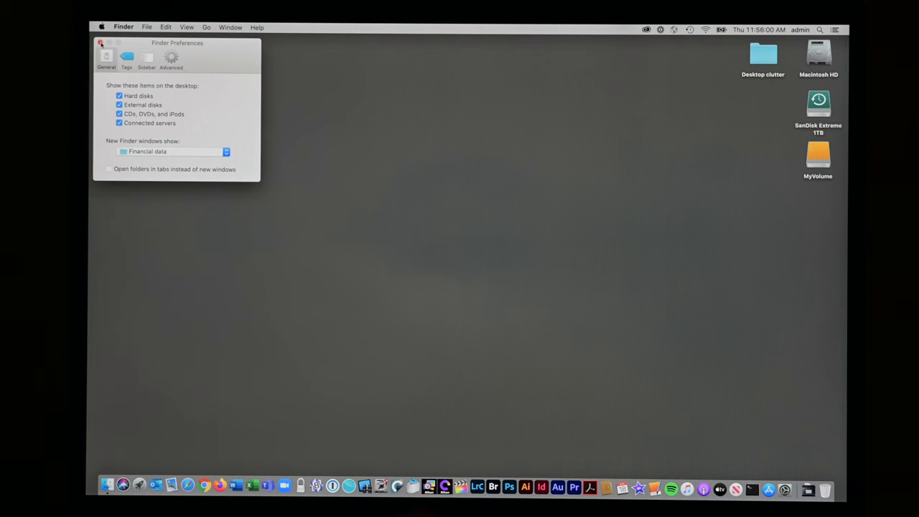
left_click(100, 43)
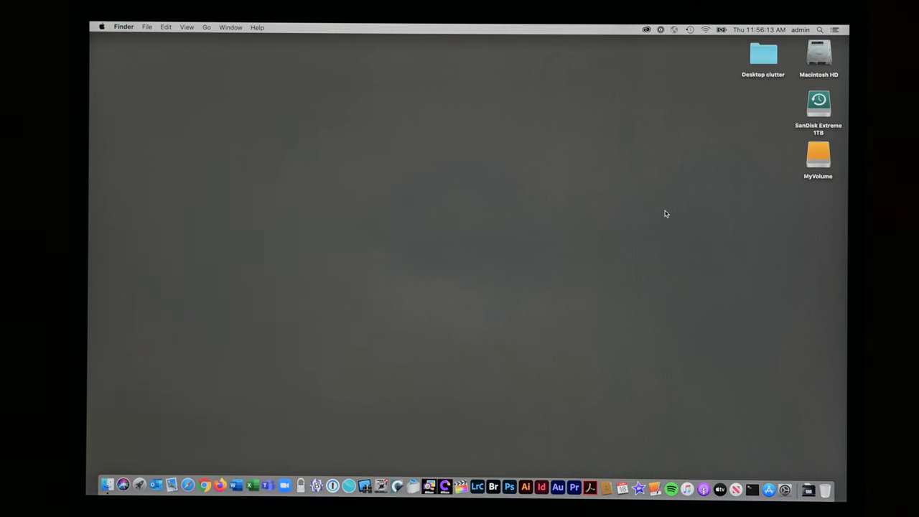
left_click(204, 490)
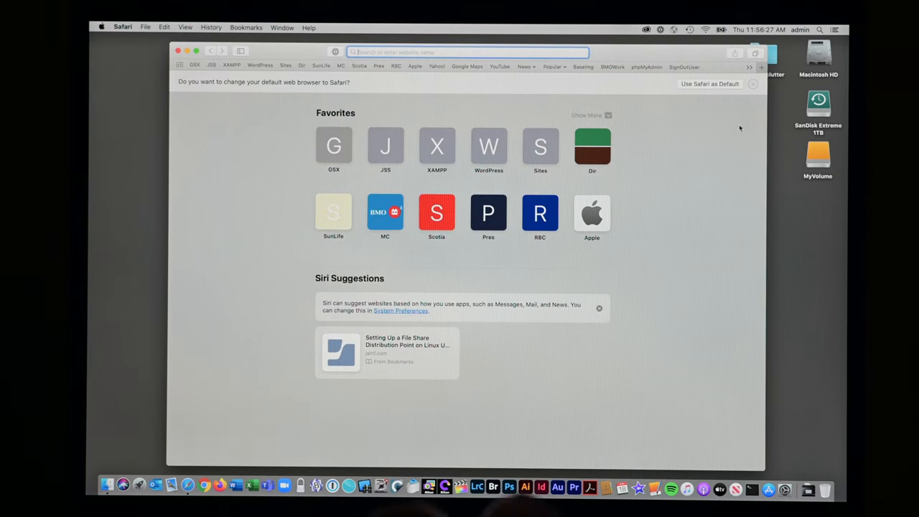
Search the web from Safari's address bar for how to upgrade to macOS Mojave
left_click(753, 84)
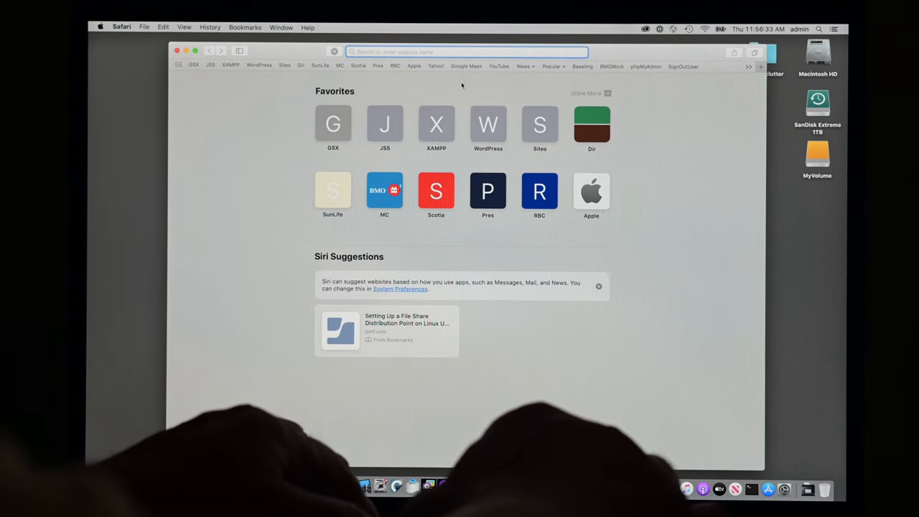
type("upgrade")
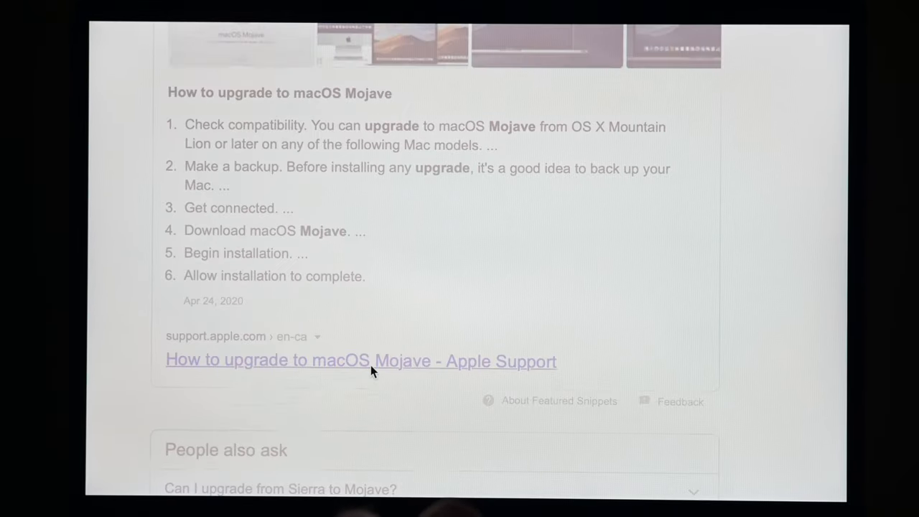
Open the 'How to upgrade to macOS Mojave' article and scroll to its Download macOS Mojave step
left_click(361, 360)
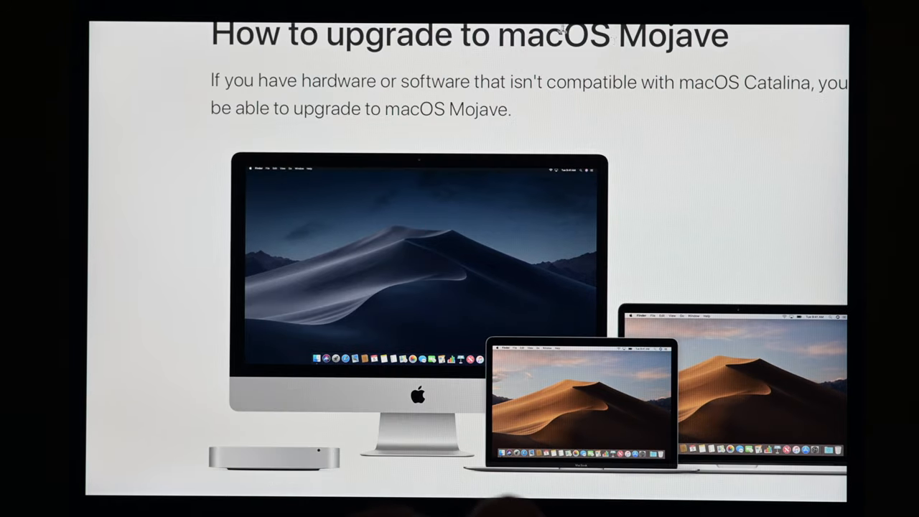
scroll("down", 3)
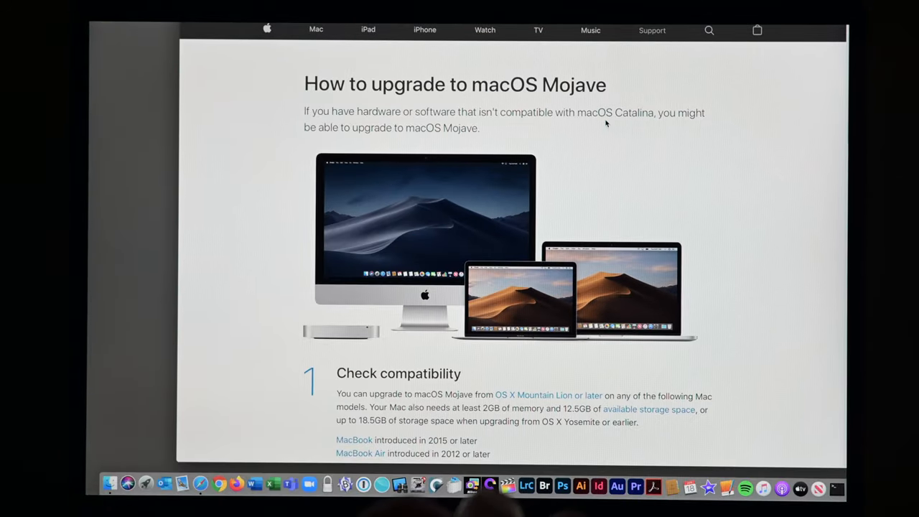
scroll("down", 3)
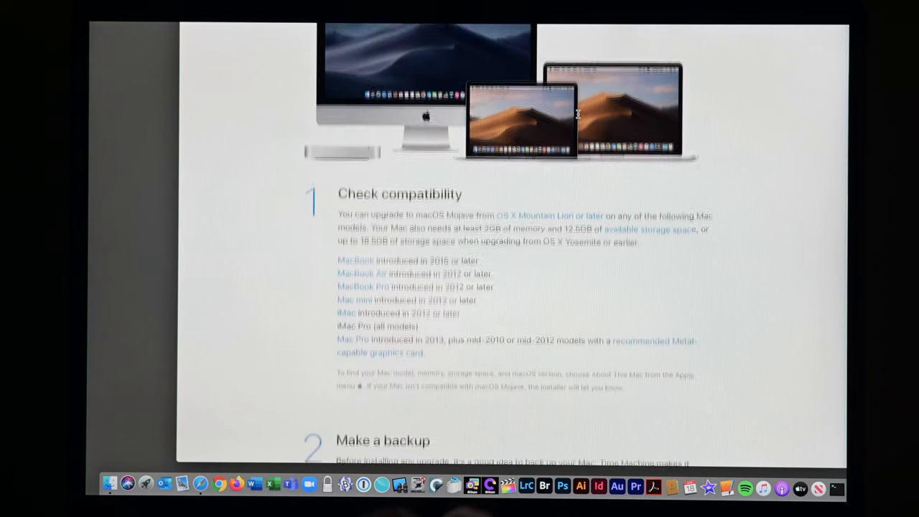
scroll("down", 3)
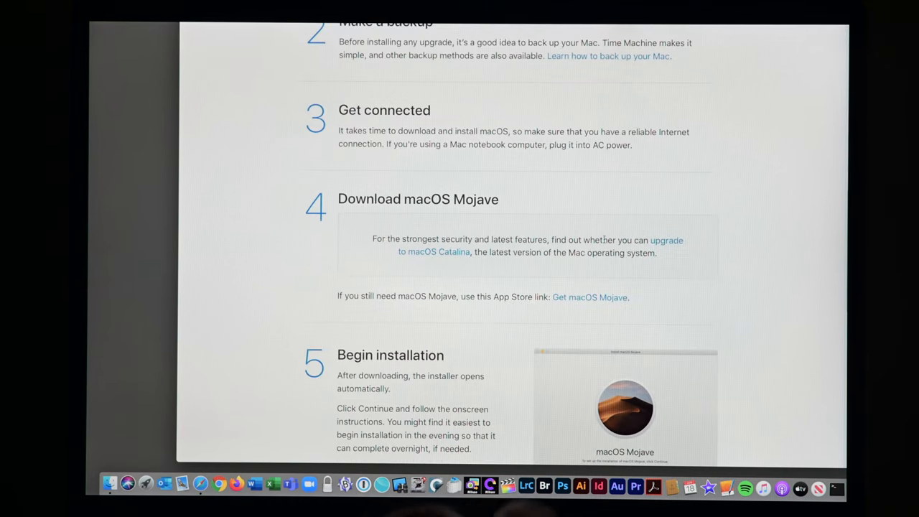
scroll("down", 3)
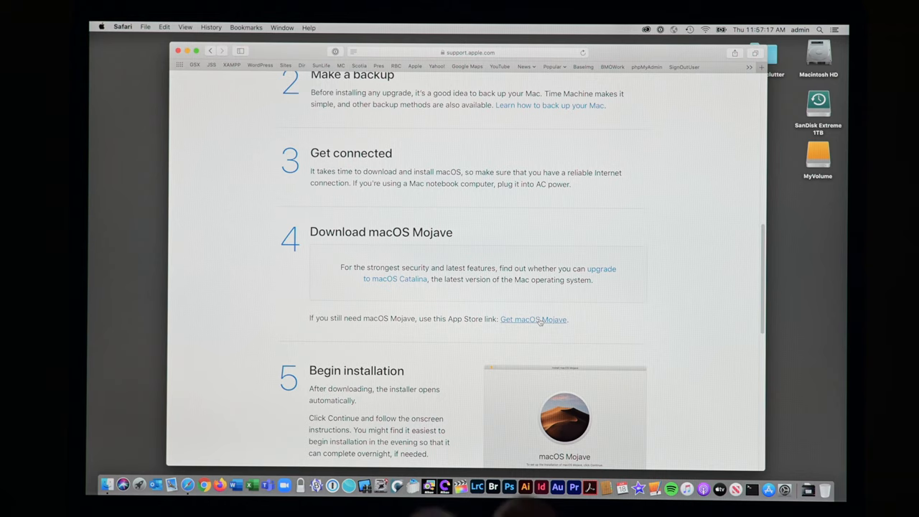
Follow the Get macOS Mojave link to apps.apple.com, which starts connecting to the Mac App Store
left_click(533, 319)
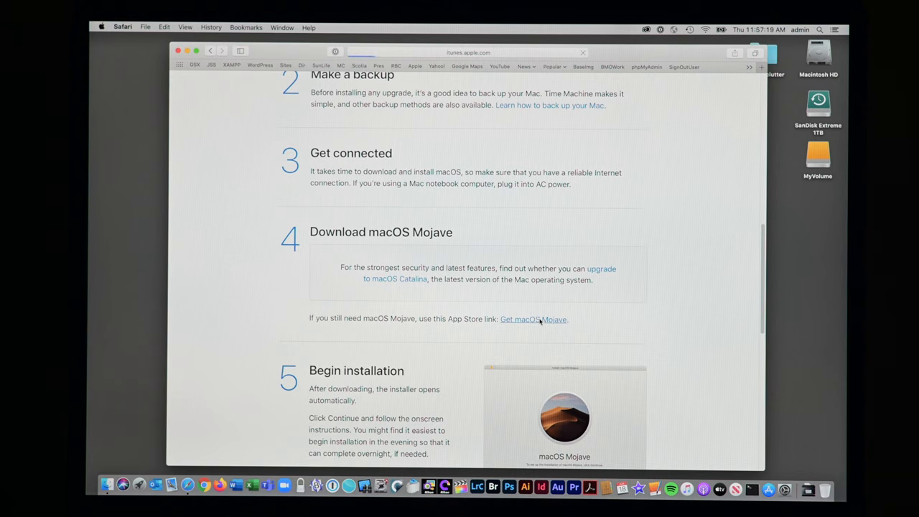
left_click(533, 319)
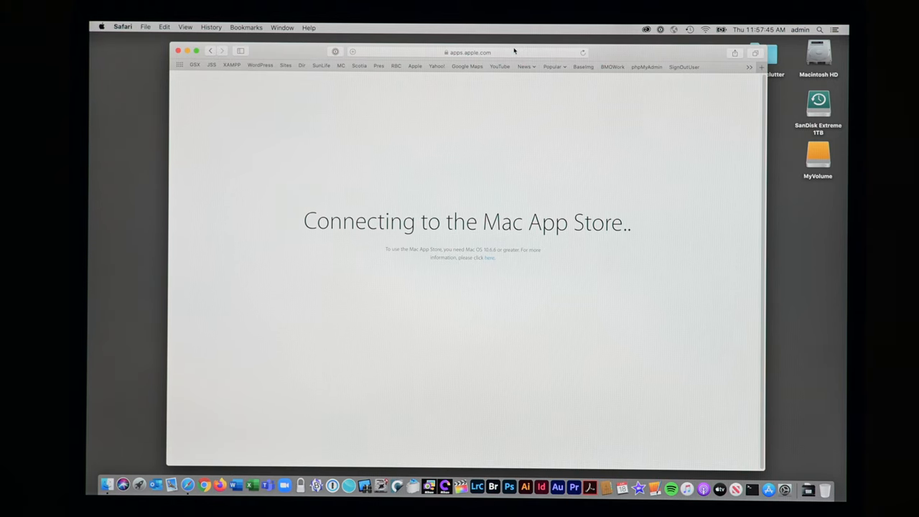
Google 'softwareupdate --full' from Safari's address bar
left_click(467, 52)
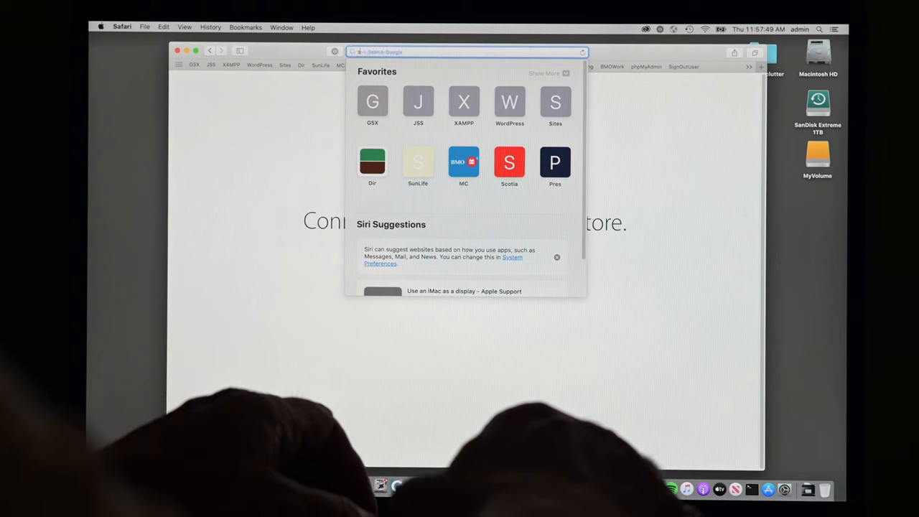
type("softwrae")
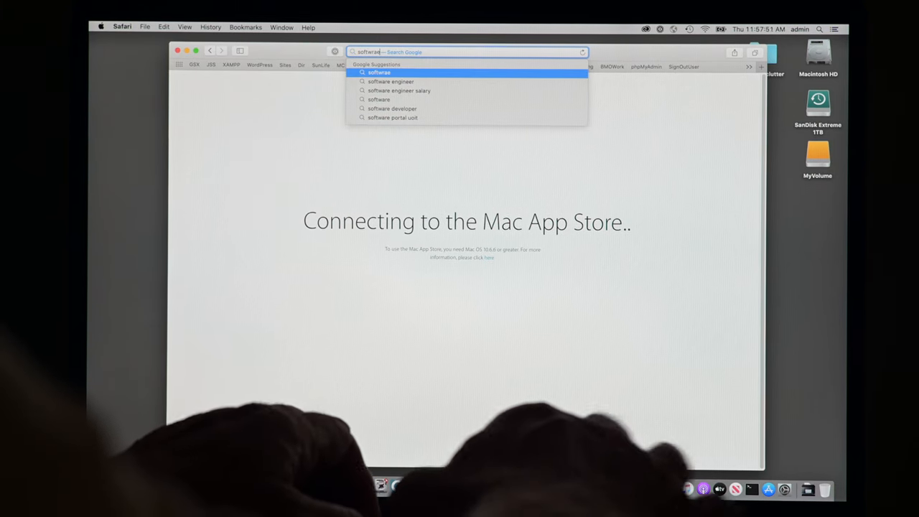
type("update --full")
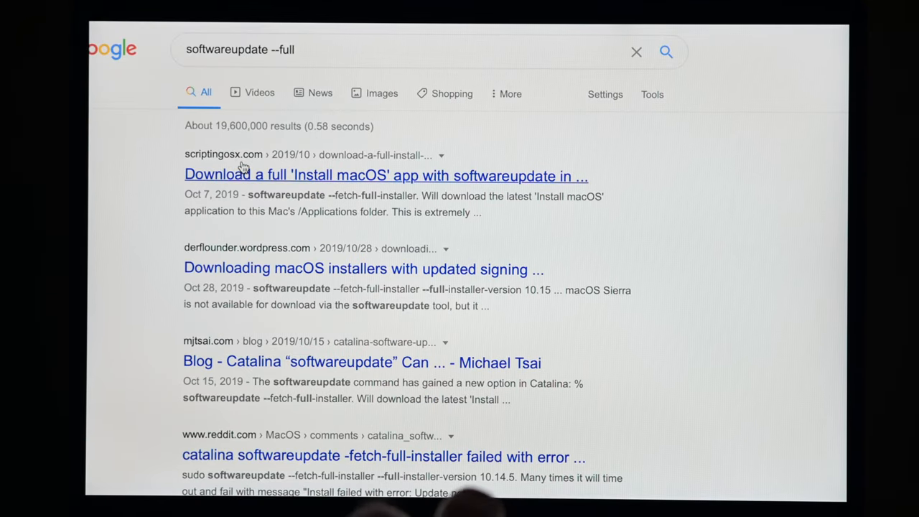
mouse_move(345, 177)
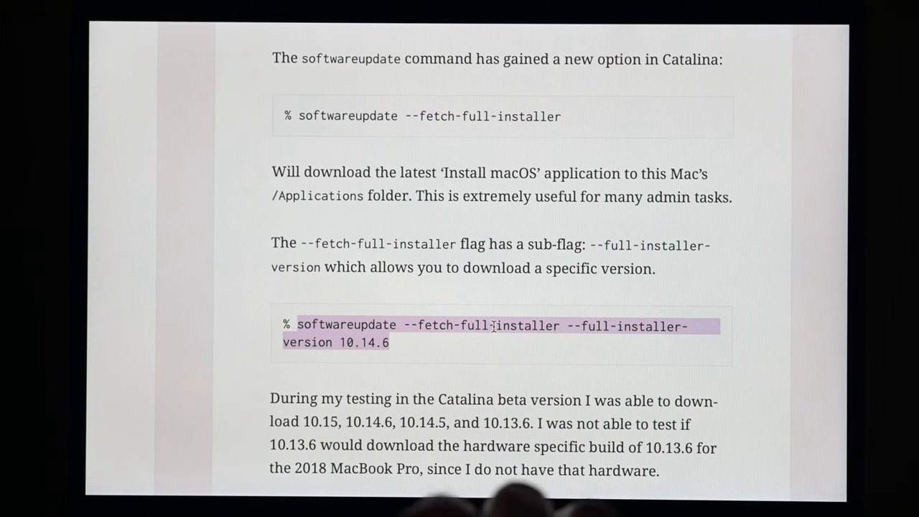
Bring up copy options for the selected softwareupdate --full-installer-version 10.14.6 command
right_click(492, 325)
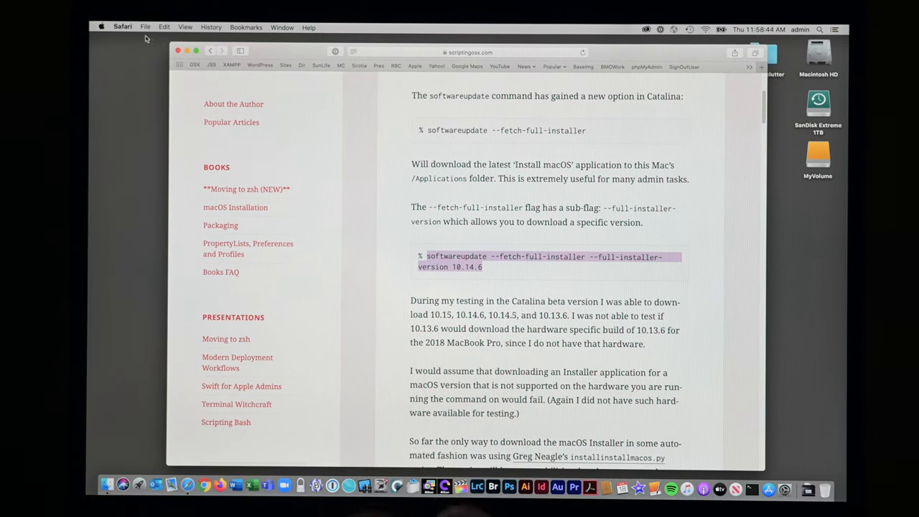
Launch Terminal through a Spotlight search for 'Terminal'
left_click(122, 27)
type("t")
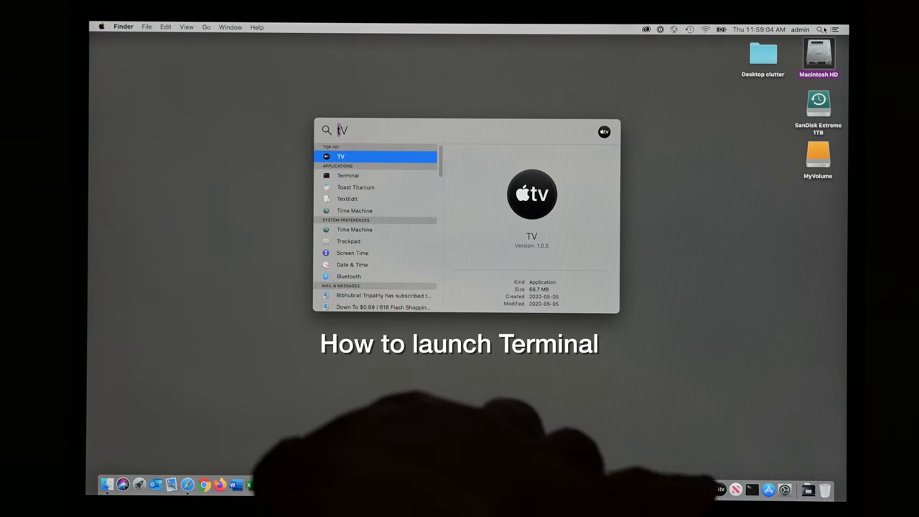
type("erminal")
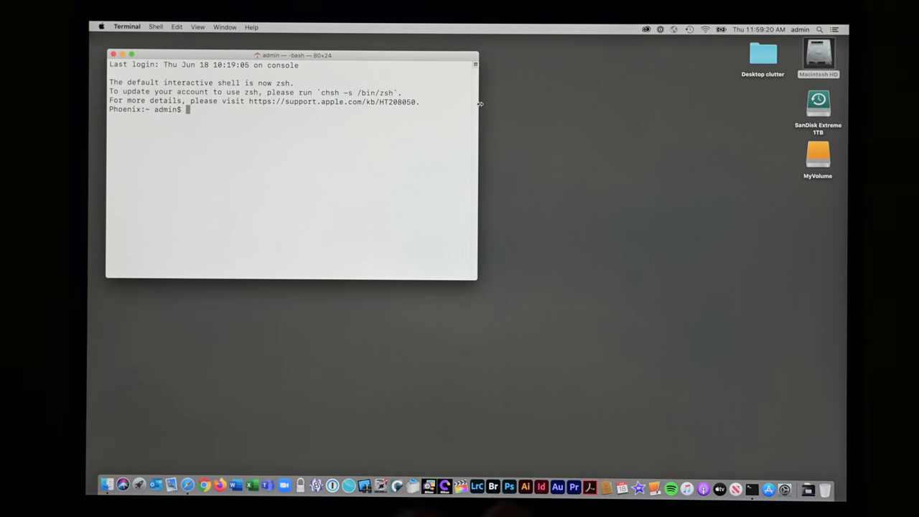
Widen Terminal and run softwareupdate --fetch-full-installer --full-installer-version 10.14.6
left_click_drag(478, 105, 776, 101)
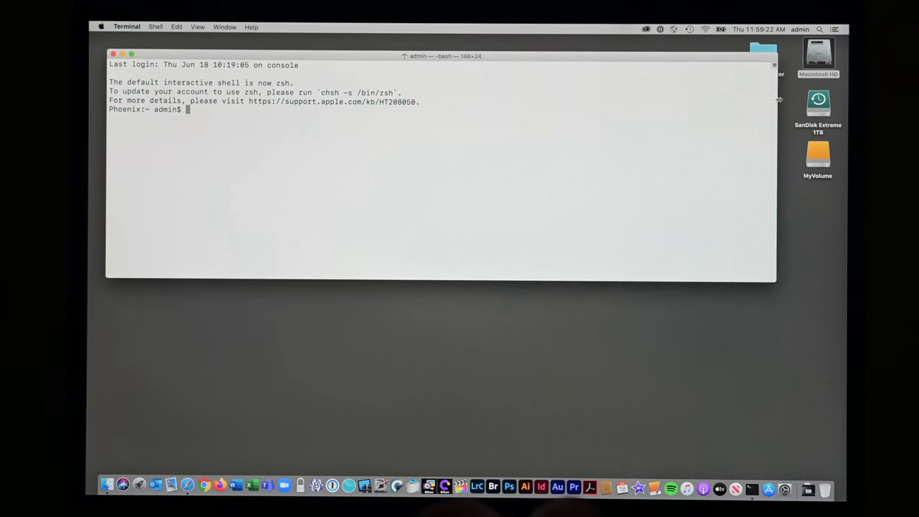
key("cmd+v")
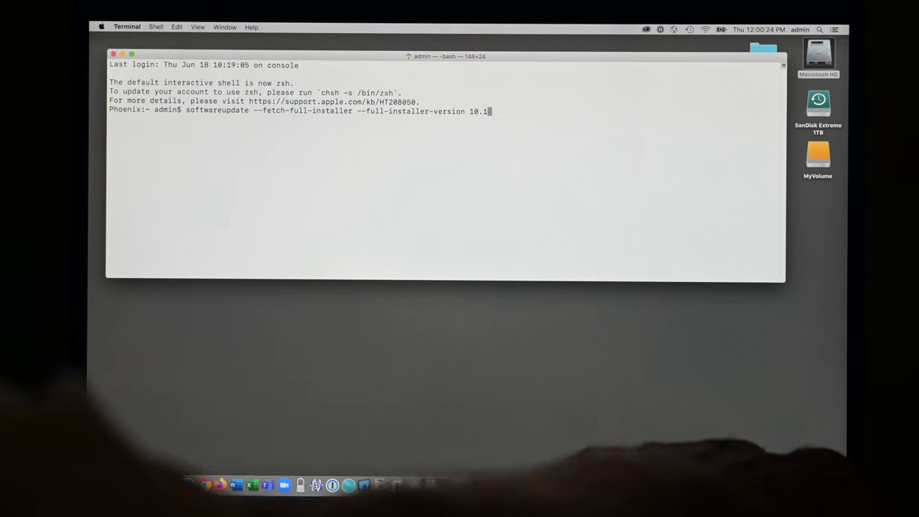
type("3.")
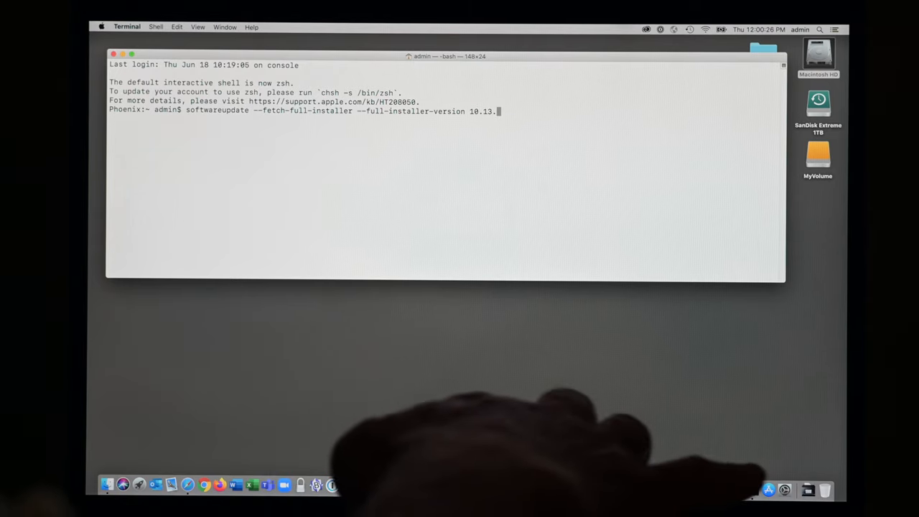
type("6")
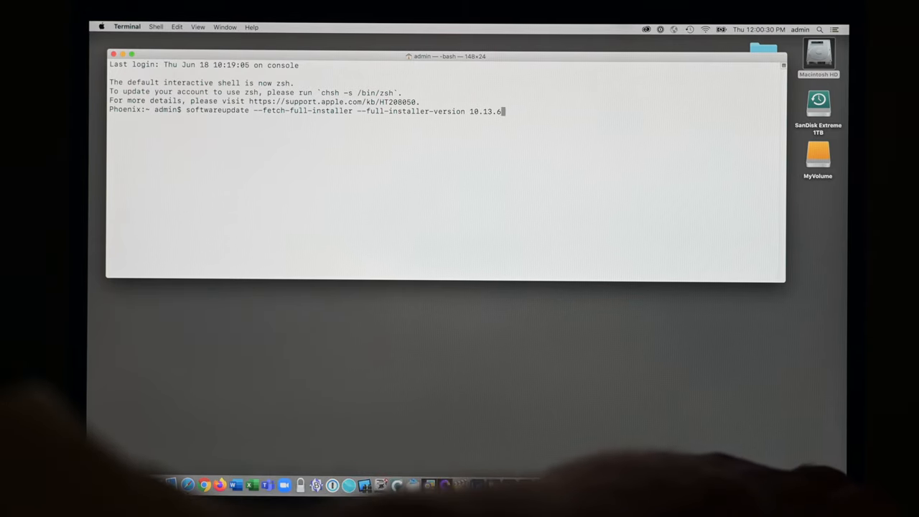
key("Backspace")
type("4")
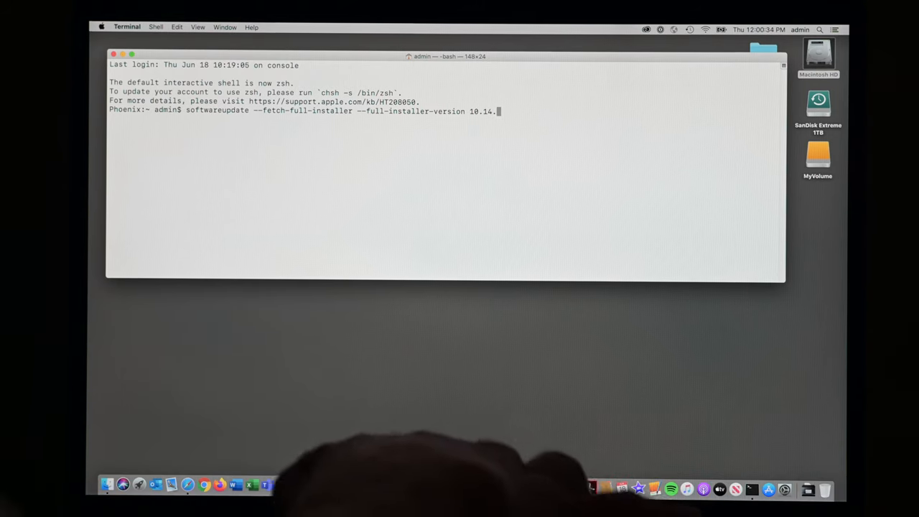
type("6")
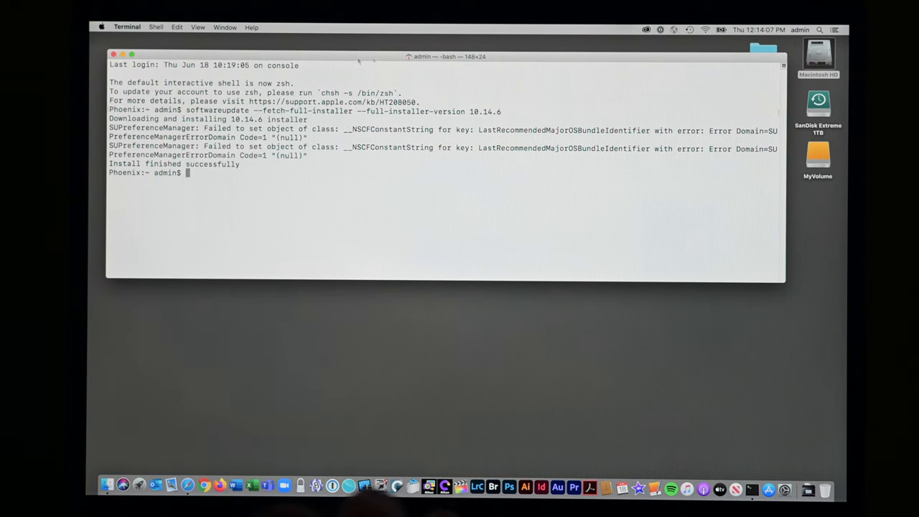
Hide Terminal, try launching Install macOS Mojave, and quit its too-old warning
left_click(128, 27)
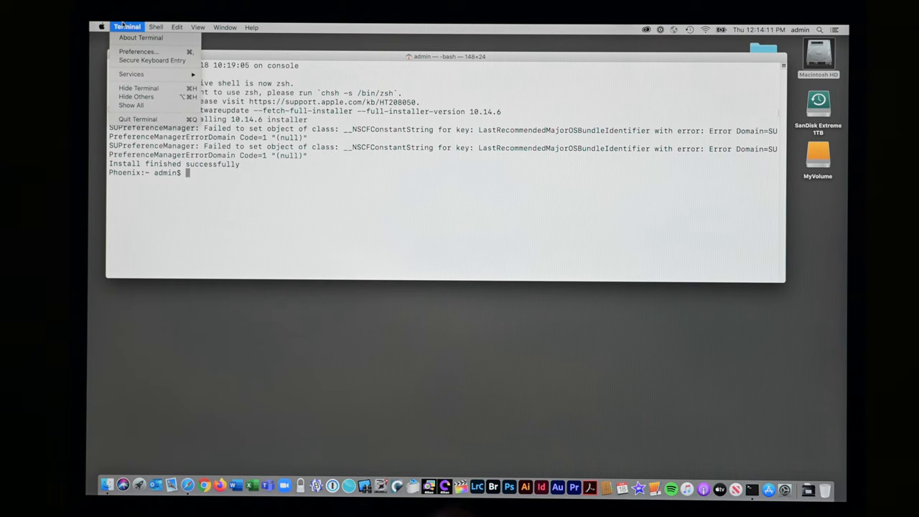
mouse_move(139, 88)
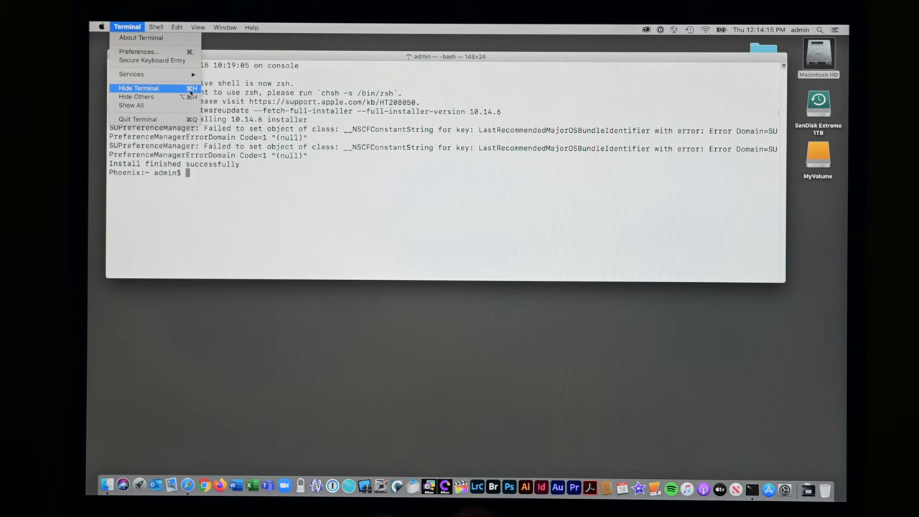
left_click(138, 88)
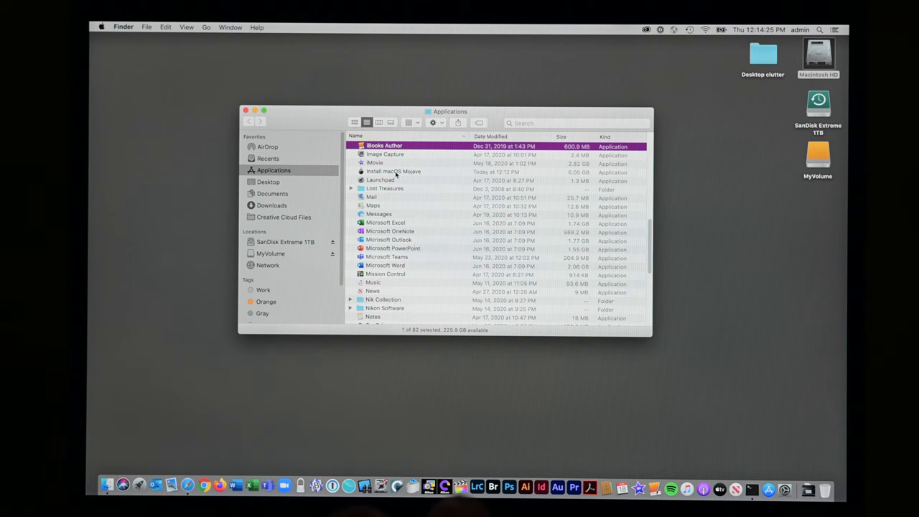
left_click(394, 171)
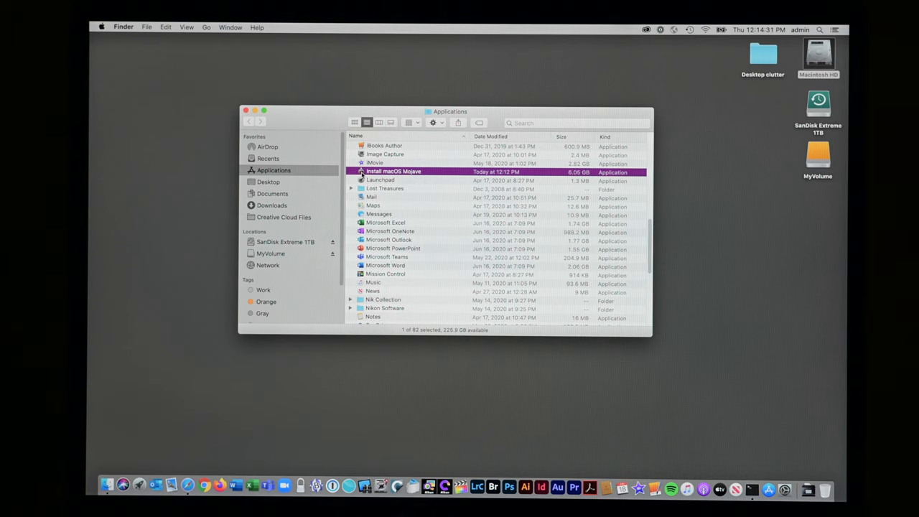
double_click(394, 172)
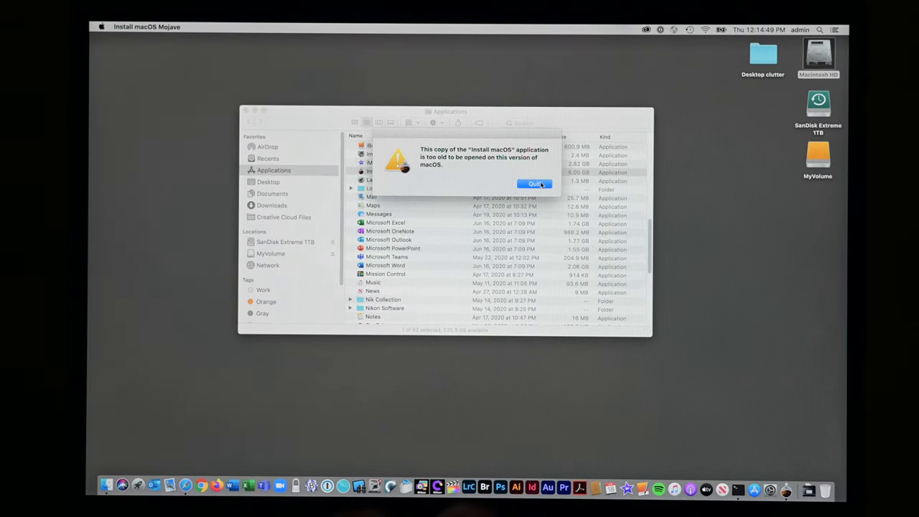
left_click(535, 184)
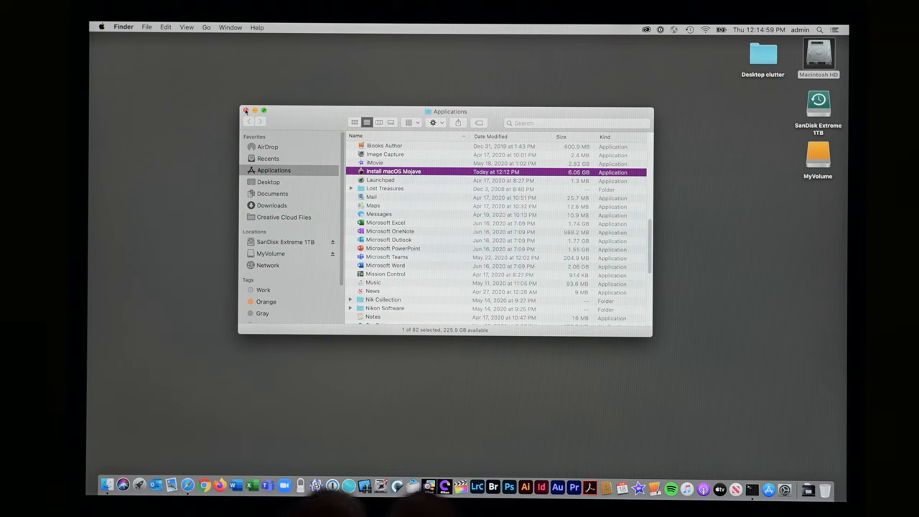
Close Applications, Google 'create macOS bootable USB', and open Apple's bootable installer guide
left_click(246, 111)
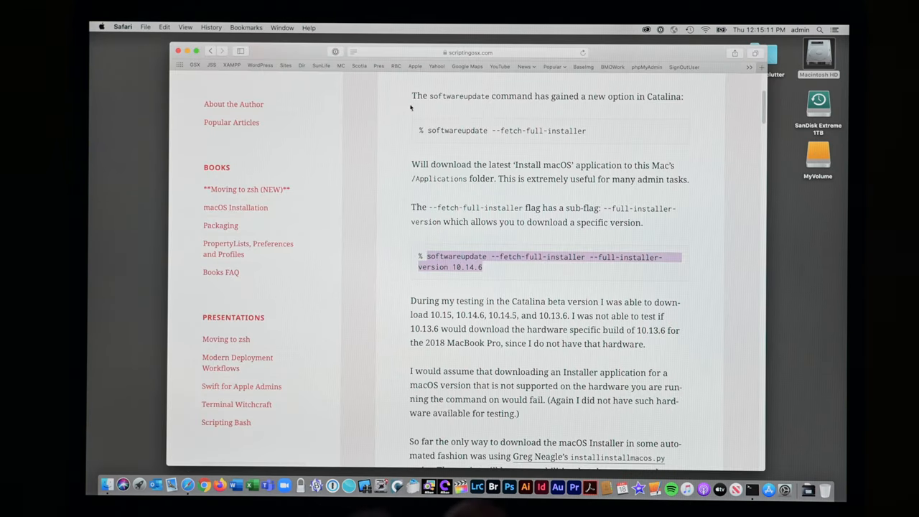
left_click(467, 52)
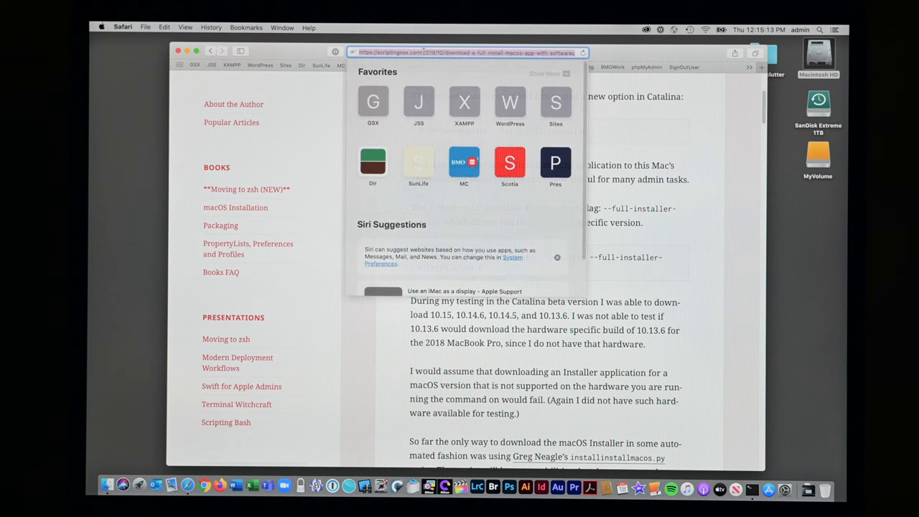
type("corel.com")
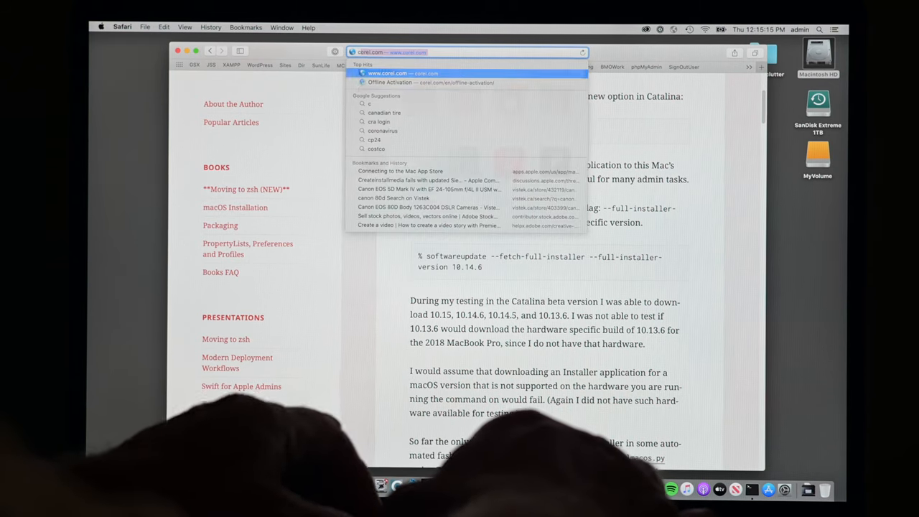
type("create macos")
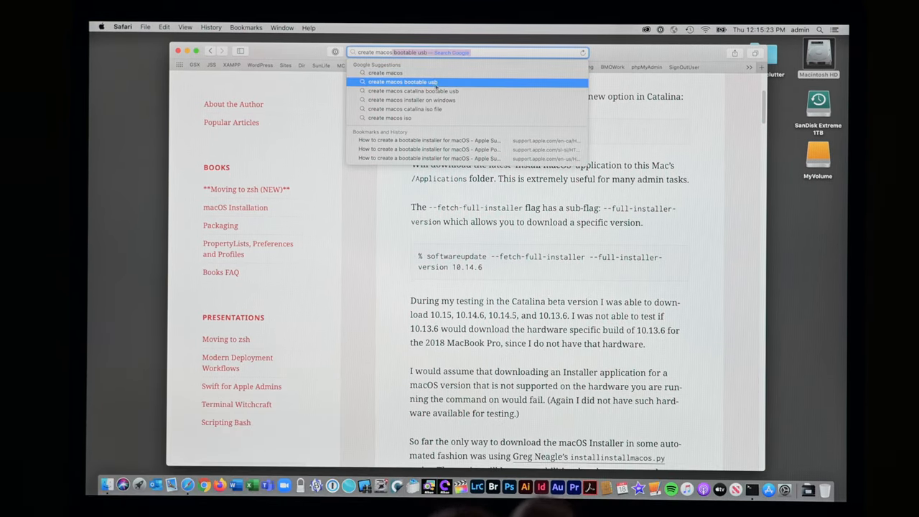
left_click(402, 82)
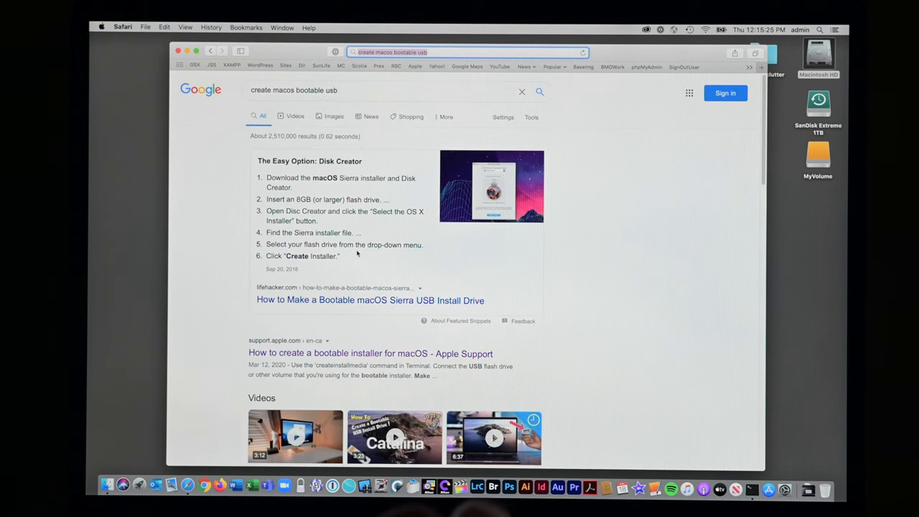
scroll("down", 3)
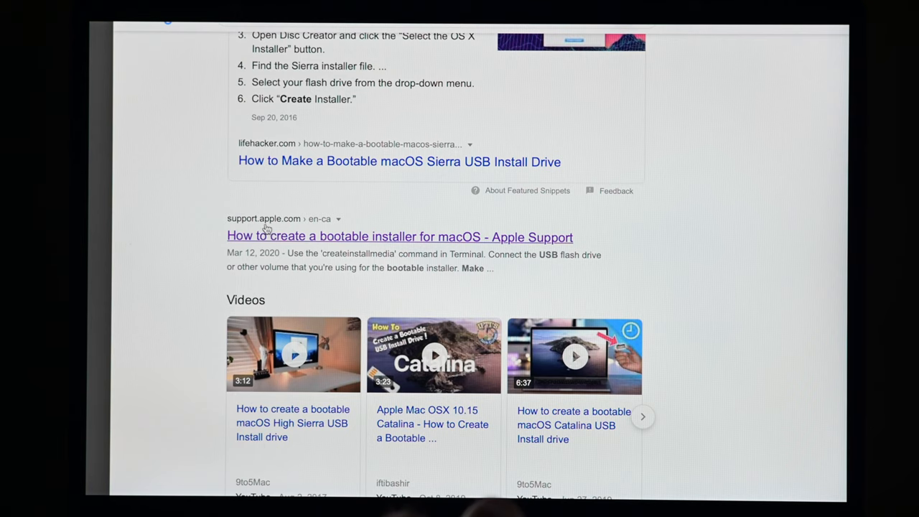
mouse_move(310, 239)
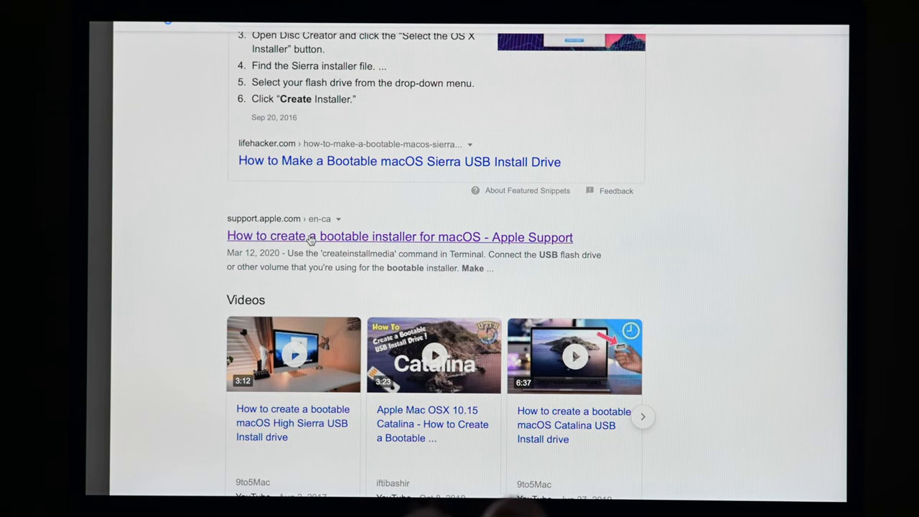
left_click(400, 236)
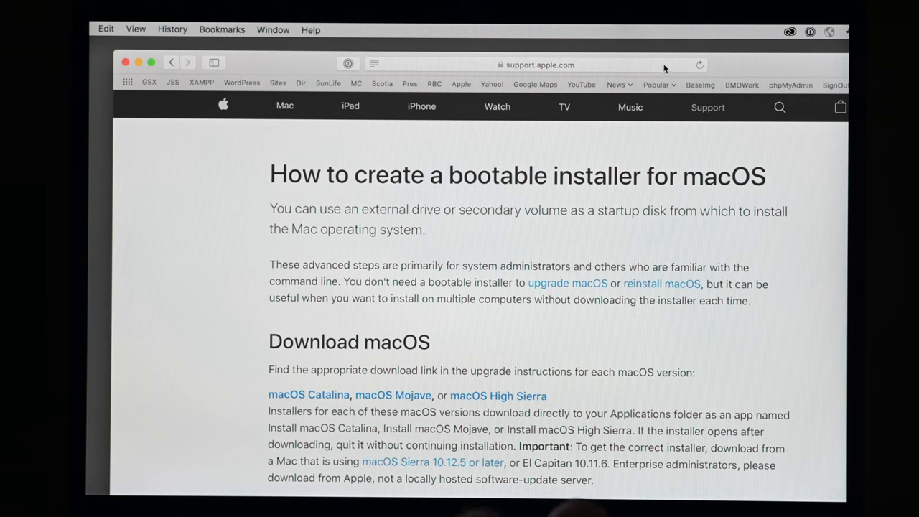
Select the Mojave createinstallmedia command in Apple's guide and copy it
left_click(539, 65)
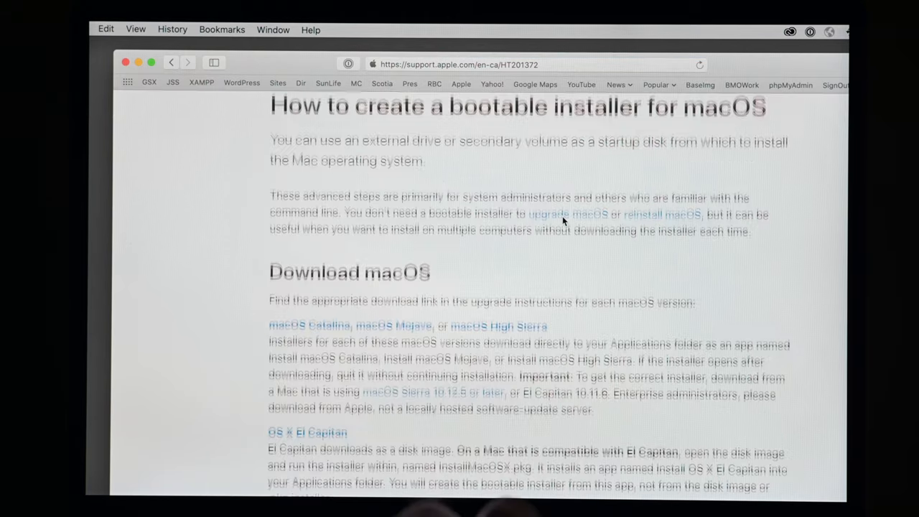
scroll("down", 3)
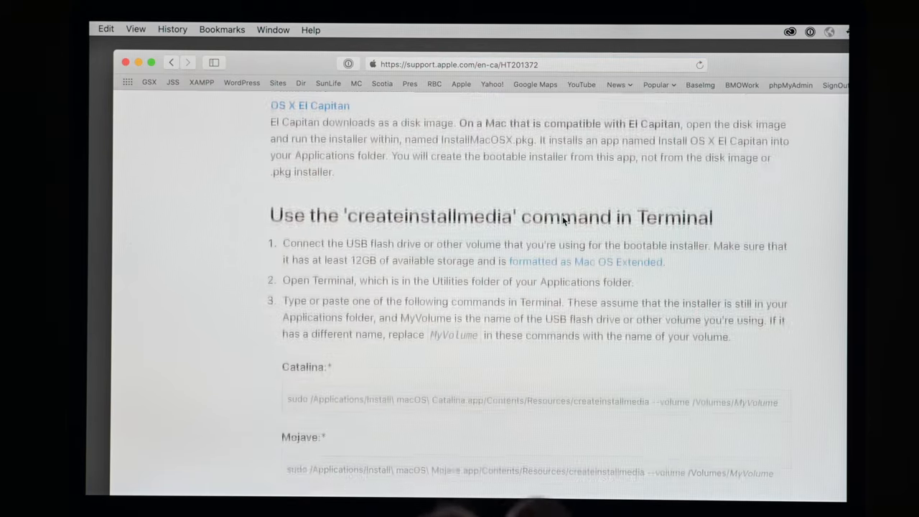
double_click(430, 197)
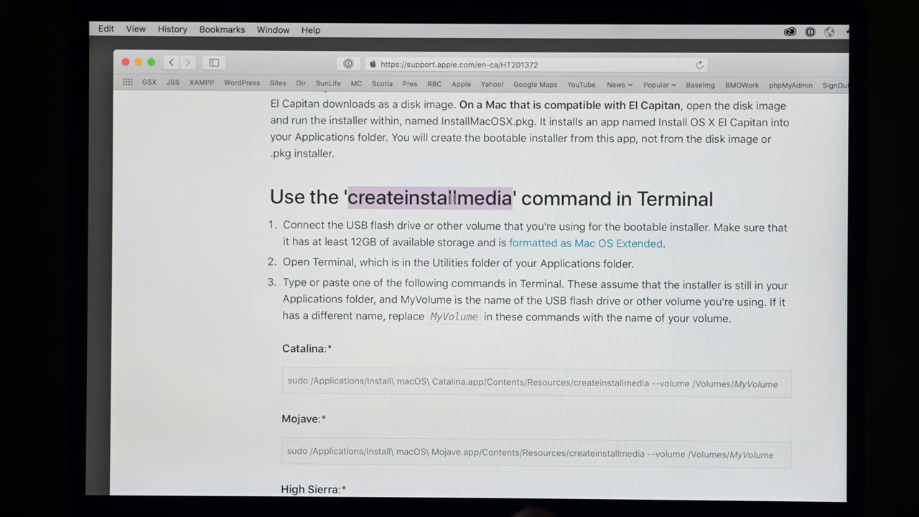
scroll("down", 3)
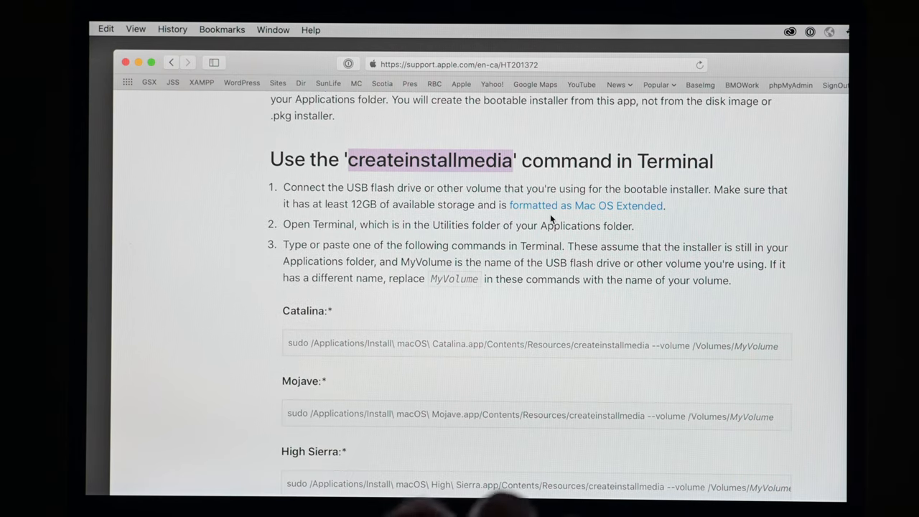
scroll("down", 3)
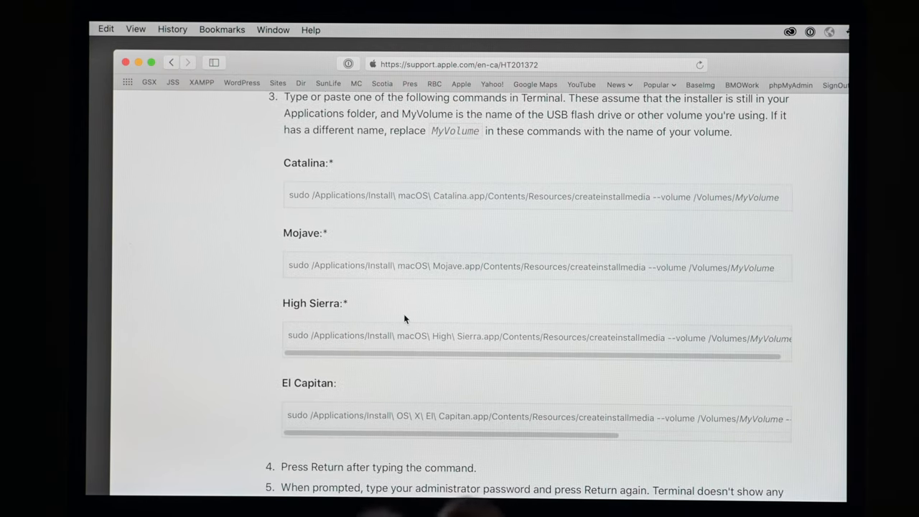
mouse_move(304, 229)
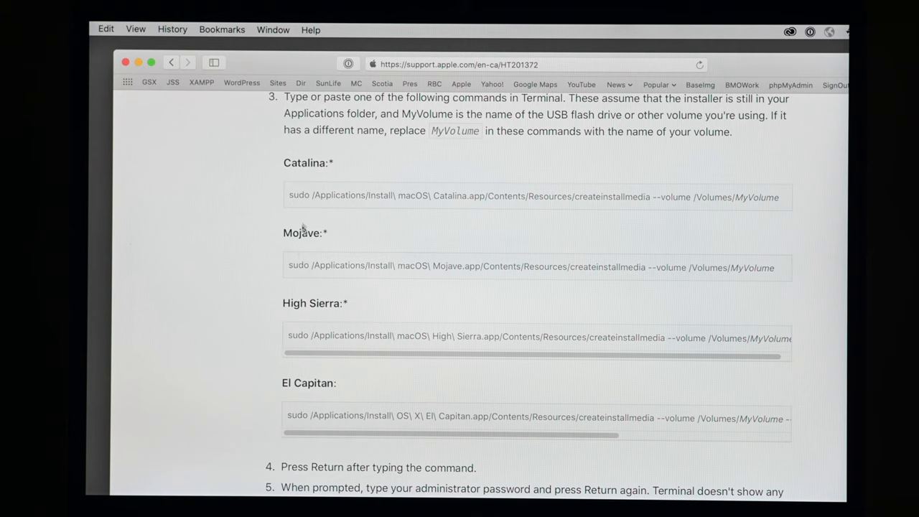
mouse_move(331, 302)
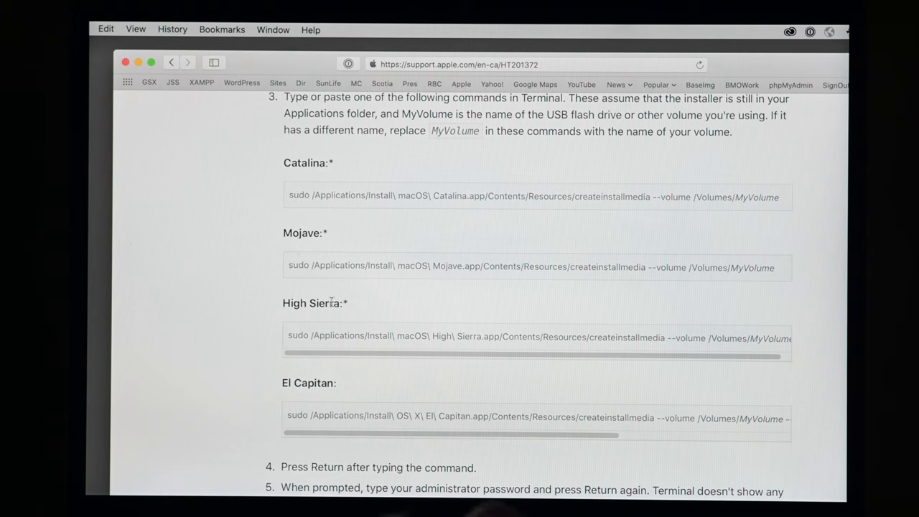
mouse_move(325, 382)
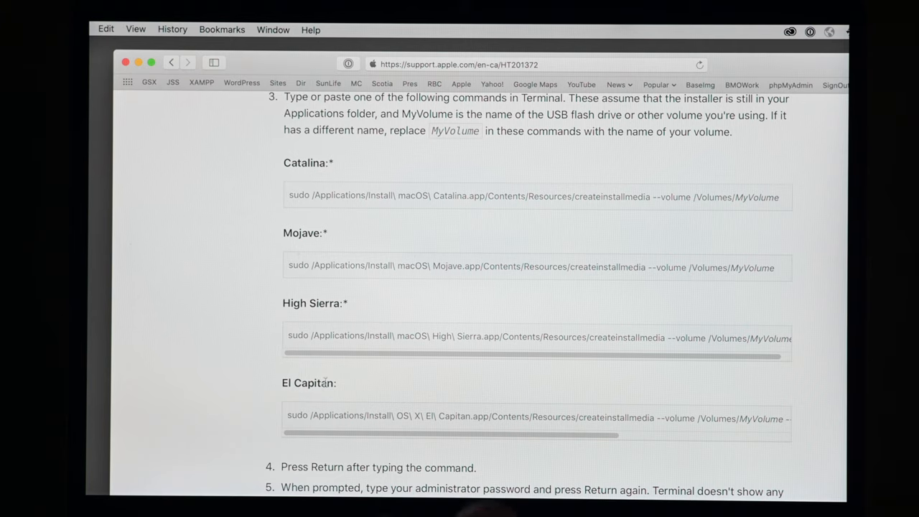
mouse_move(289, 260)
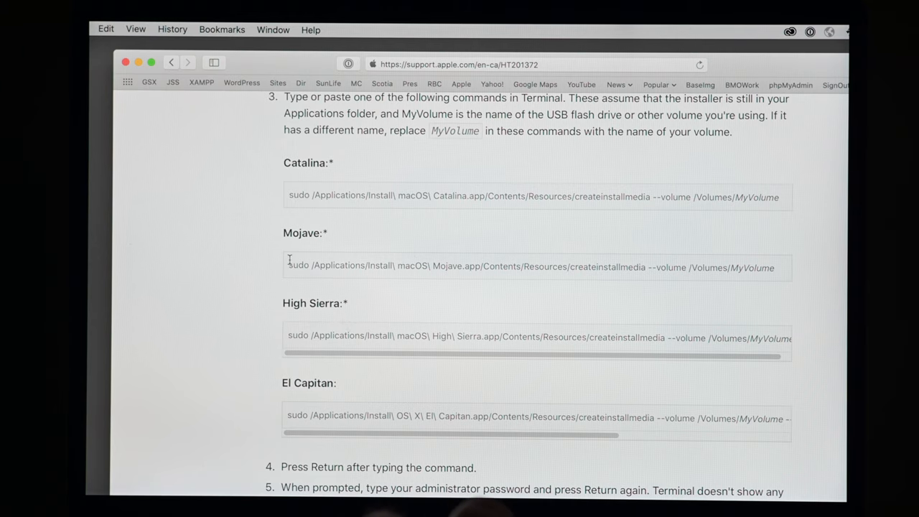
left_click_drag(287, 266, 647, 265)
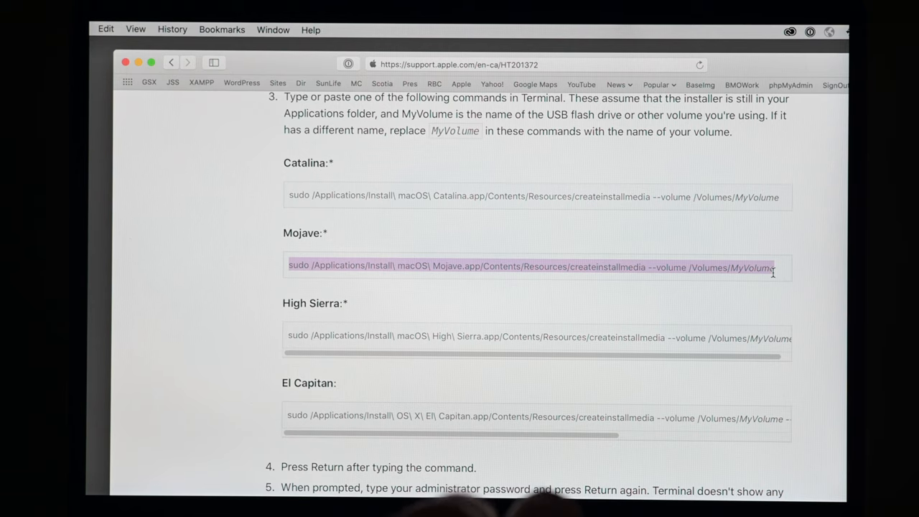
right_click(683, 274)
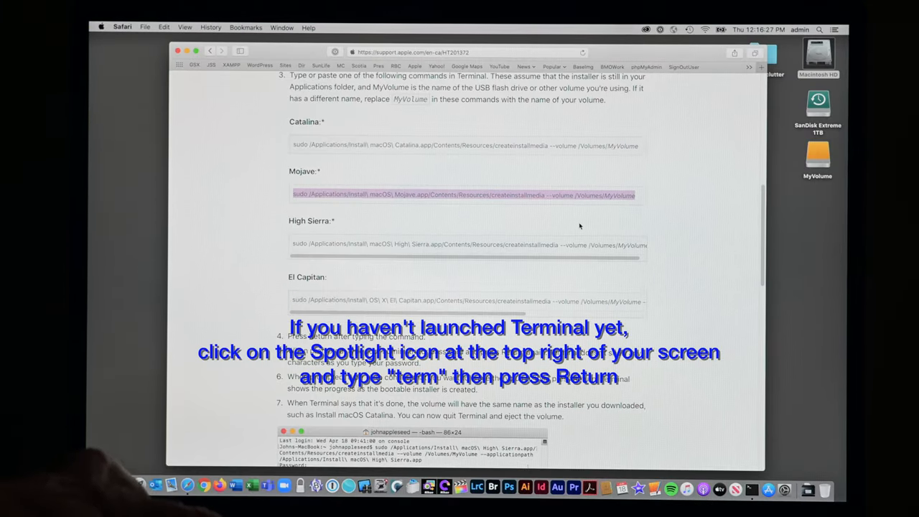
Switch to Terminal and enter the sudo Install macOS Mojave createinstallmedia command
key("cmd+tab")
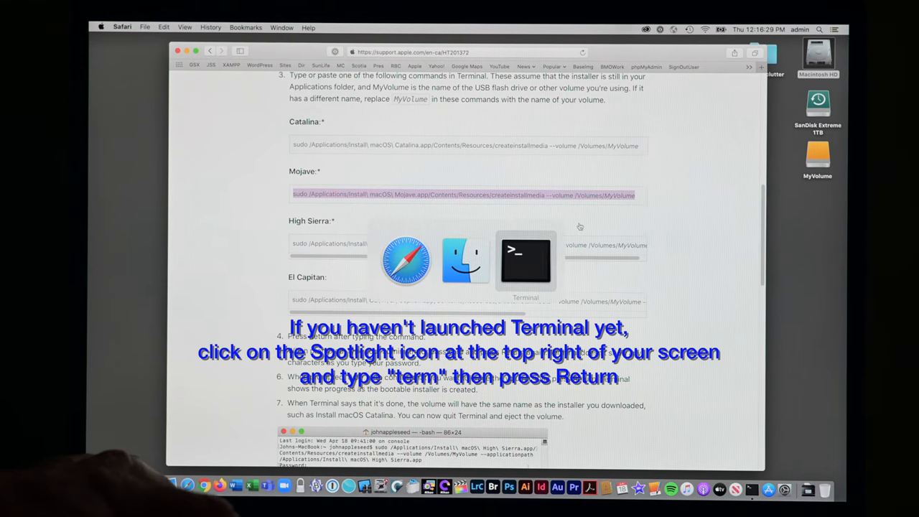
left_click(525, 261)
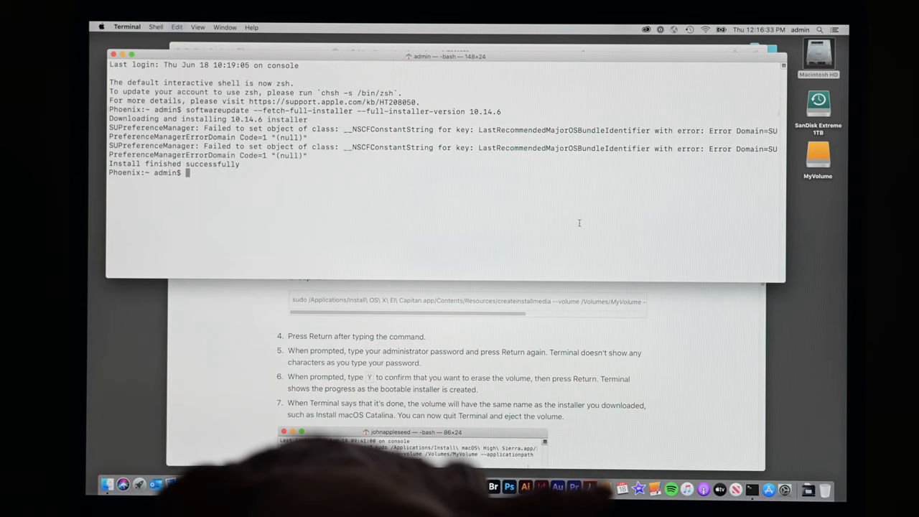
type("sudo /Applications/Install\\ macOS\\ Mojave.app/Contents/Resources/createinstallmedia --volume /Volumes/MyVolume")
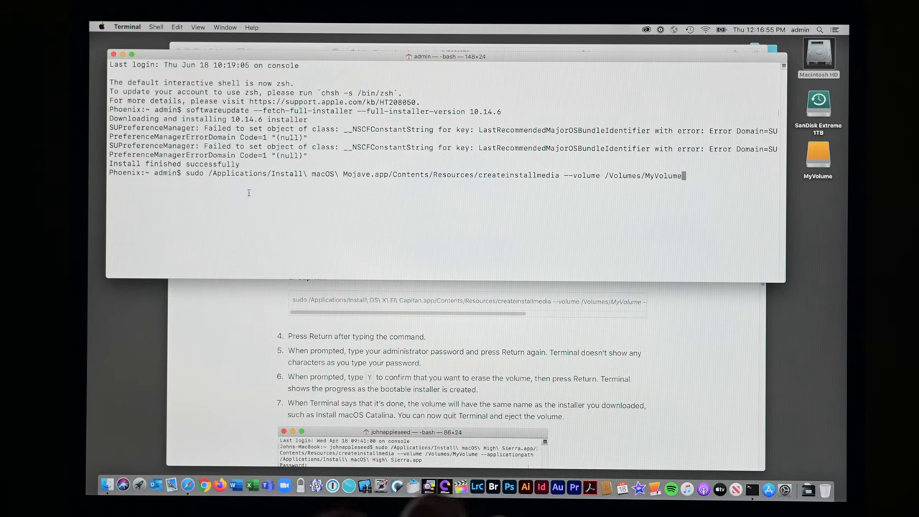
mouse_move(317, 196)
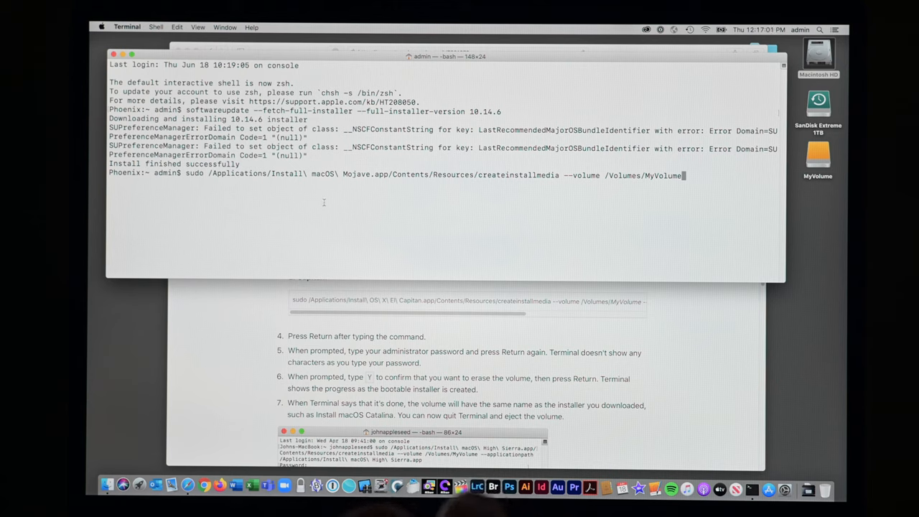
mouse_move(349, 206)
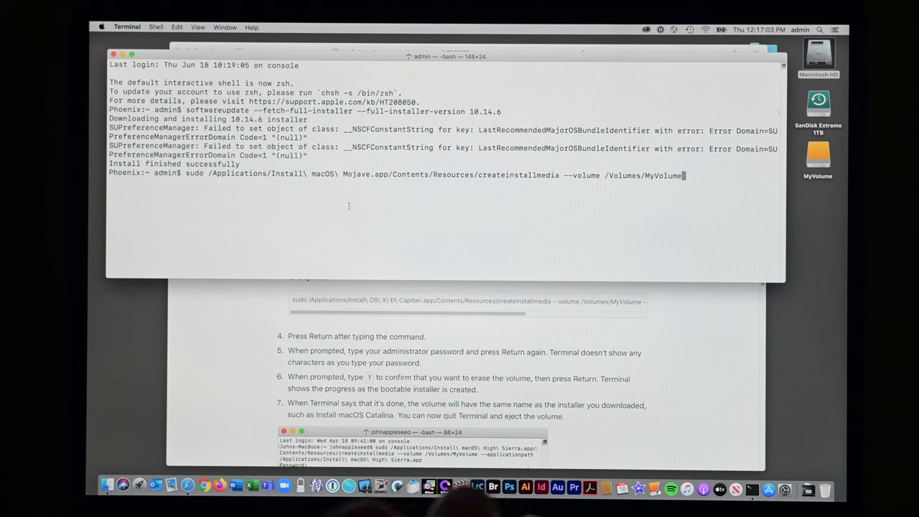
mouse_move(252, 178)
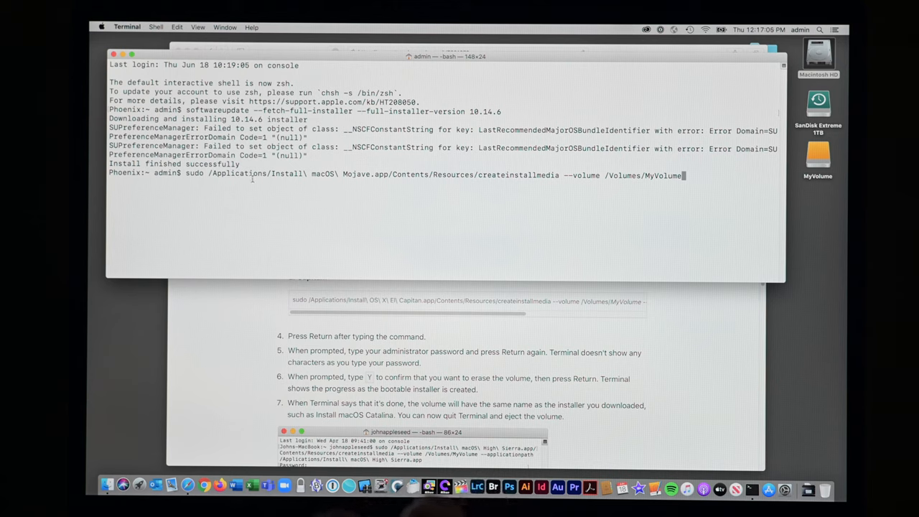
mouse_move(408, 189)
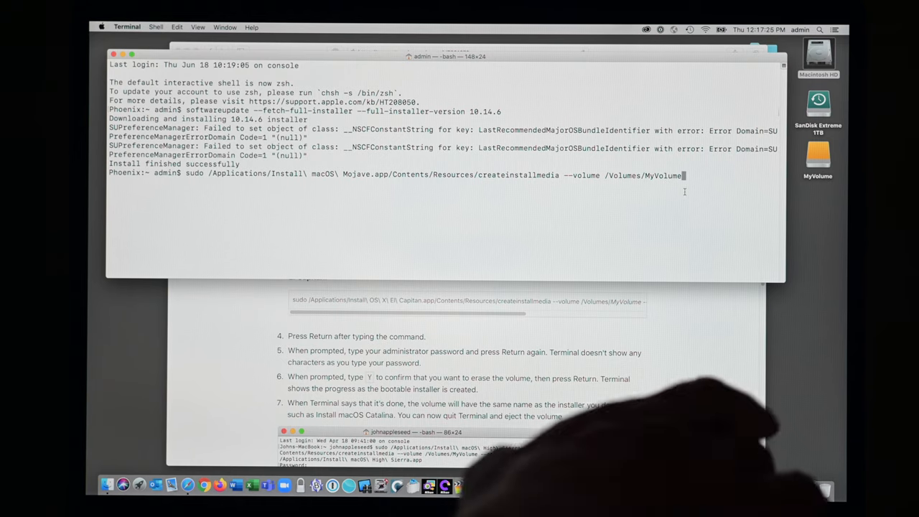
Submit the sudo createinstallmedia command for /Volumes/MyVolume, reaching the administrator password prompt
key("Return")
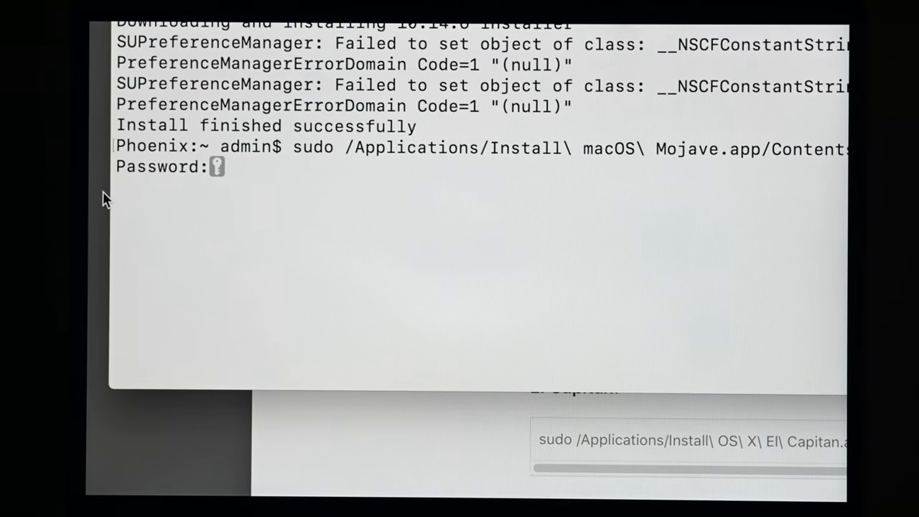
mouse_move(240, 147)
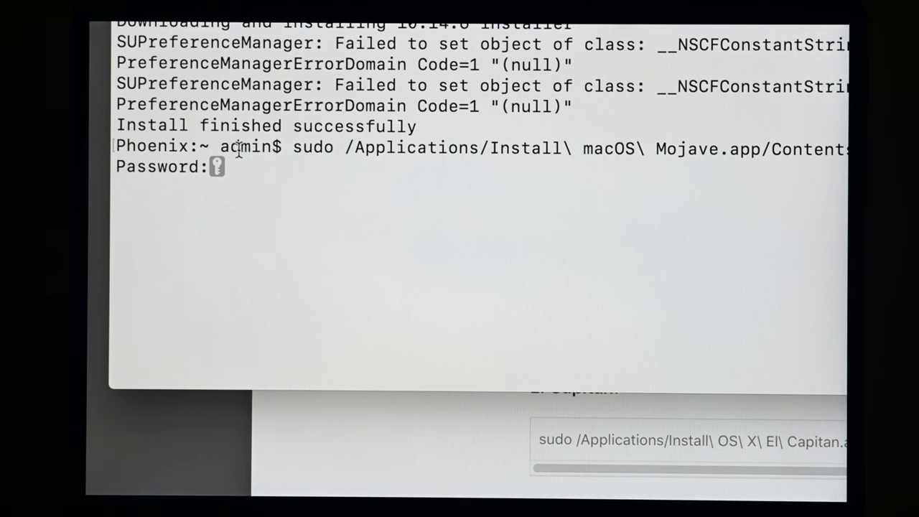
mouse_move(247, 199)
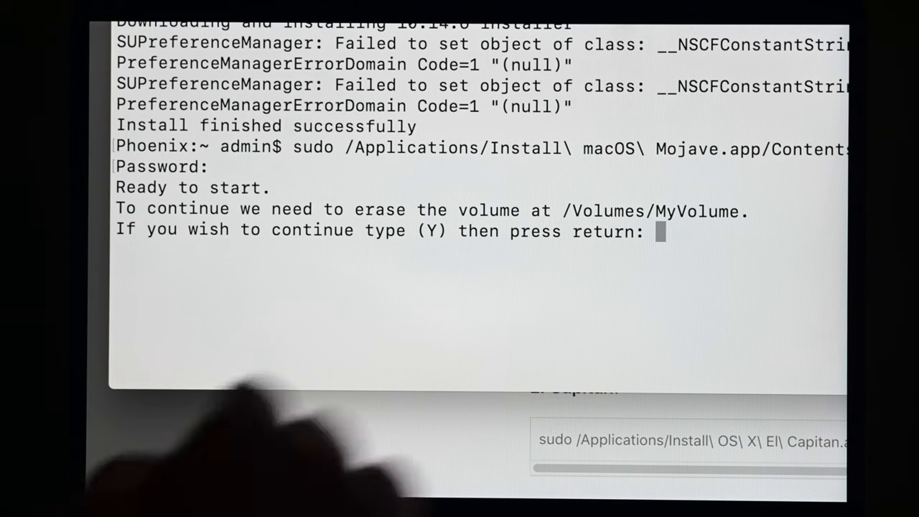
Answer Y to confirm erasing MyVolume for the installer
type("Y")
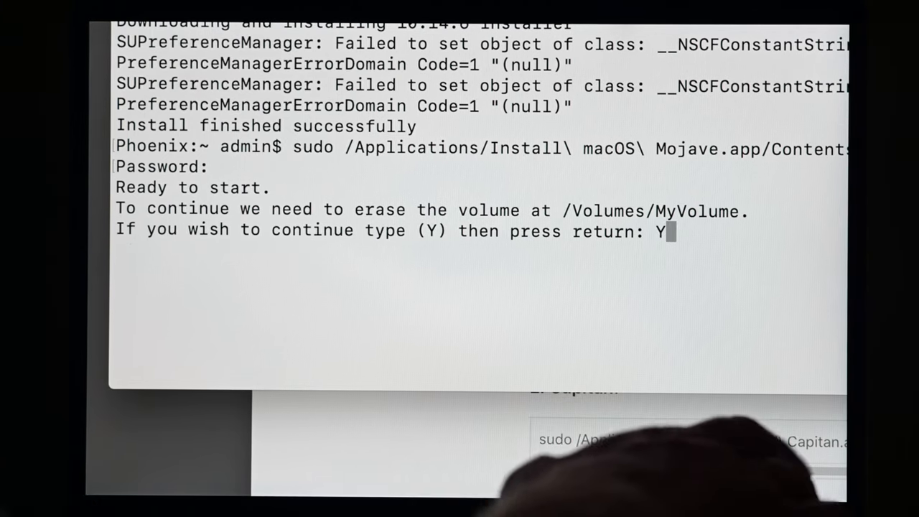
key("return")
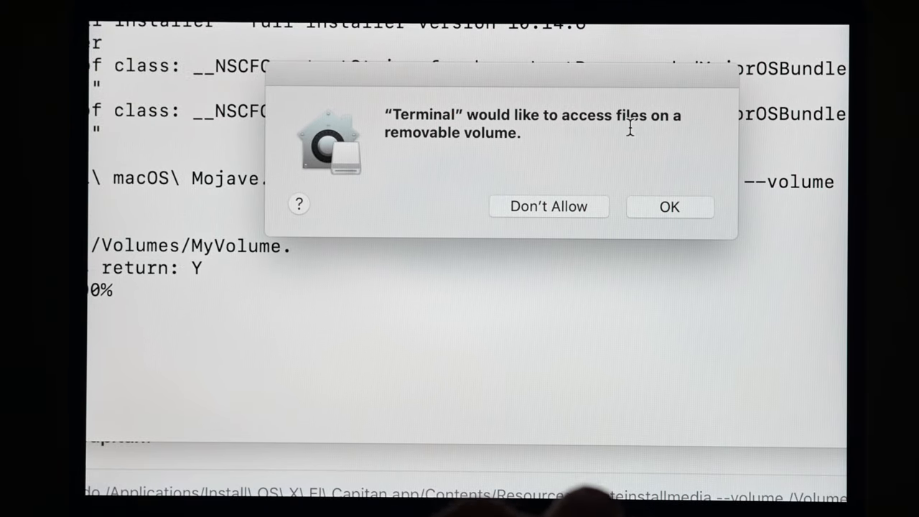
mouse_move(611, 185)
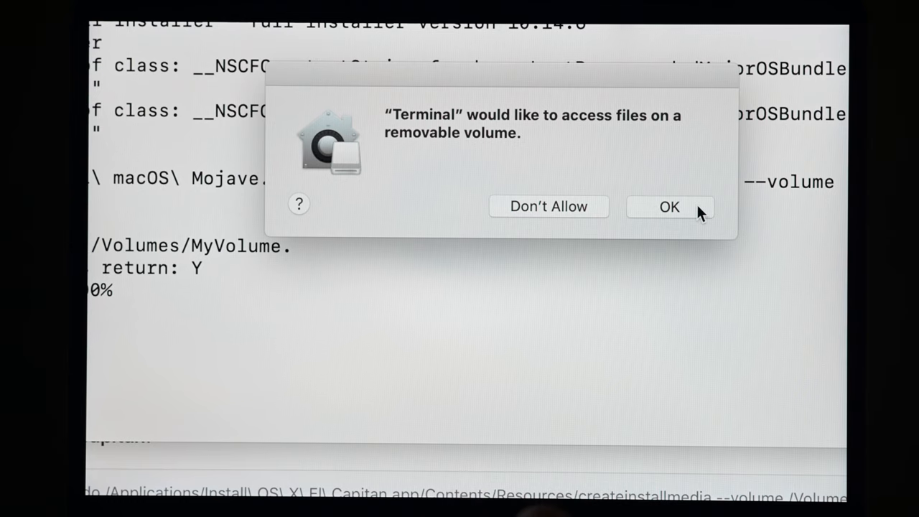
Grant Terminal access to the removable volume so the Mojave installer copies
left_click(669, 207)
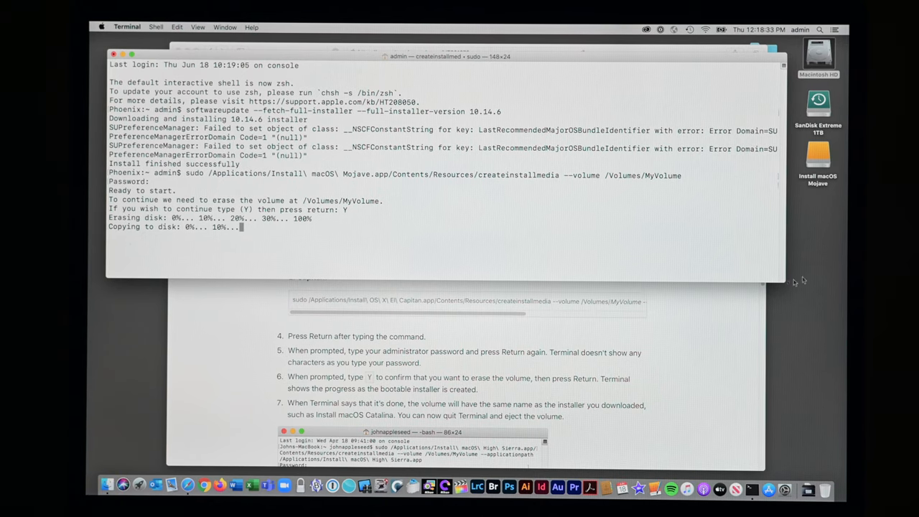
mouse_move(829, 192)
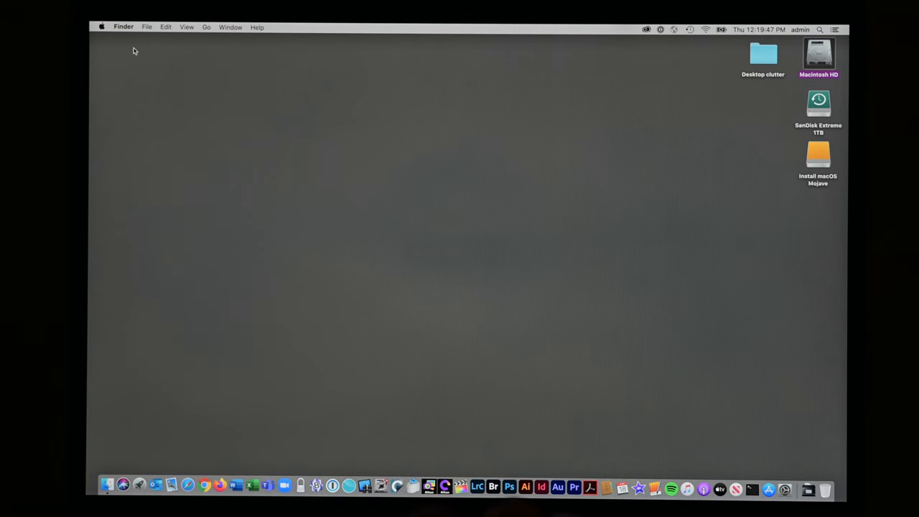
Open the System Report, check the Apple T2 Security Chip under Controller, then close About This Mac
left_click(101, 28)
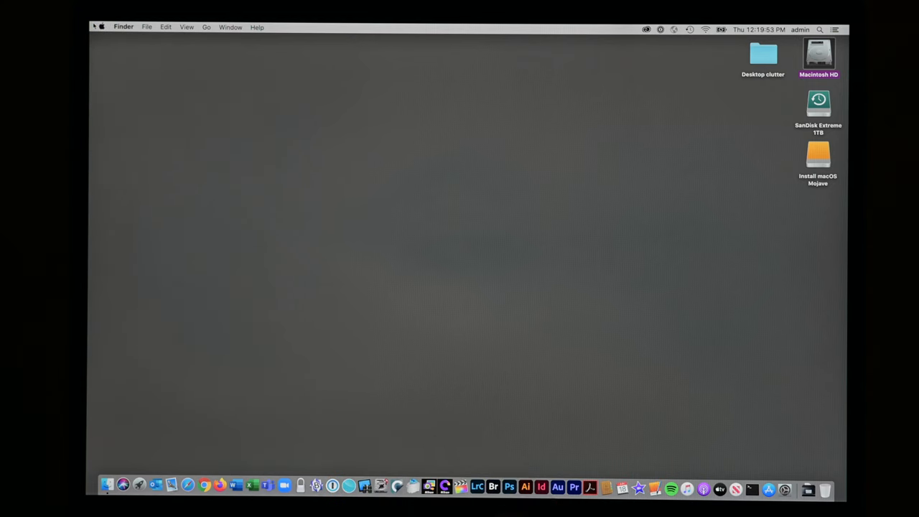
left_click(101, 27)
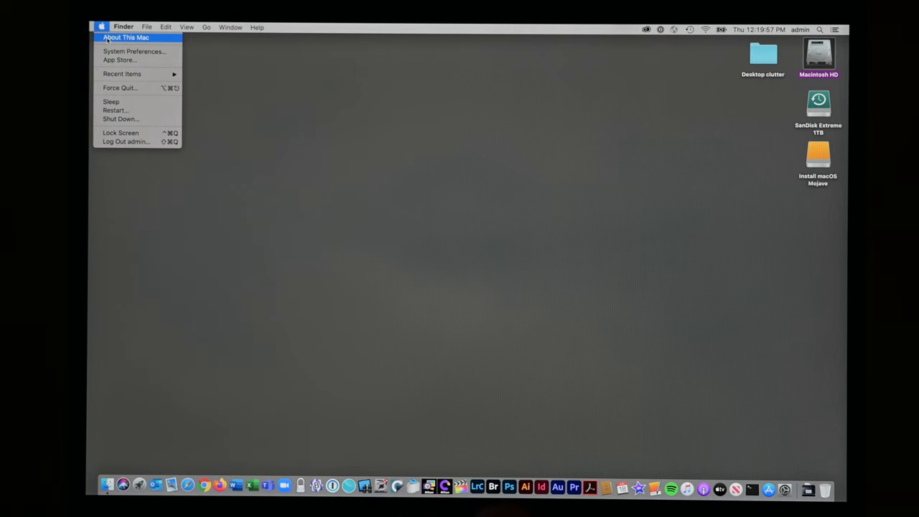
left_click(126, 36)
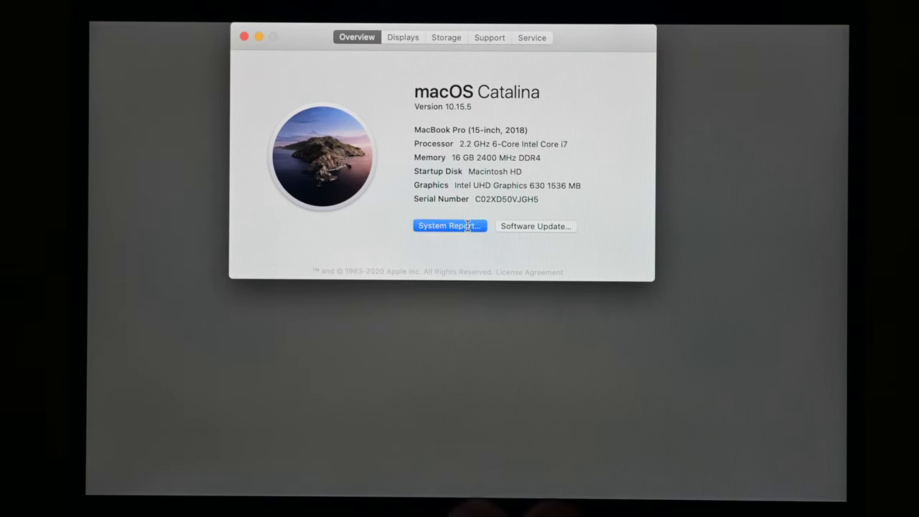
left_click(450, 225)
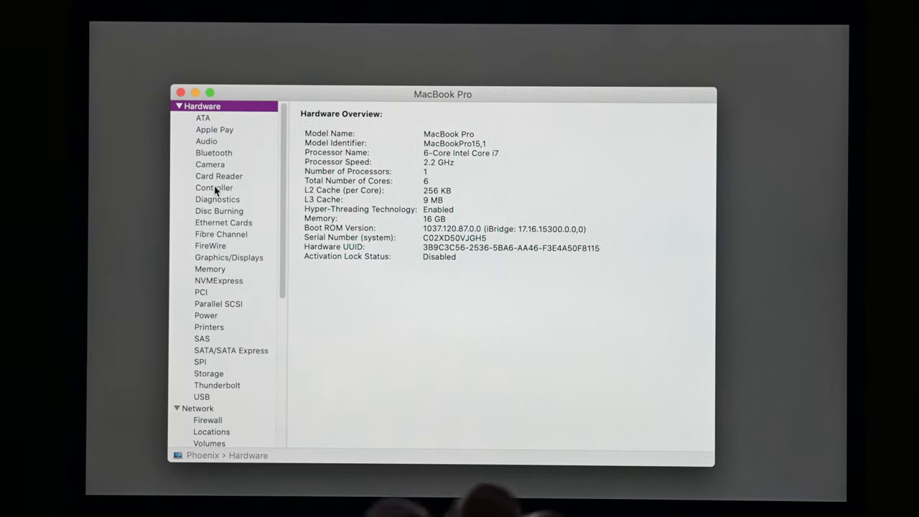
left_click(214, 187)
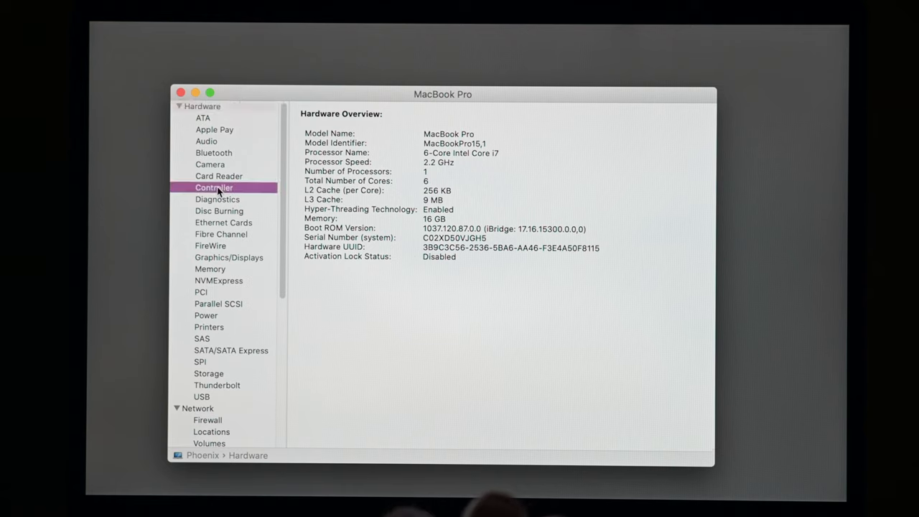
left_click(213, 188)
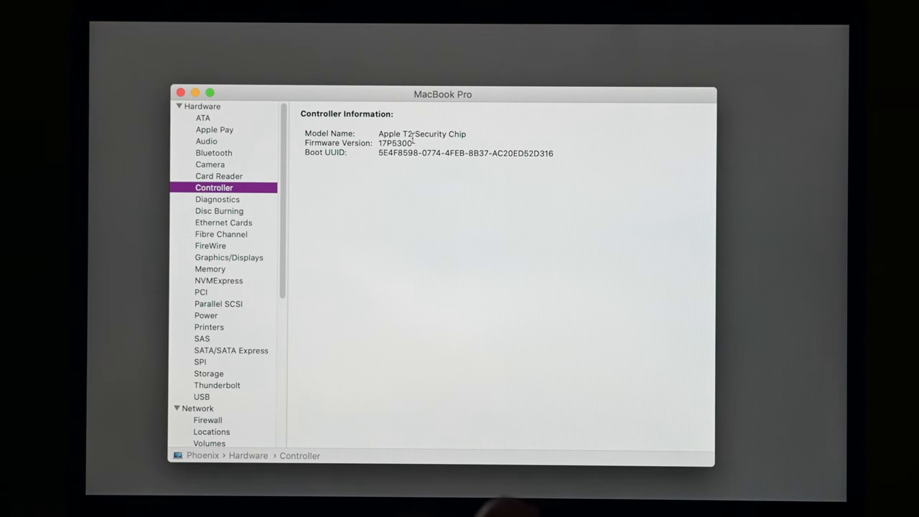
mouse_move(470, 134)
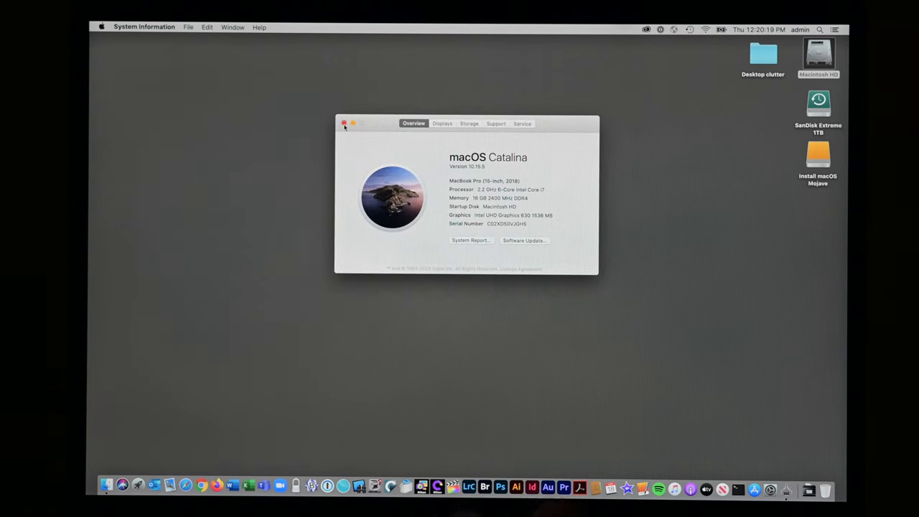
left_click(102, 27)
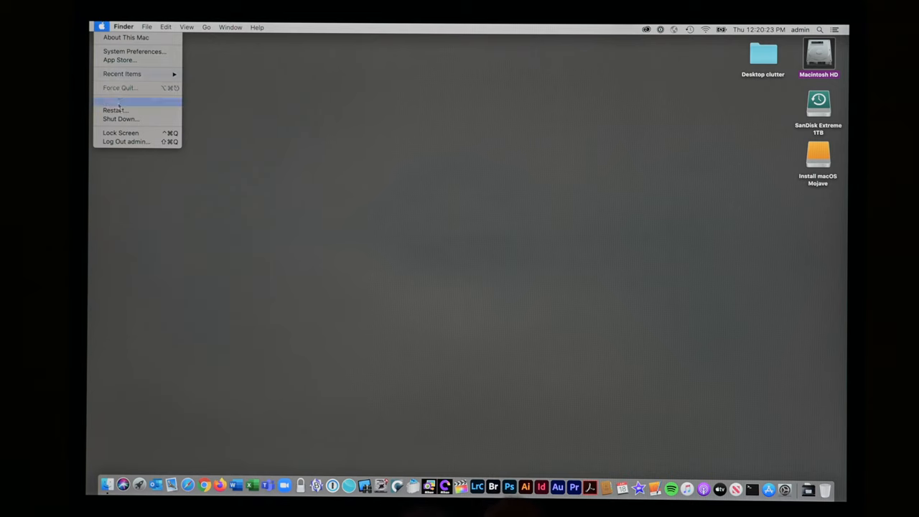
Restart the Mac from the Apple menu and confirm, booting into macOS Recovery
left_click(115, 110)
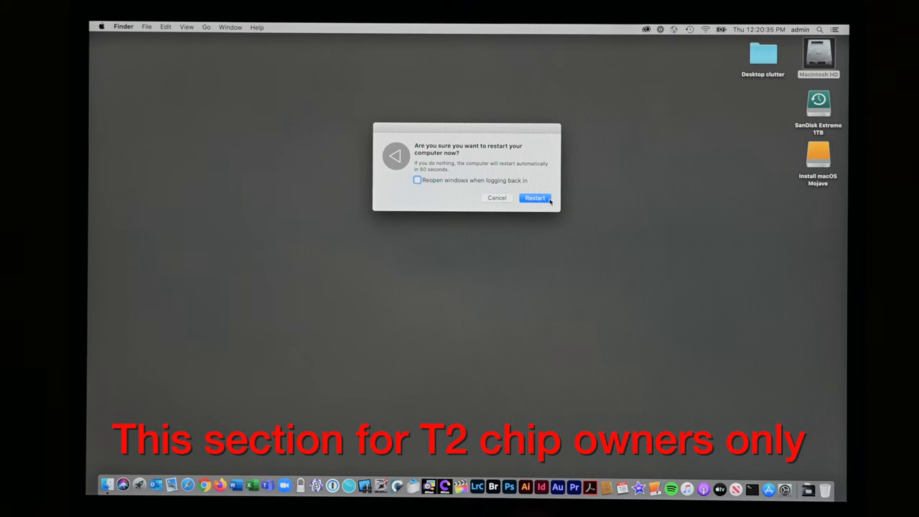
left_click(535, 198)
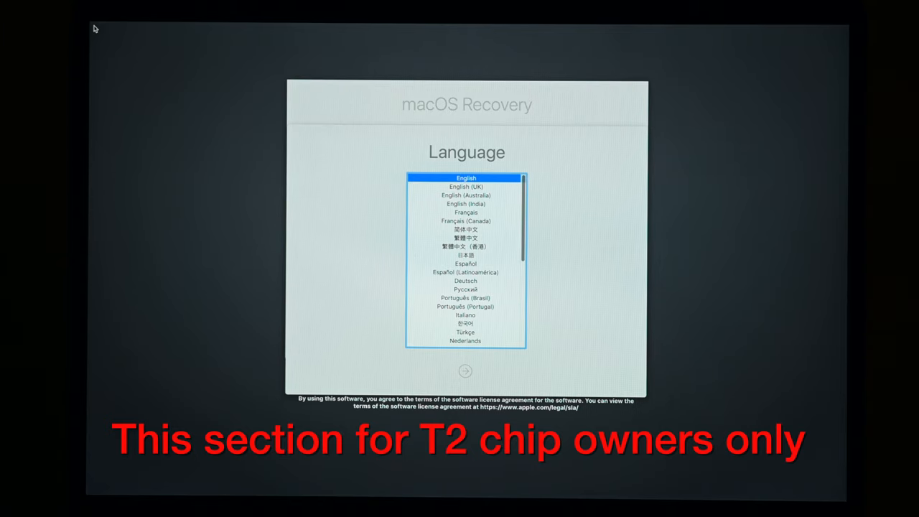
Continue in English, open Startup Security Utility, and request macOS administrator authentication
left_click(464, 370)
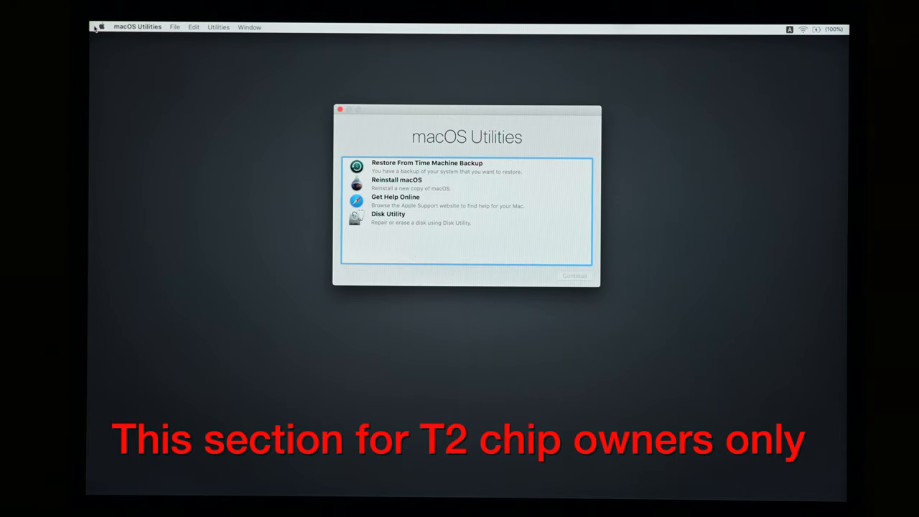
mouse_move(350, 108)
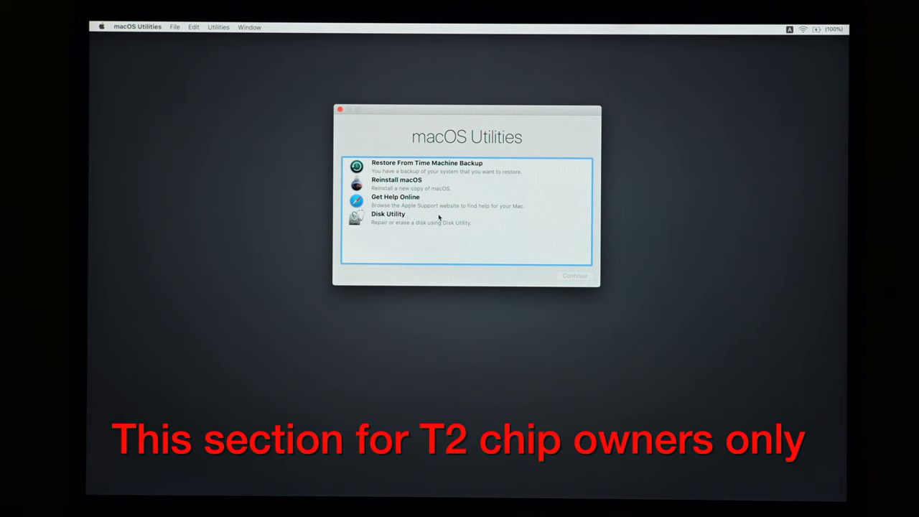
mouse_move(218, 25)
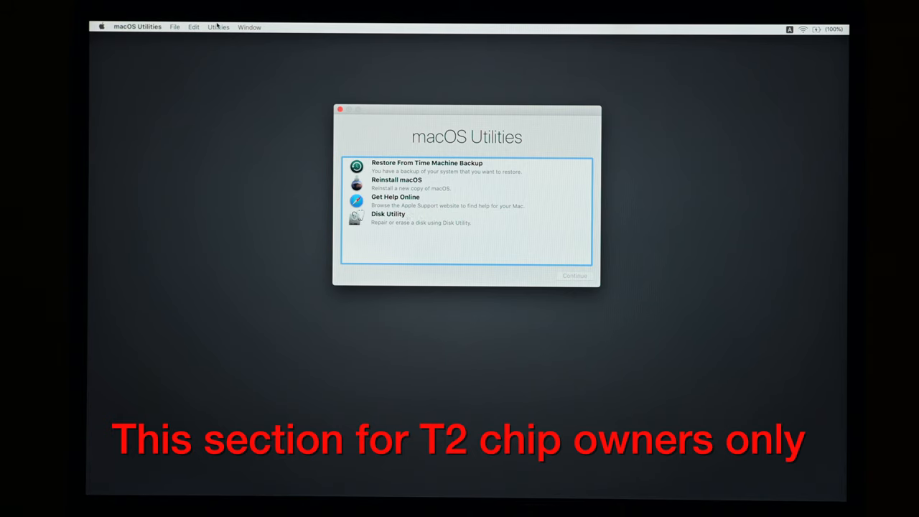
left_click(219, 26)
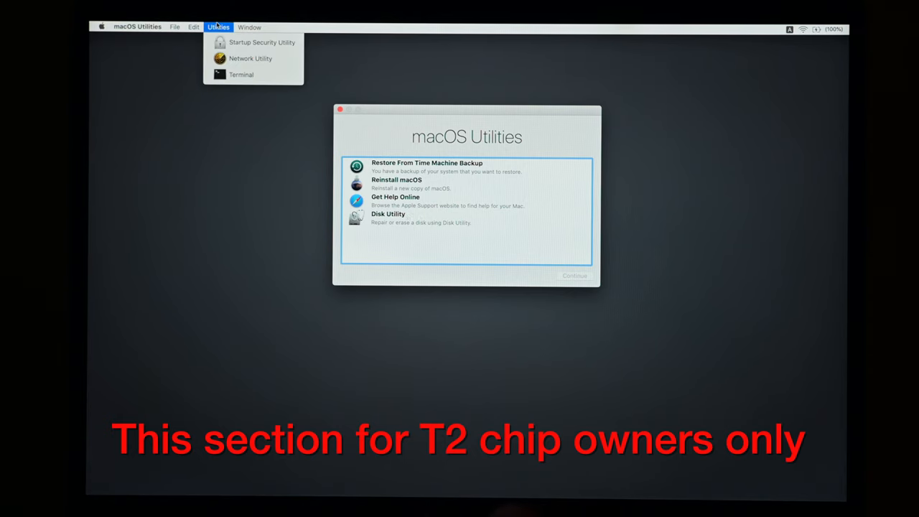
mouse_move(263, 41)
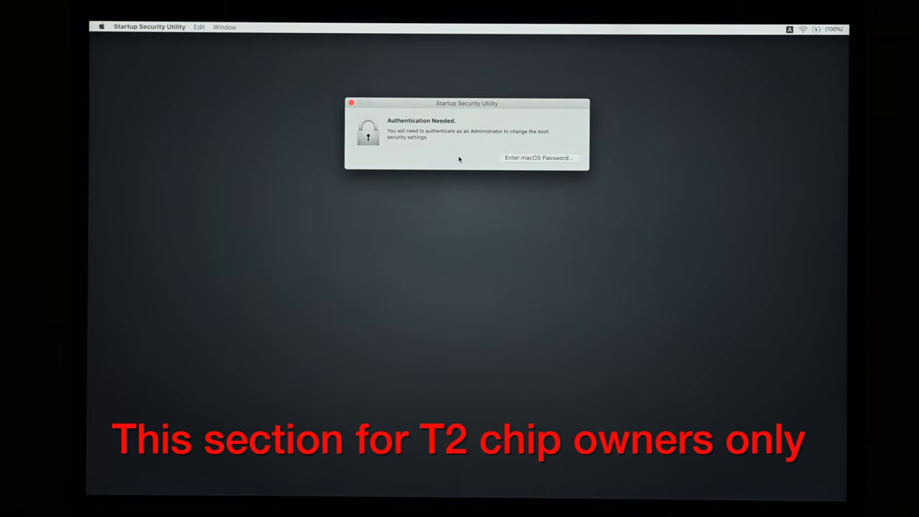
mouse_move(447, 148)
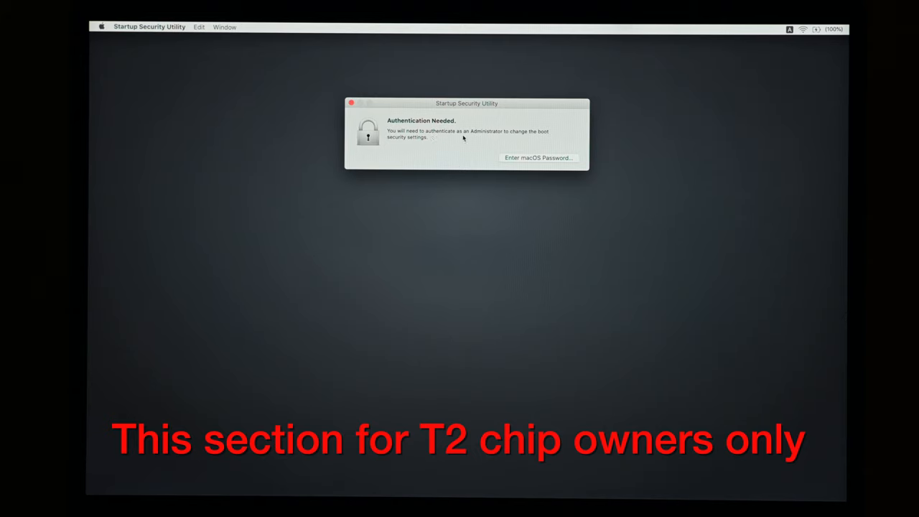
mouse_move(533, 141)
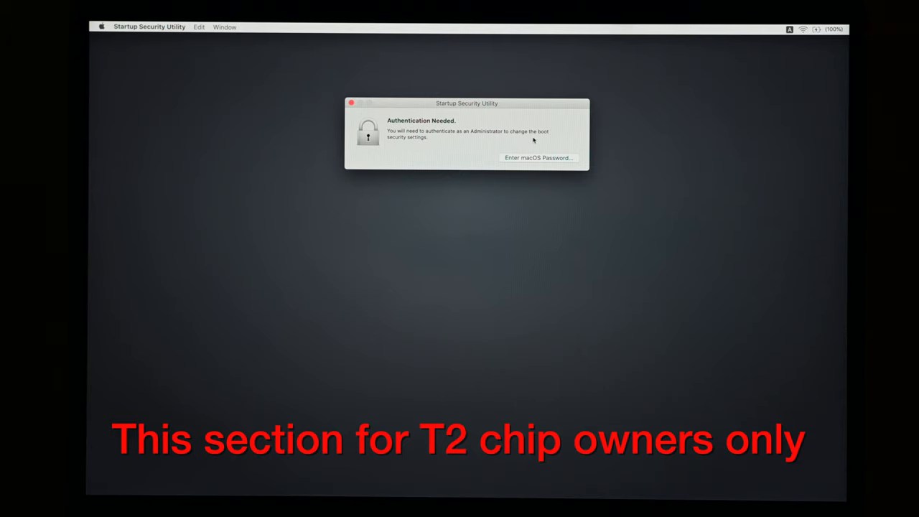
mouse_move(512, 155)
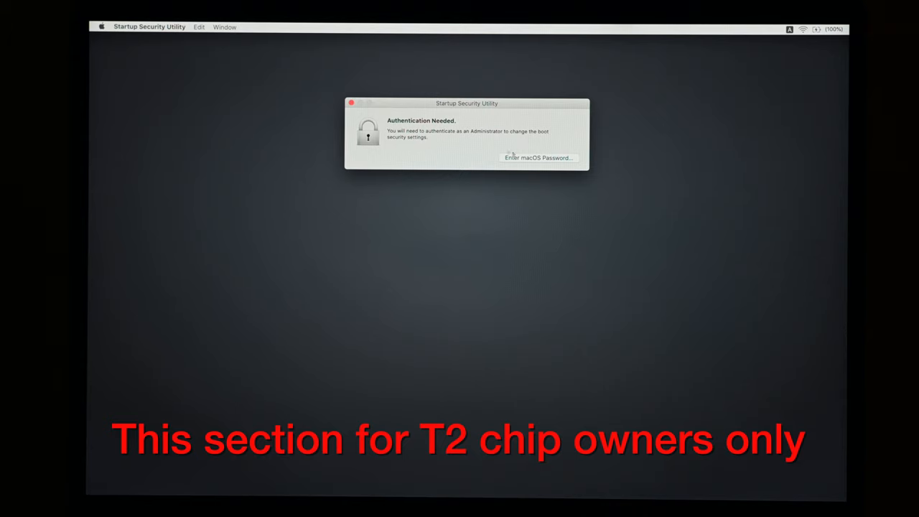
mouse_move(549, 166)
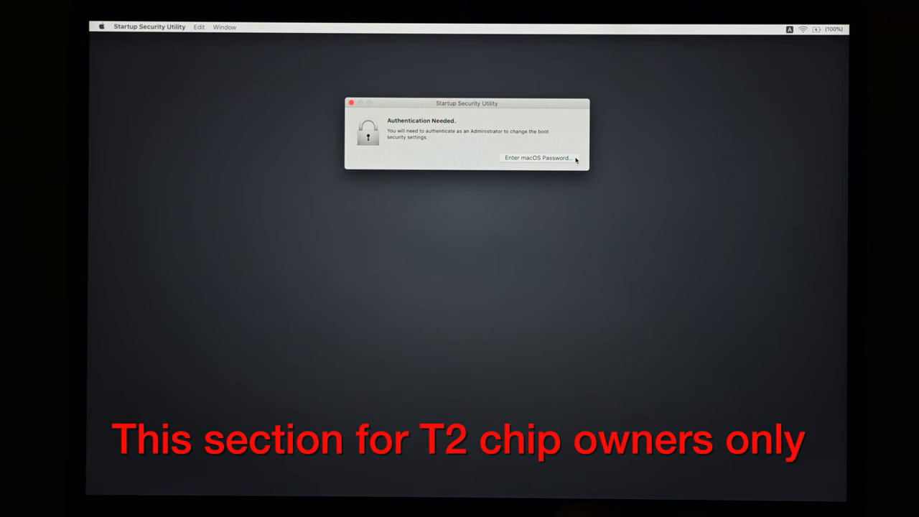
left_click(538, 158)
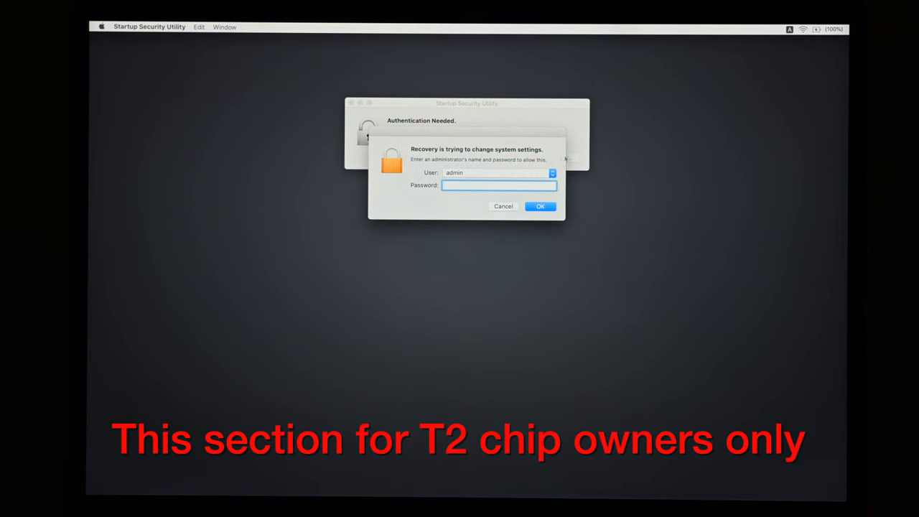
Enter the administrator password and confirm to unlock the startup security settings
left_click(498, 172)
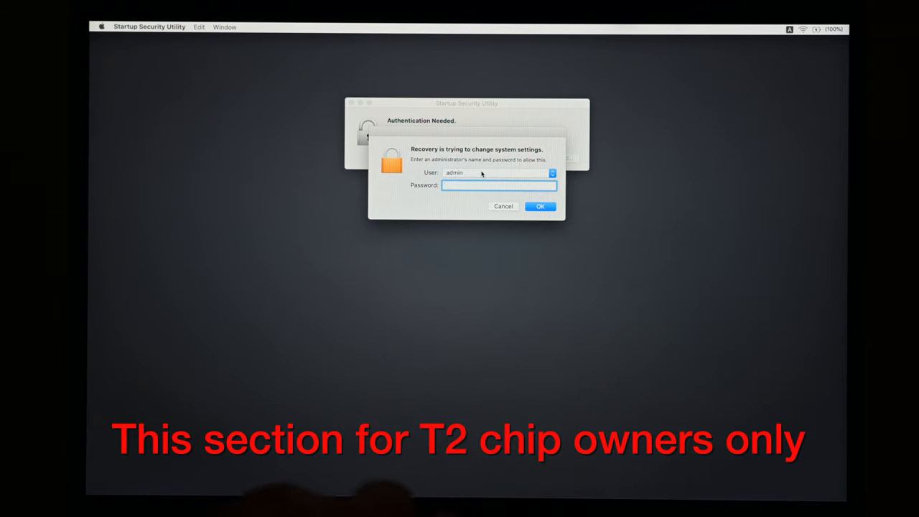
type("••")
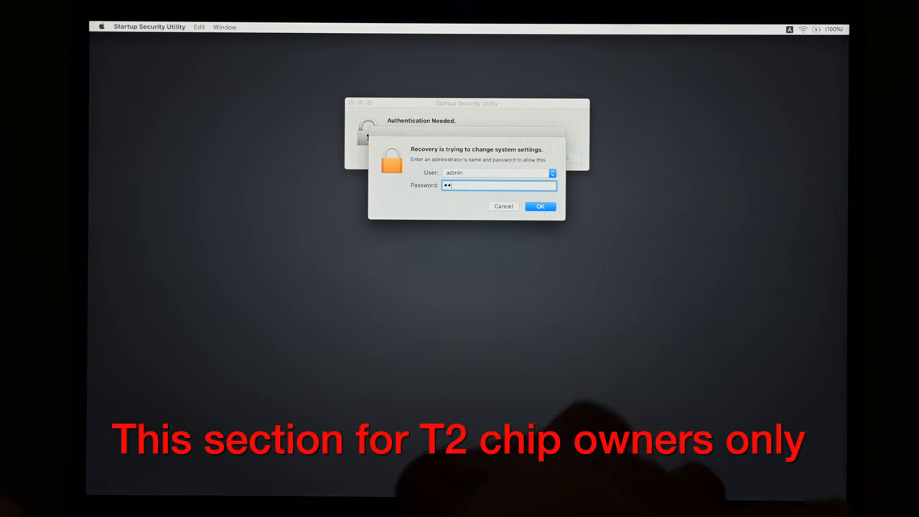
type("••••")
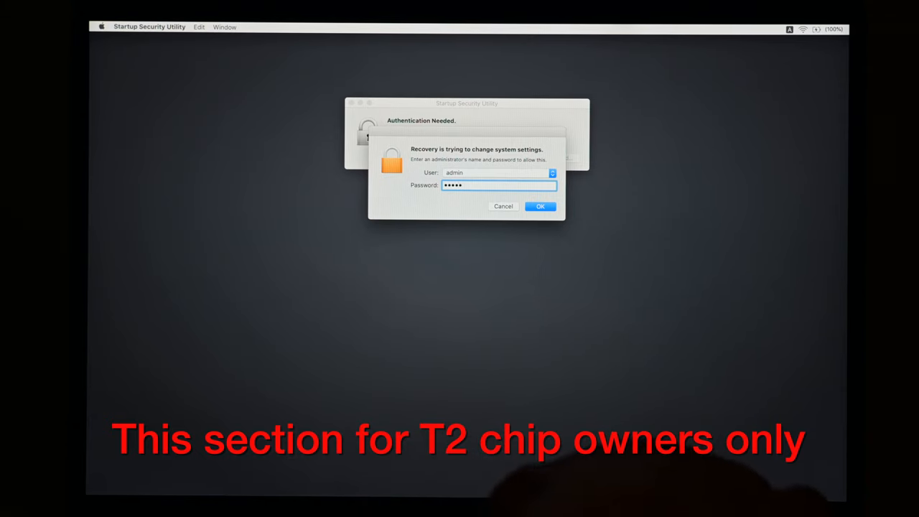
left_click(540, 206)
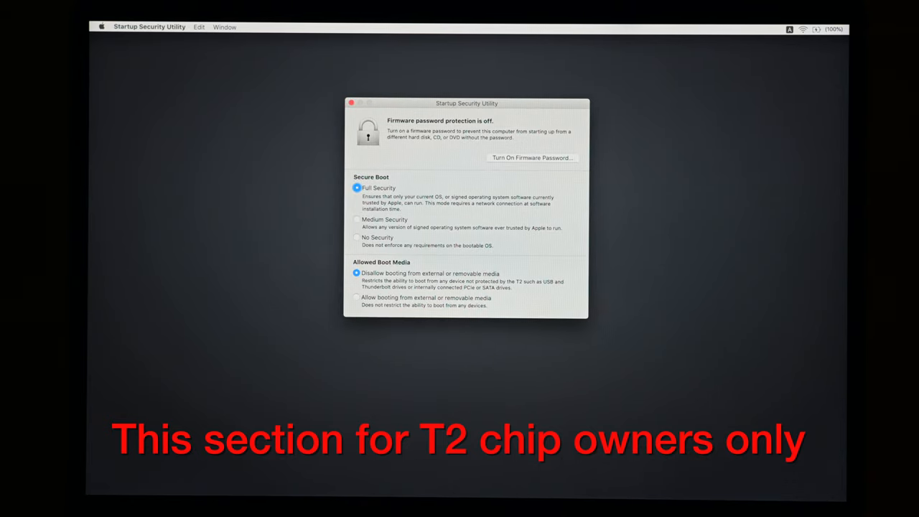
mouse_move(456, 157)
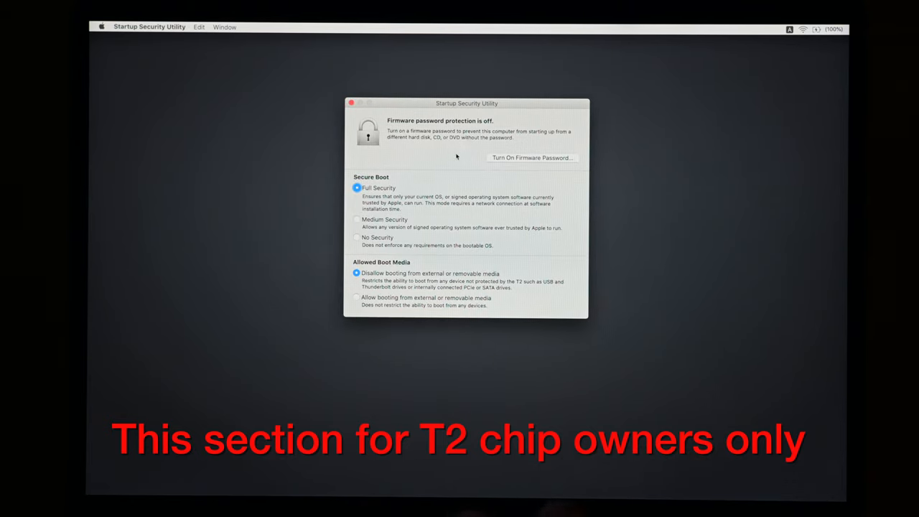
mouse_move(363, 303)
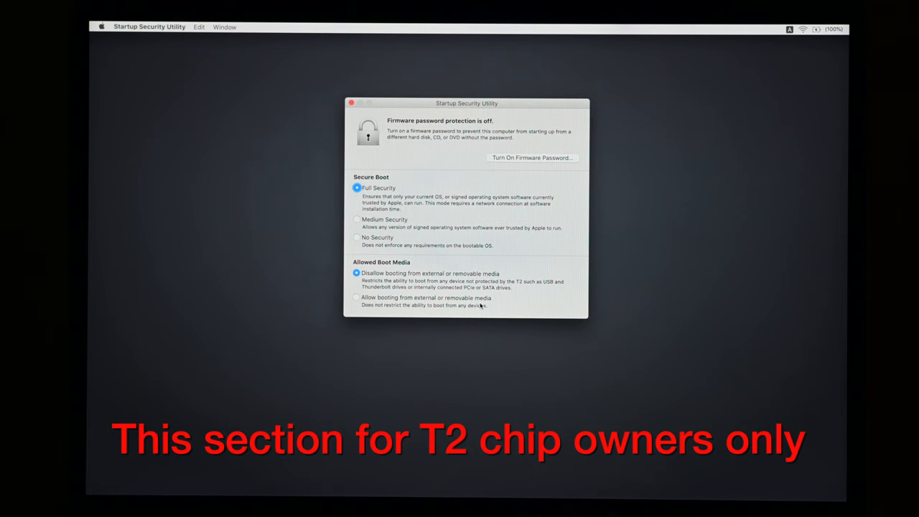
Select 'Allow booting from external or removable media' and Secure Boot 'No Security'
left_click(357, 297)
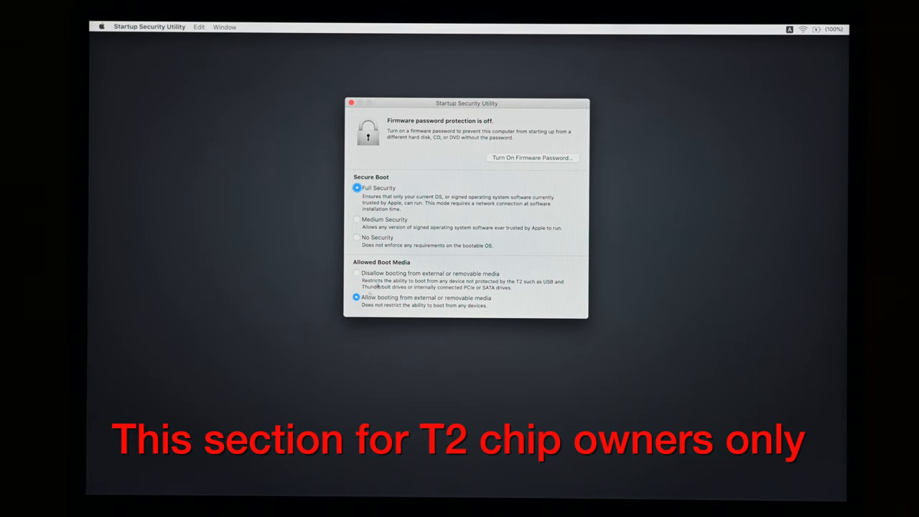
mouse_move(379, 203)
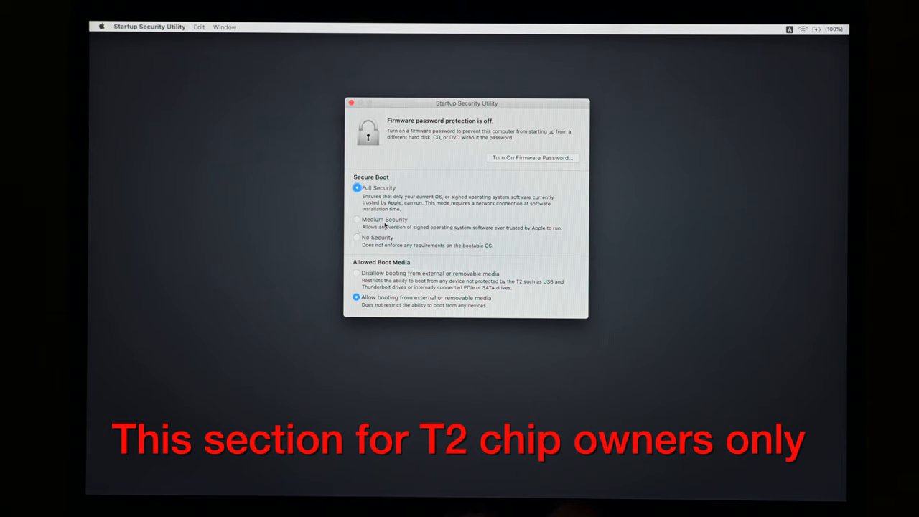
mouse_move(421, 233)
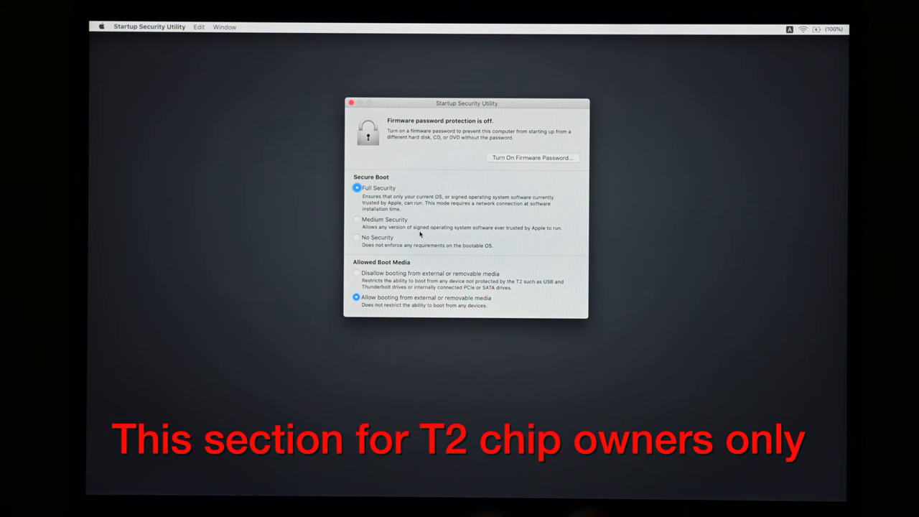
mouse_move(395, 228)
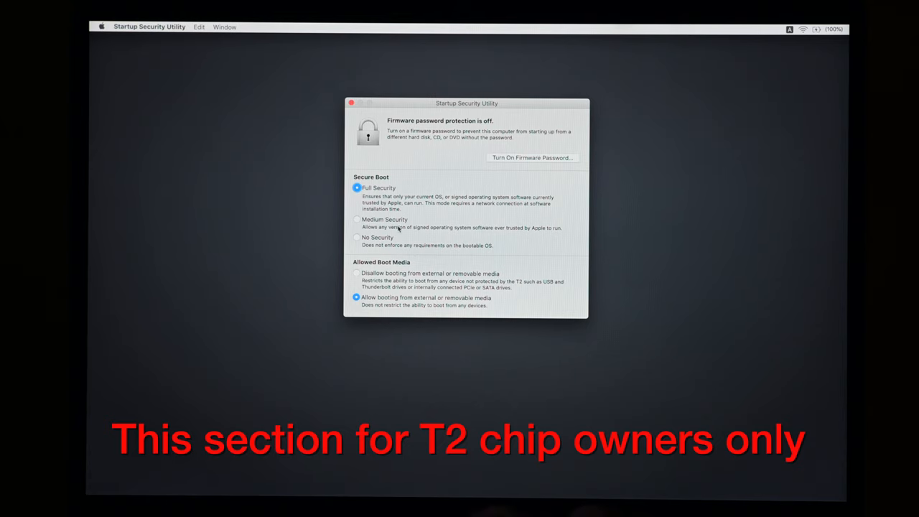
mouse_move(360, 241)
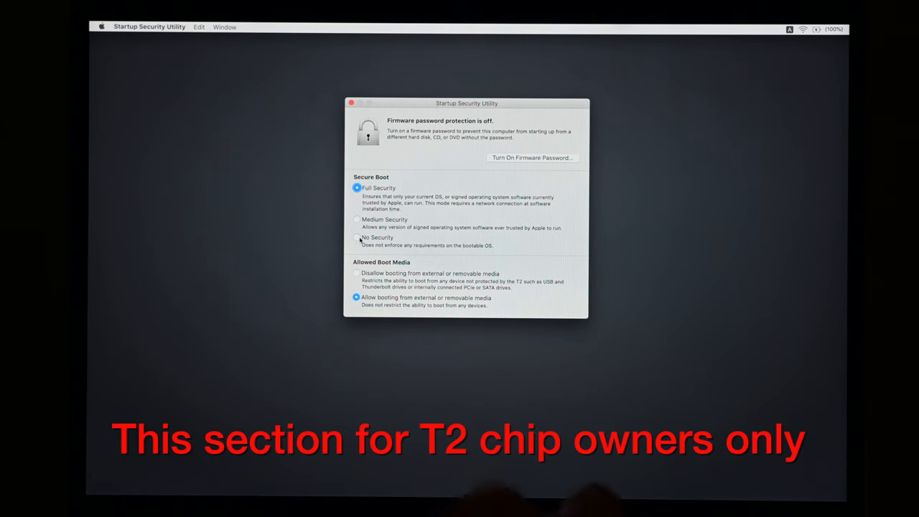
left_click(357, 238)
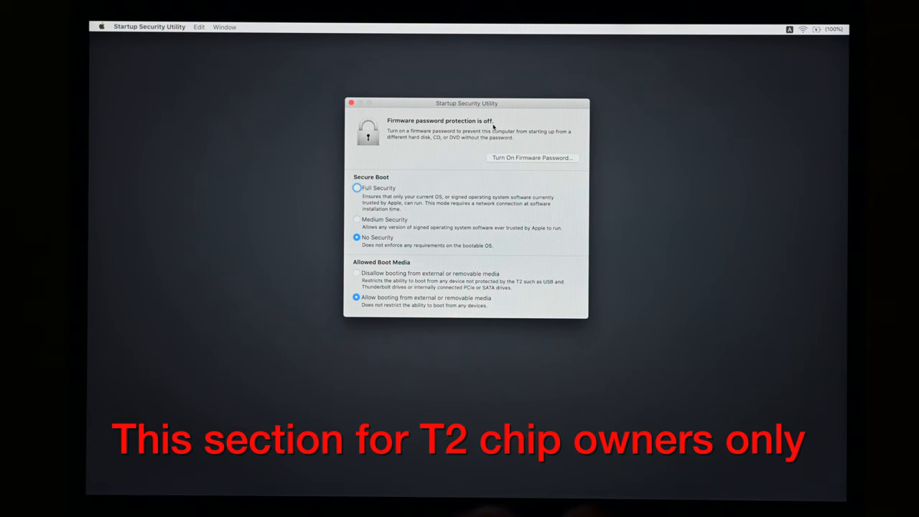
mouse_move(451, 138)
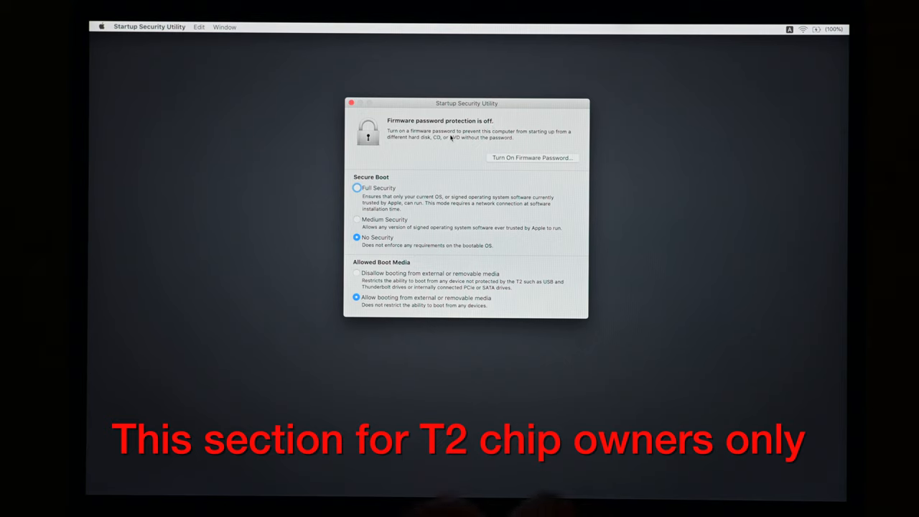
mouse_move(450, 150)
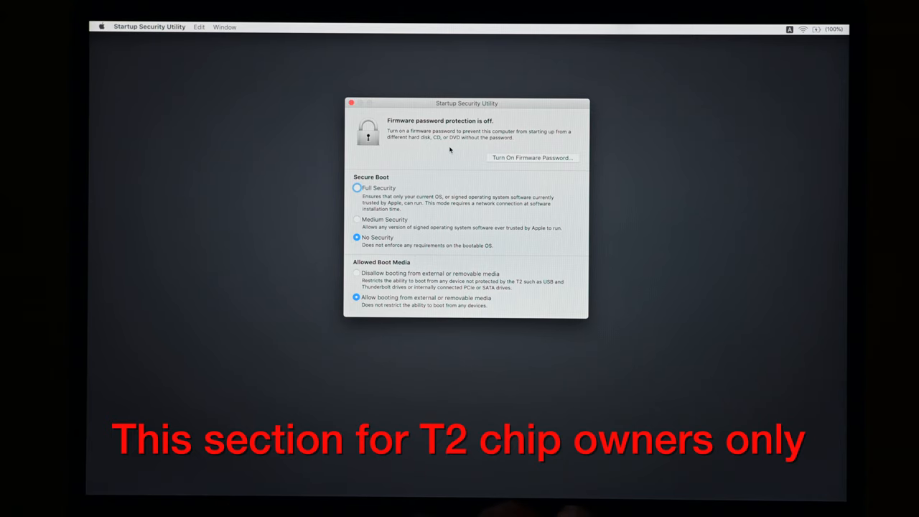
mouse_move(463, 159)
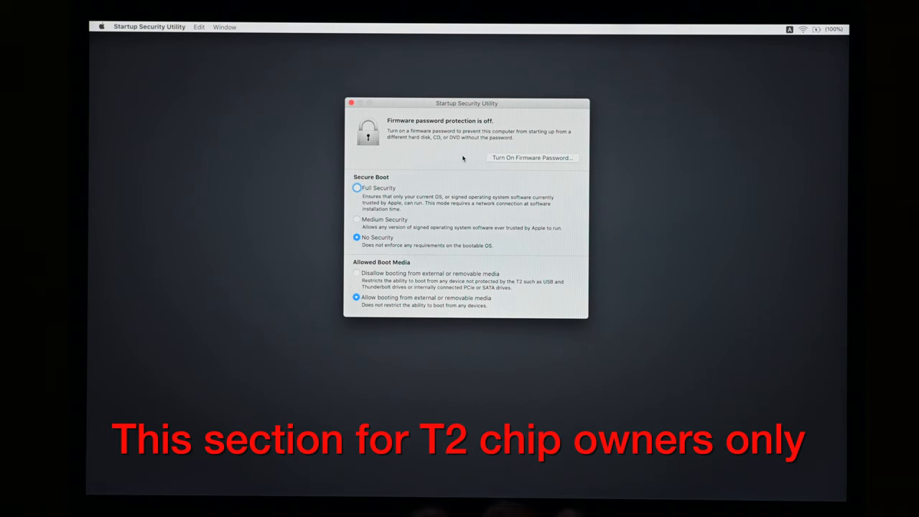
mouse_move(441, 162)
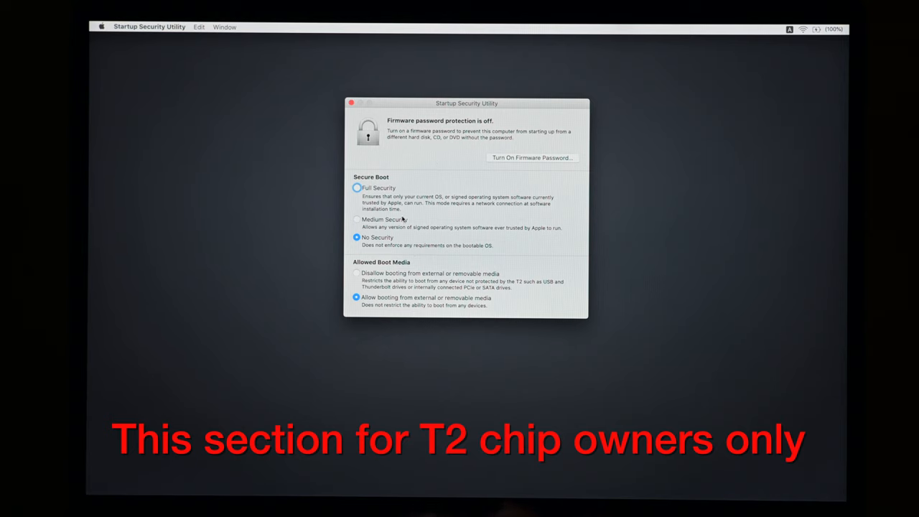
mouse_move(492, 154)
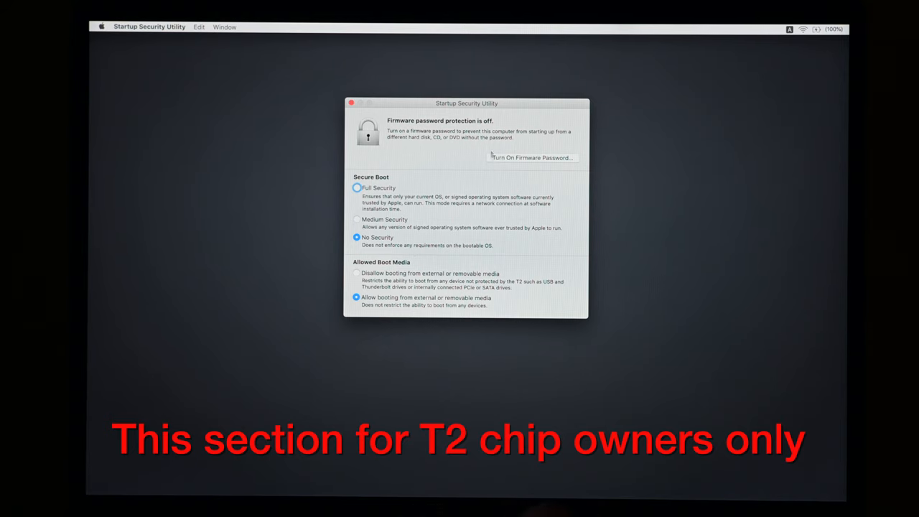
mouse_move(422, 169)
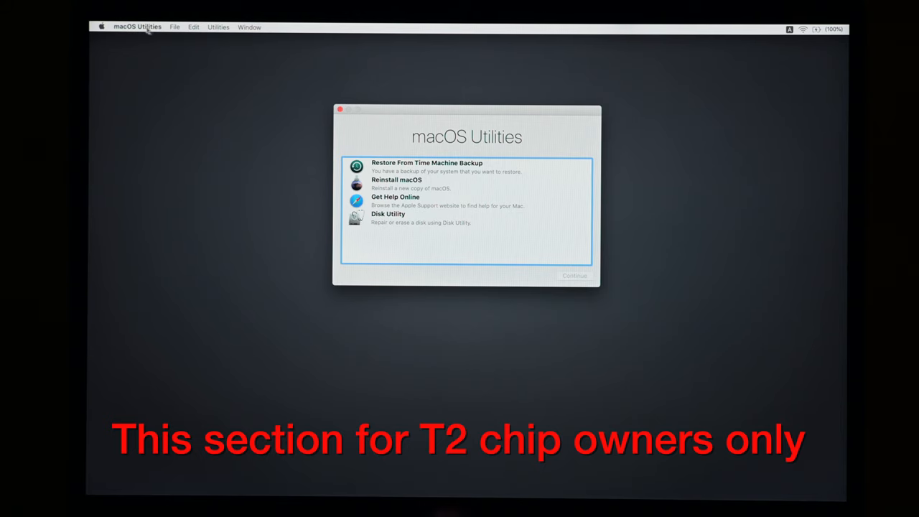
Shut down the Mac from the Apple menu, then start up from the external installer drive
left_click(101, 27)
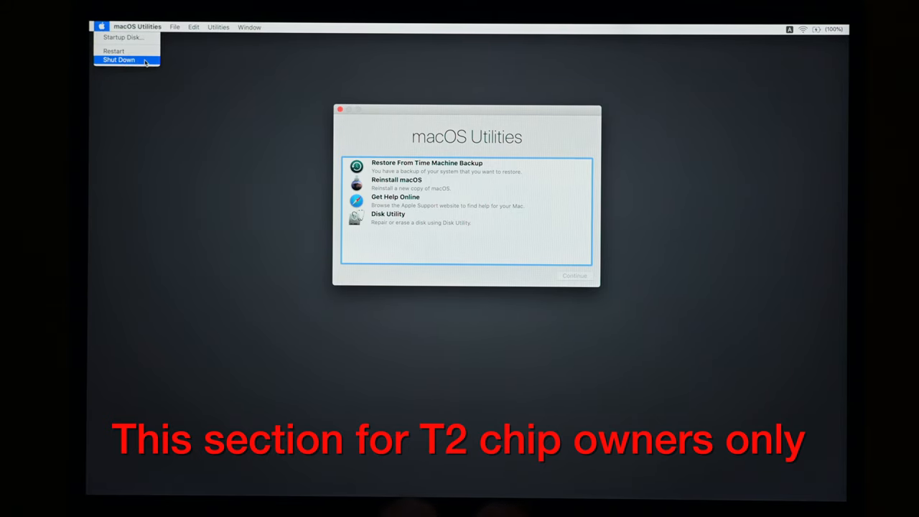
left_click(118, 60)
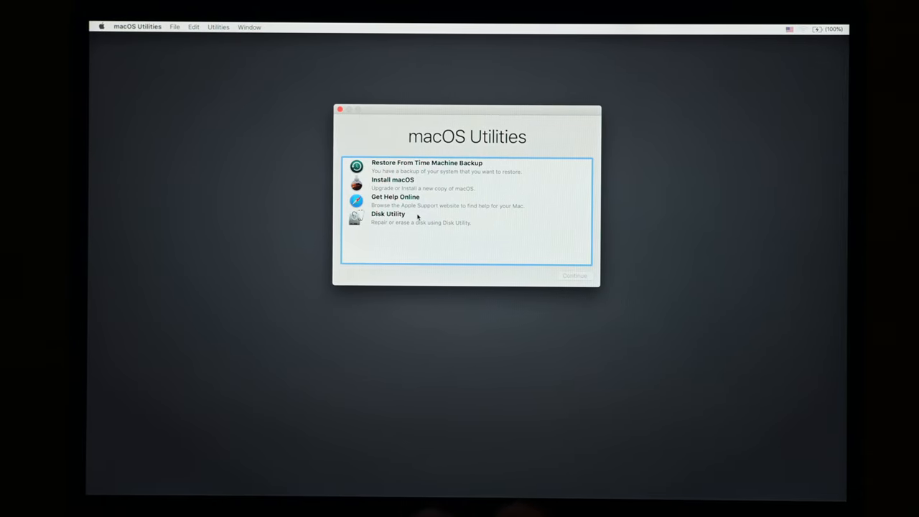
Open Disk Utility, choose Show All Devices, and select APPLE SSD AP0512M Media
left_click(388, 218)
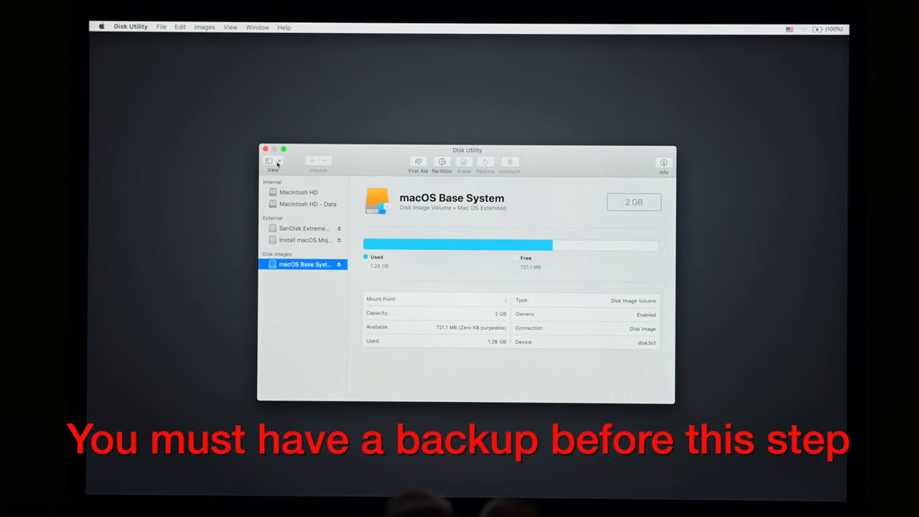
left_click(273, 161)
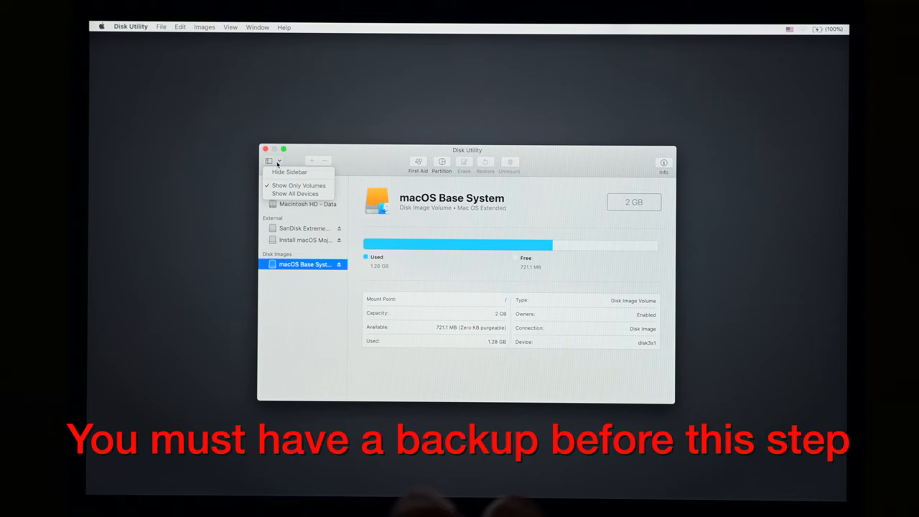
mouse_move(296, 194)
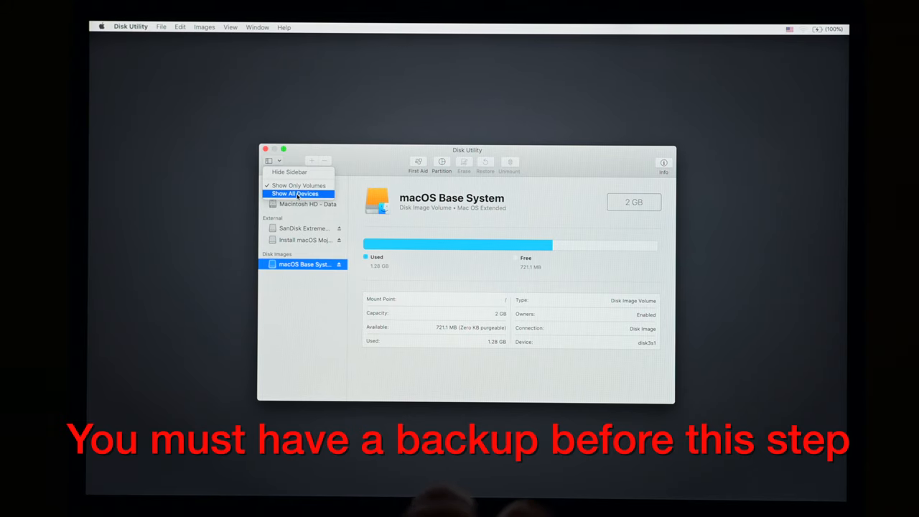
left_click(295, 194)
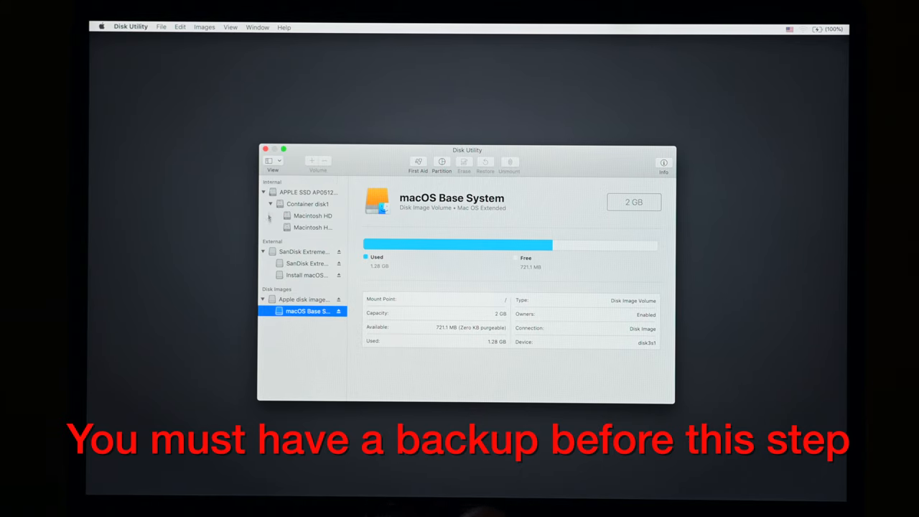
mouse_move(277, 278)
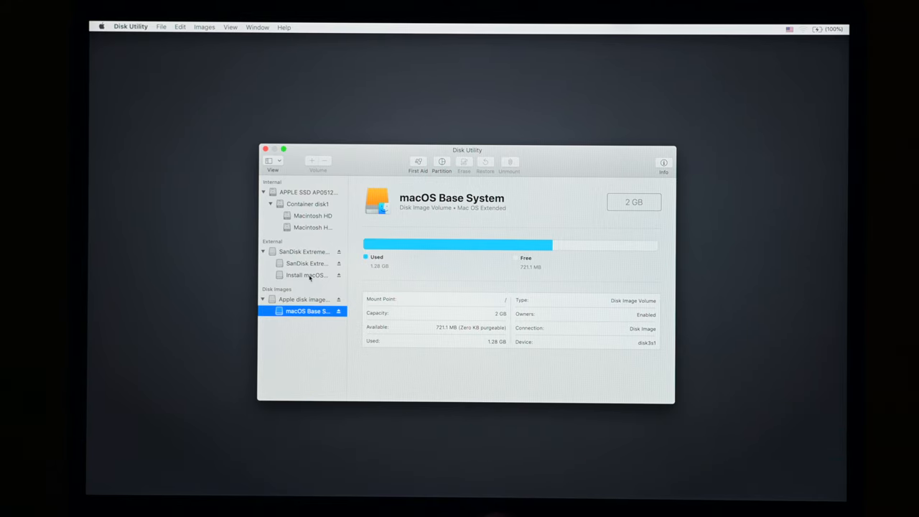
left_click(305, 262)
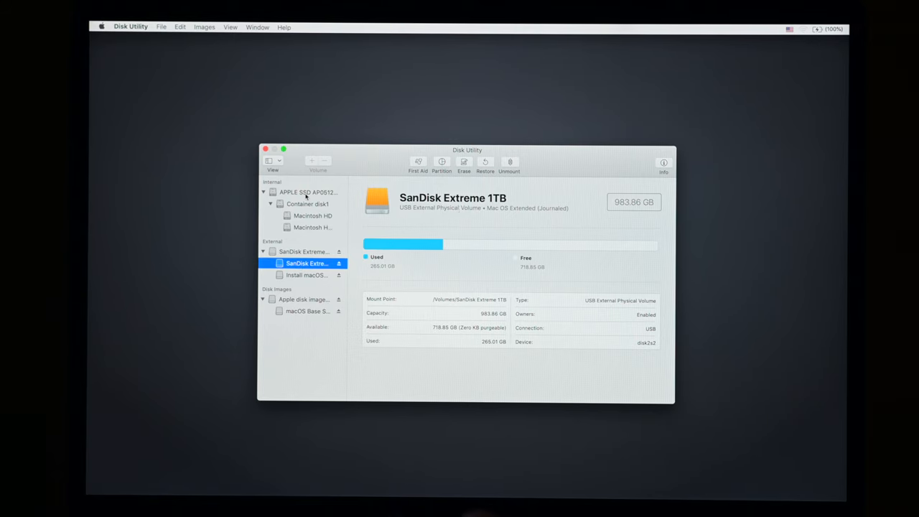
left_click(307, 192)
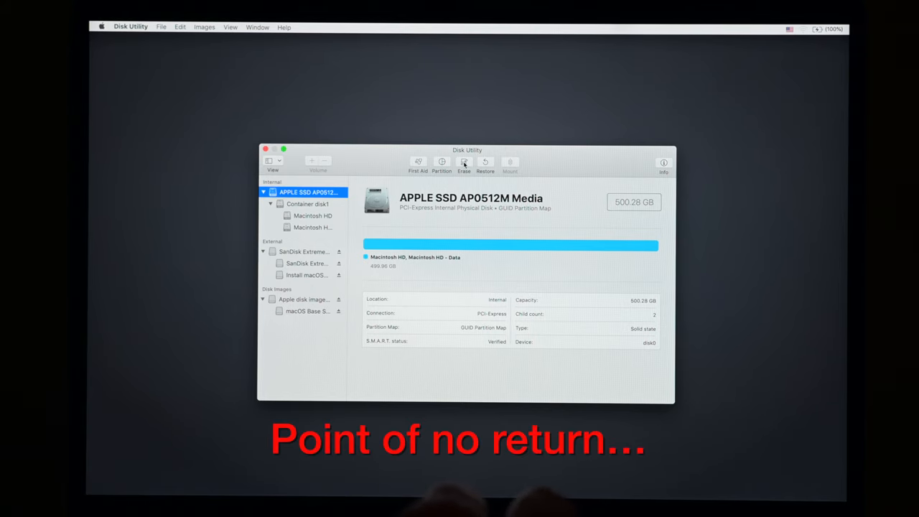
Set the internal SSD erase to name Macintosh HD, APFS format, GUID Partition Map
left_click(464, 161)
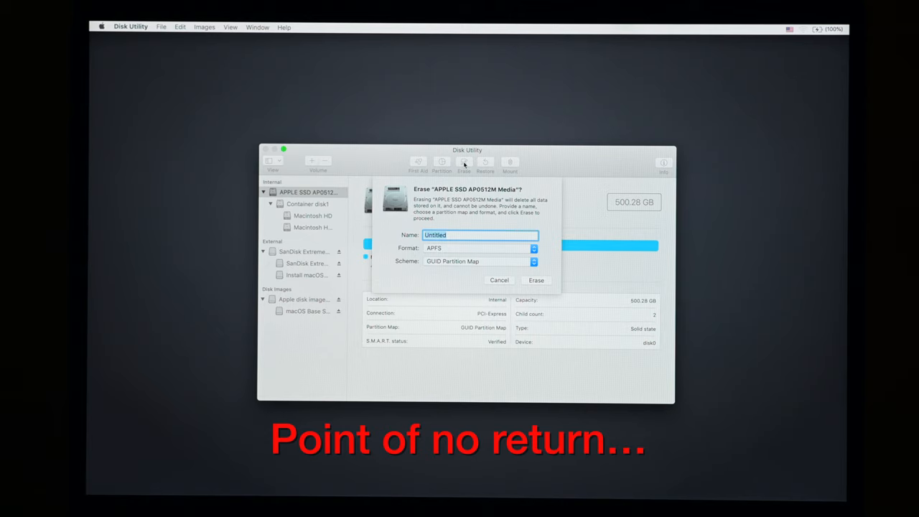
mouse_move(474, 225)
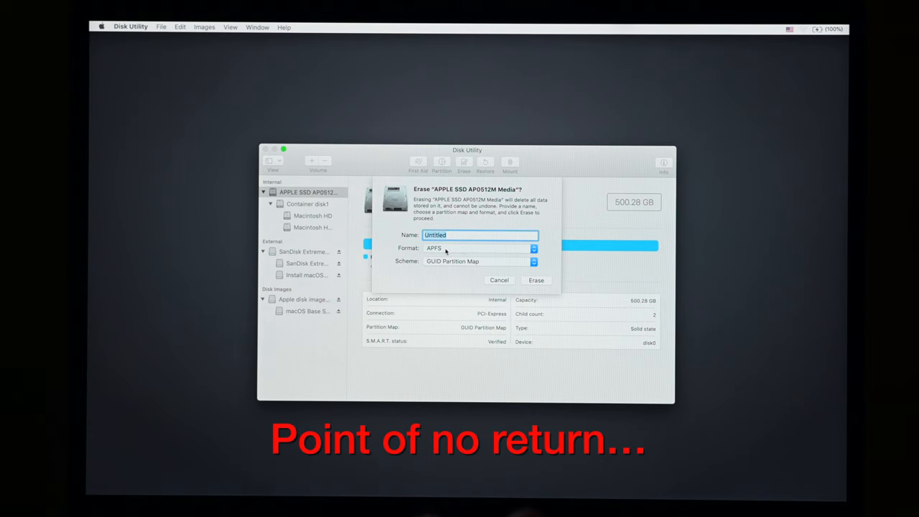
mouse_move(470, 257)
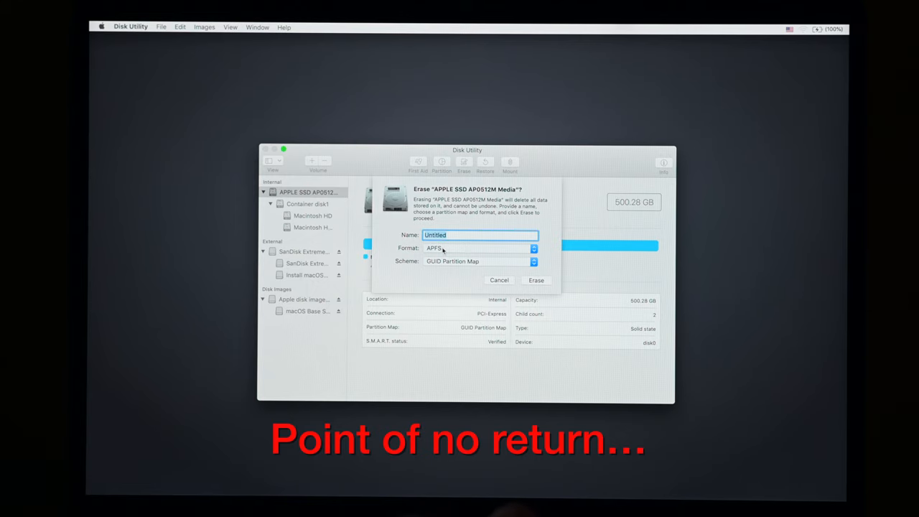
mouse_move(457, 252)
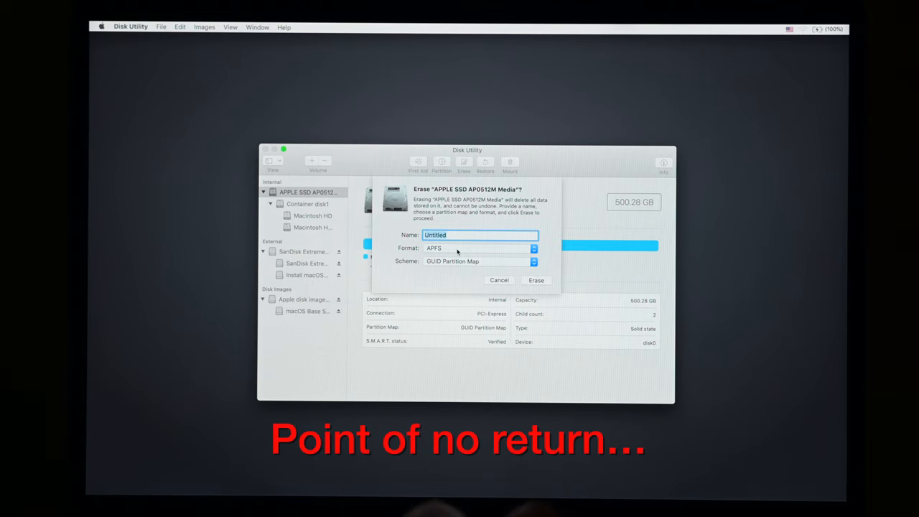
left_click(479, 247)
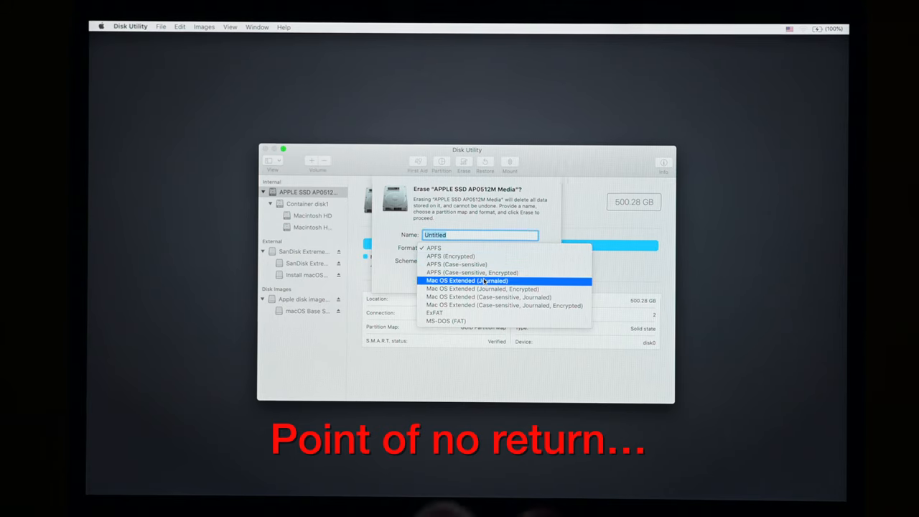
left_click(467, 280)
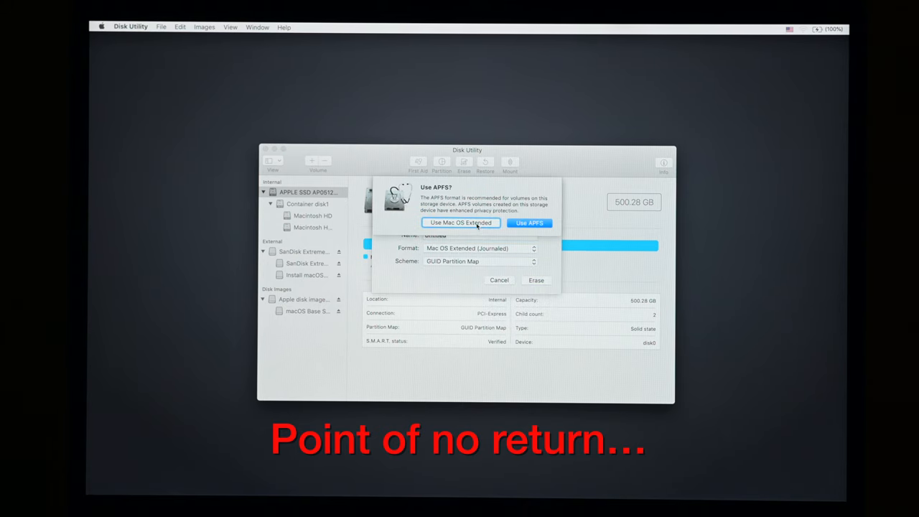
mouse_move(523, 210)
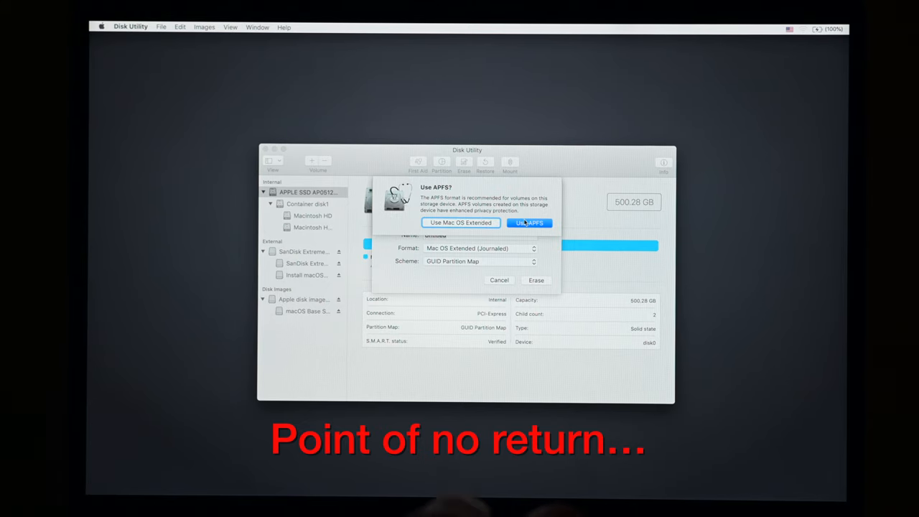
left_click(529, 222)
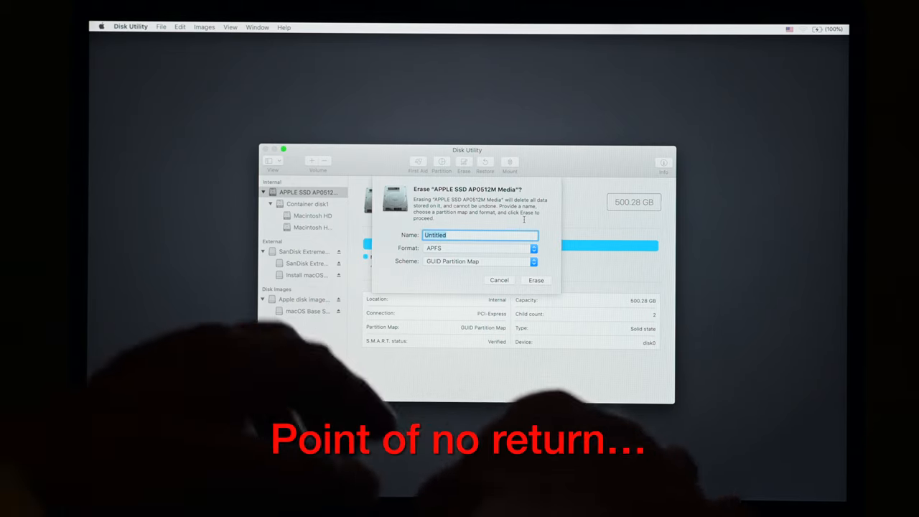
type("M")
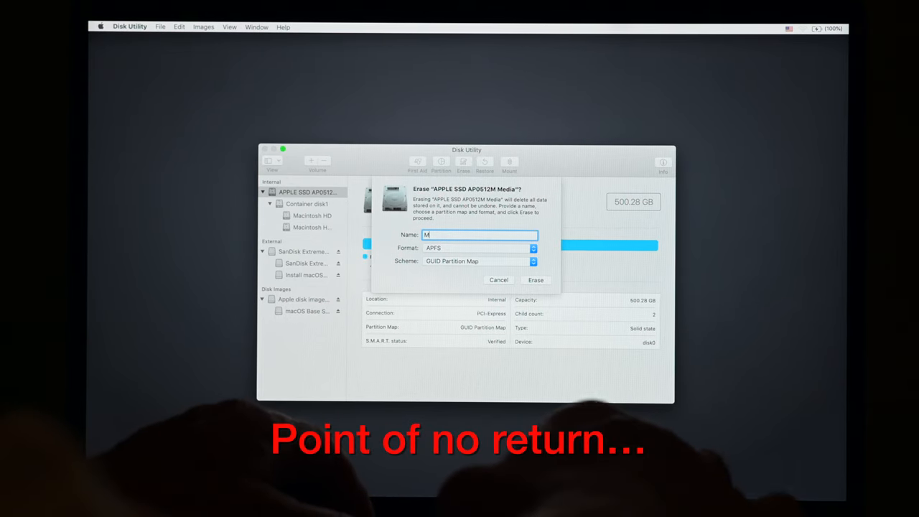
type("acintosh H")
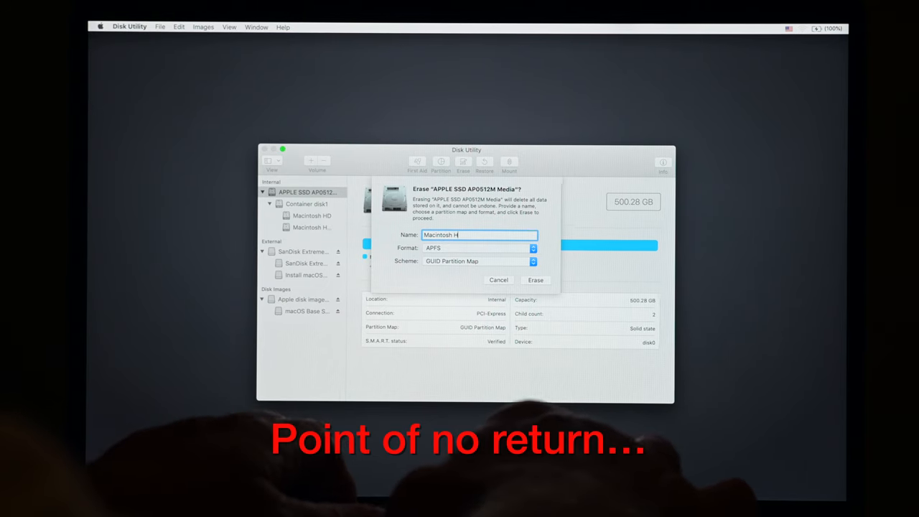
type("D")
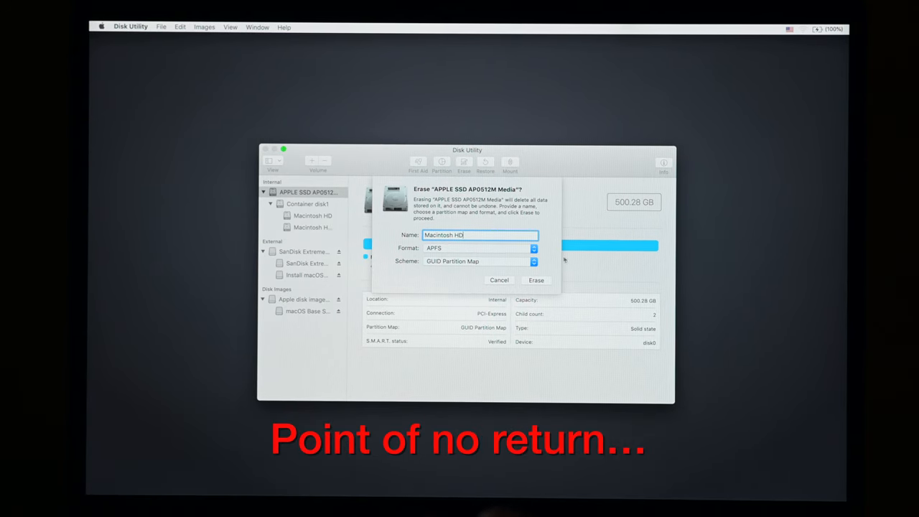
left_click(533, 260)
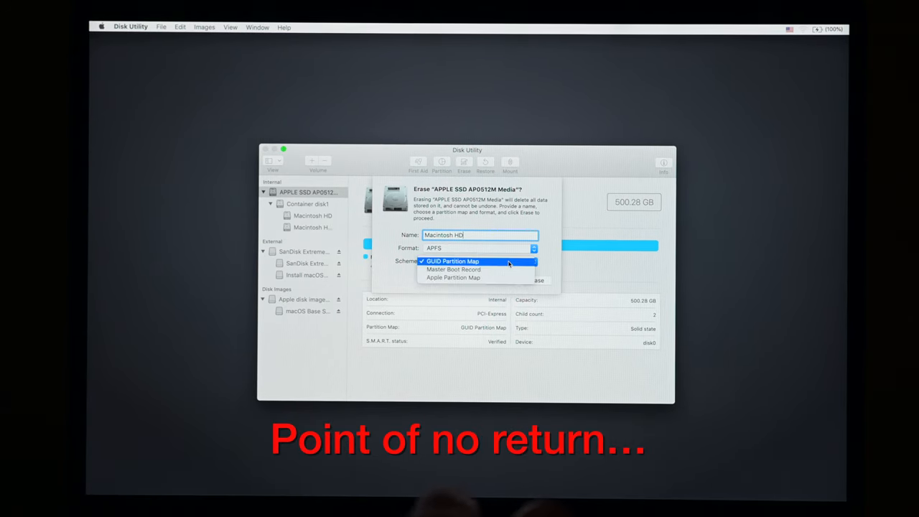
left_click(452, 261)
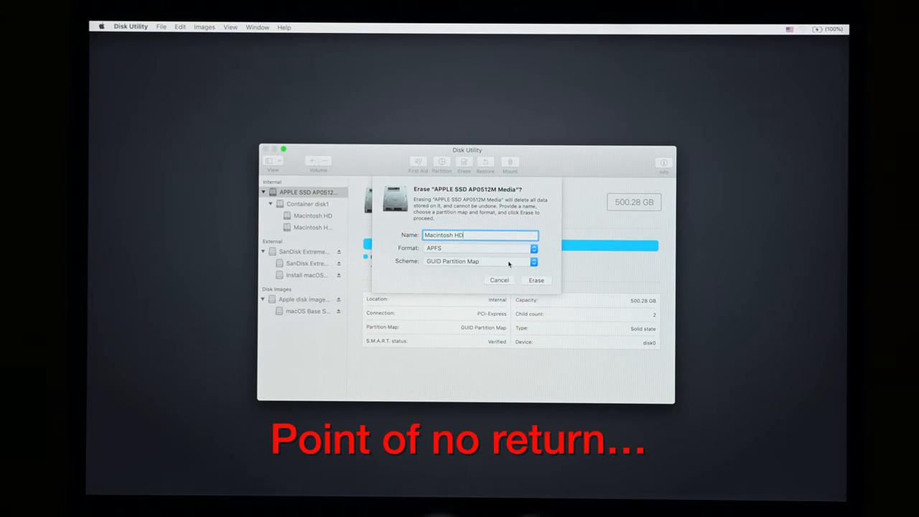
mouse_move(472, 250)
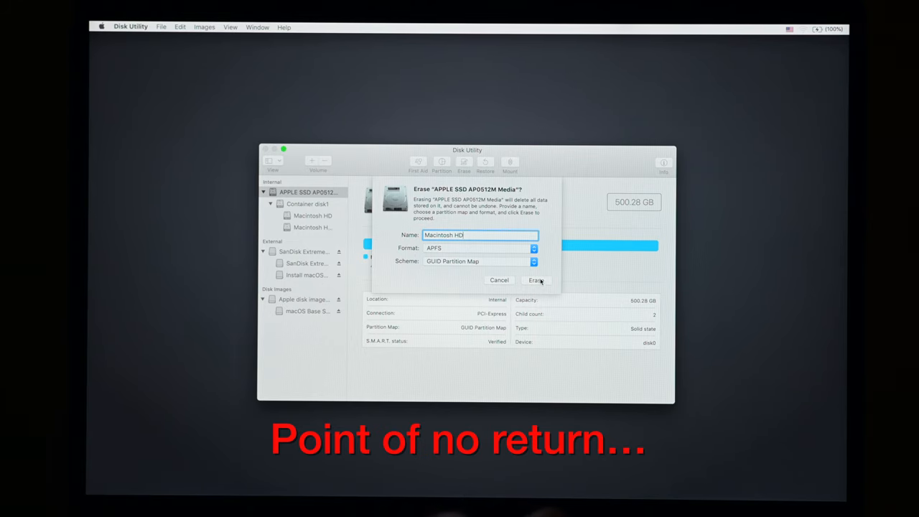
Erase the internal APPLE SSD into one 499.96 GB Macintosh HD volume and dismiss the report
left_click(535, 280)
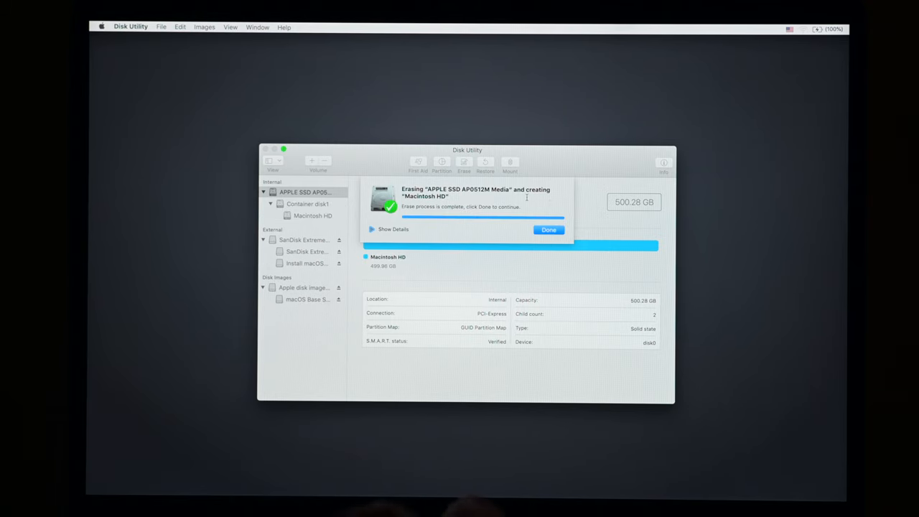
left_click(549, 230)
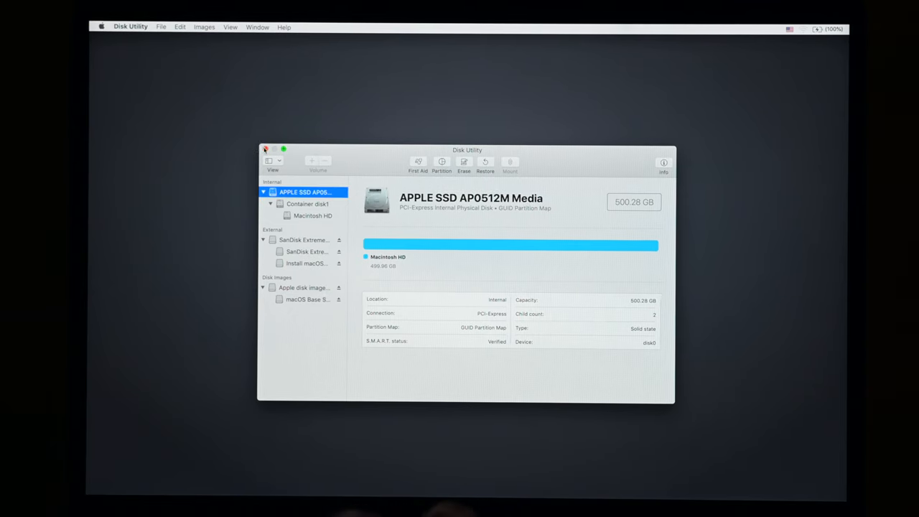
Quit Disk Utility, start the Mojave installer, agree to the licence and target Macintosh HD
left_click(265, 149)
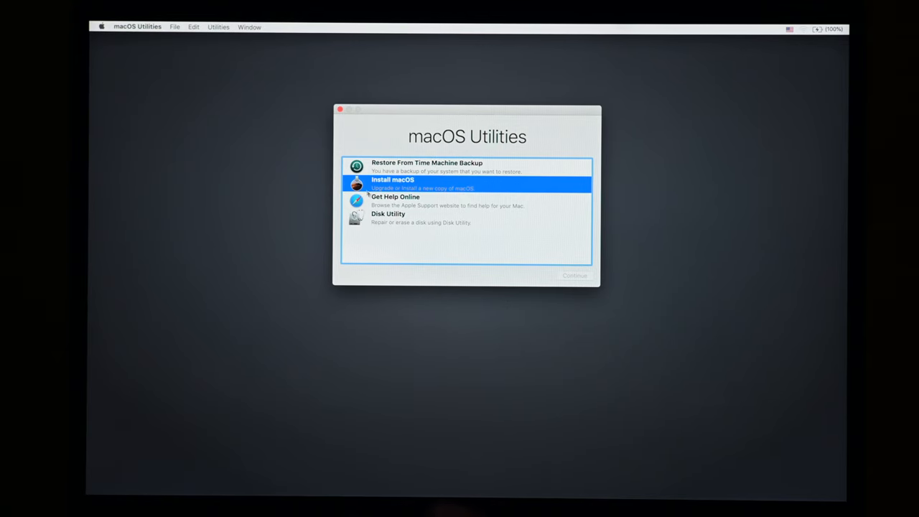
left_click(575, 275)
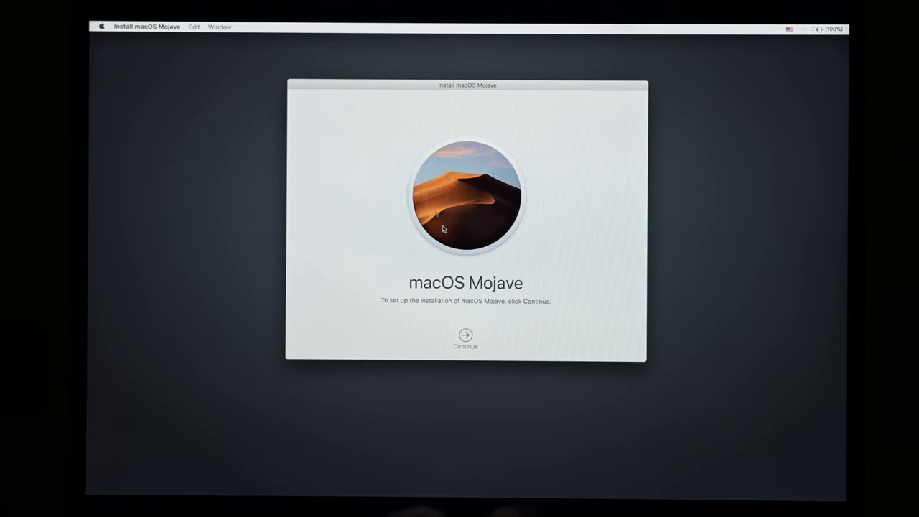
left_click(465, 336)
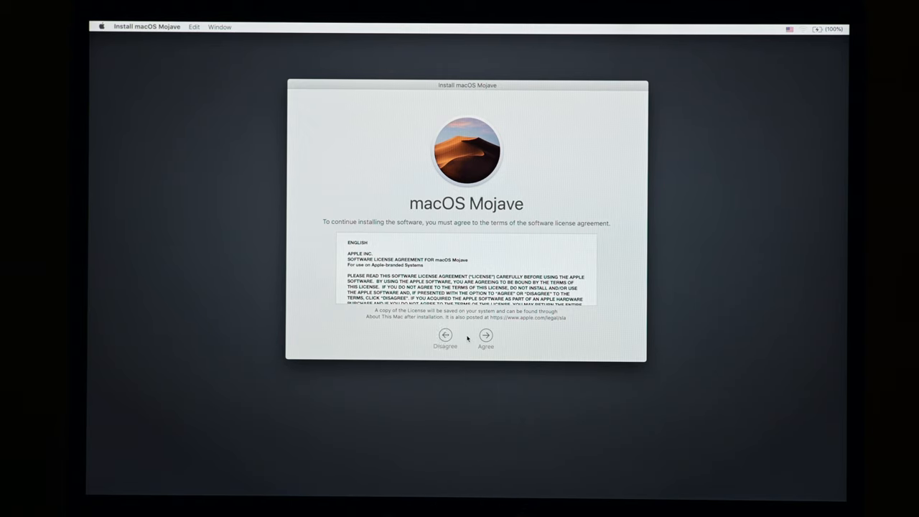
left_click(486, 335)
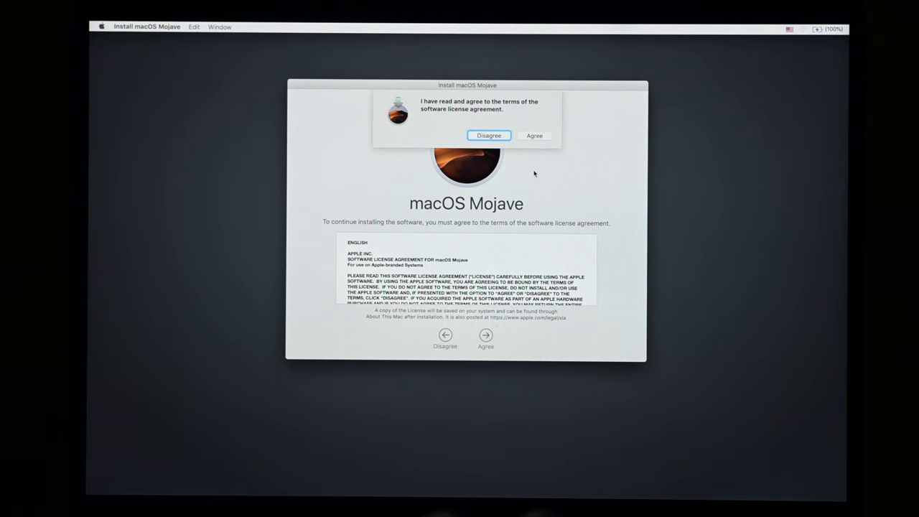
left_click(535, 136)
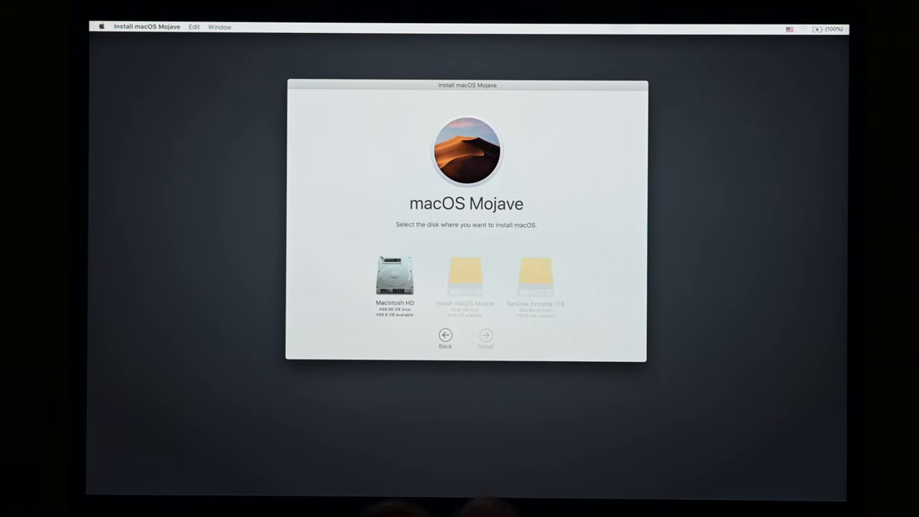
left_click(394, 280)
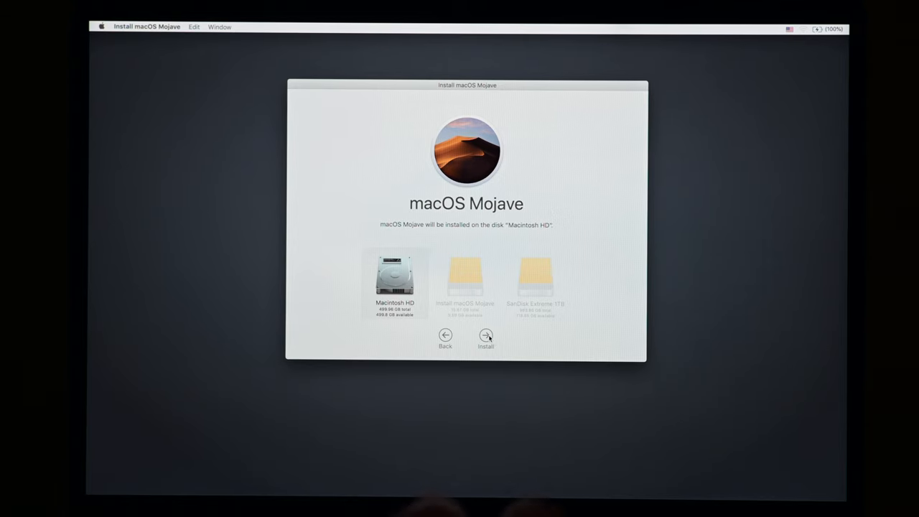
Install Mojave, then accept Canada, the U.S. keyboard layout and the privacy notice
left_click(487, 336)
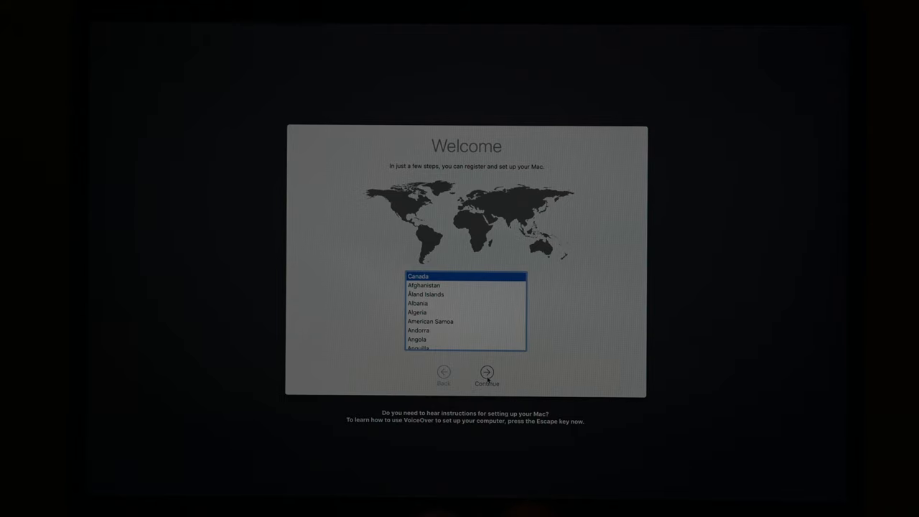
left_click(487, 373)
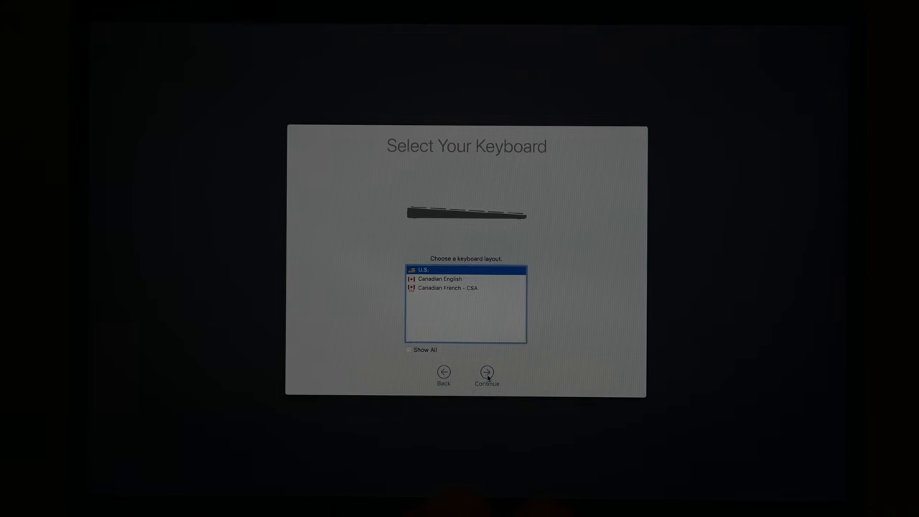
mouse_move(469, 286)
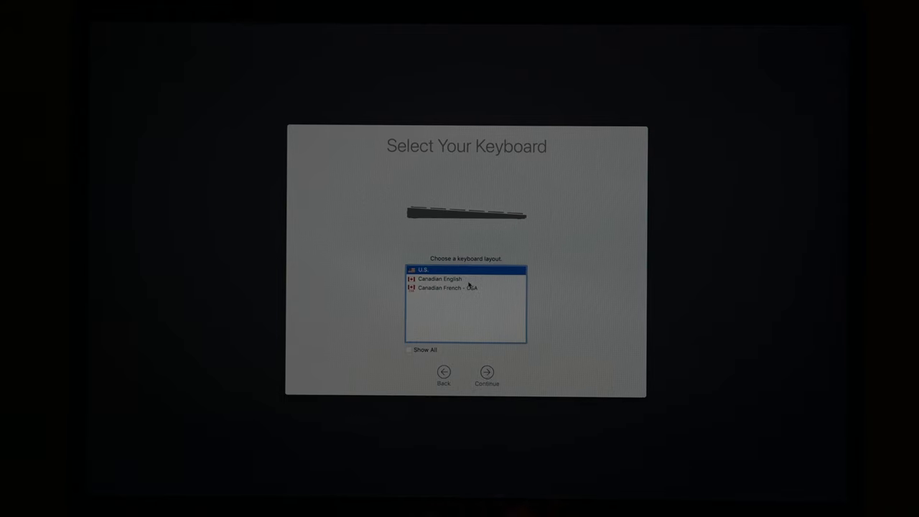
left_click(487, 376)
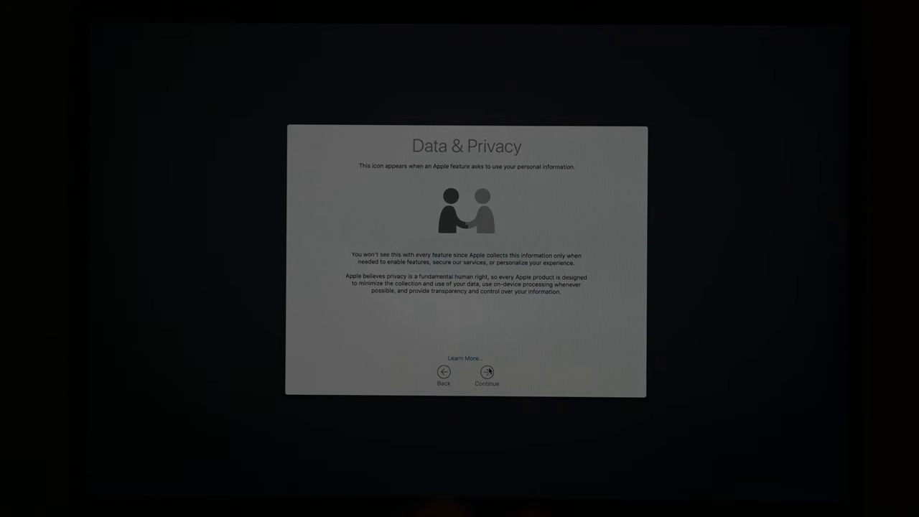
left_click(487, 372)
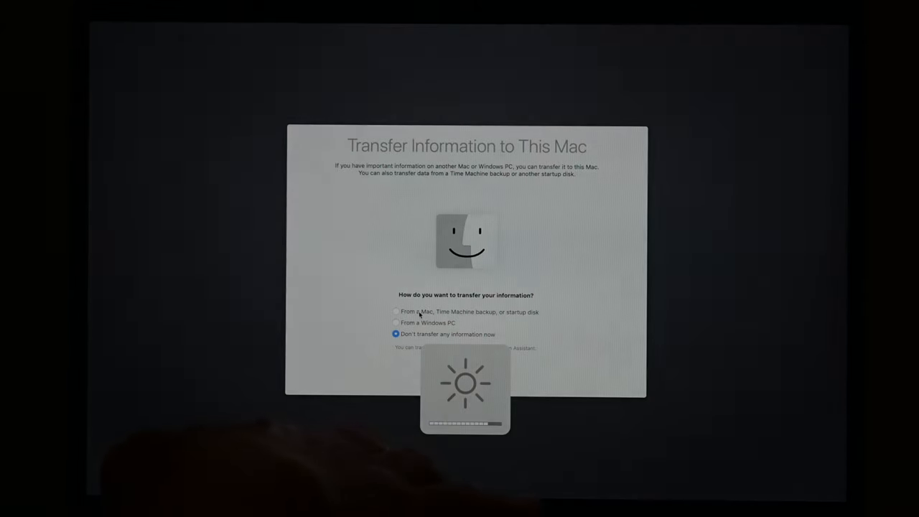
Transfer from a Time Machine backup, choosing Phoenix on SanDisk Extreme 1TB
left_click(396, 311)
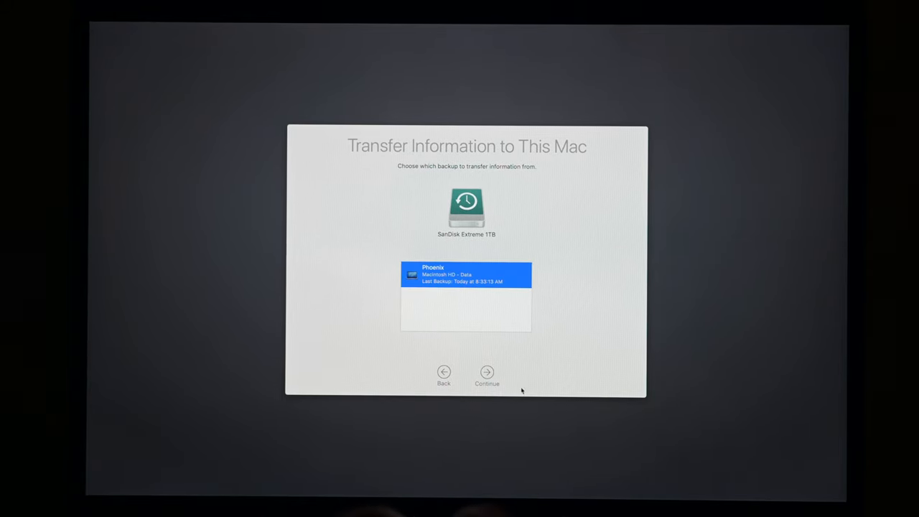
left_click(487, 372)
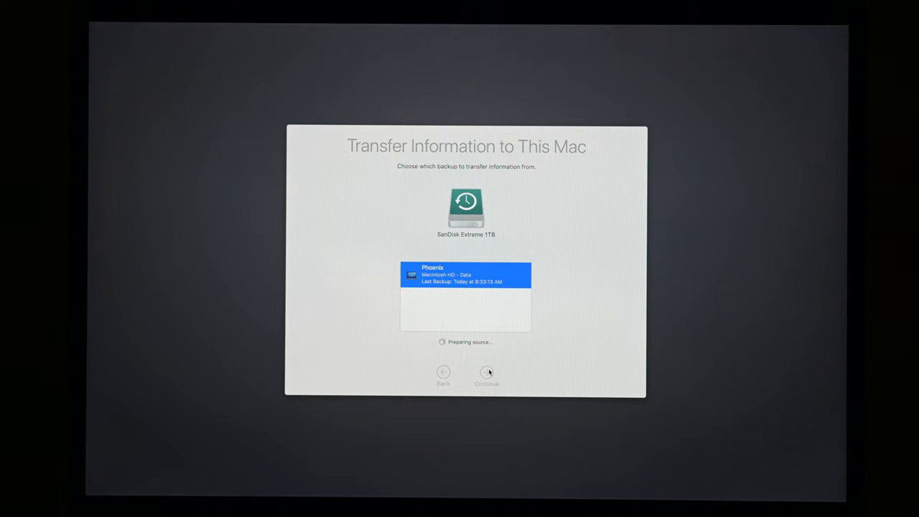
Keep applications, documents and settings selected, set a new admin password, and start migrating
left_click(486, 372)
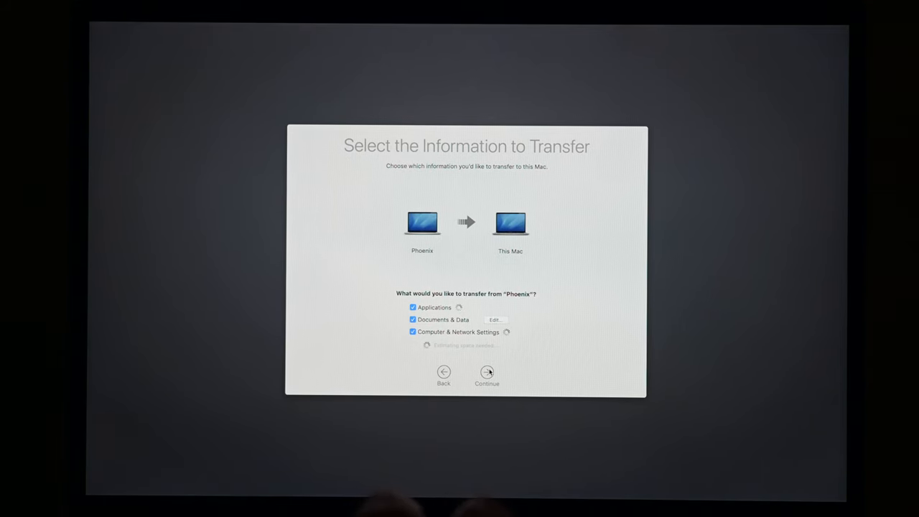
left_click(487, 373)
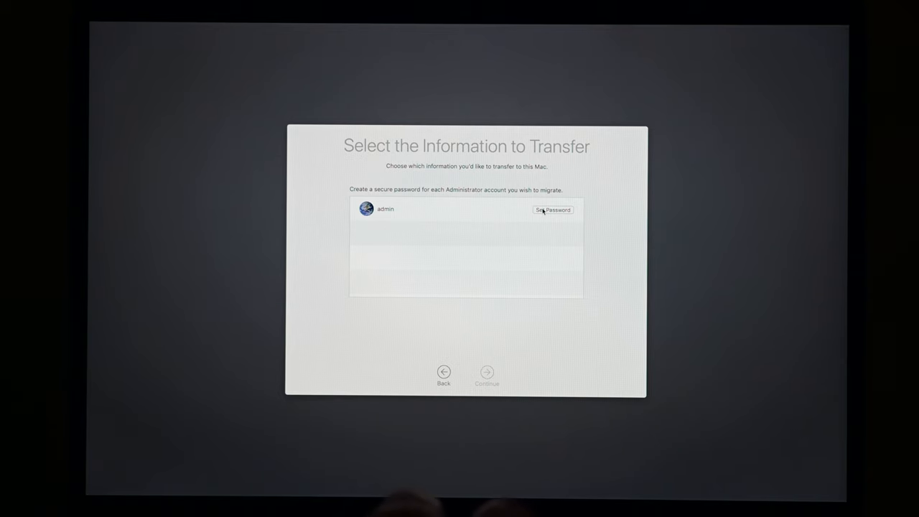
left_click(553, 209)
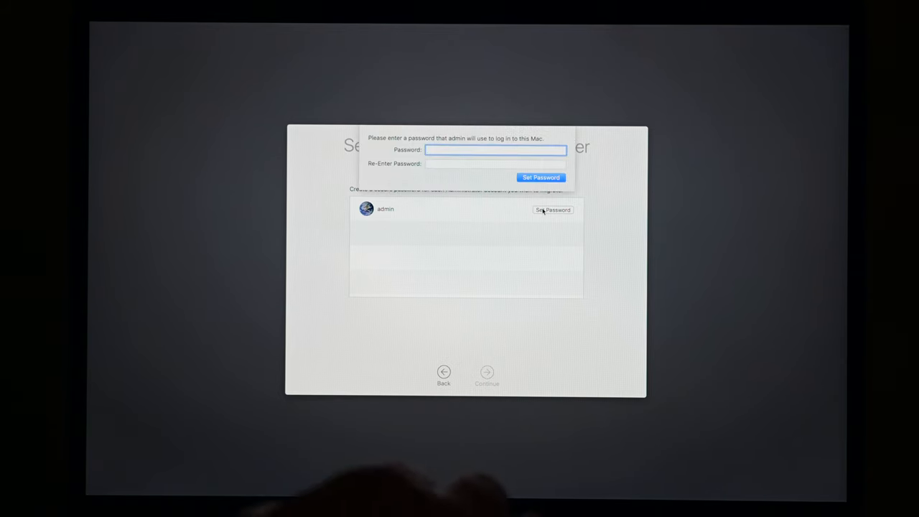
type("•")
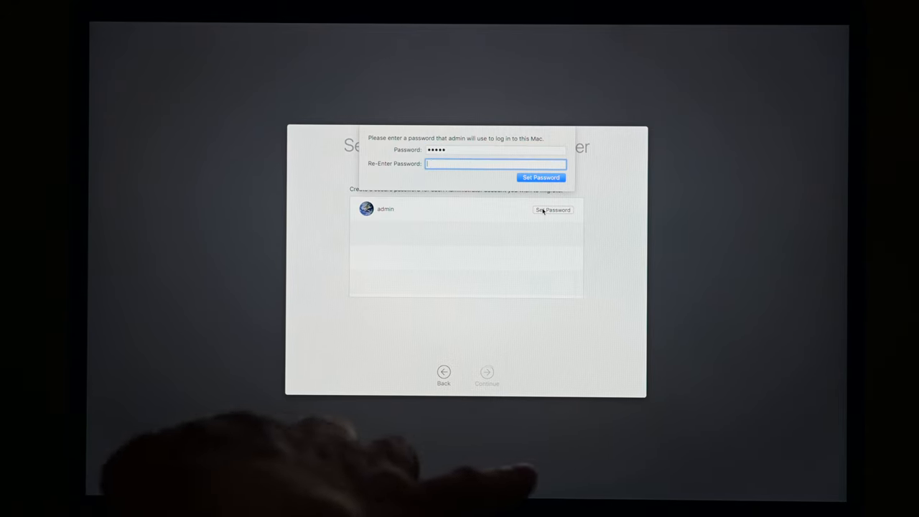
type("•••••")
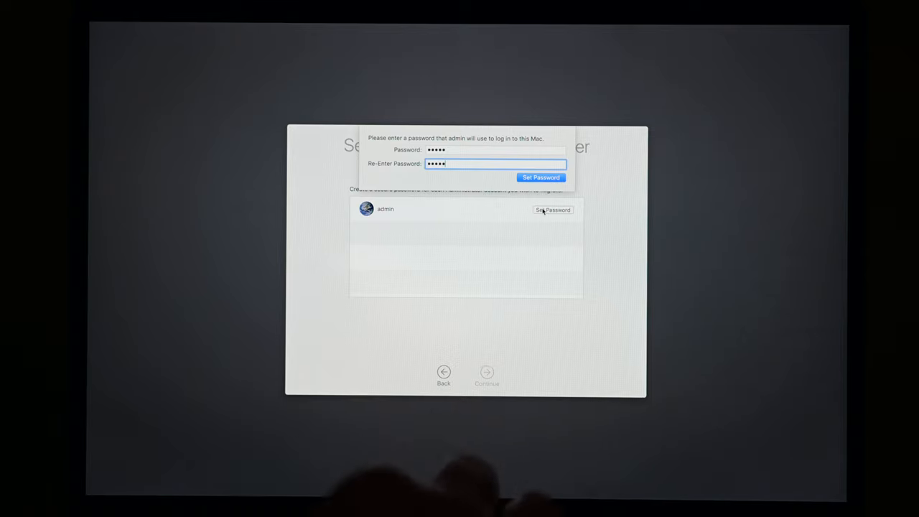
left_click(541, 177)
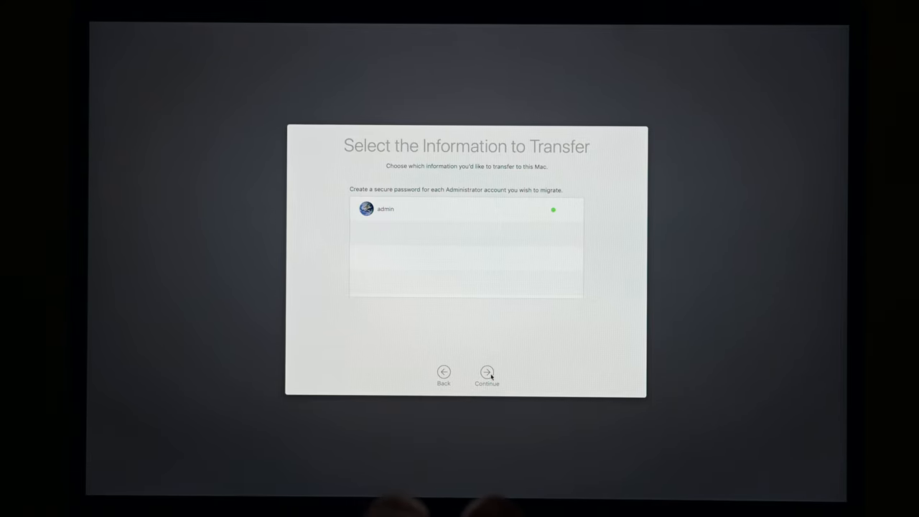
left_click(487, 372)
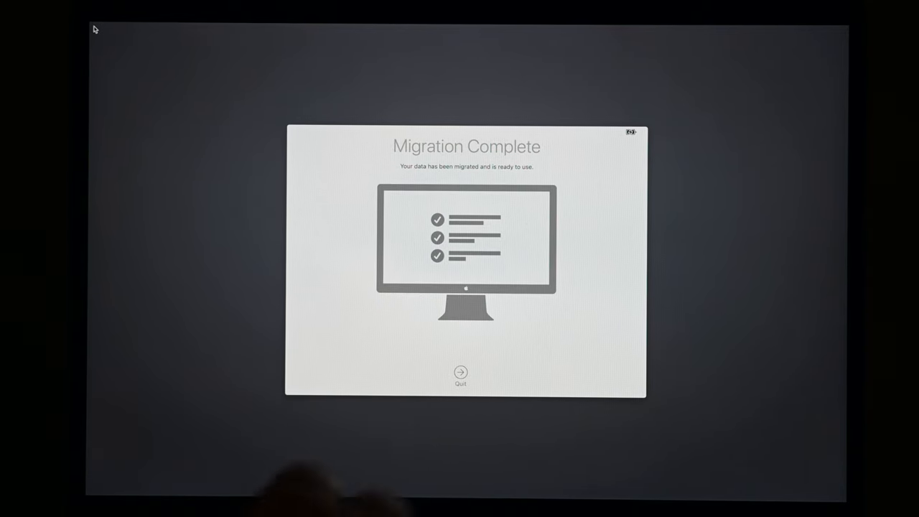
mouse_move(442, 332)
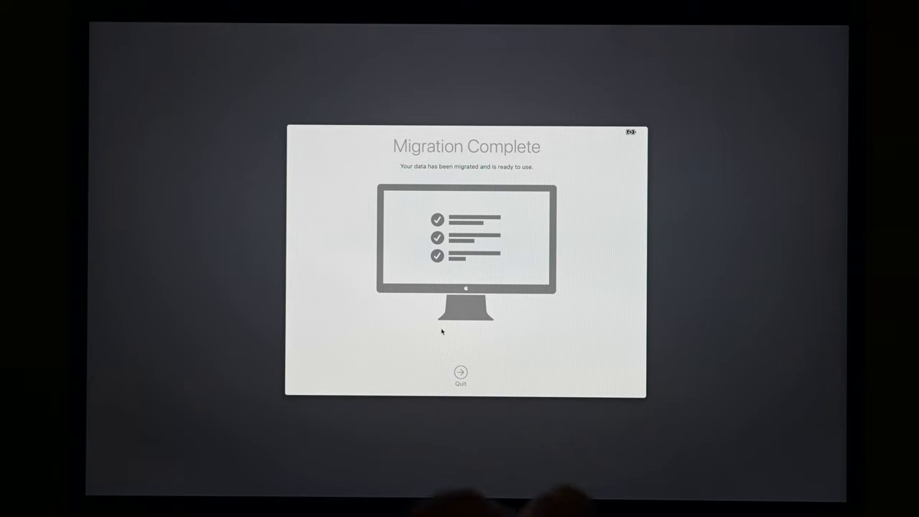
Quit Migration Assistant, log in as admin, and continue past the Touch ID is Ready screen
left_click(461, 376)
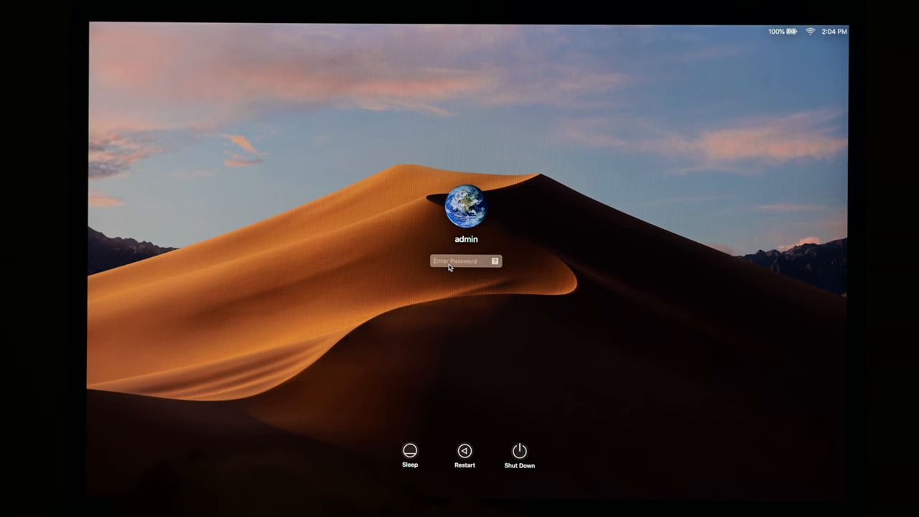
type("•••••")
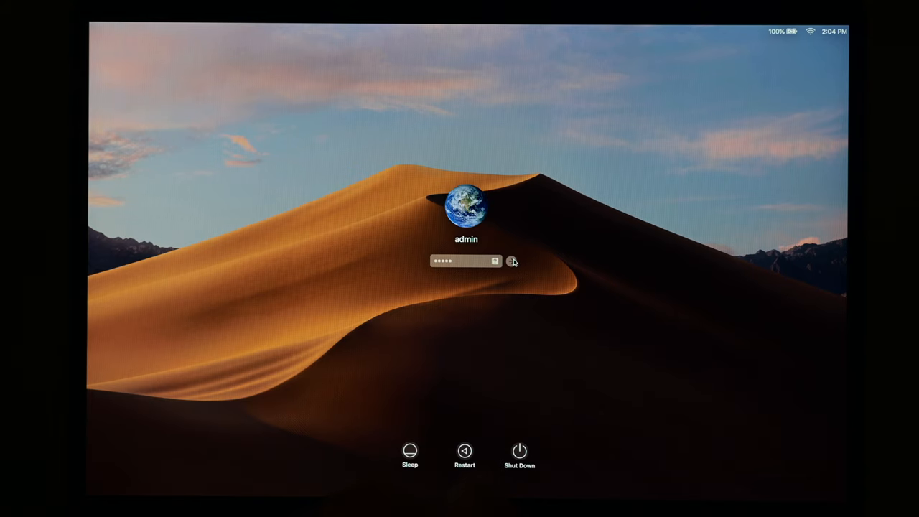
left_click(512, 260)
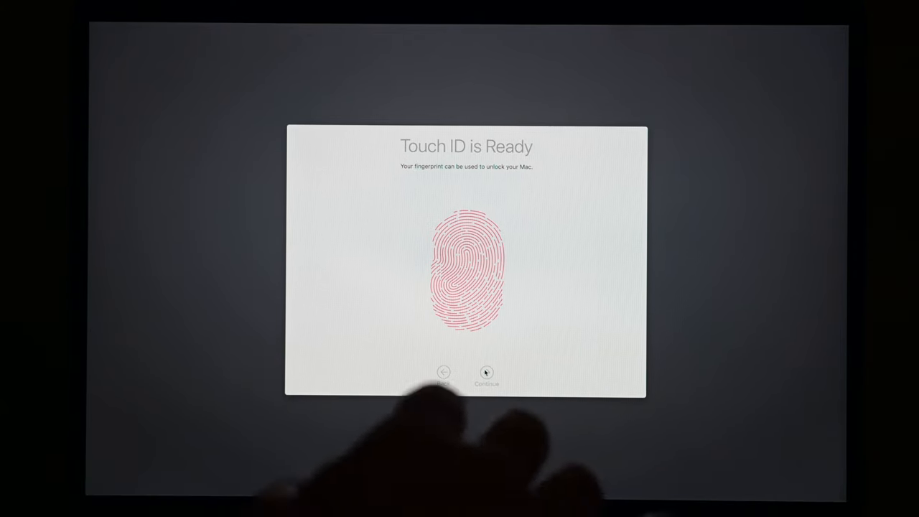
left_click(487, 372)
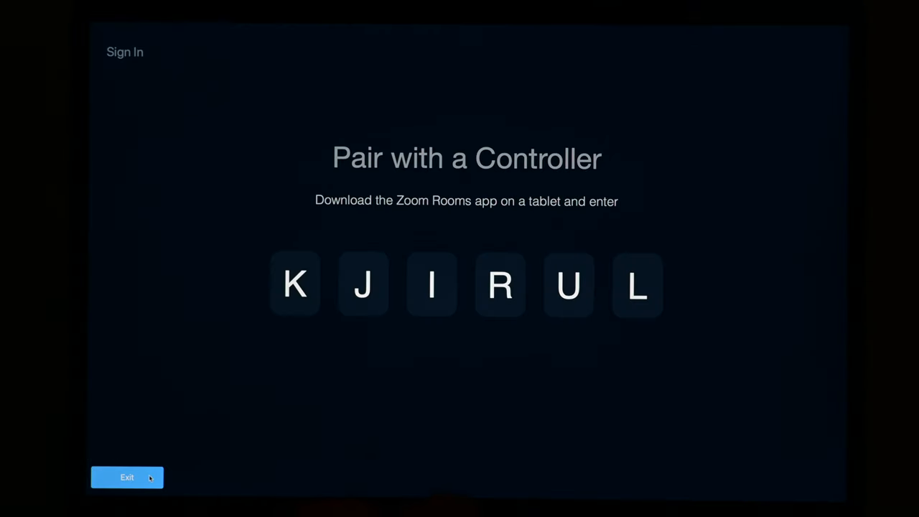
Leave Zoom Rooms, unlock Security & Privacy to allow Palo Alto Networks software, then close it
left_click(127, 478)
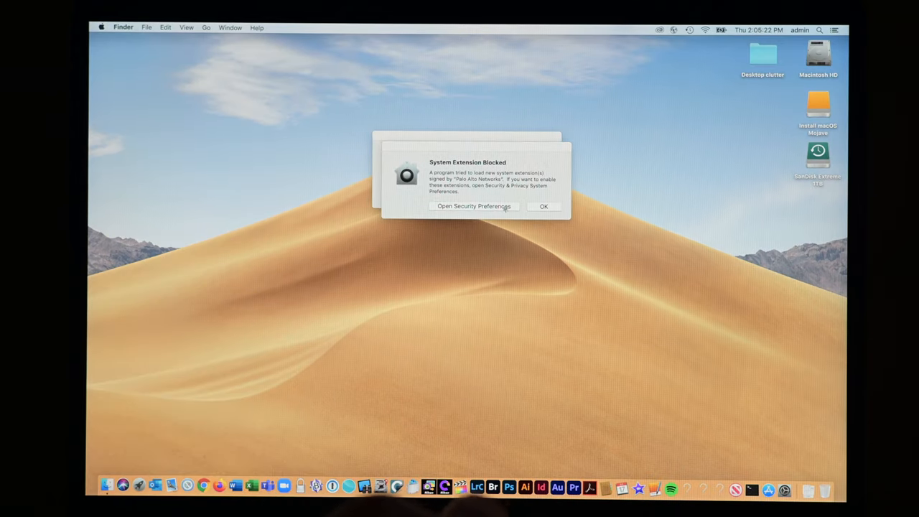
left_click(473, 206)
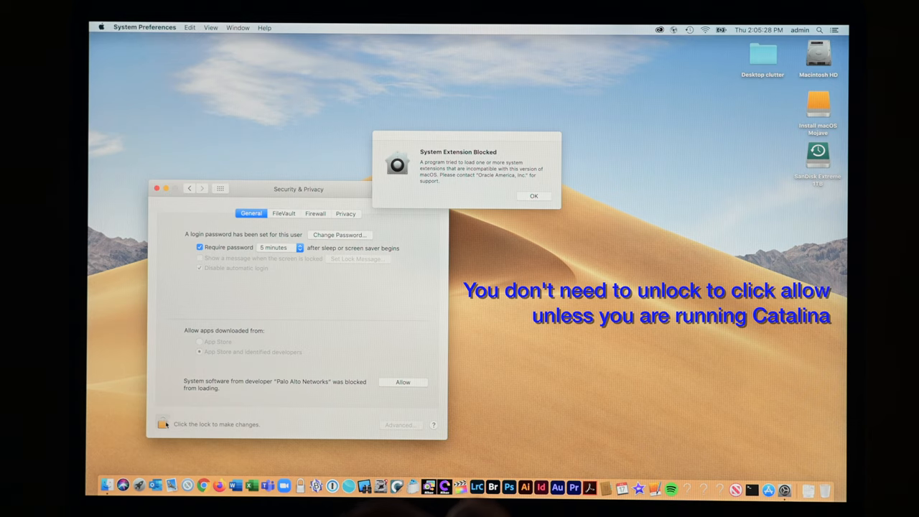
left_click(163, 424)
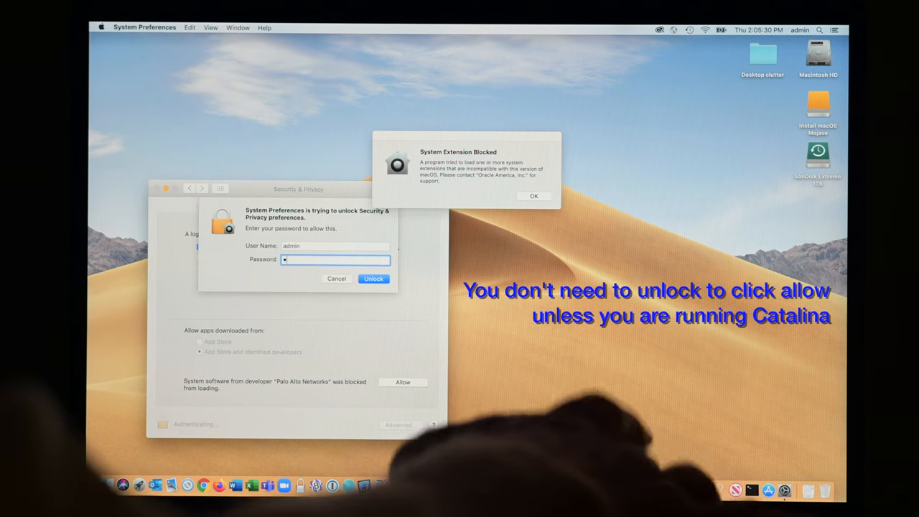
type("••••")
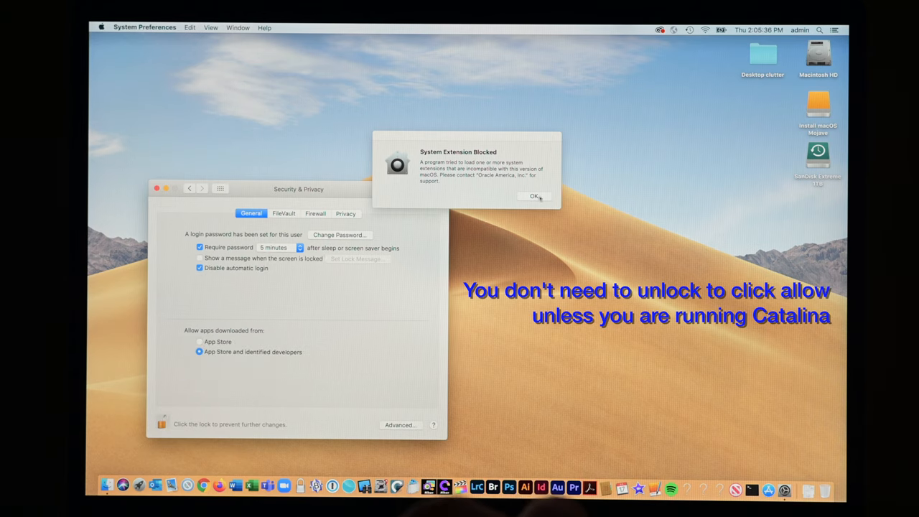
left_click(533, 196)
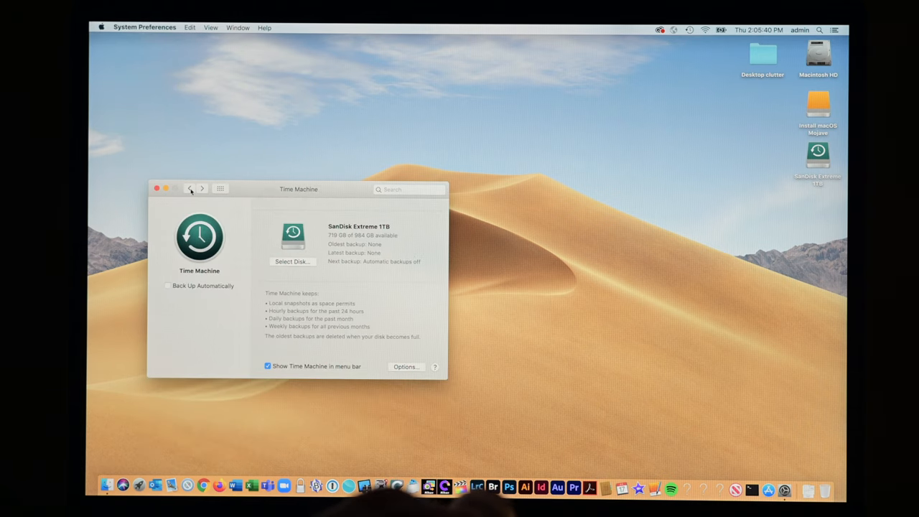
left_click(190, 189)
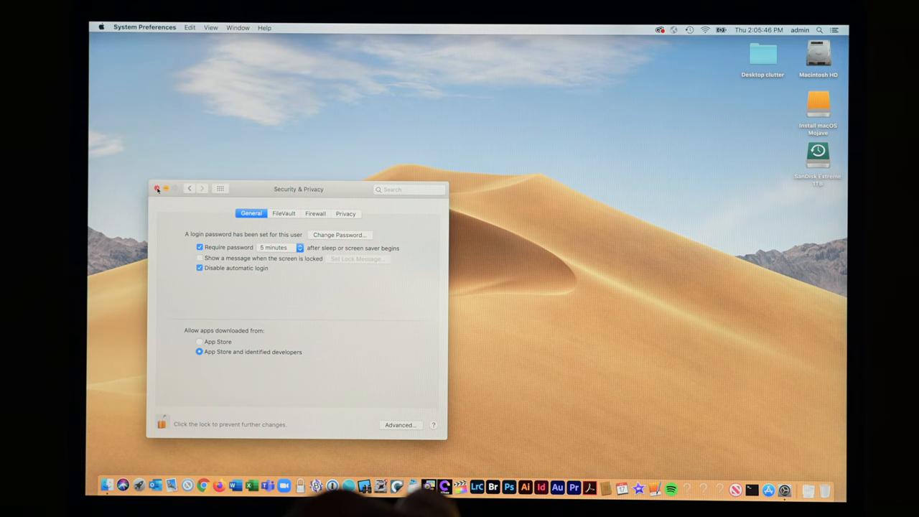
left_click(157, 189)
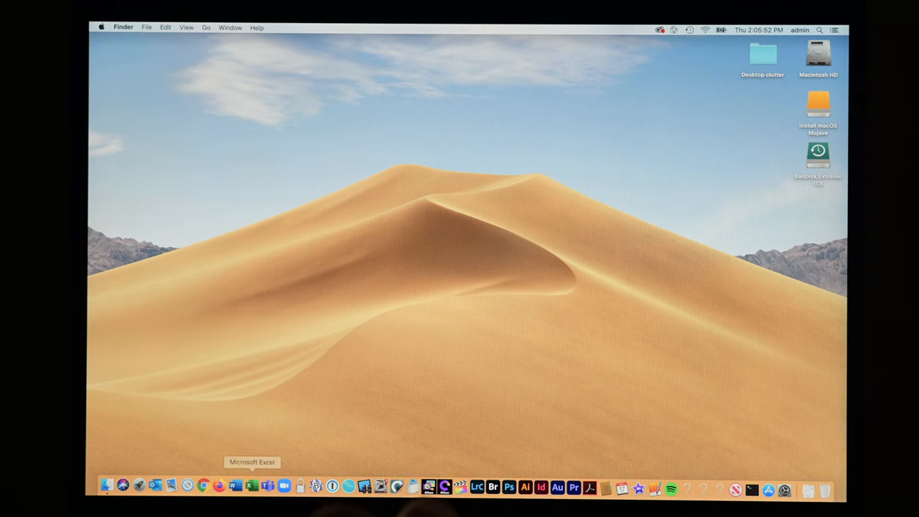
mouse_move(187, 487)
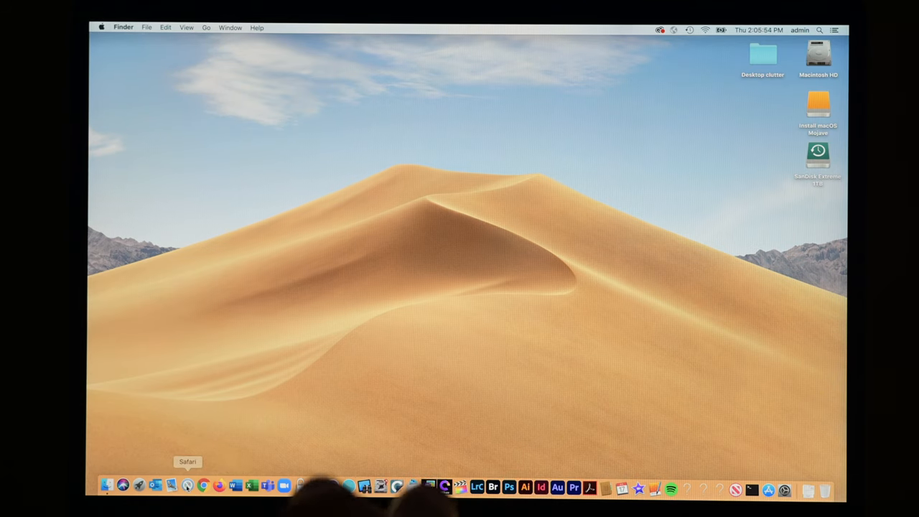
left_click(188, 487)
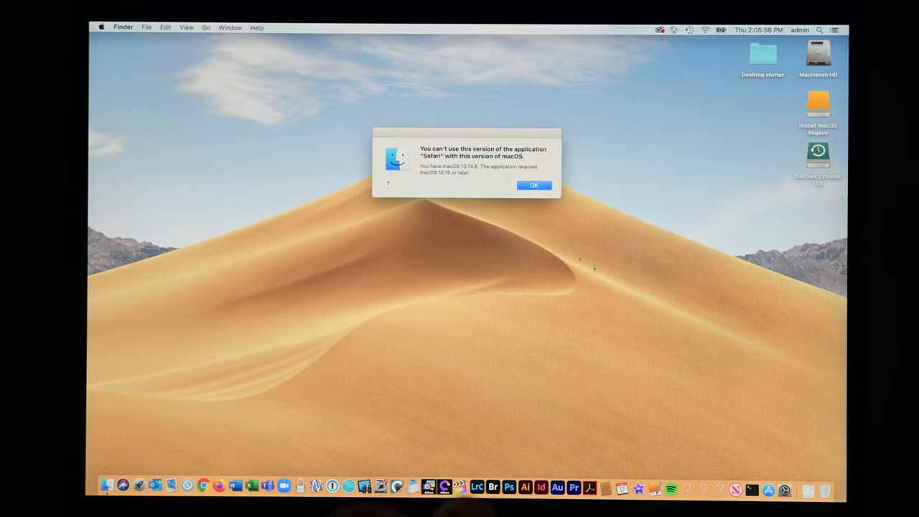
left_click(534, 184)
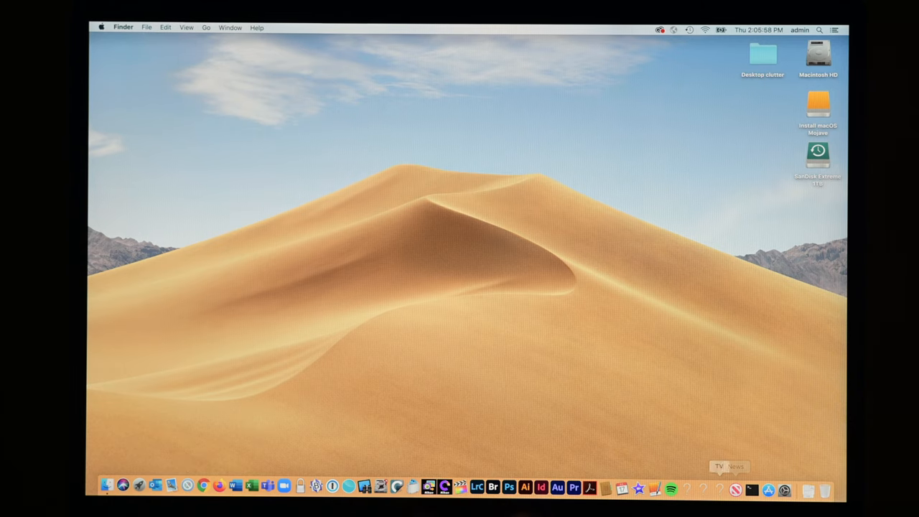
mouse_move(704, 489)
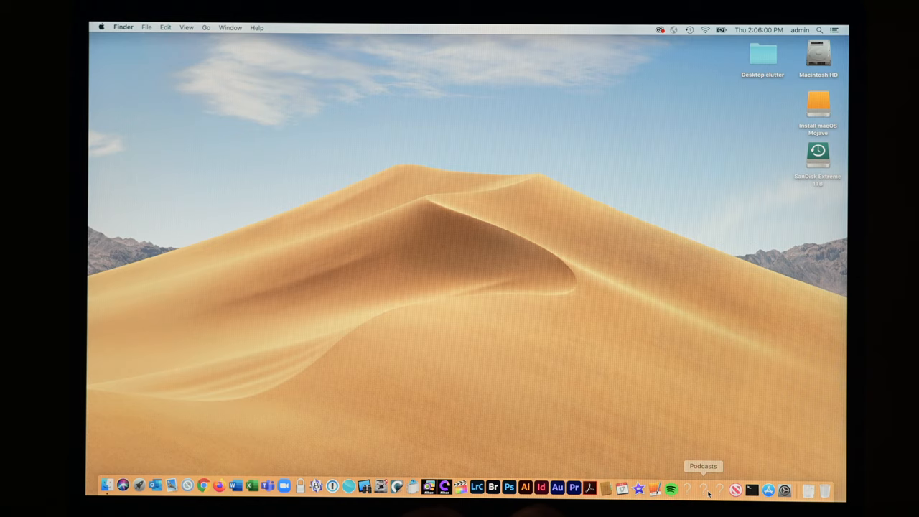
mouse_move(689, 491)
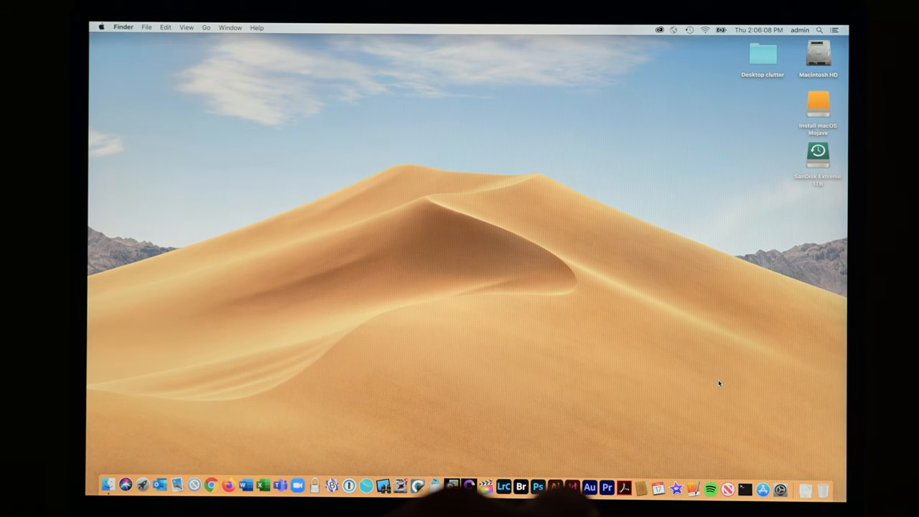
mouse_move(754, 424)
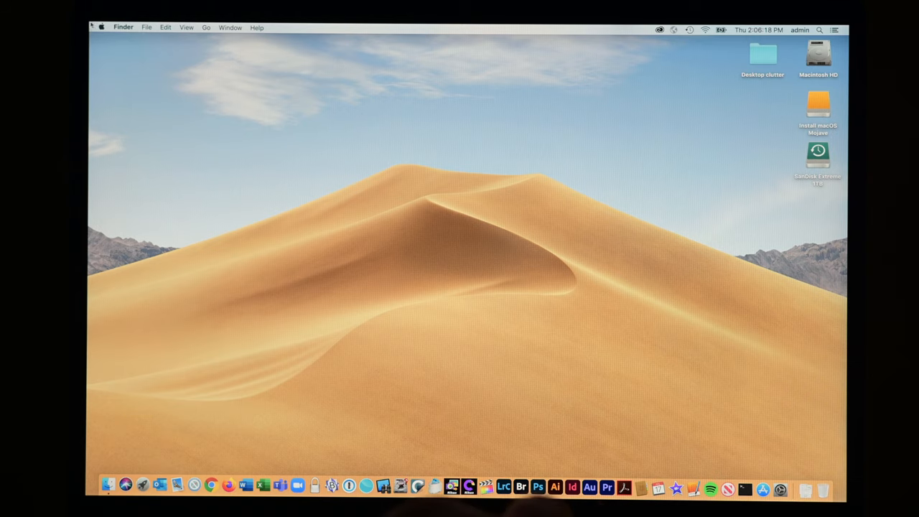
Restart from the Apple menu and boot the chosen startup volume into macOS Utilities
left_click(101, 27)
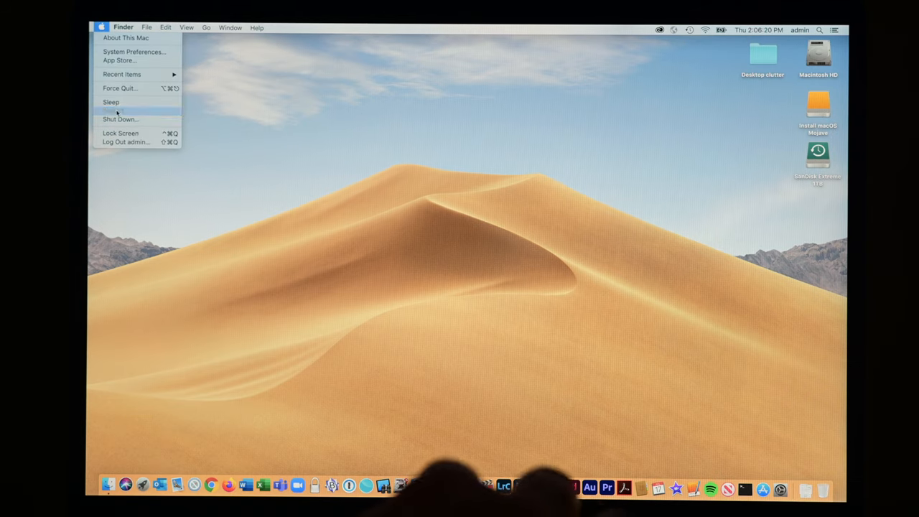
left_click(120, 120)
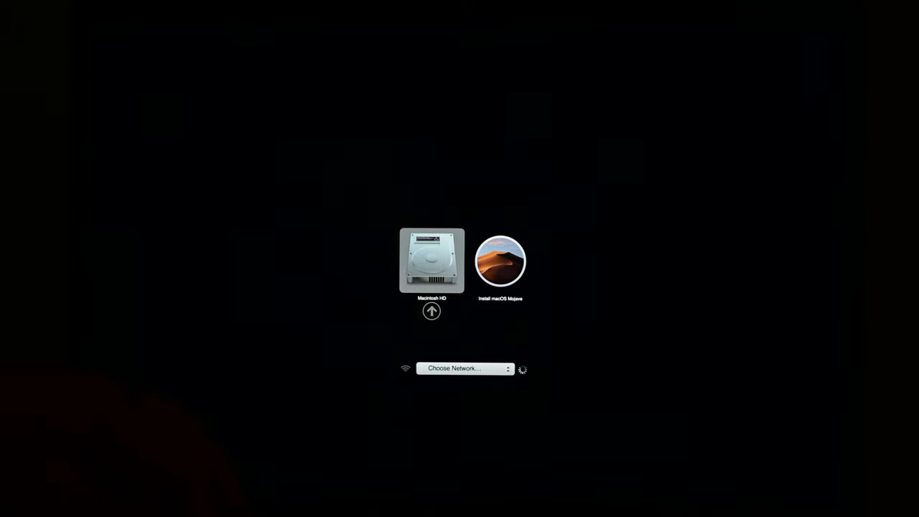
left_click(500, 261)
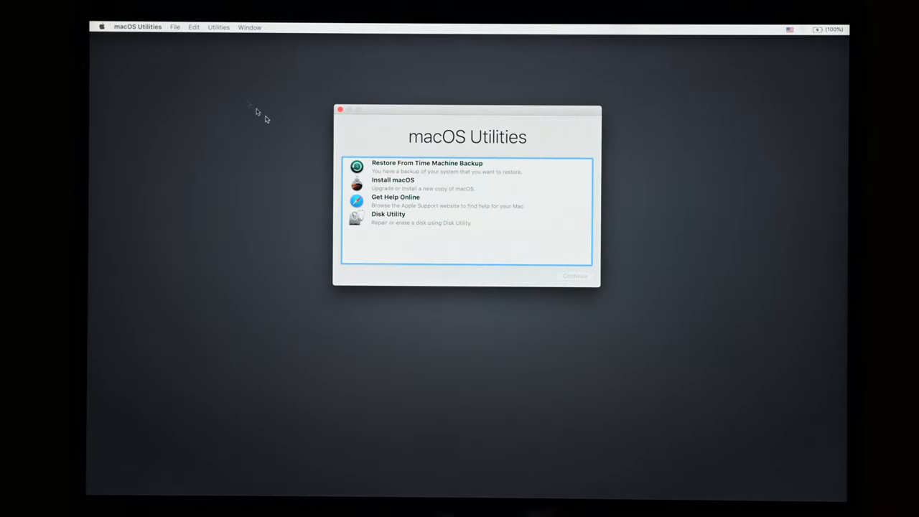
Start Install macOS, continue through the Mojave installer, agree to the licence, and select Macintosh HD
left_click(393, 184)
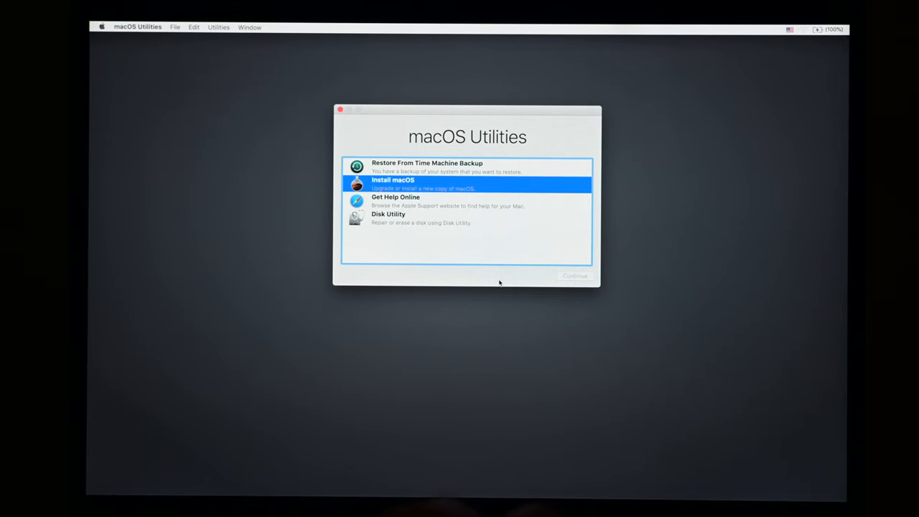
left_click(574, 275)
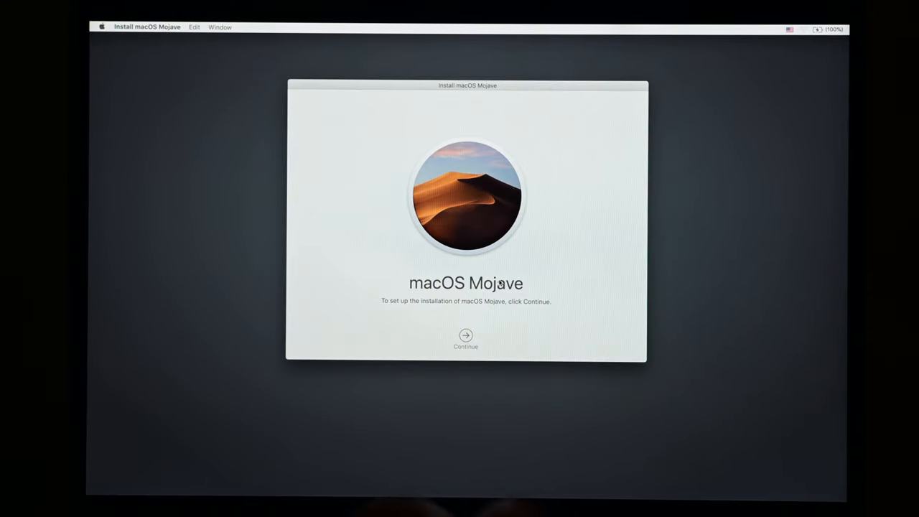
left_click(466, 336)
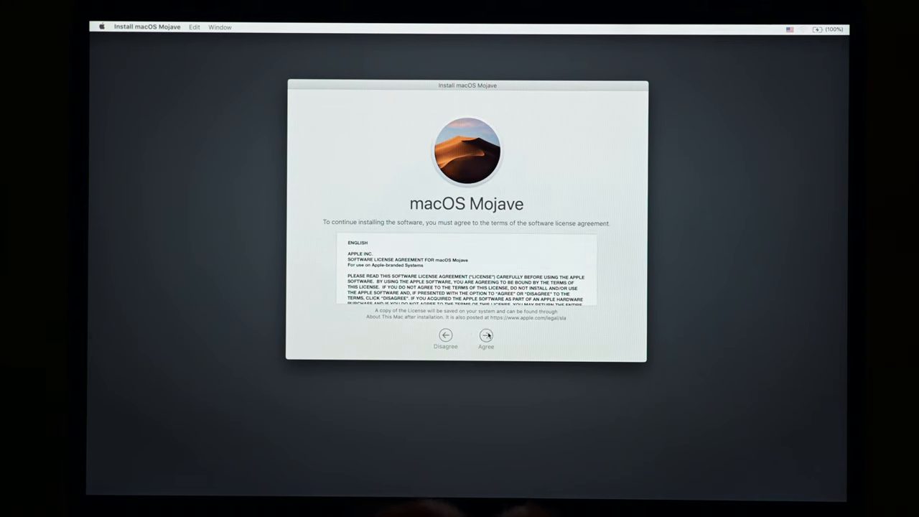
left_click(486, 335)
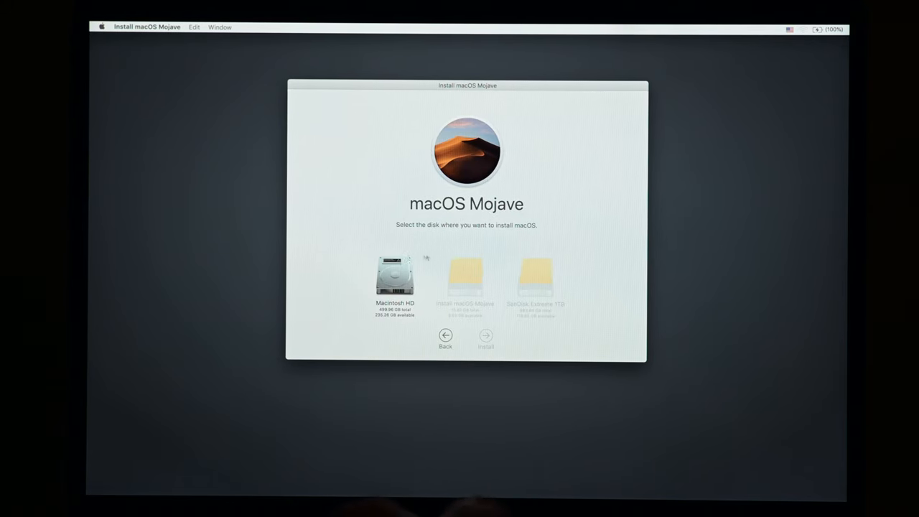
left_click(485, 335)
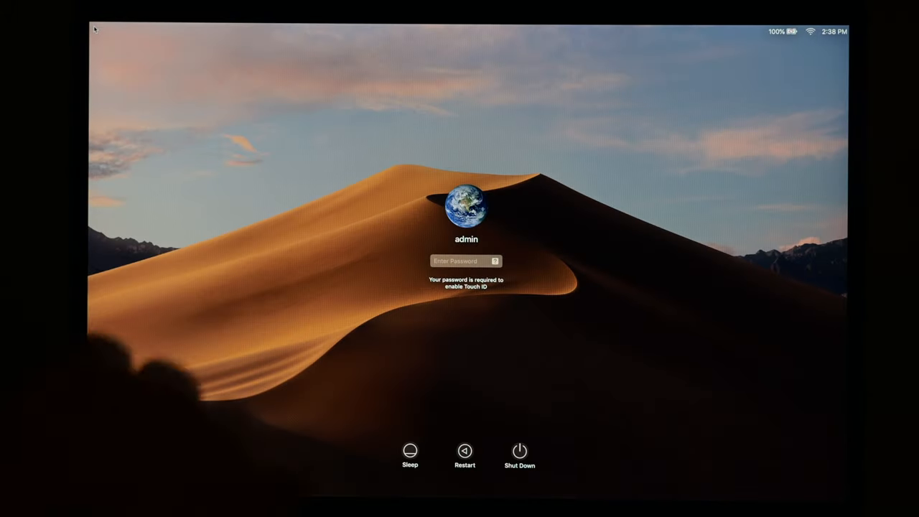
Unlock Security & Privacy with the admin password and allow Corel Inc. system software
type("•••")
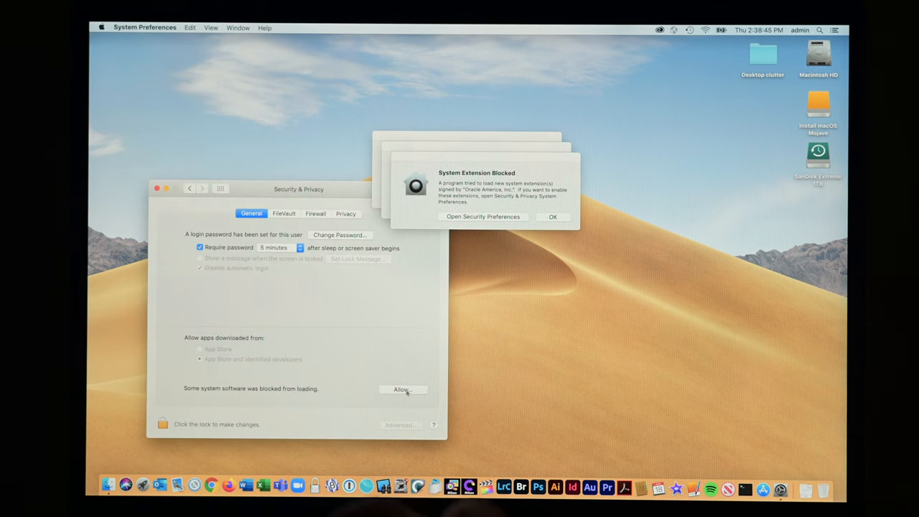
left_click(163, 424)
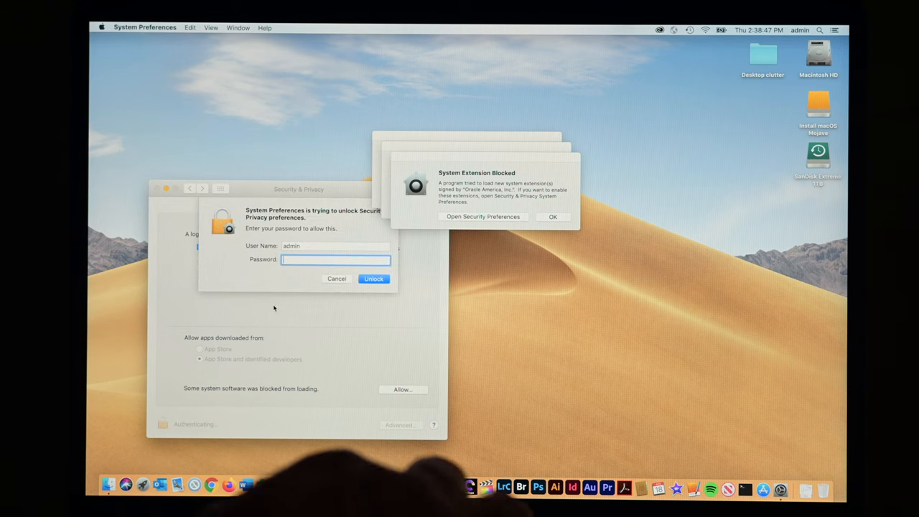
type("•••••")
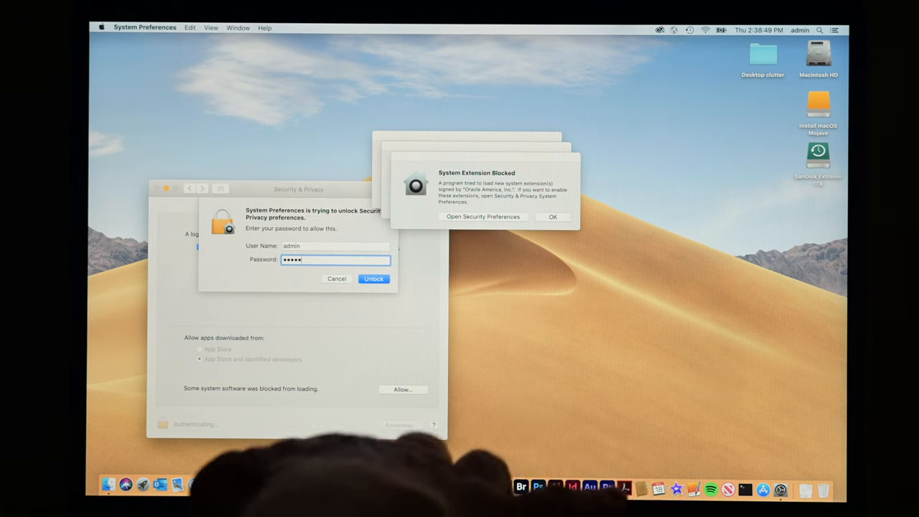
left_click(373, 279)
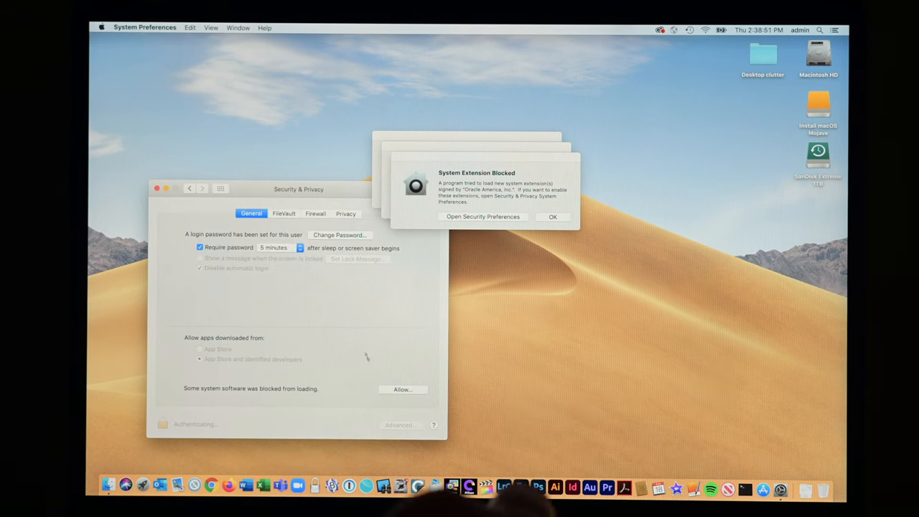
left_click(402, 389)
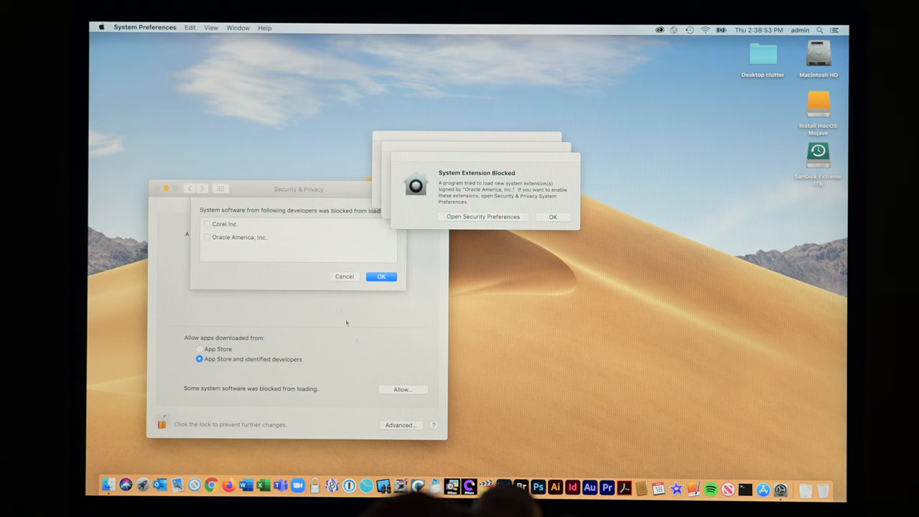
left_click(207, 224)
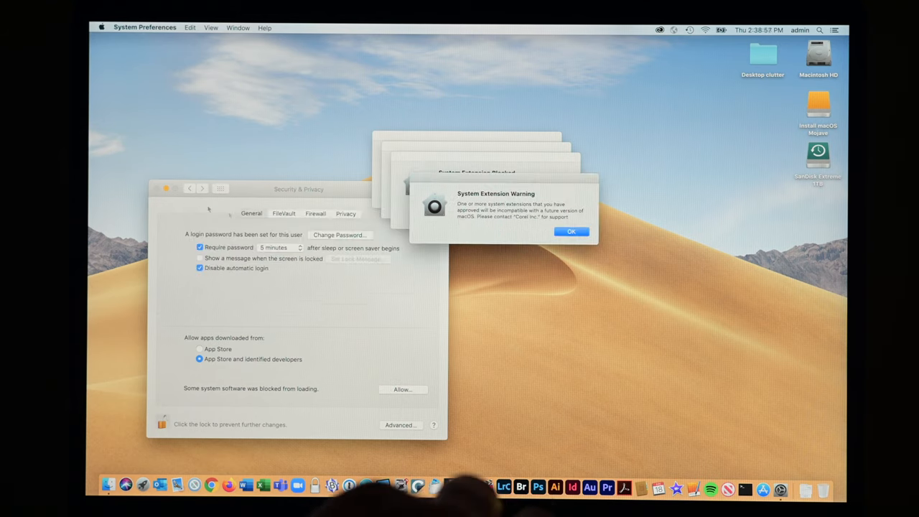
Close the security settings and dismiss both system extension alerts
left_click(167, 189)
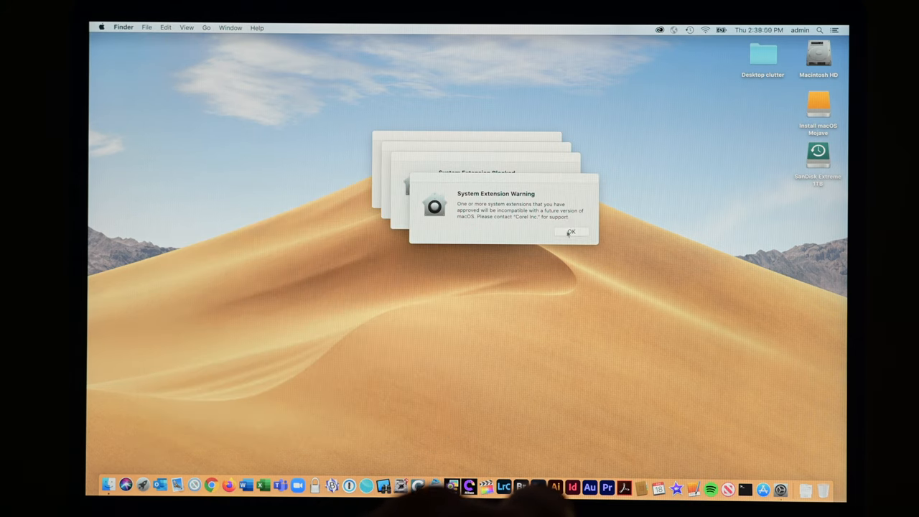
left_click(571, 232)
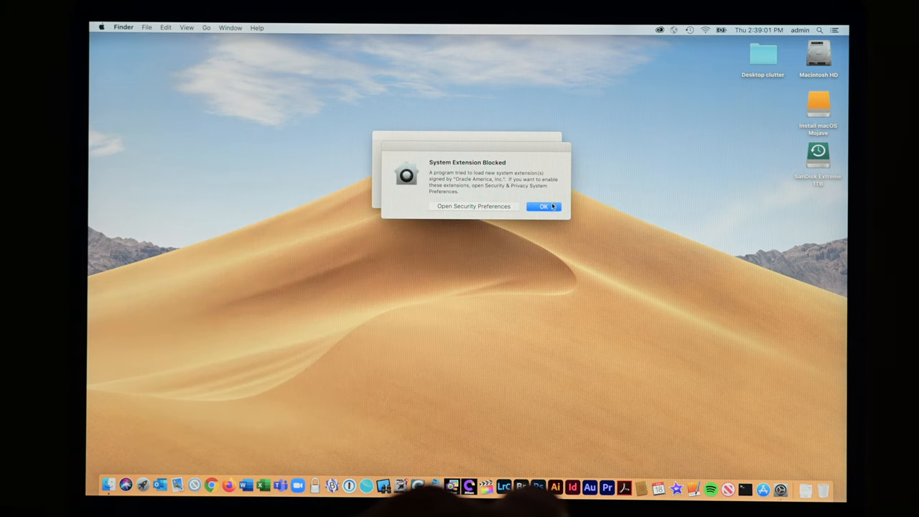
left_click(543, 206)
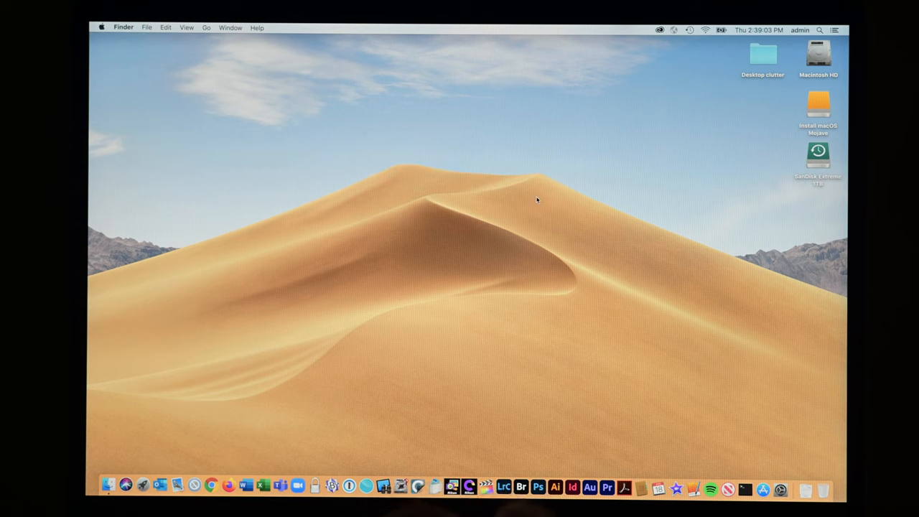
mouse_move(195, 486)
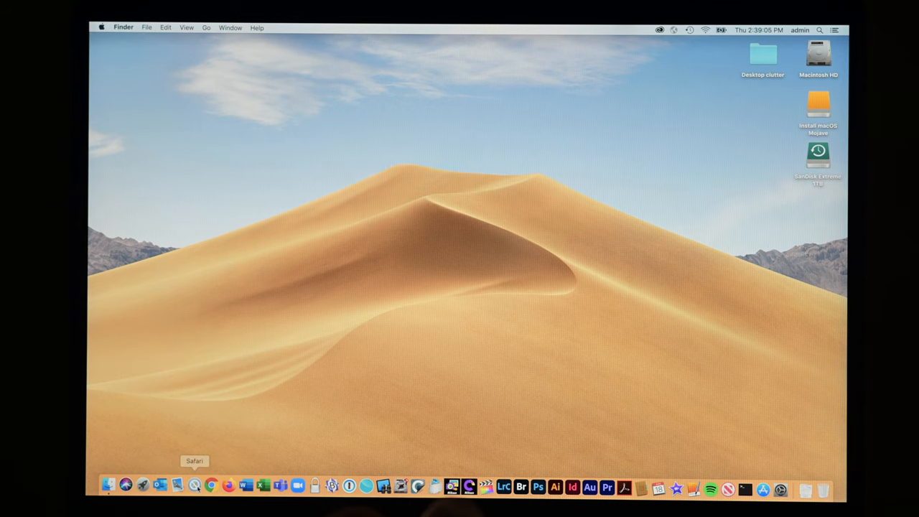
Launch Mail from the Dock, bringing up its message-import prompt
left_click(195, 486)
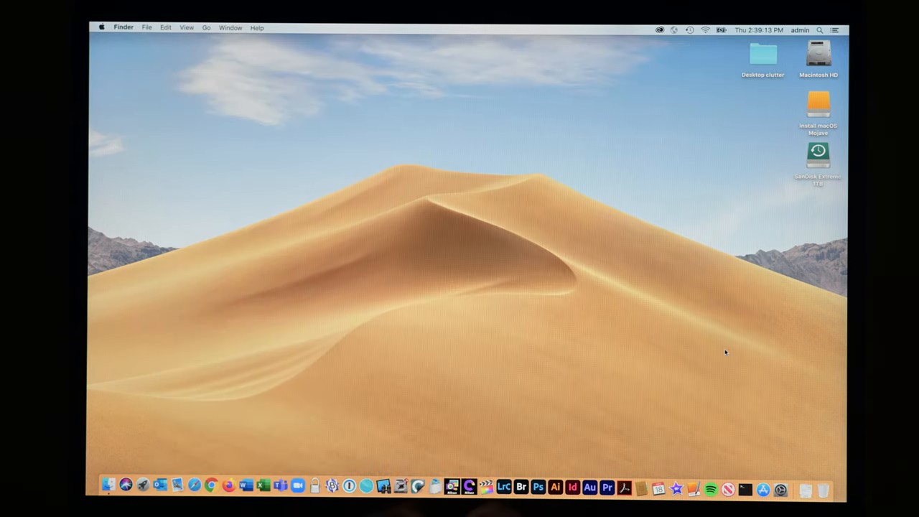
mouse_move(160, 486)
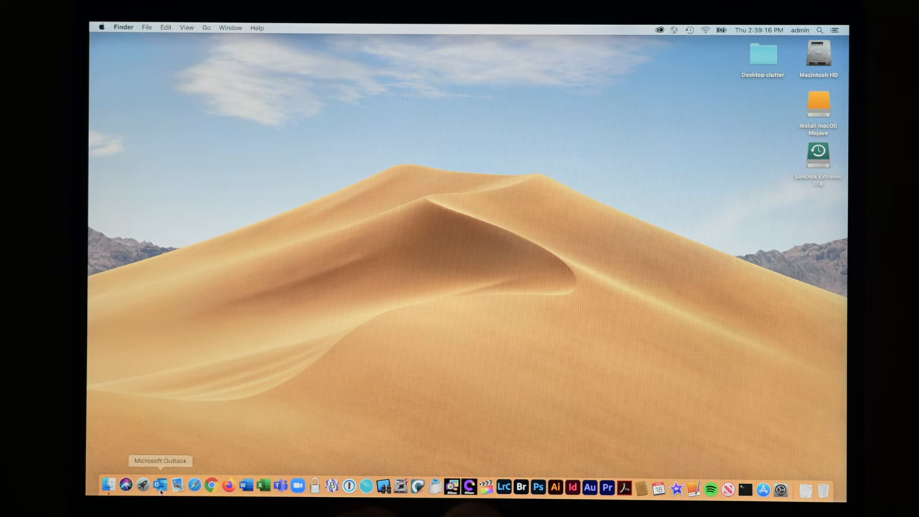
left_click(177, 487)
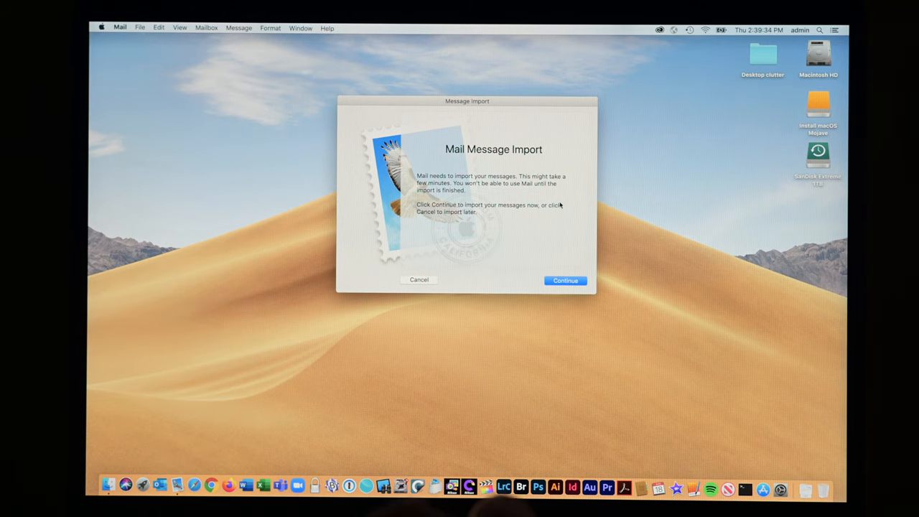
Continue with importing the existing mail messages
left_click(565, 280)
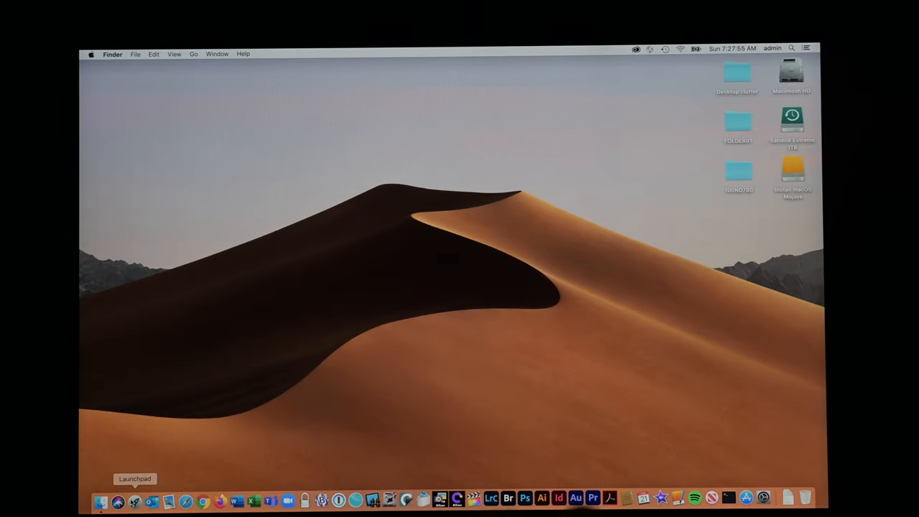
Launch Photos from Launchpad, choose Get Started, and dismiss the unexpected error alert
left_click(118, 498)
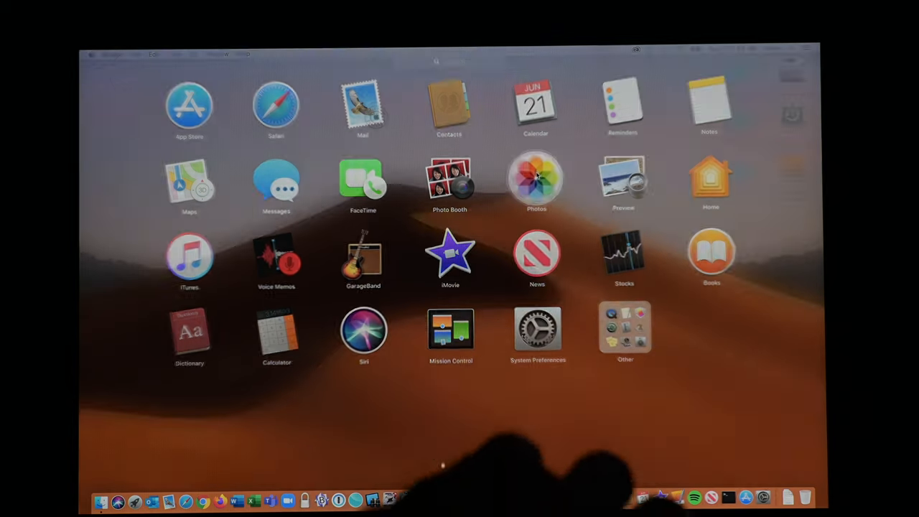
left_click(537, 180)
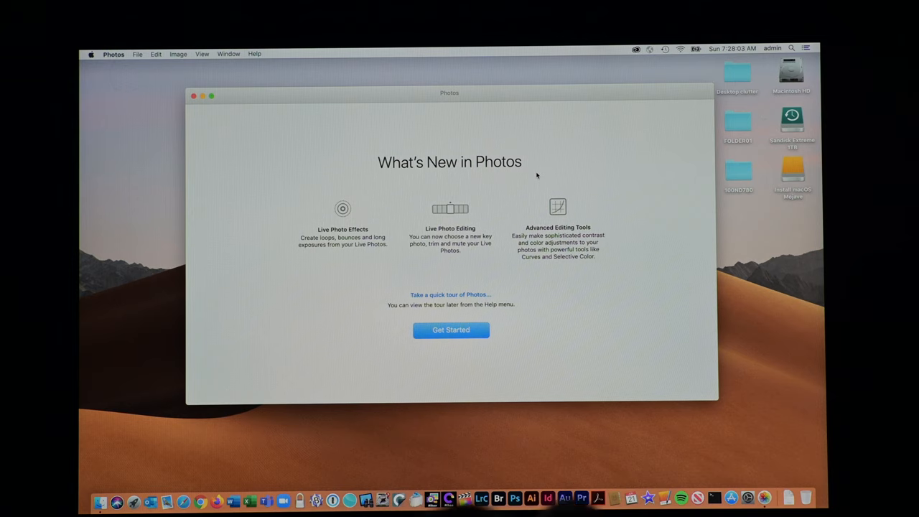
left_click(451, 330)
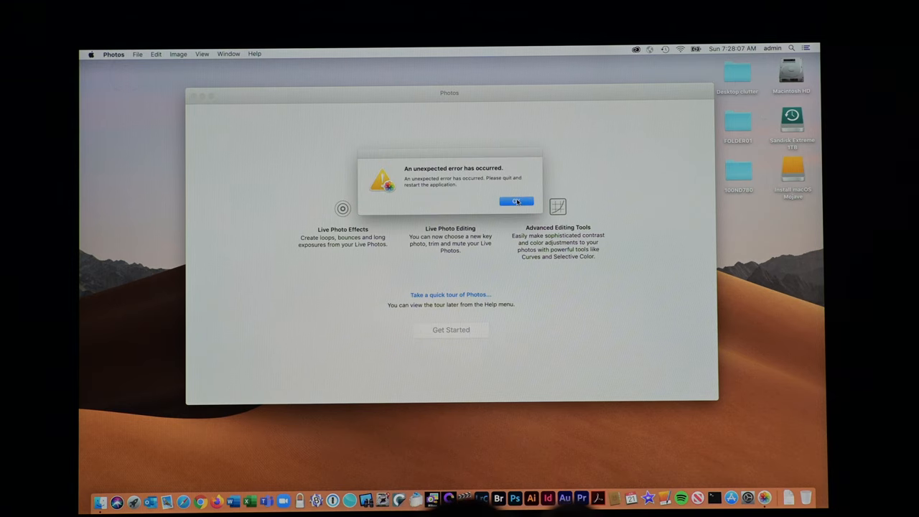
left_click(516, 201)
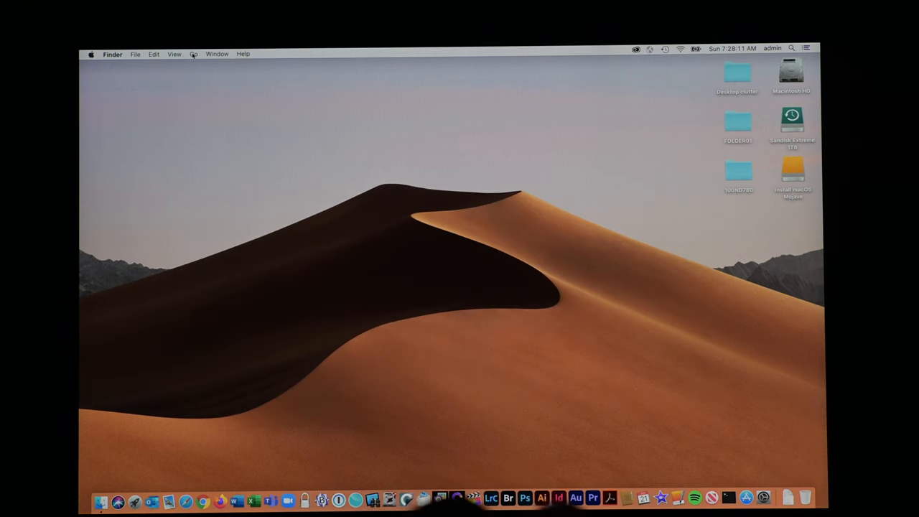
Move the originals folder from Pictures' Photos Library package onto the Desktop
left_click(194, 54)
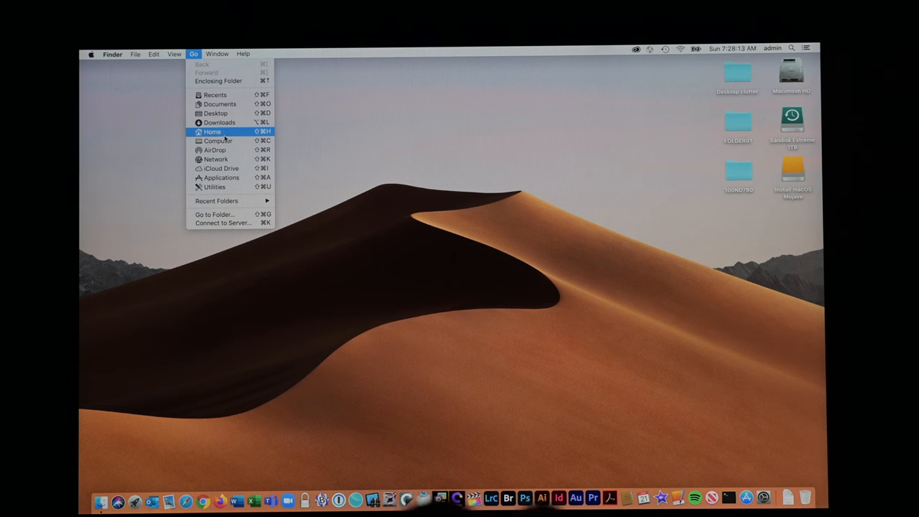
left_click(212, 131)
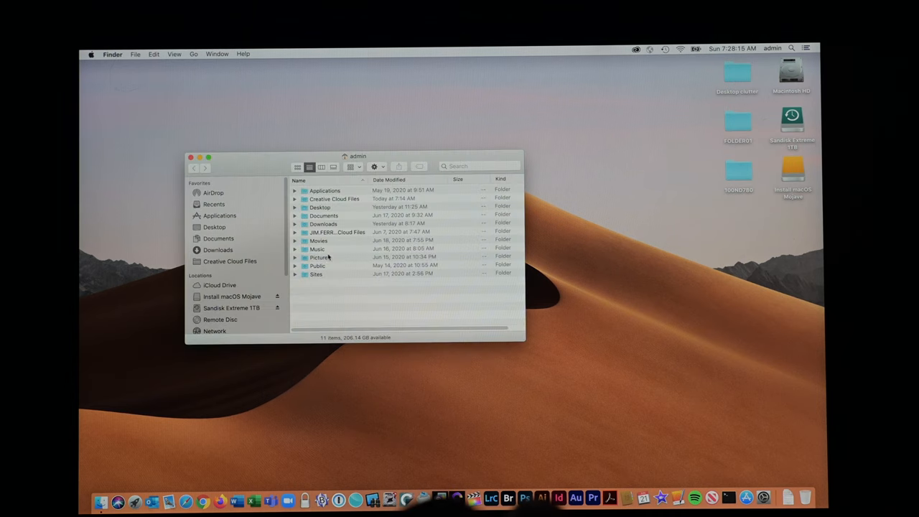
double_click(318, 257)
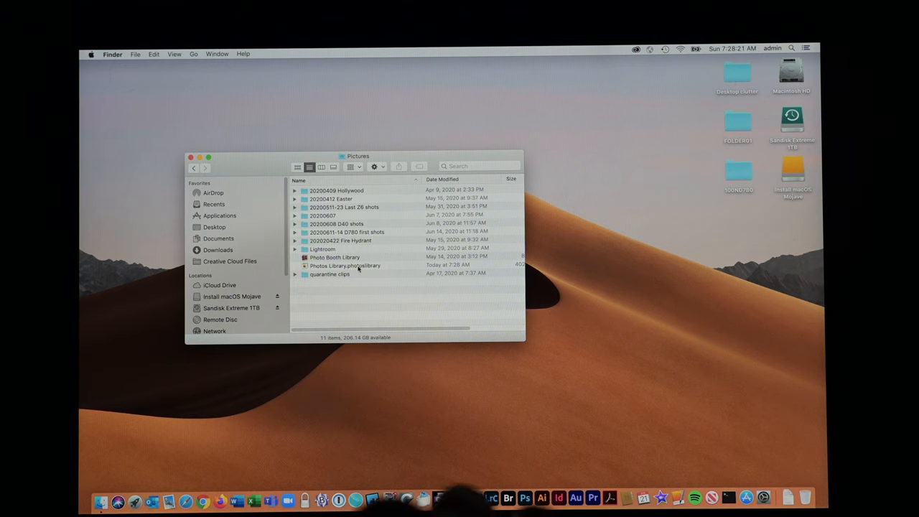
right_click(345, 265)
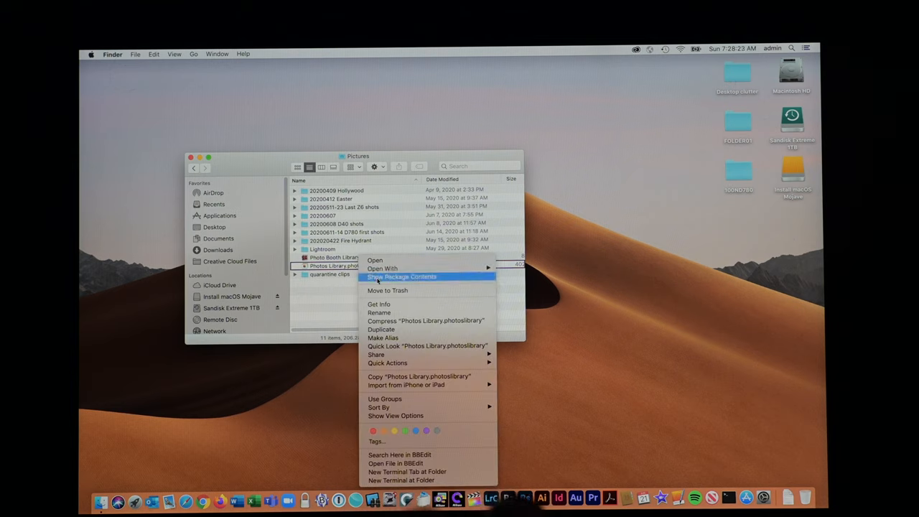
left_click(402, 277)
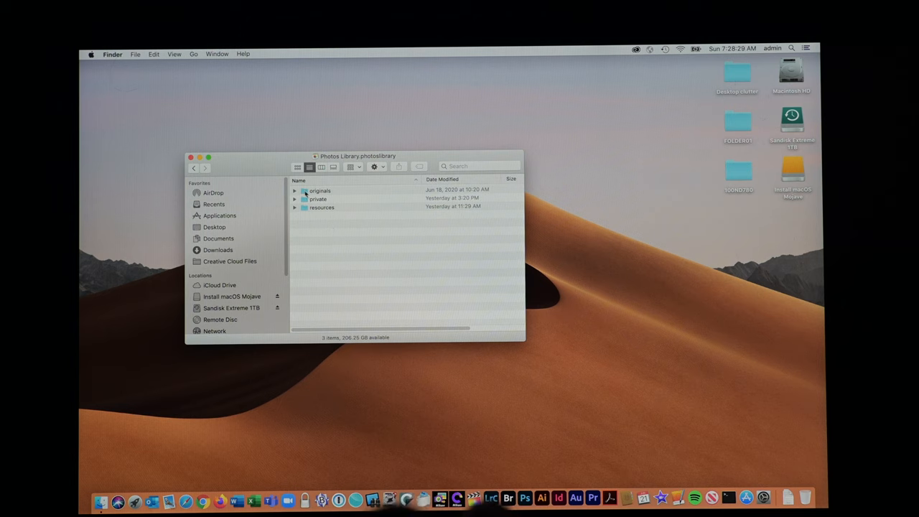
left_click_drag(305, 191, 625, 212)
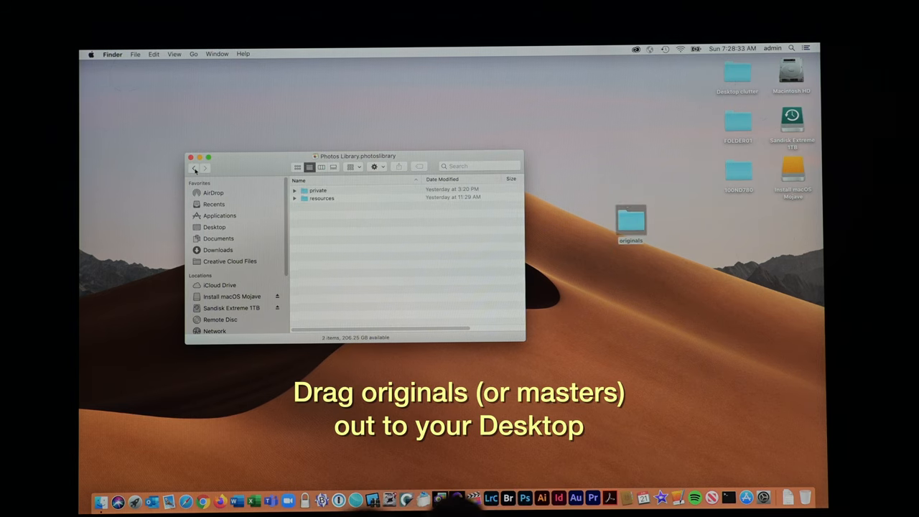
Remove the old Photos Library from Pictures and relaunch Photos
left_click(194, 167)
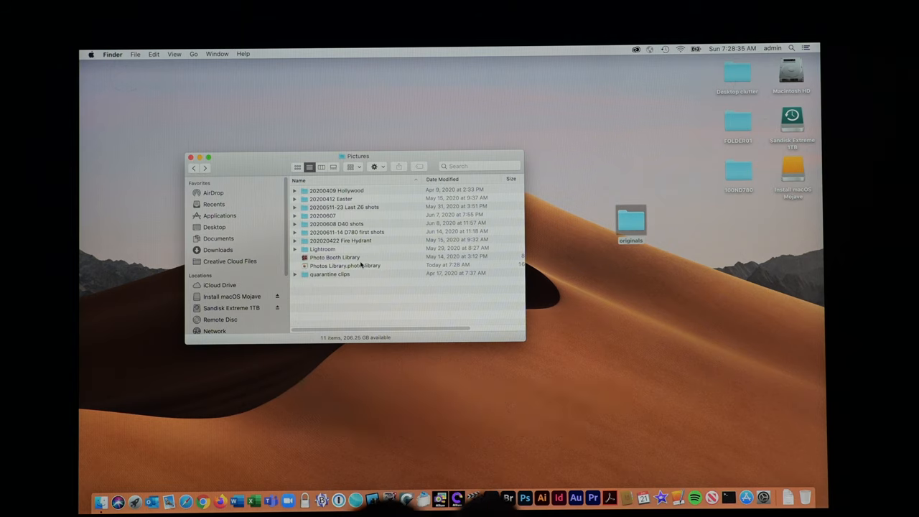
left_click(344, 265)
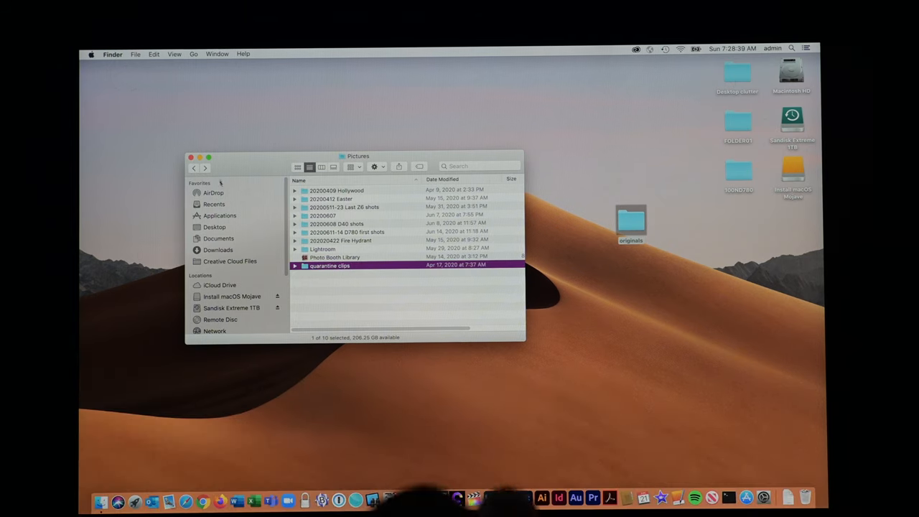
left_click(191, 156)
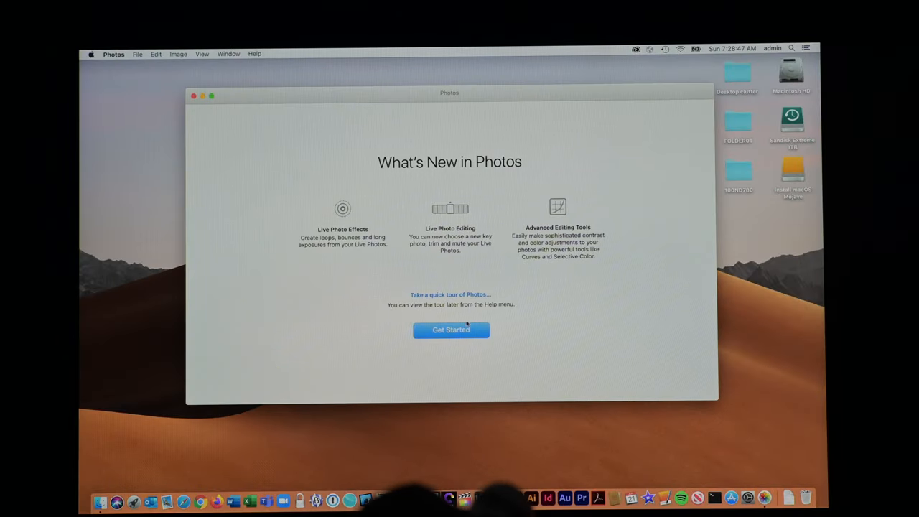
Import all 13 new photos from the Desktop originals folder via File > Import
left_click(451, 330)
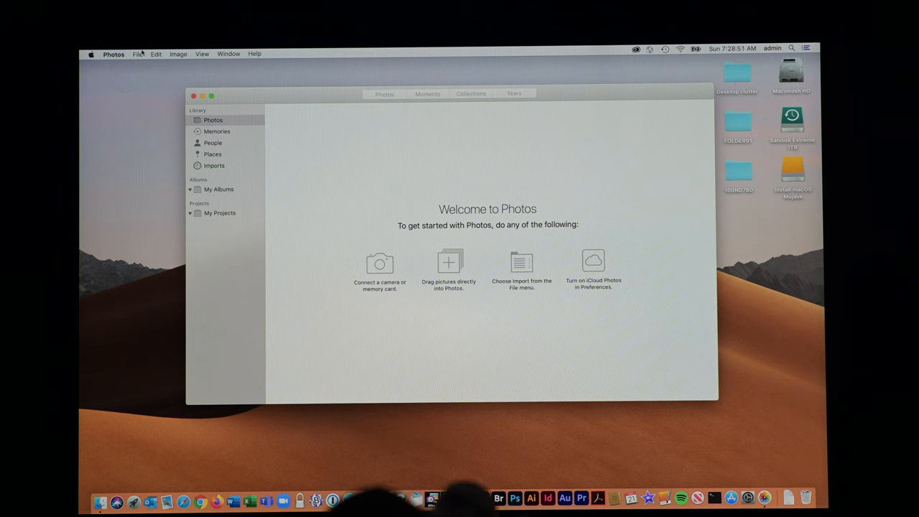
left_click(137, 53)
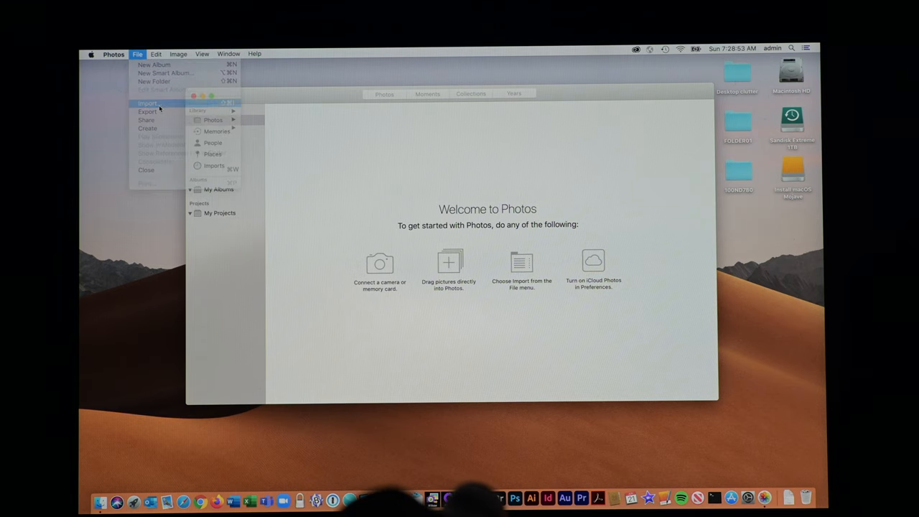
left_click(148, 102)
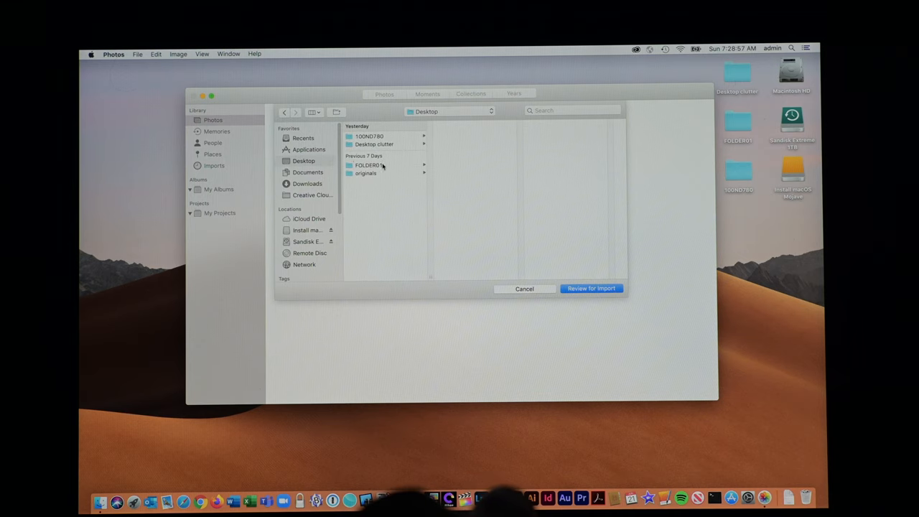
left_click(366, 173)
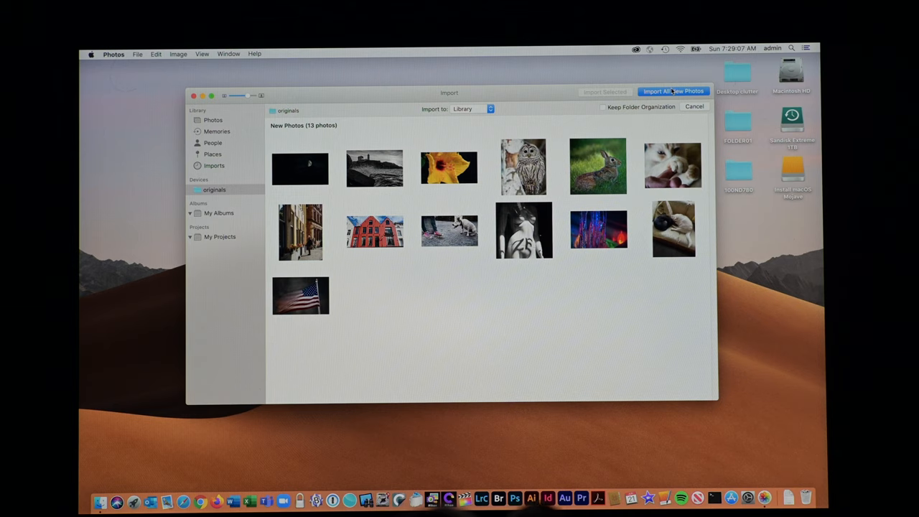
left_click(672, 91)
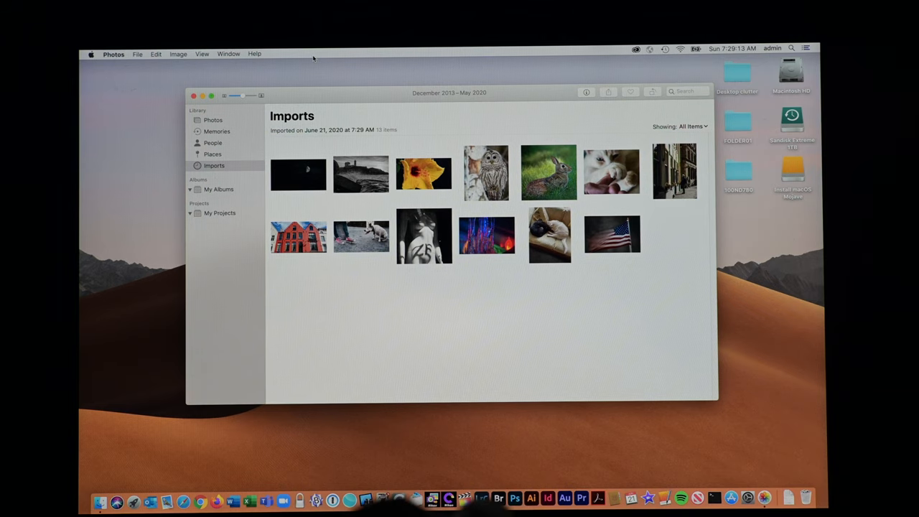
Quit Photos and relaunch it from Launchpad
left_click(114, 53)
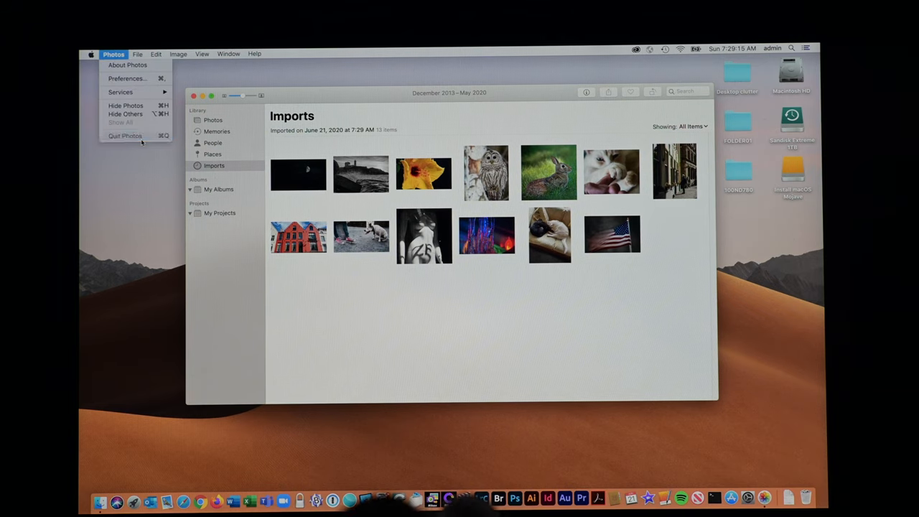
left_click(125, 136)
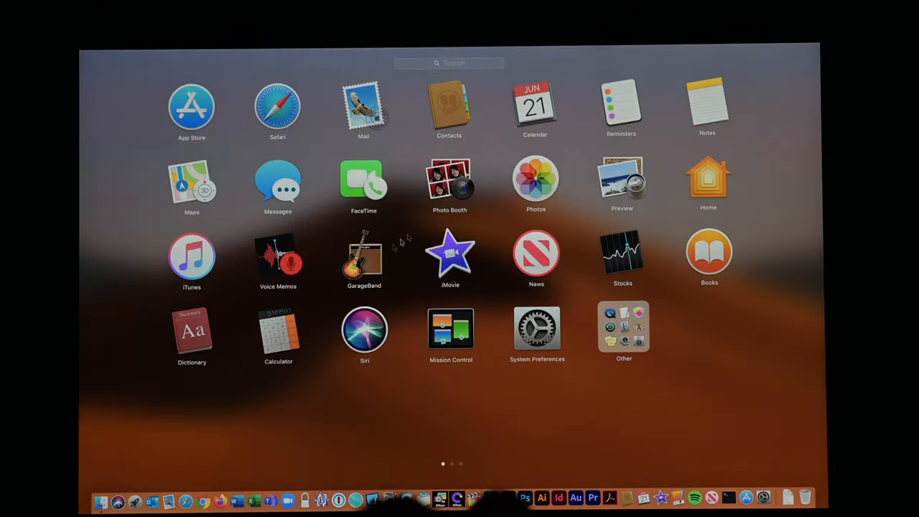
left_click(536, 179)
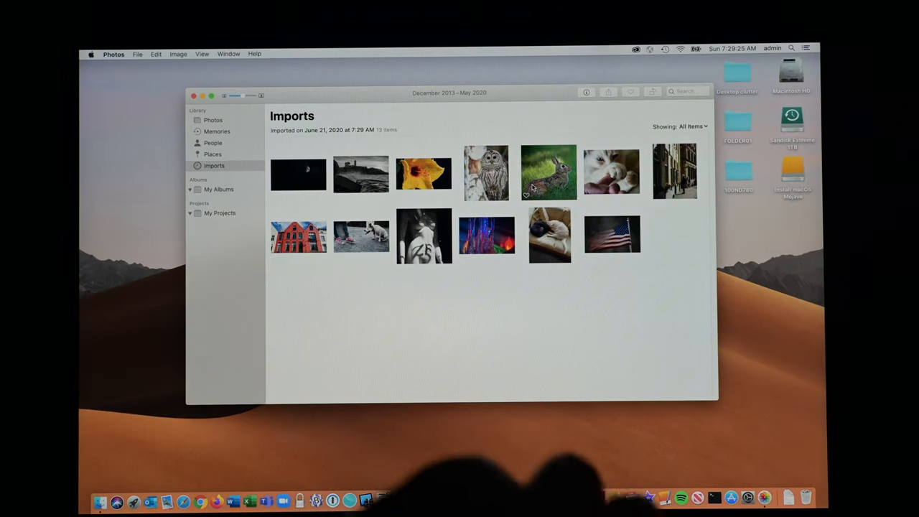
View the yellow hibiscus photo full size, then quit Photos
left_click(423, 173)
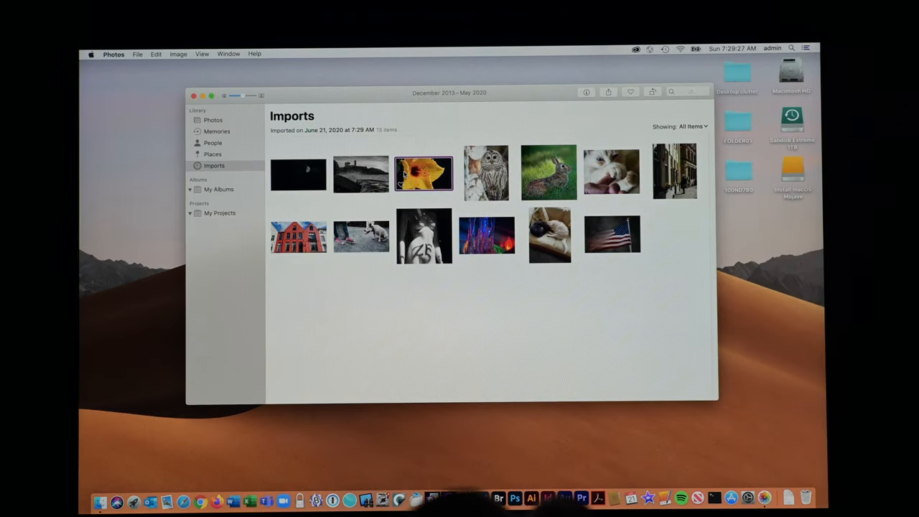
double_click(424, 173)
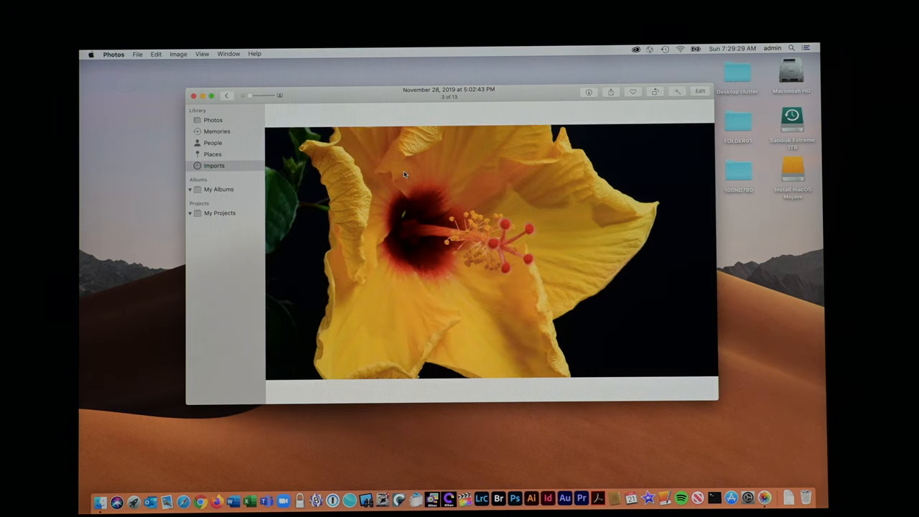
mouse_move(113, 53)
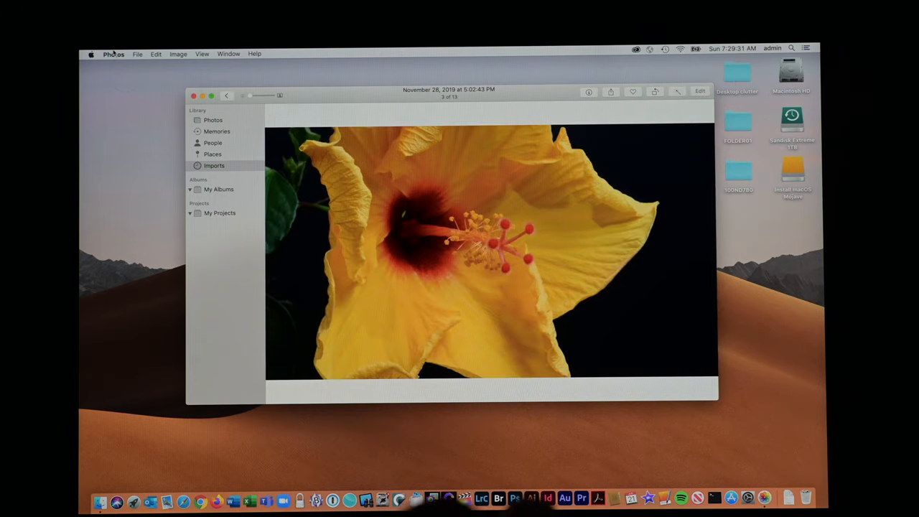
left_click(114, 53)
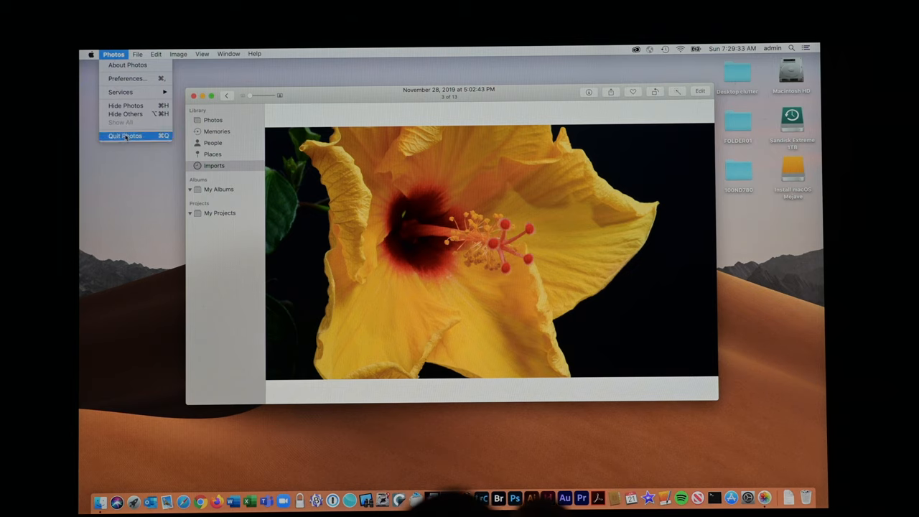
left_click(124, 136)
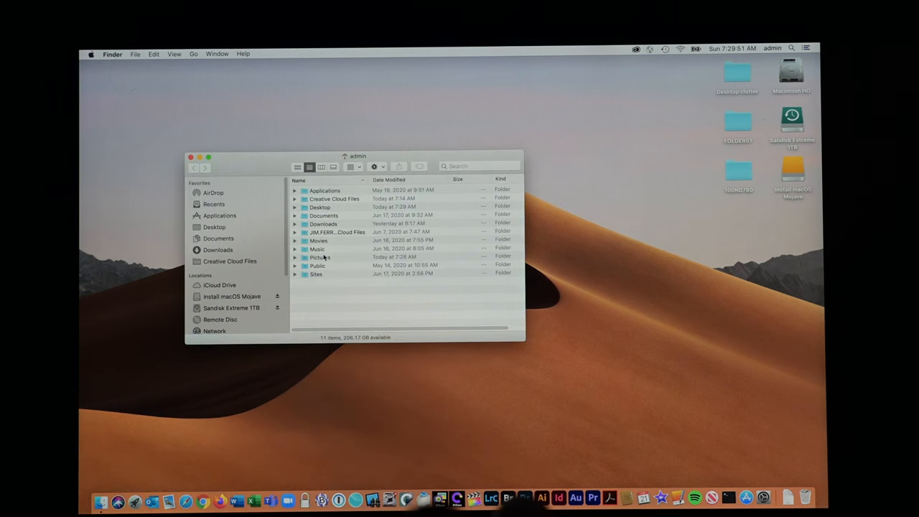
double_click(320, 257)
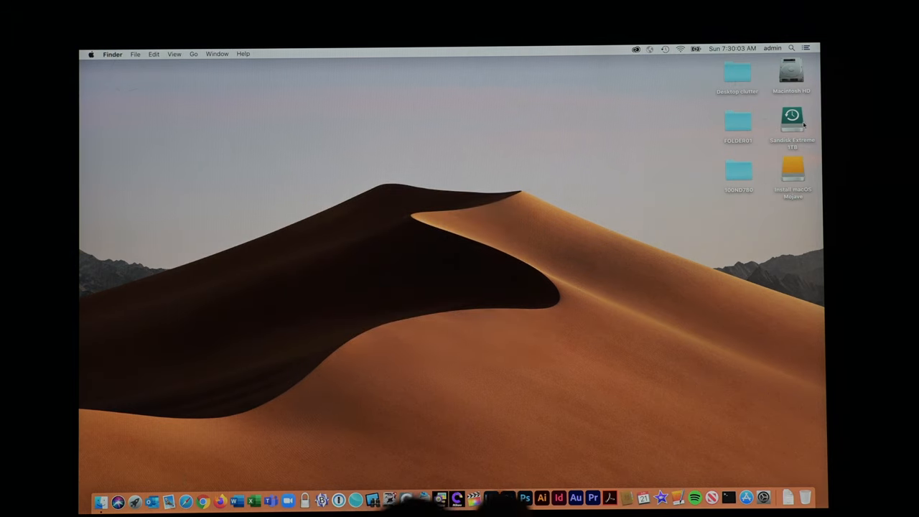
double_click(792, 118)
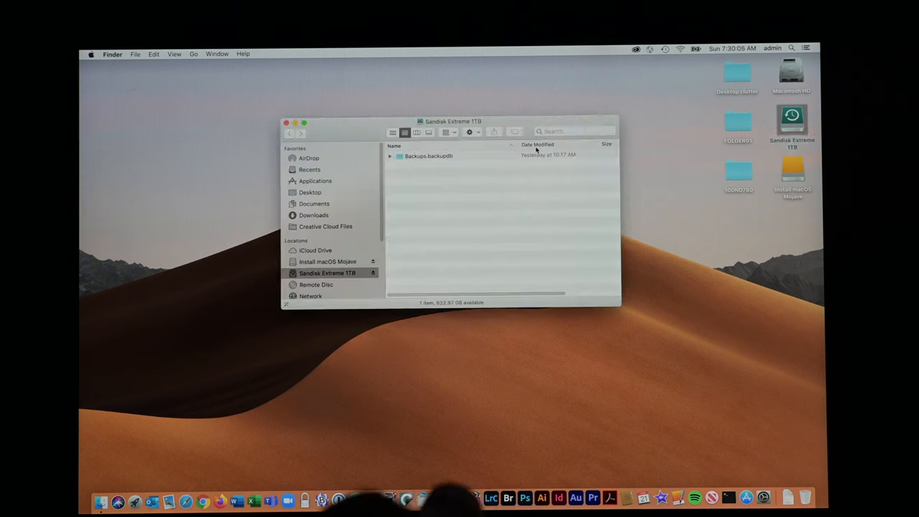
double_click(428, 156)
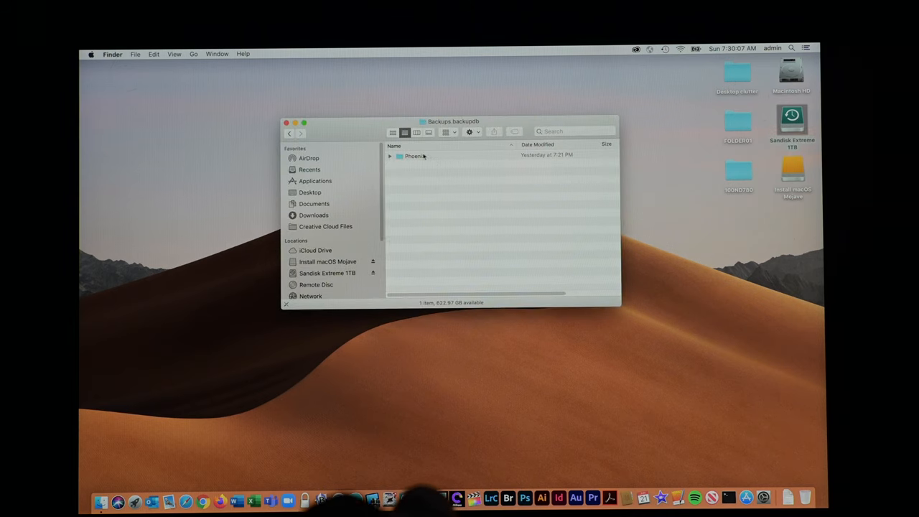
double_click(414, 156)
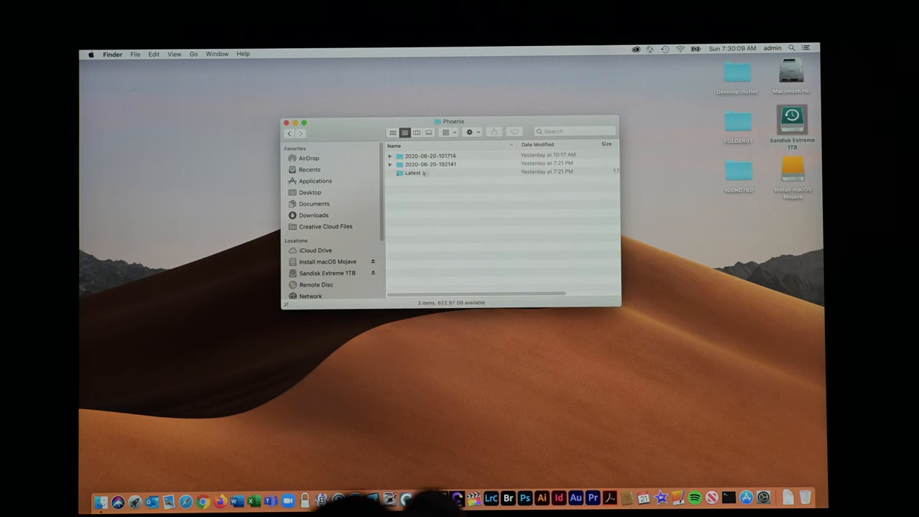
double_click(431, 164)
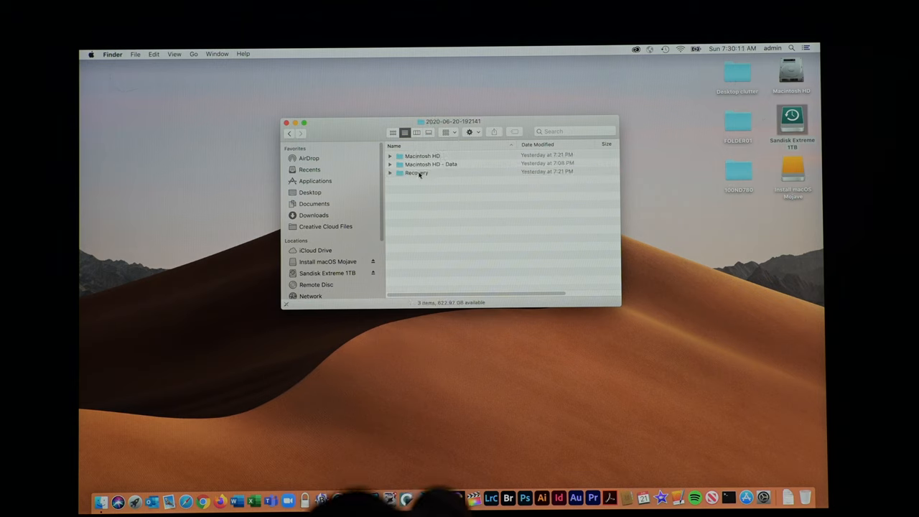
double_click(431, 164)
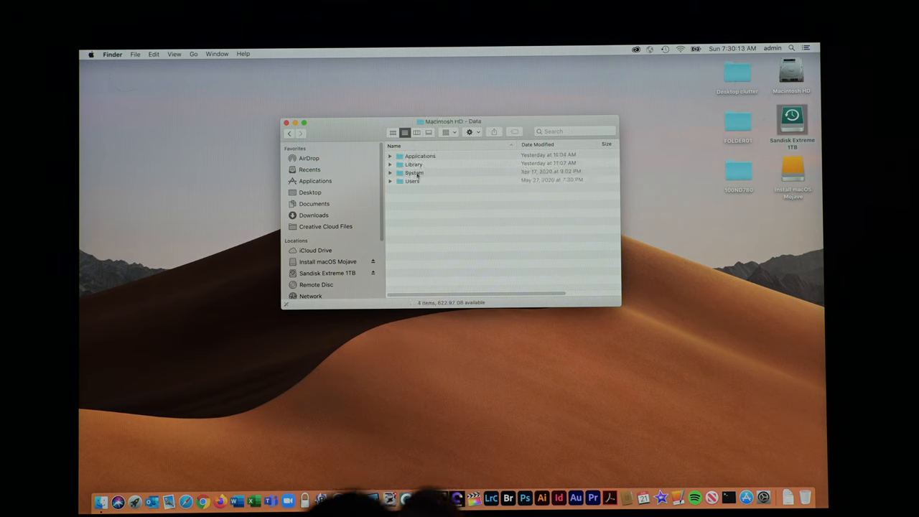
double_click(412, 181)
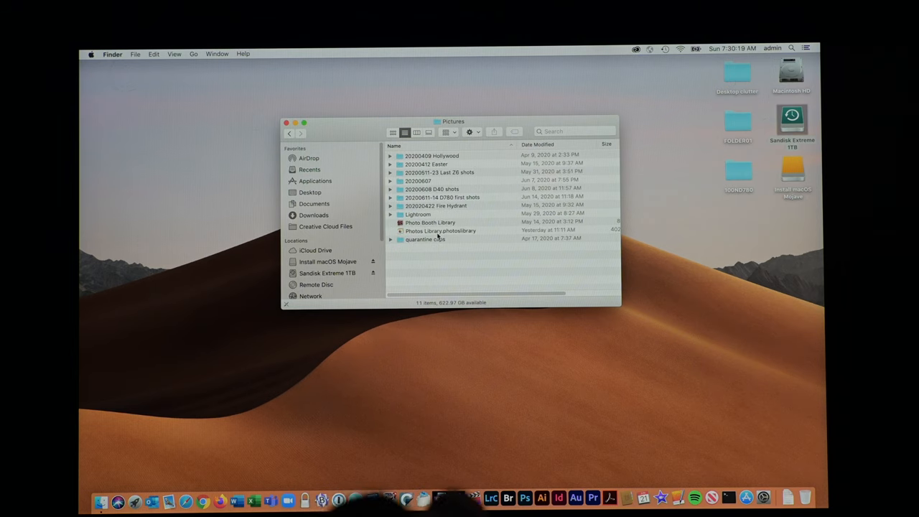
Drag the backup library's originals folder onto Sandisk Extreme 1TB, authenticate, and close the window
right_click(441, 231)
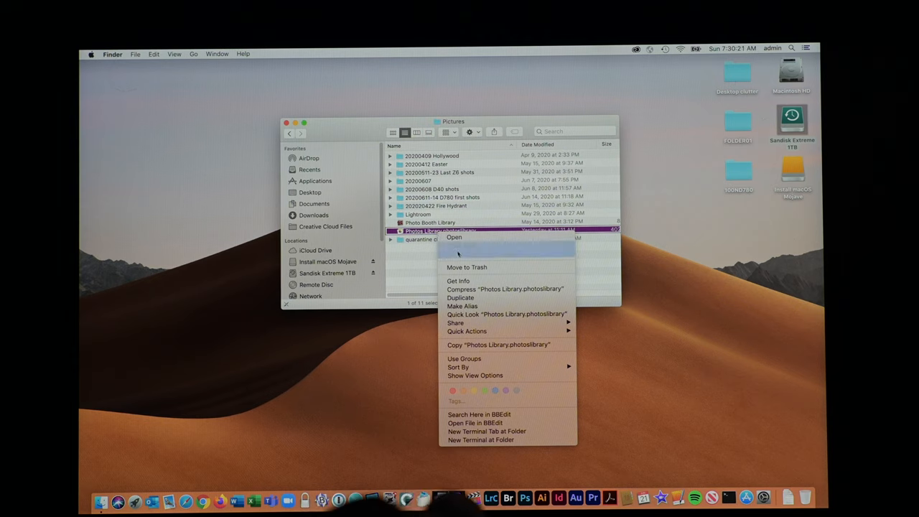
left_click(454, 237)
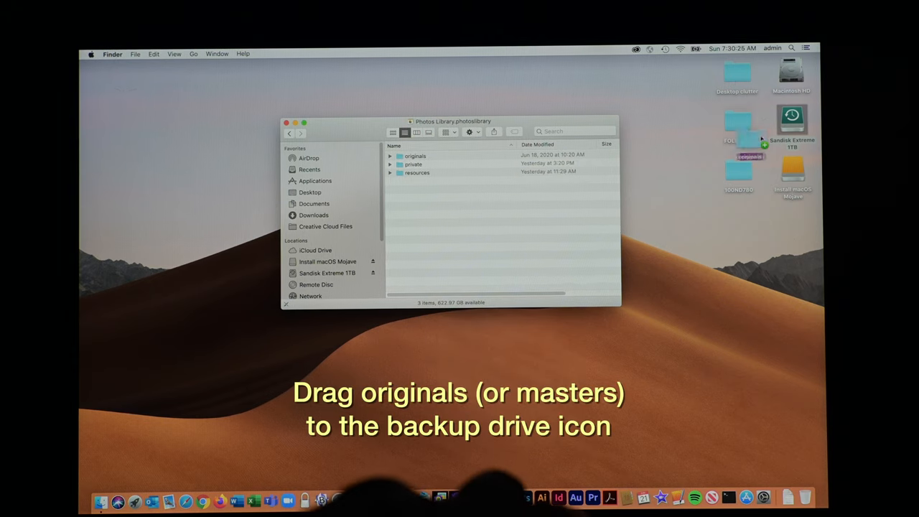
left_click_drag(415, 156, 792, 130)
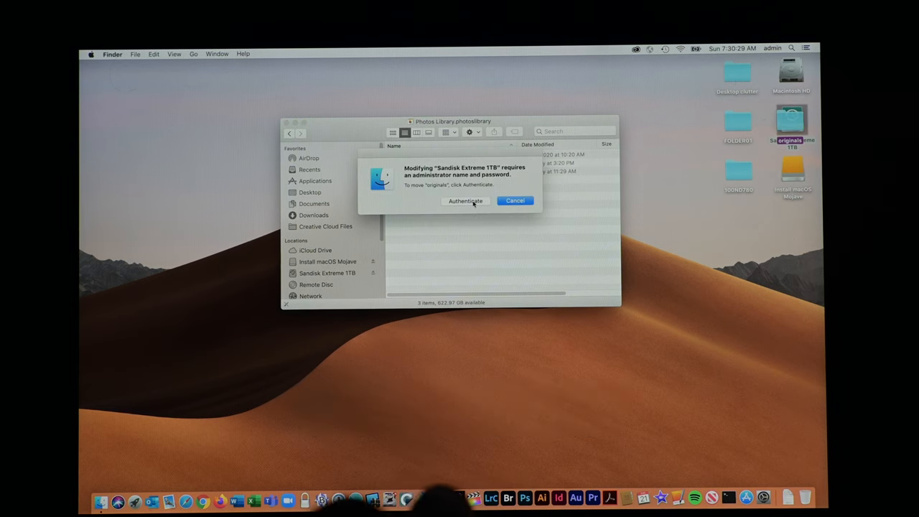
left_click(466, 201)
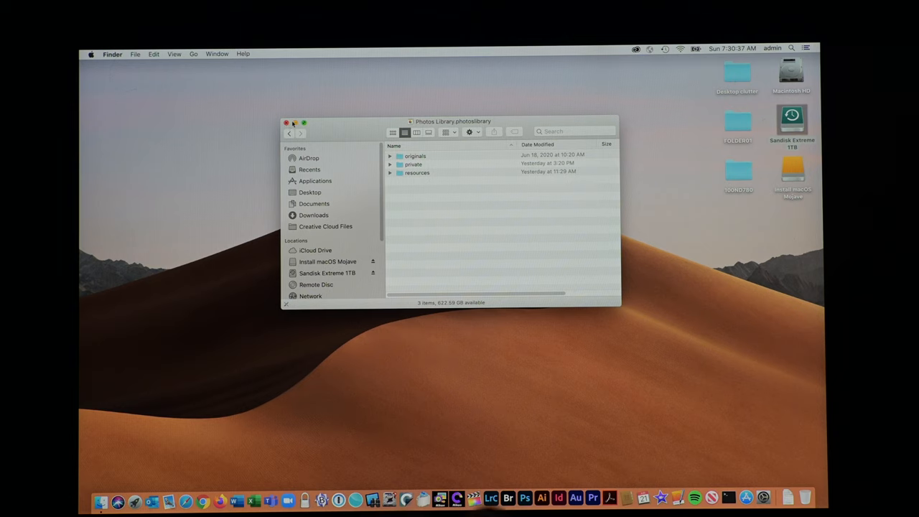
left_click(287, 123)
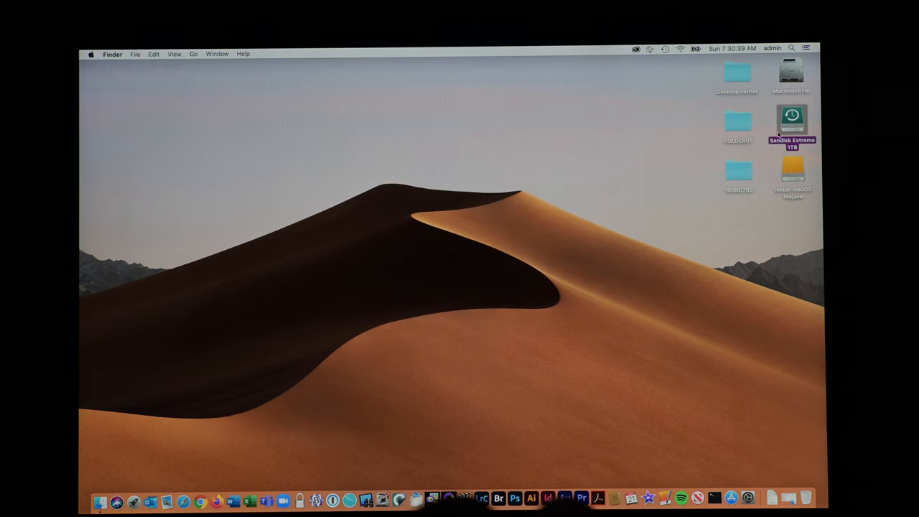
Create and open a new empty Photos Library in Pictures via Open Other and Create New
double_click(793, 122)
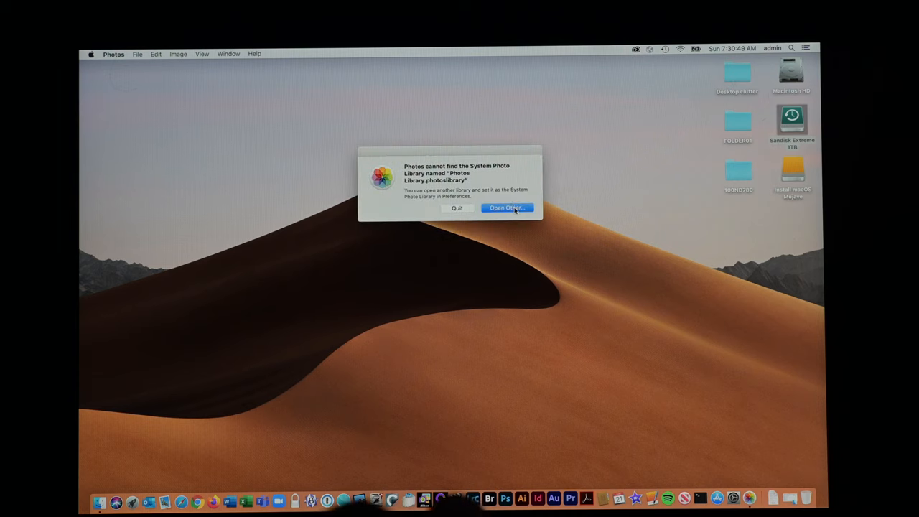
left_click(507, 207)
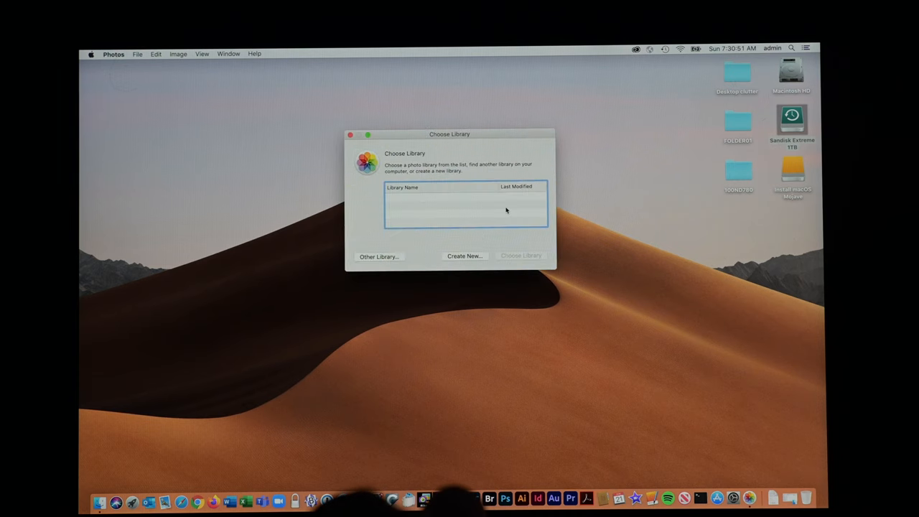
left_click(464, 256)
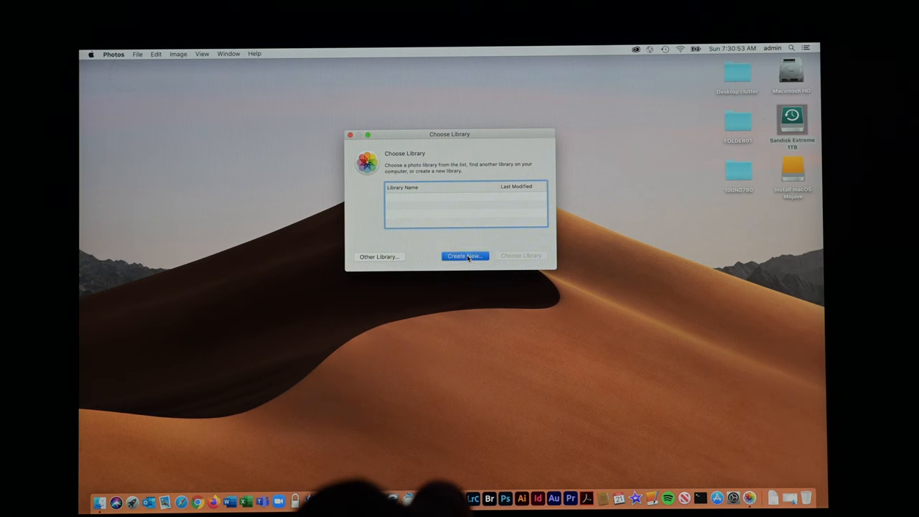
left_click(464, 256)
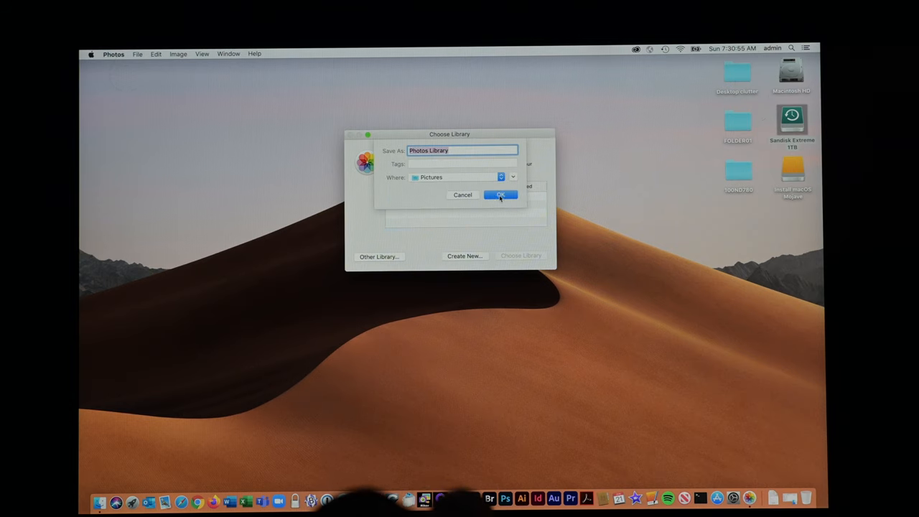
left_click(501, 194)
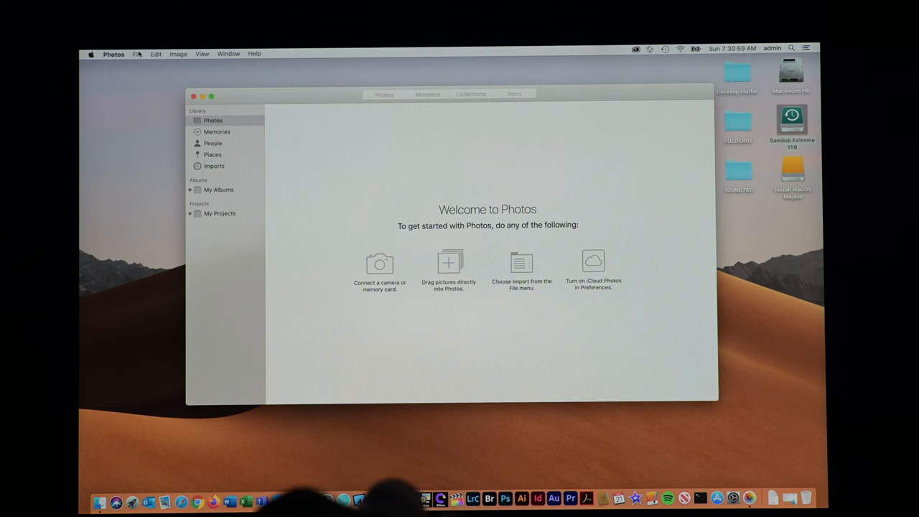
Import all 13 new photos from the Sandisk Extreme 1TB originals folder
left_click(136, 53)
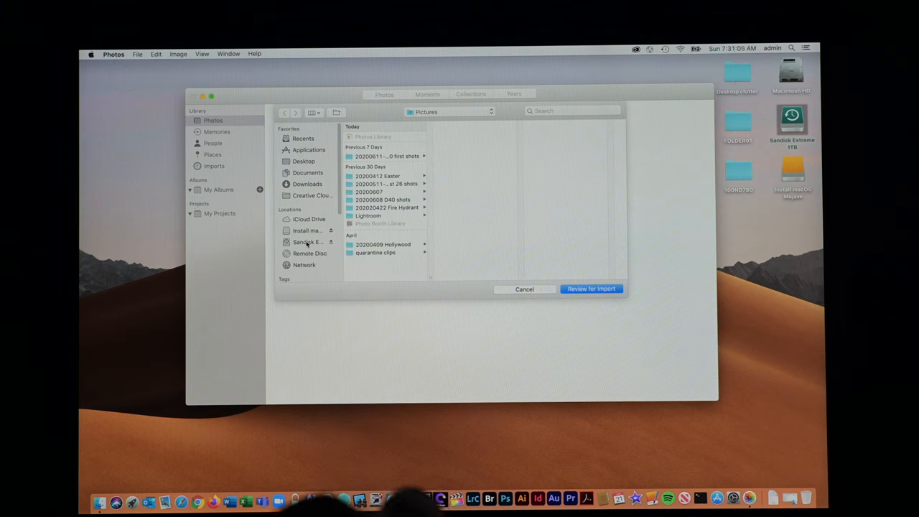
left_click(308, 241)
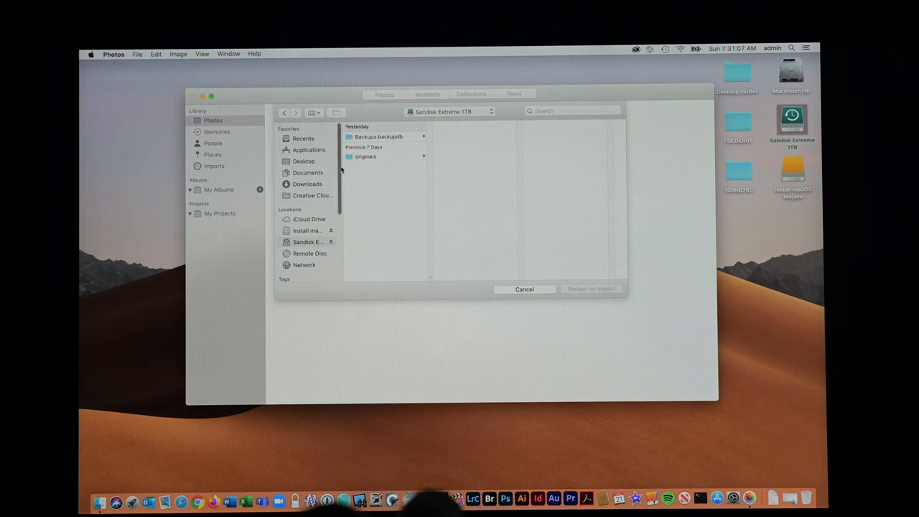
left_click(366, 157)
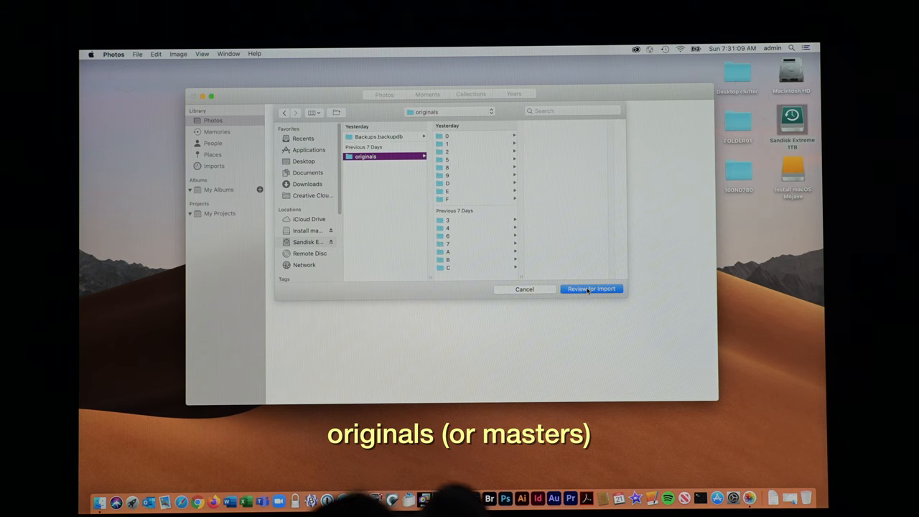
left_click(592, 289)
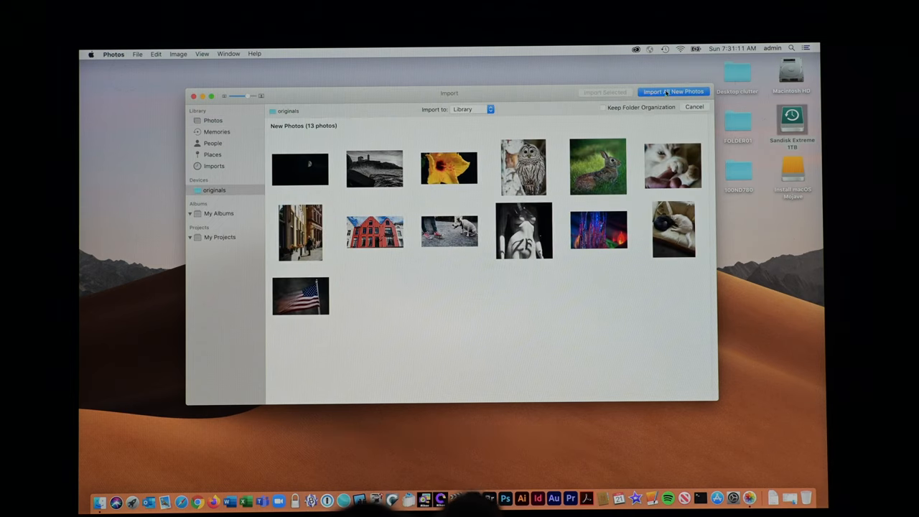
left_click(673, 92)
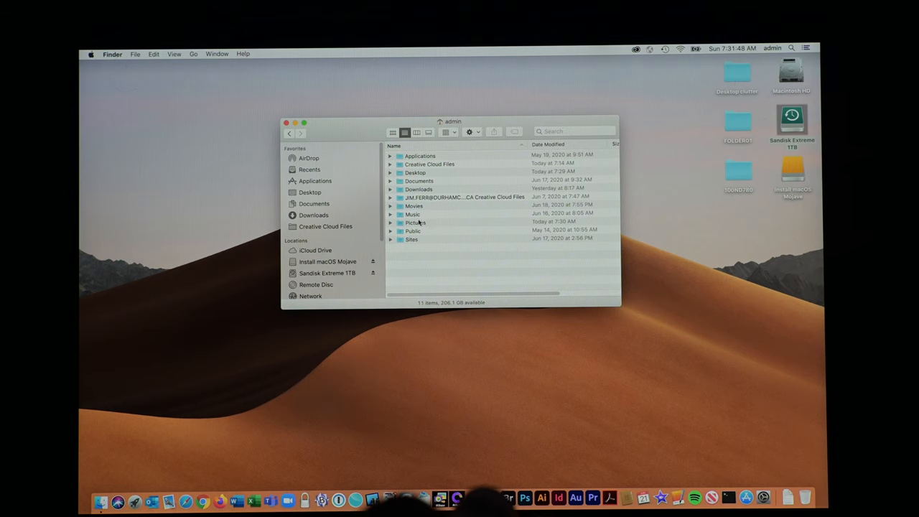
Move the iTunes and Music folders from ~/Music to the desktop, then launch iTunes
double_click(413, 214)
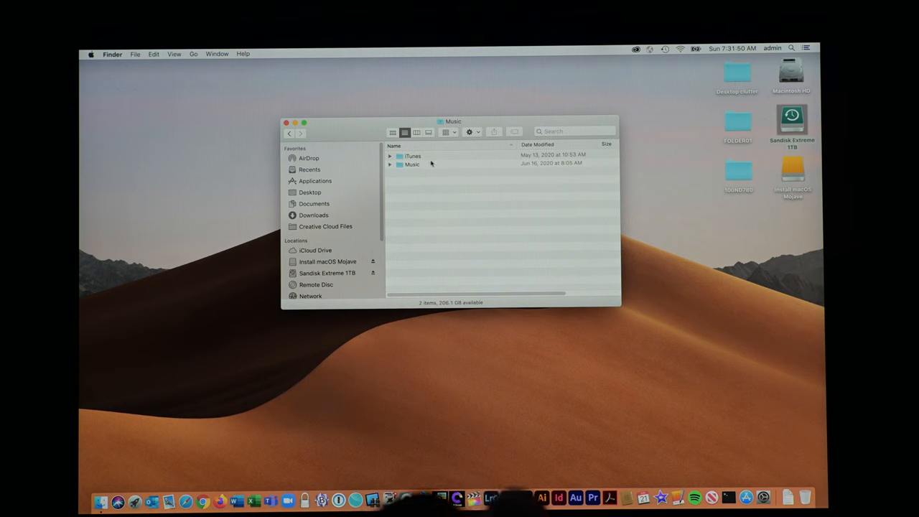
mouse_move(422, 157)
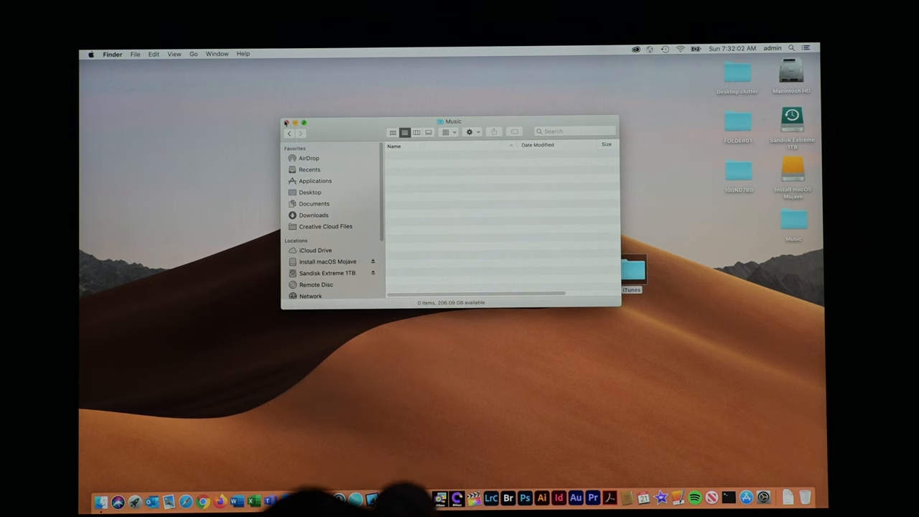
left_click(286, 122)
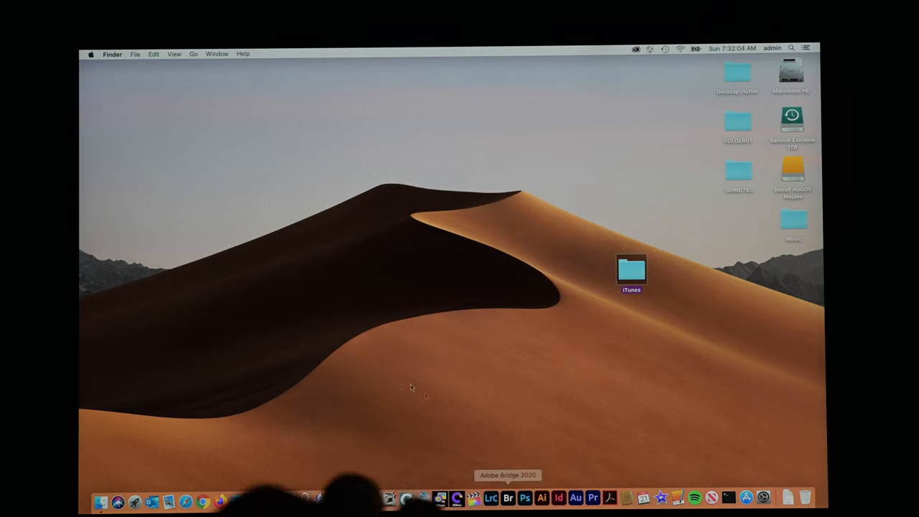
left_click(117, 498)
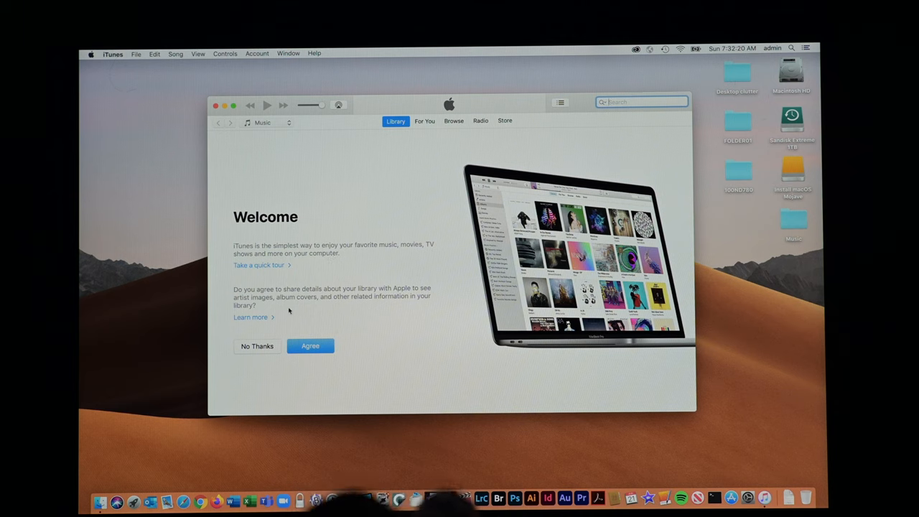
Agree to share library details on the Welcome screen and cancel both Store sign-in prompts
left_click(311, 346)
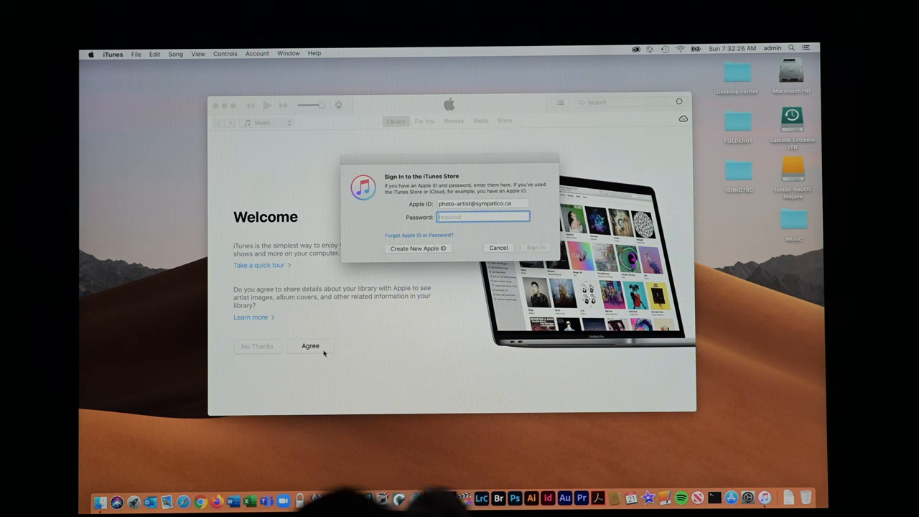
left_click(498, 247)
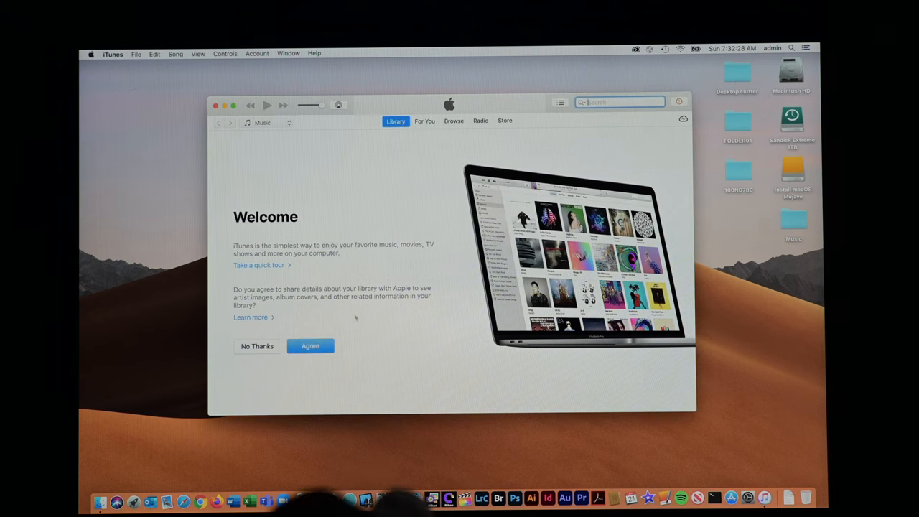
left_click(311, 345)
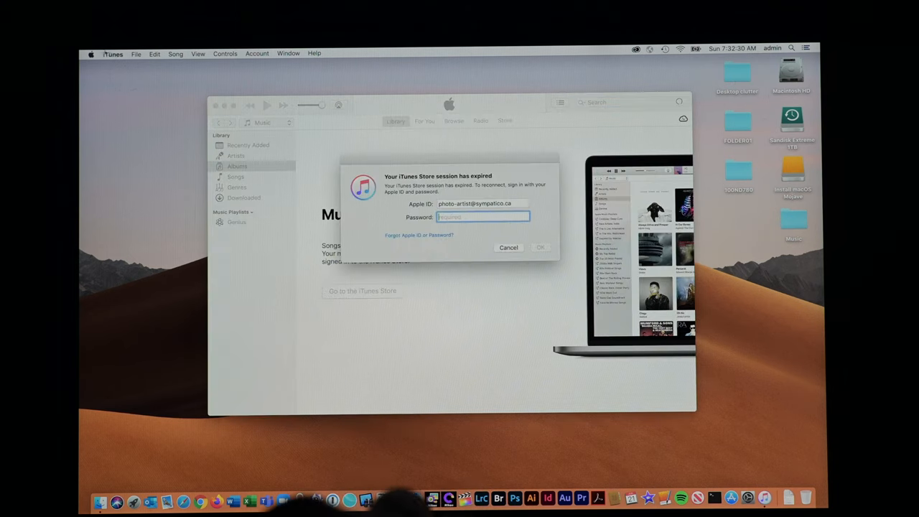
left_click(509, 247)
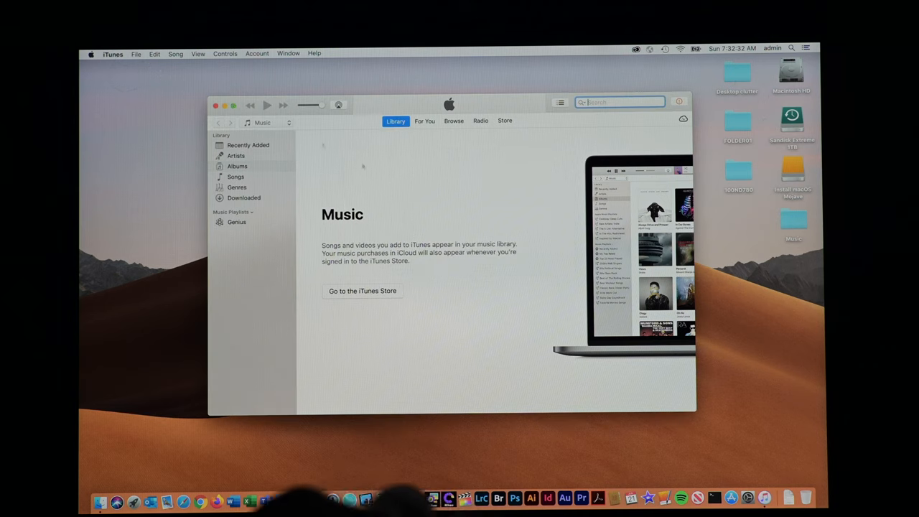
left_click(136, 53)
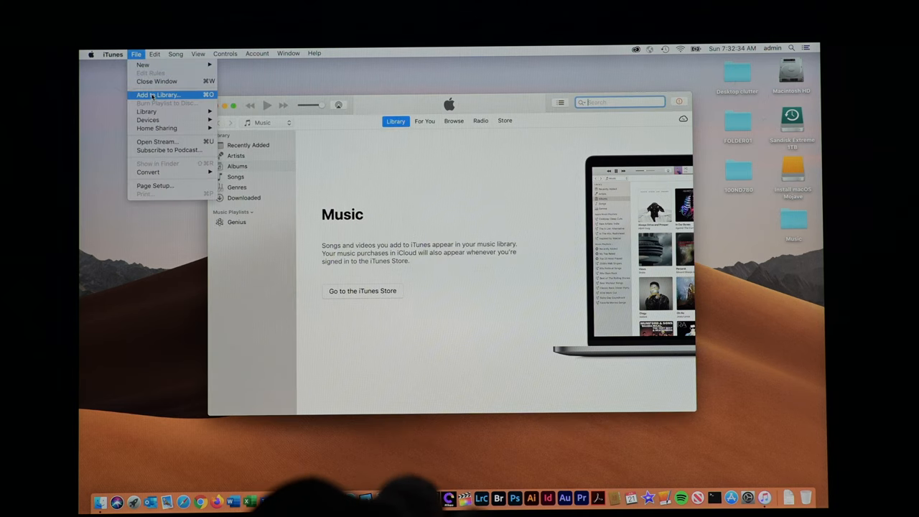
Import Desktop > iTunes > iTunes Media into the library, then begin adding another folder
left_click(157, 94)
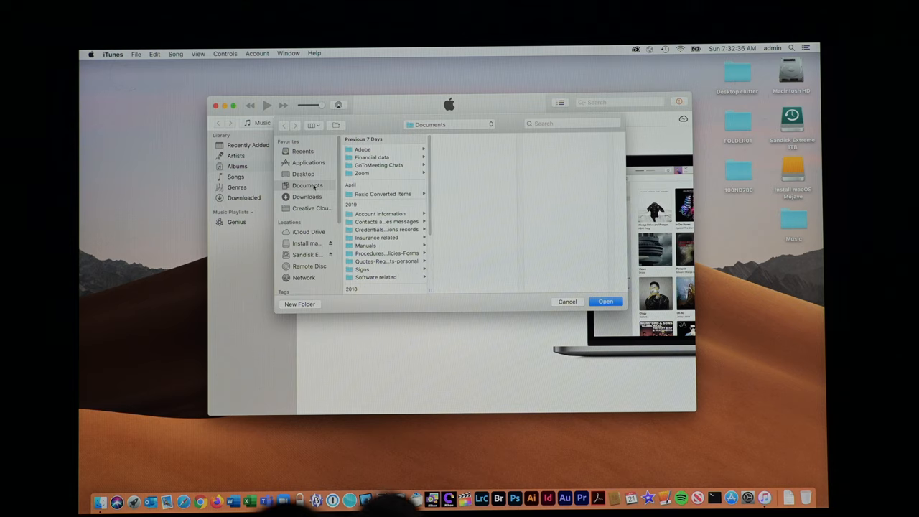
left_click(303, 174)
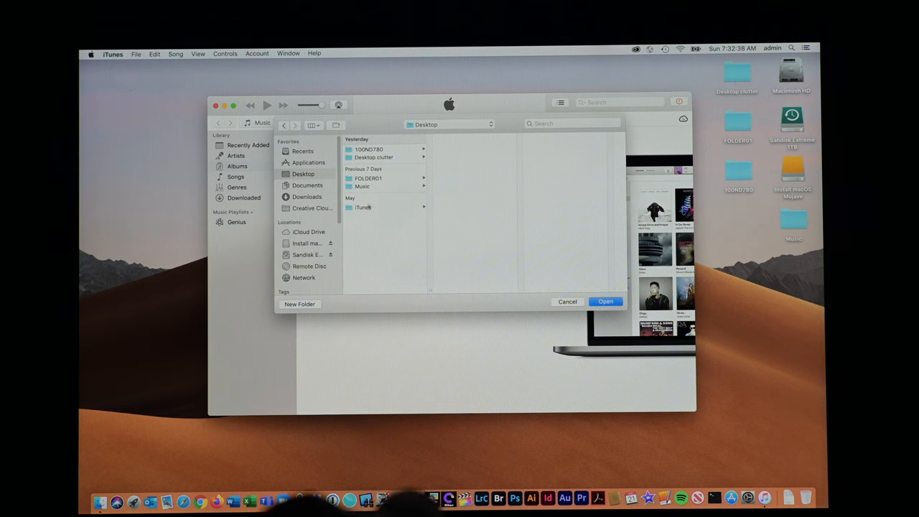
left_click(363, 186)
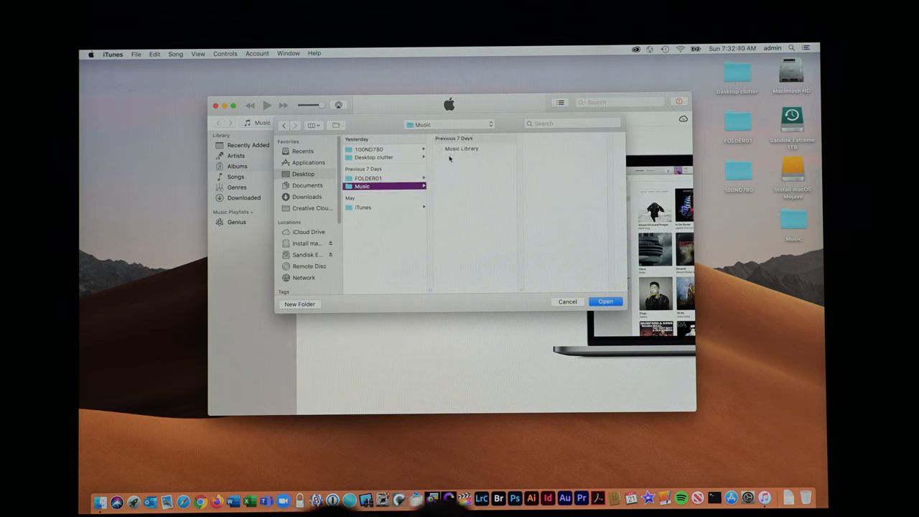
left_click(362, 208)
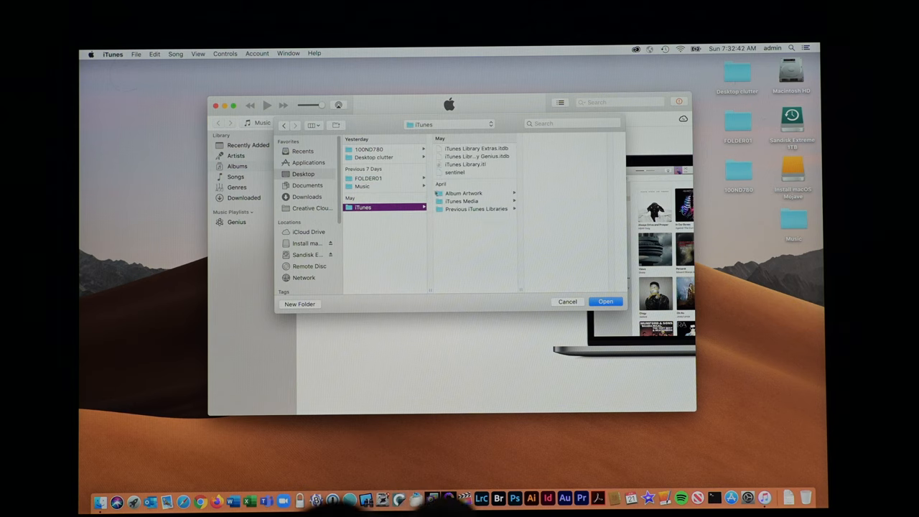
left_click(462, 202)
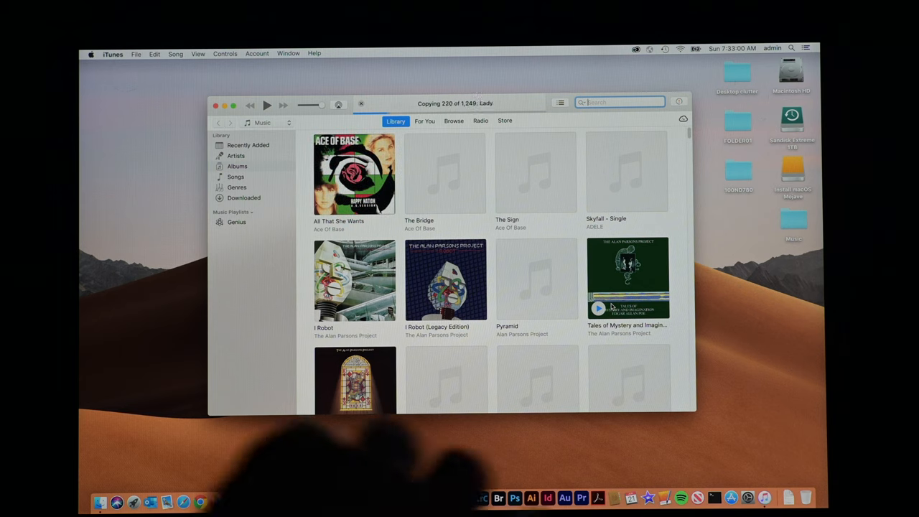
left_click(136, 53)
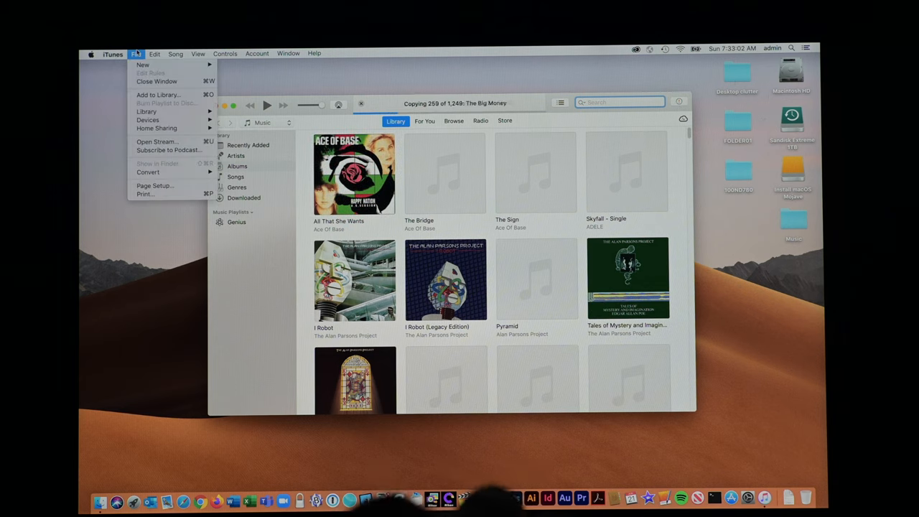
left_click(157, 95)
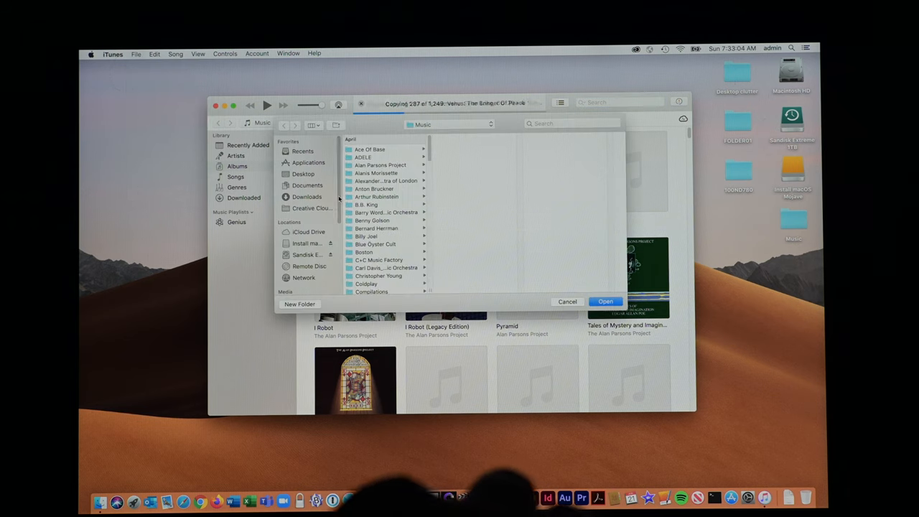